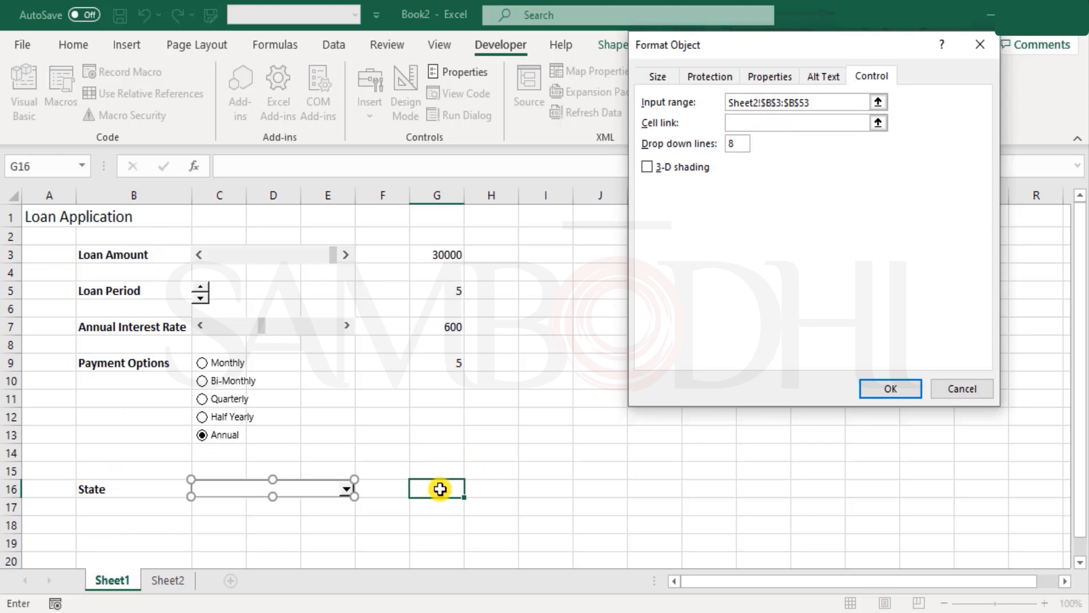
{"action": "mouse_move", "coordinate": [449, 483]}
{"action": "type", "text": "10"}
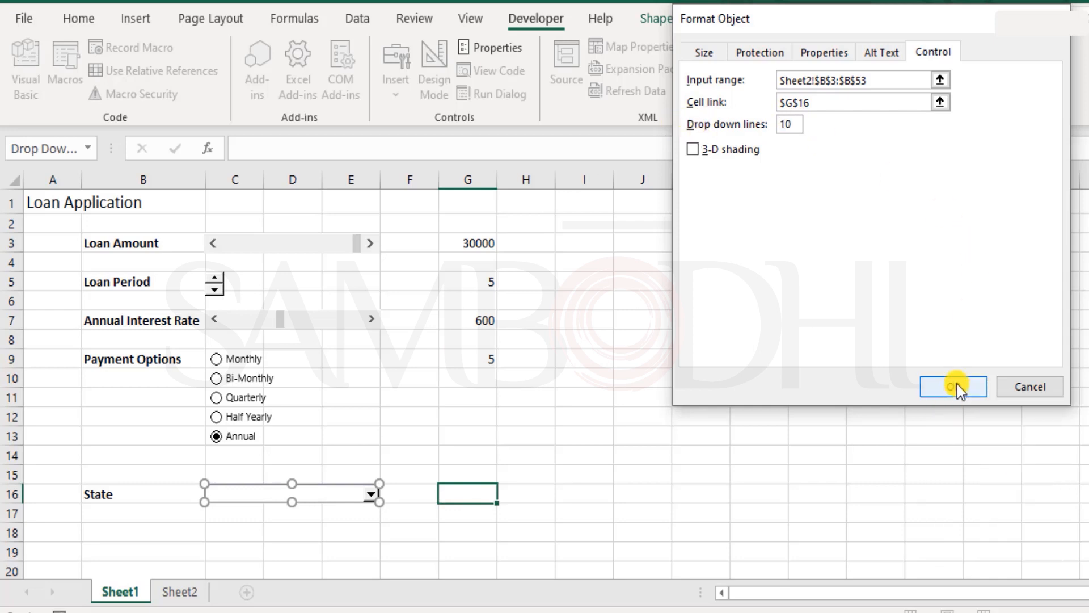
Step: Confirm the dropdown's input range Sheet2!$B$3:$B$53, cell link $G$16 and 10 drop-down lines
{"action": "left_click", "coordinate": [953, 387]}
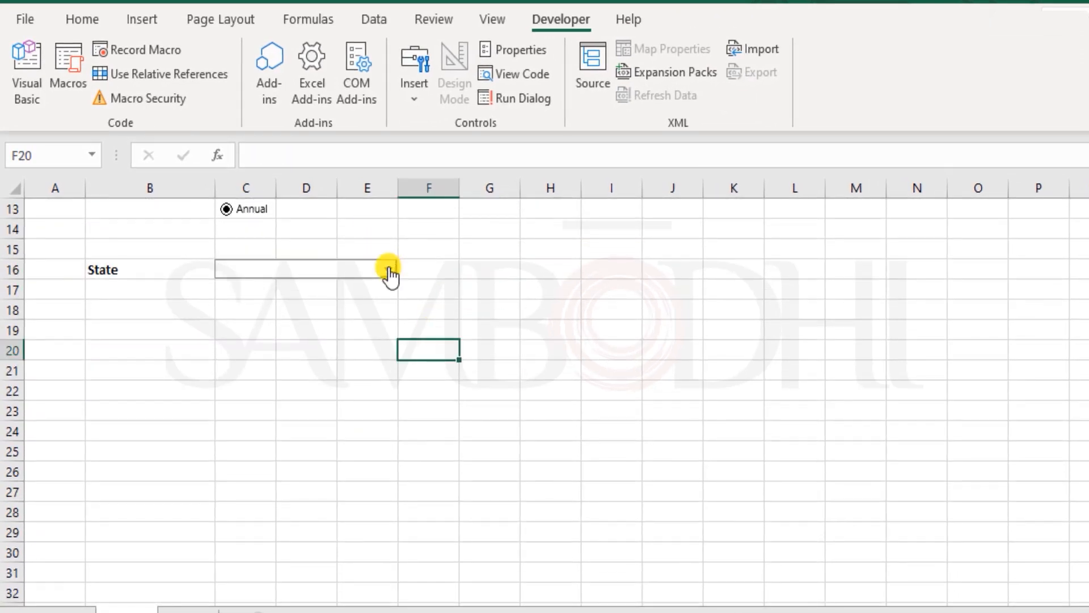
Step: Pick Ohio in the State dropdown and verify G16 shows 36, its Sheet2 position
{"action": "left_click", "coordinate": [387, 269]}
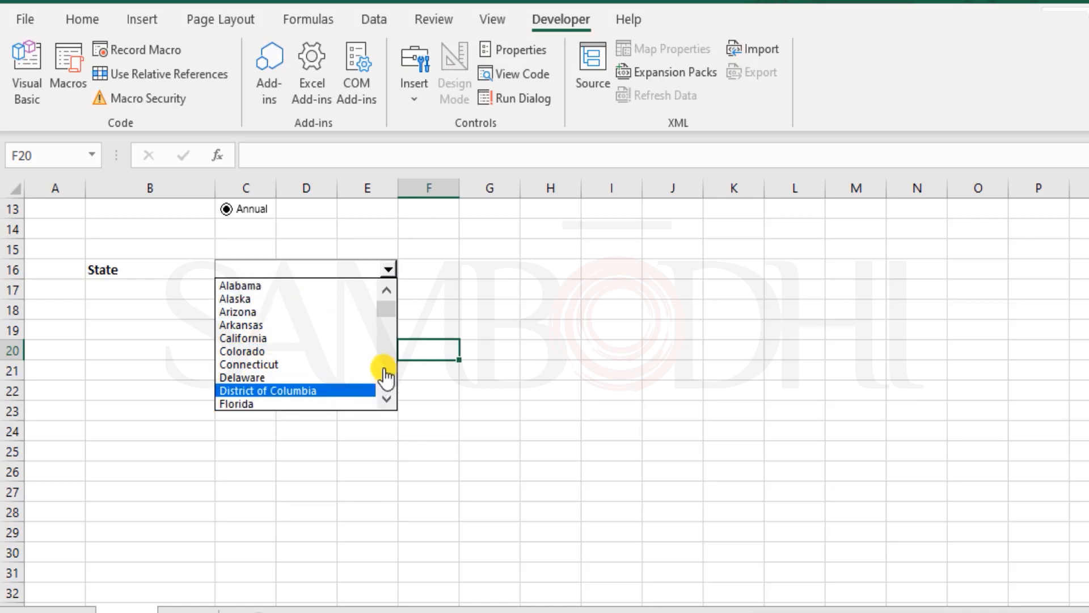
{"action": "scroll", "scroll_direction": "down", "scroll_amount": 3}
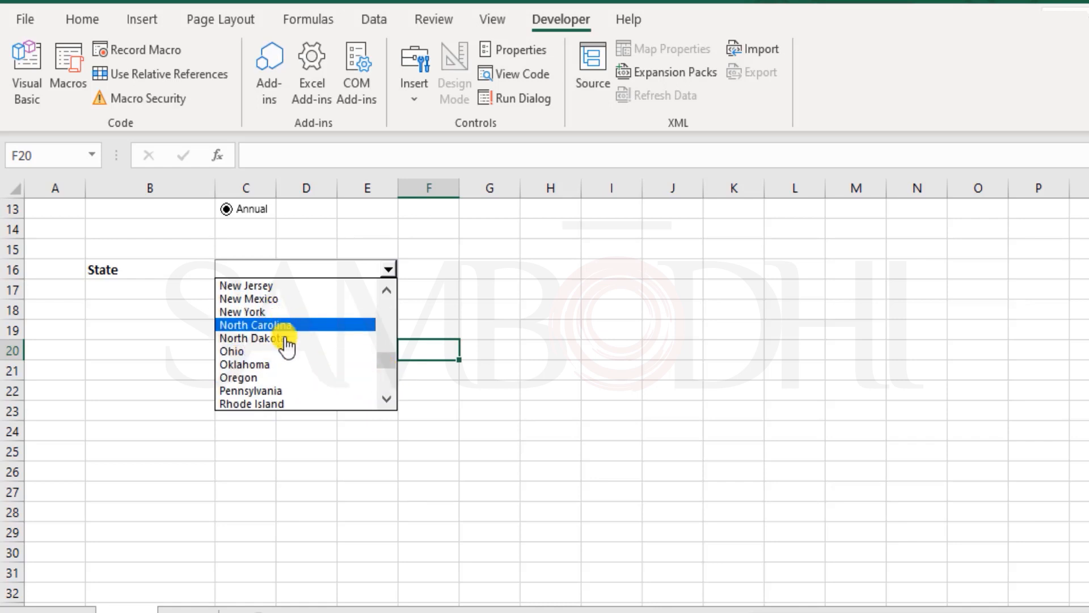
{"action": "left_click", "coordinate": [232, 351]}
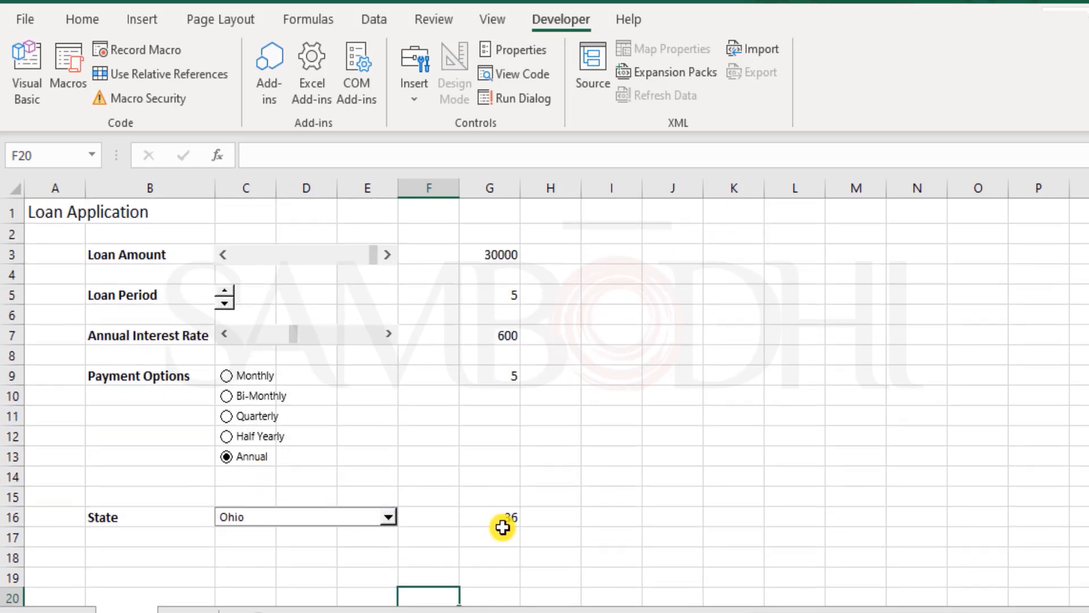
{"action": "left_click", "coordinate": [489, 516]}
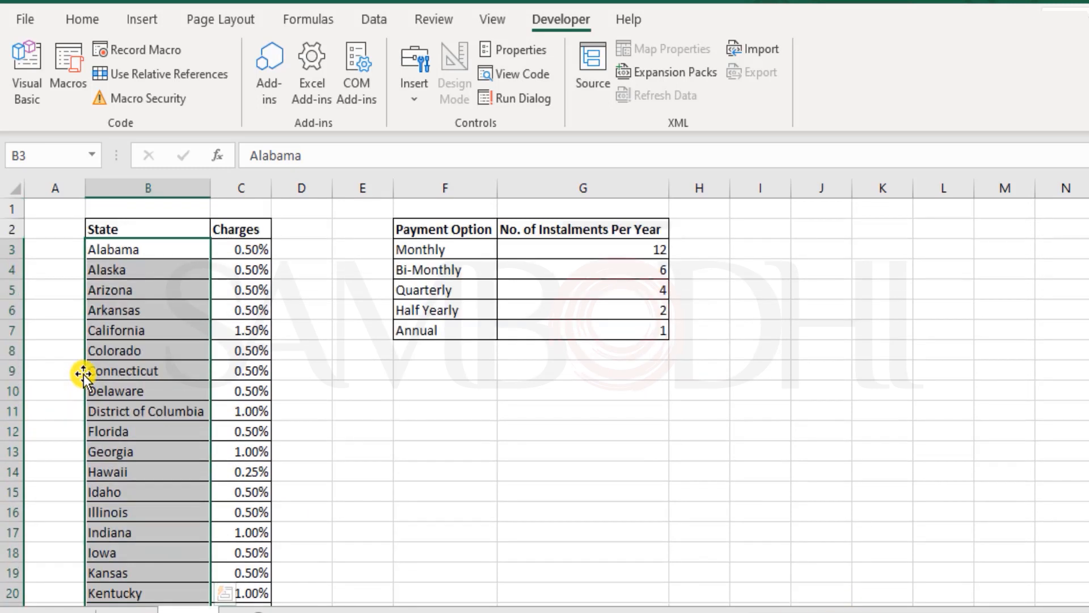
{"action": "scroll", "scroll_direction": "down", "scroll_amount": 3}
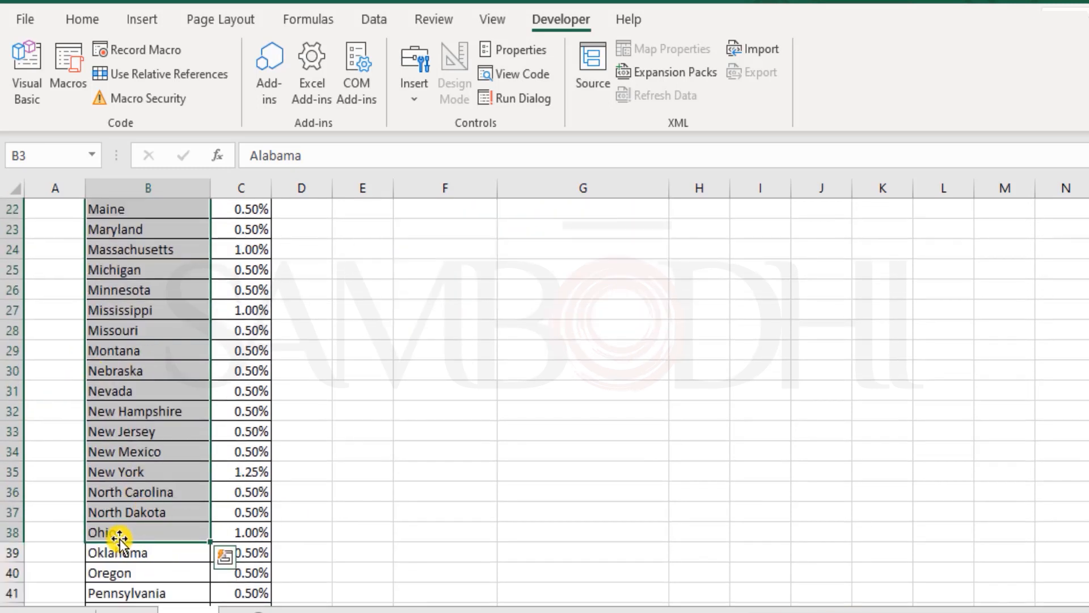
{"action": "left_click", "coordinate": [131, 491]}
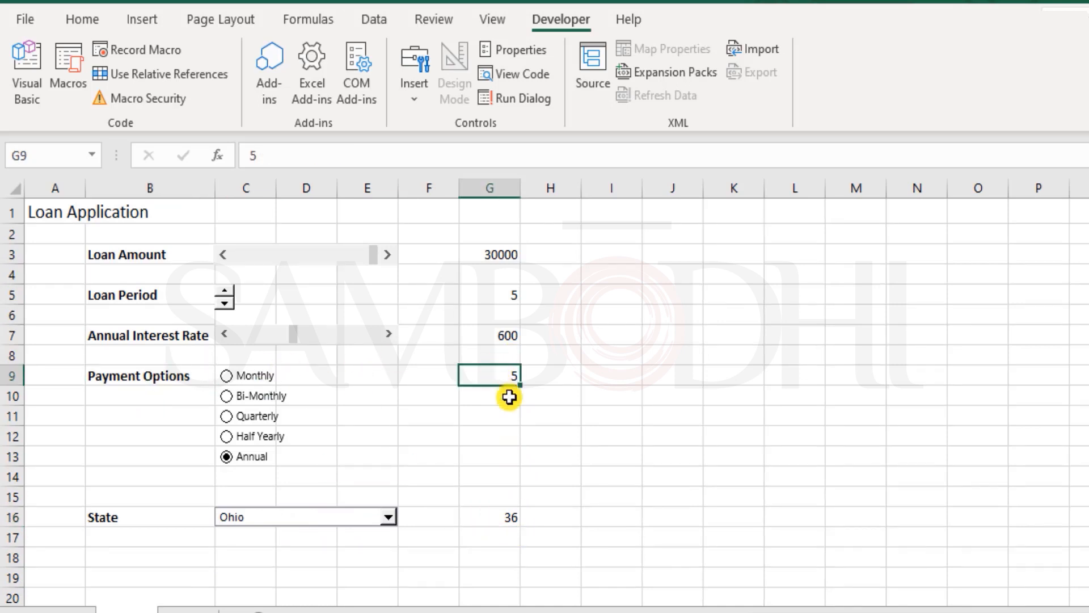
{"action": "left_click", "coordinate": [488, 516]}
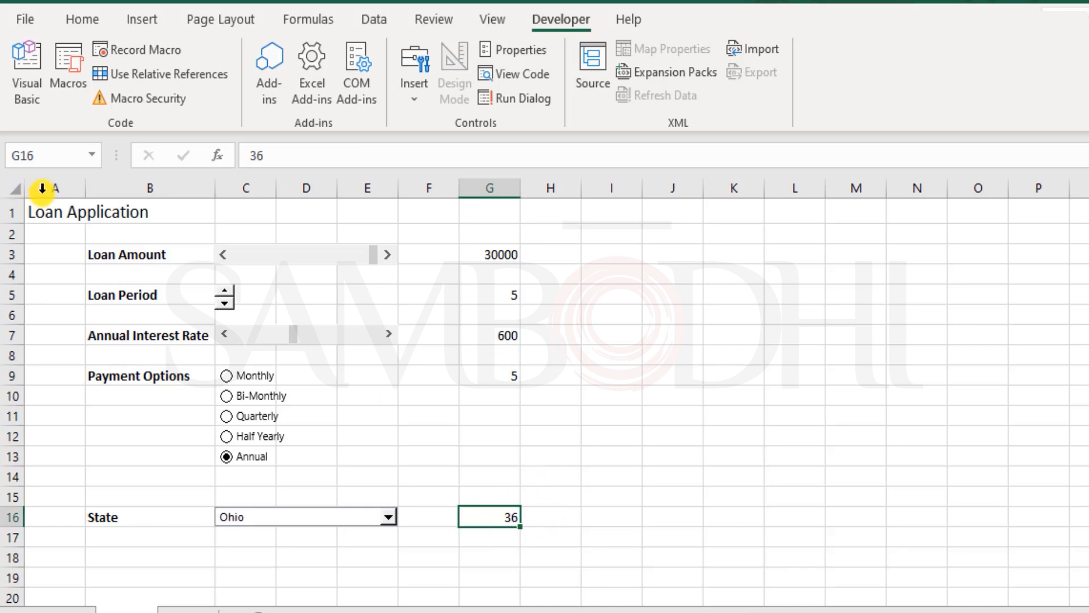
Step: Fill A1:F18 with light blue, then test the loan amount scroll bar
{"action": "left_click_drag", "start_coordinate": [56, 212], "coordinate": [442, 545]}
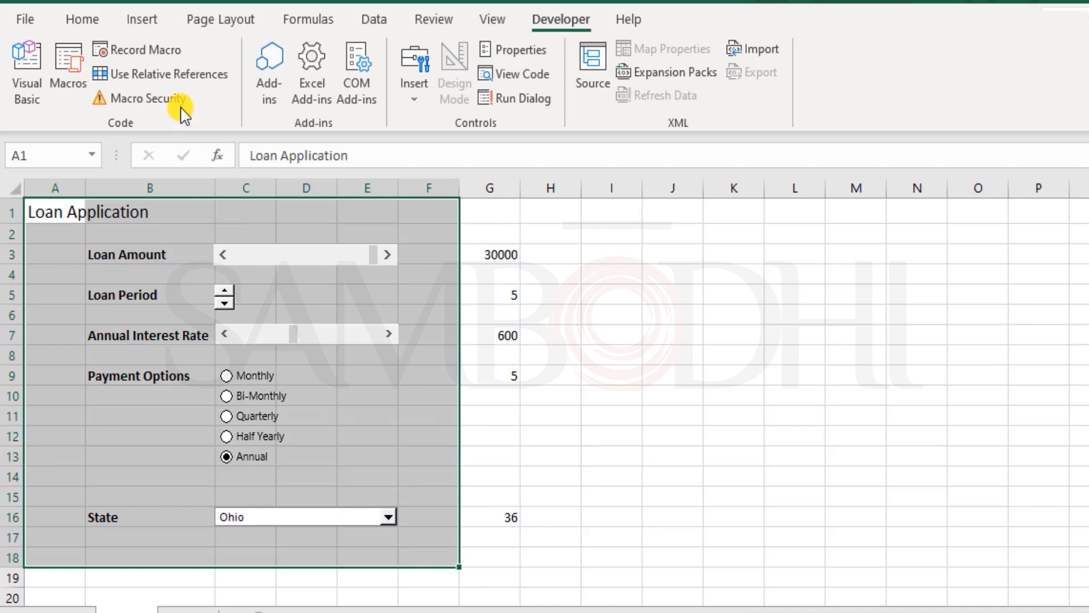
{"action": "left_click", "coordinate": [81, 19]}
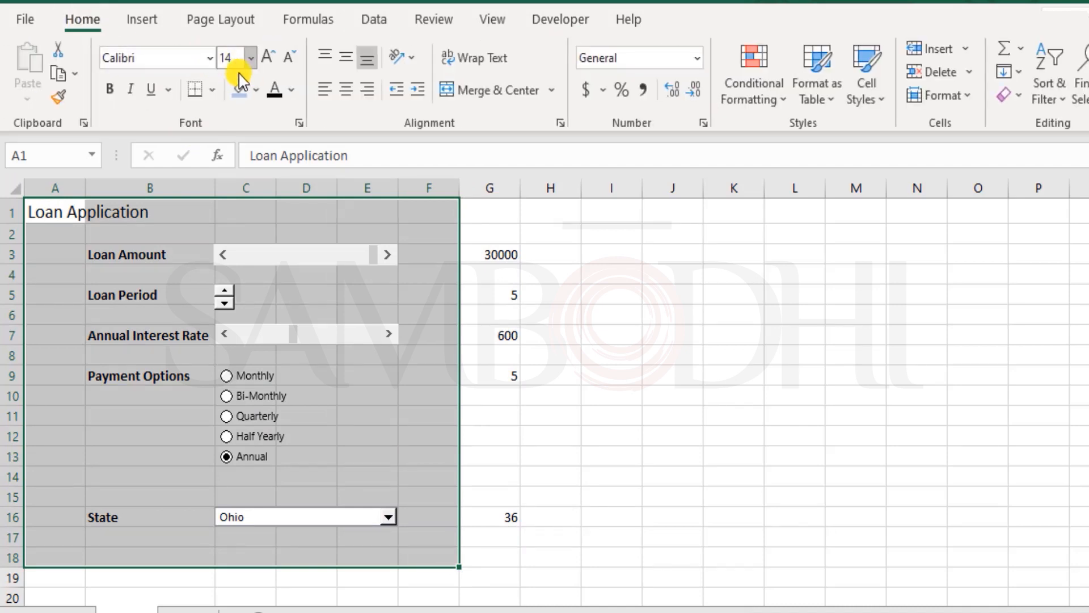
{"action": "left_click", "coordinate": [258, 90]}
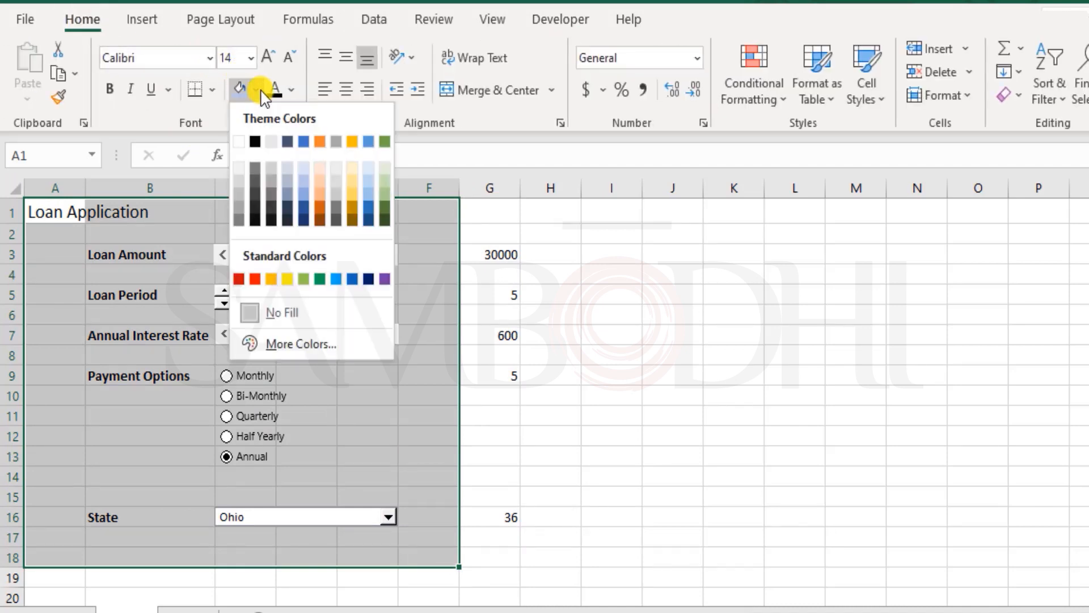
{"action": "left_click", "coordinate": [369, 216]}
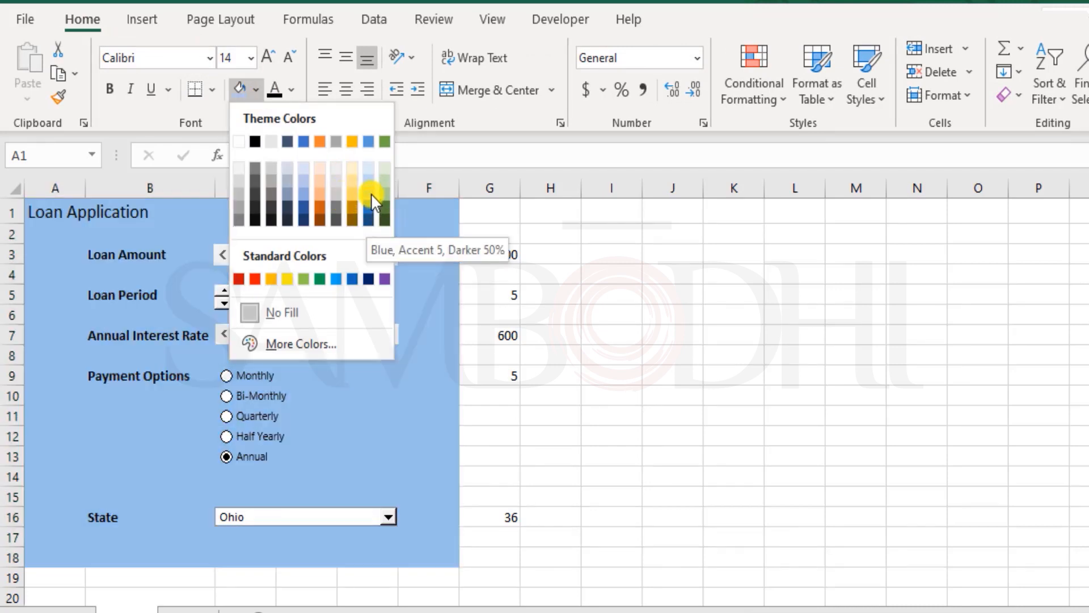
{"action": "mouse_move", "coordinate": [372, 188]}
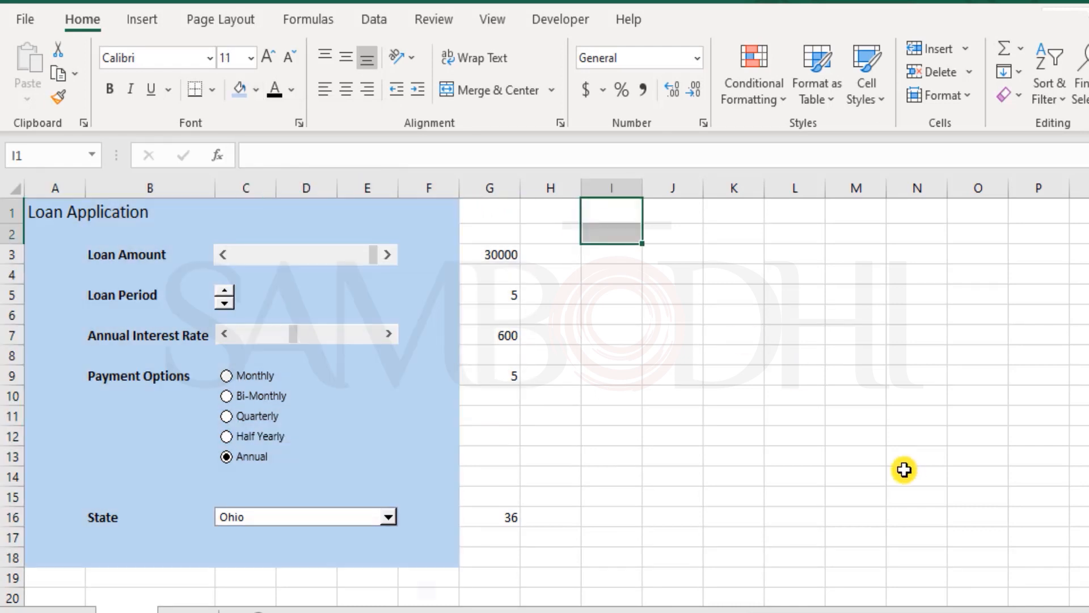
{"action": "left_click", "coordinate": [612, 313]}
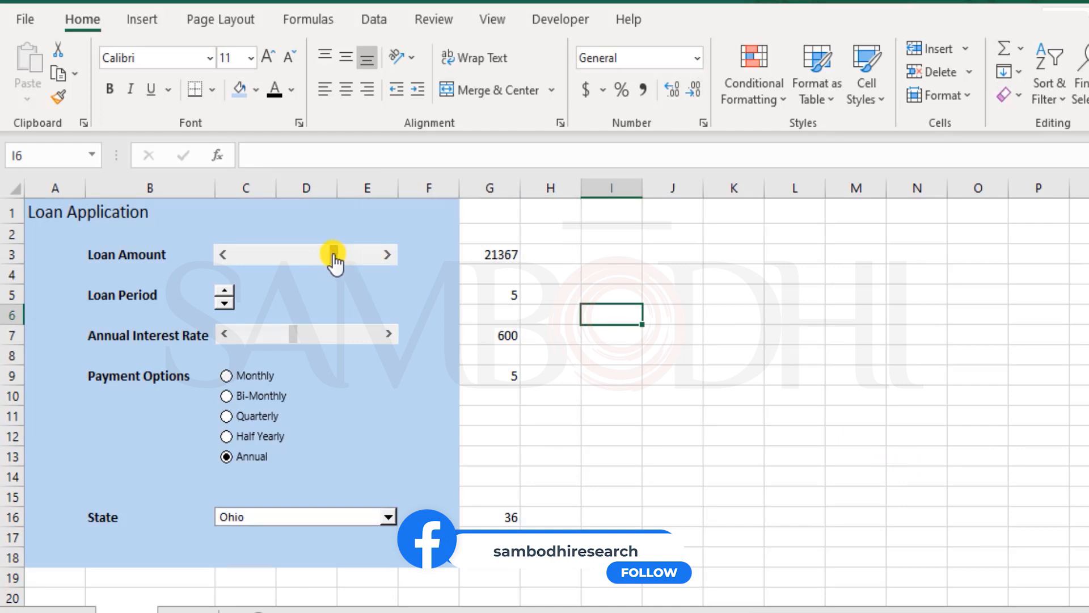
{"action": "left_click_drag", "start_coordinate": [334, 254], "coordinate": [375, 254]}
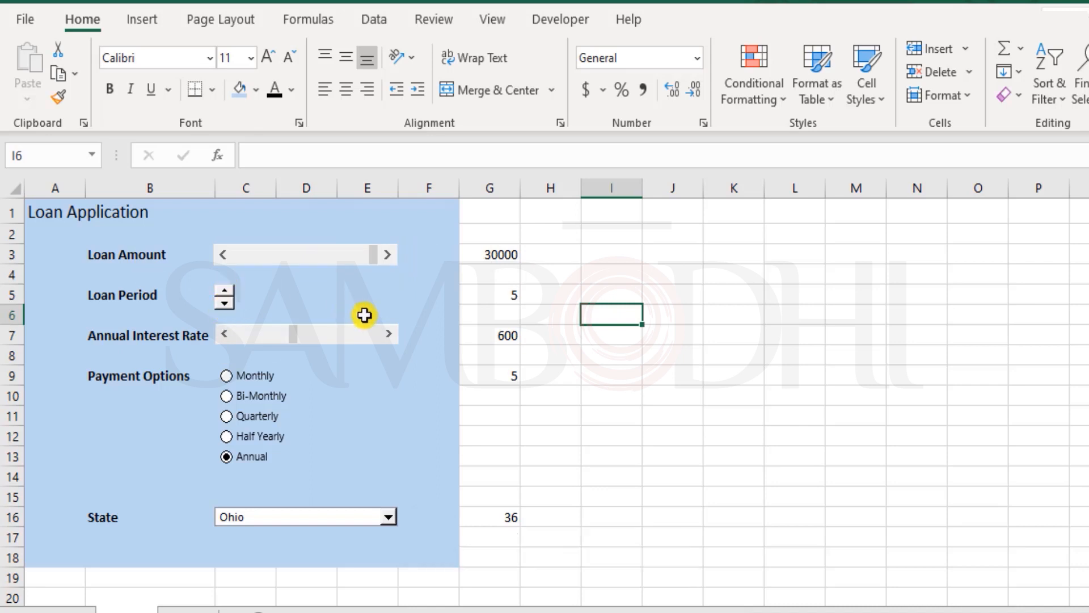
Step: Open the finished loan calculator example and unhide its hidden columns
{"action": "left_click", "coordinate": [560, 19]}
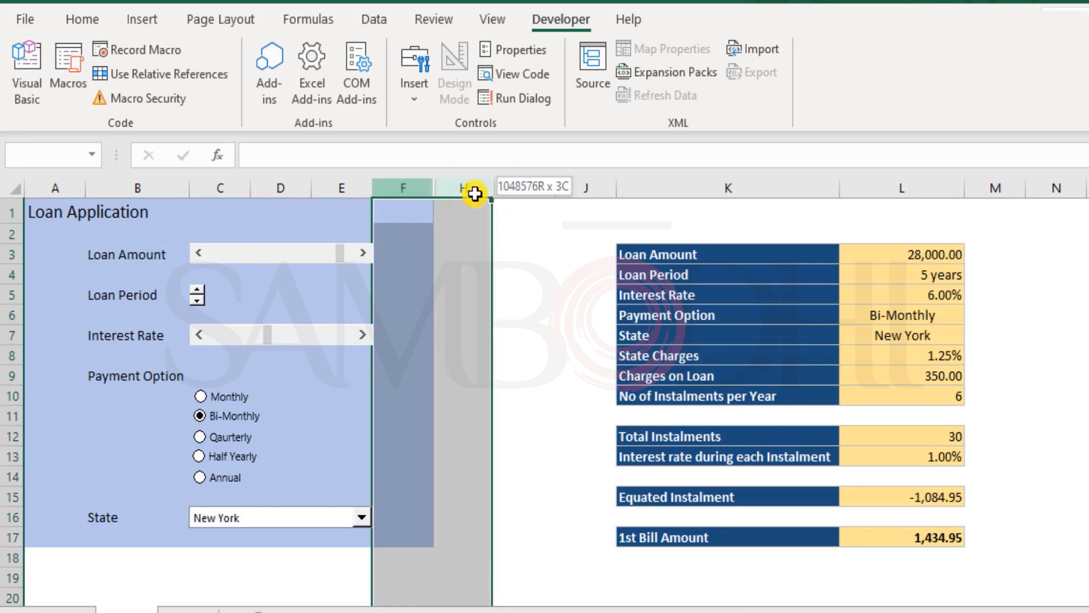
{"action": "right_click", "coordinate": [475, 187]}
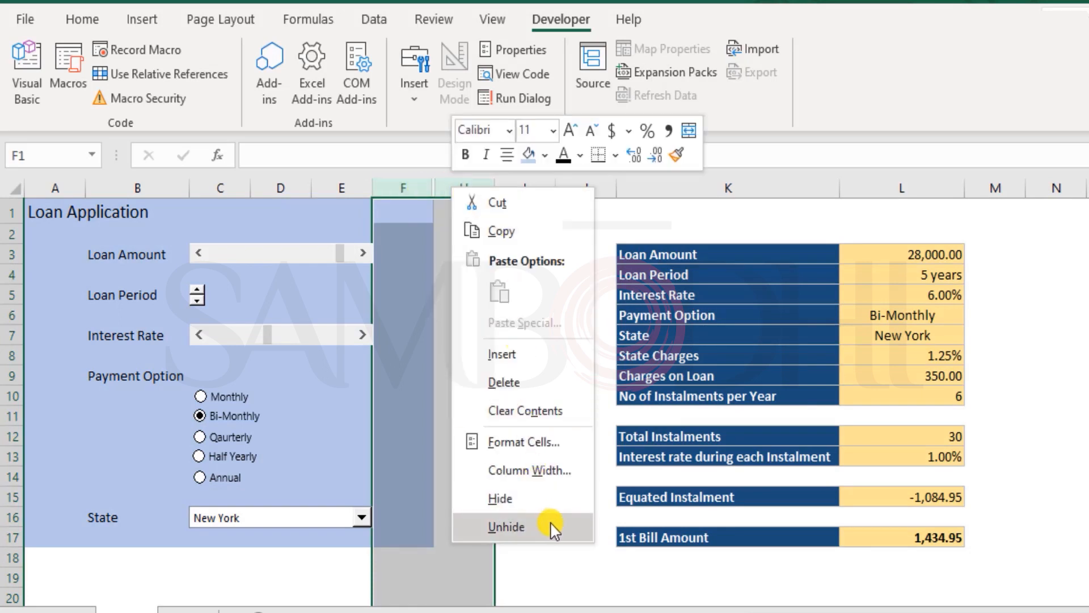
{"action": "left_click", "coordinate": [507, 527]}
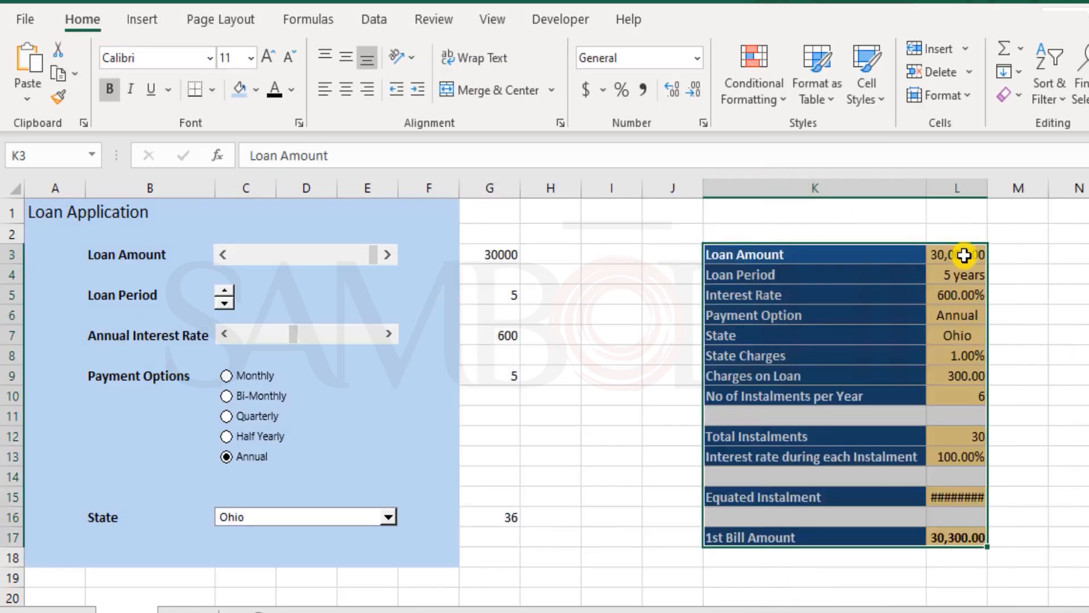
Step: Clear L3:L17, unshade the gap rows, and link L3 to G3 and L4 to G5
{"action": "left_click", "coordinate": [957, 254]}
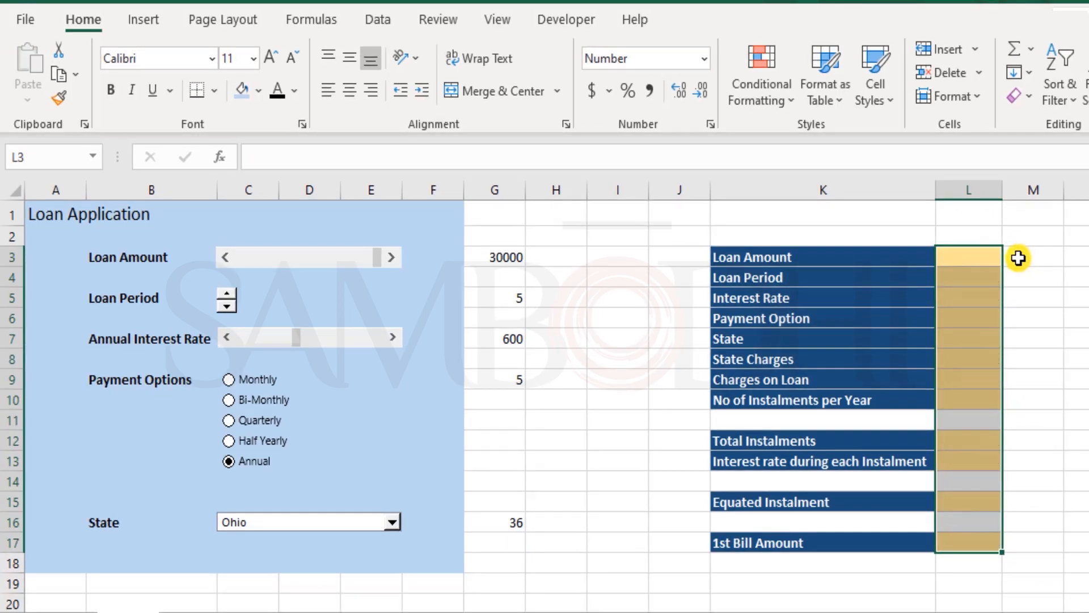
{"action": "left_click", "coordinate": [1031, 340]}
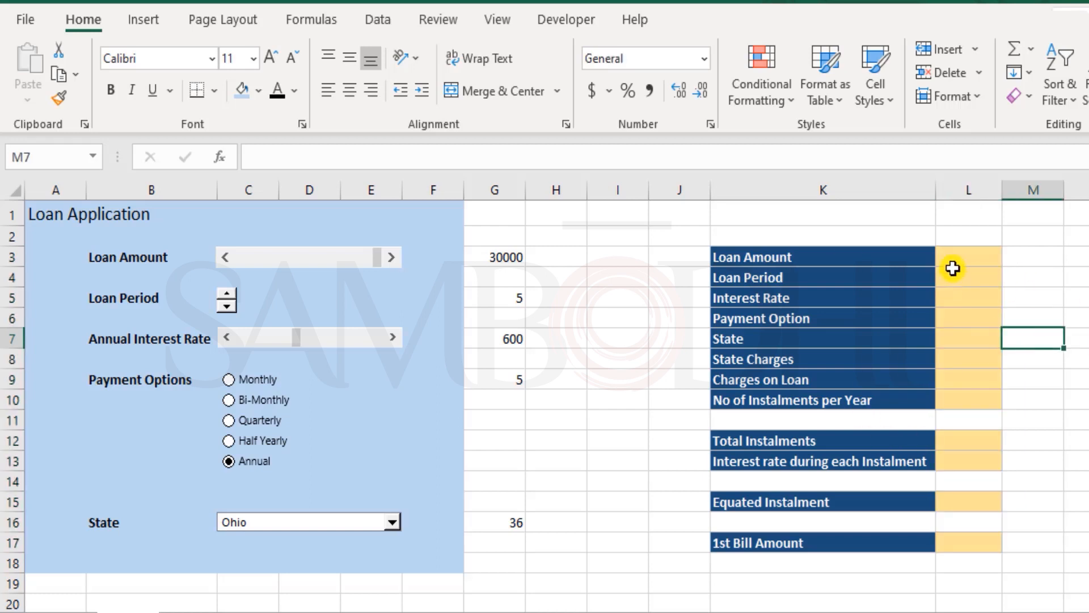
{"action": "left_click", "coordinate": [966, 257]}
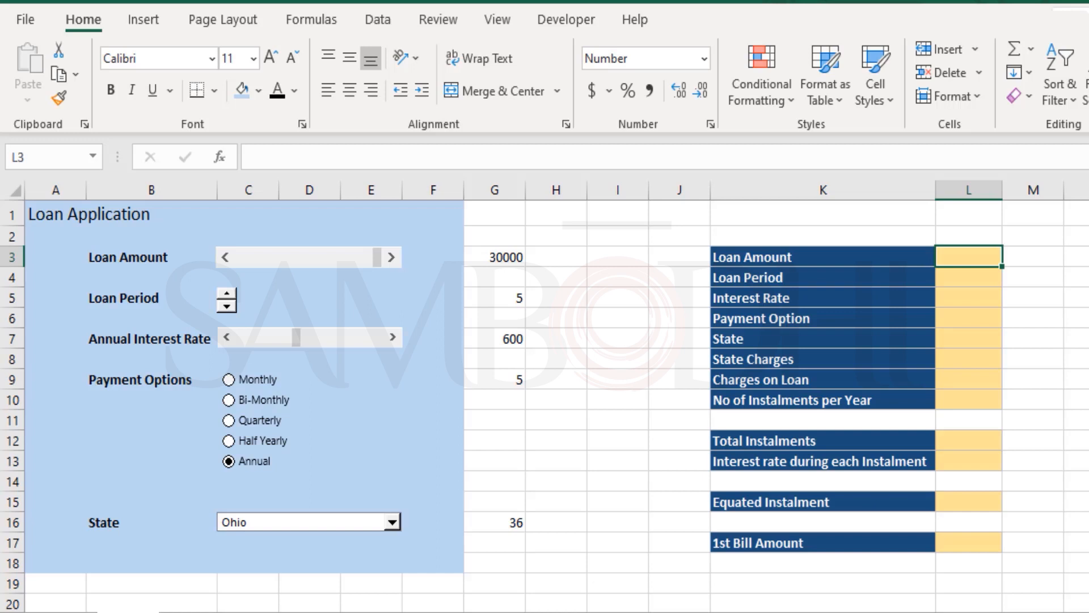
{"action": "mouse_move", "coordinate": [722, 245]}
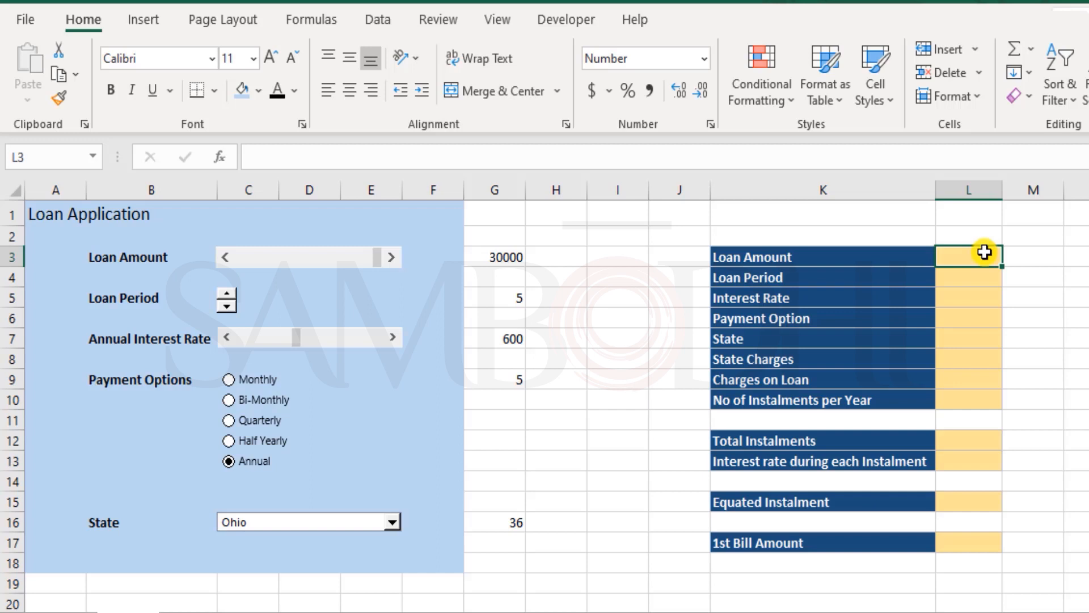
{"action": "type", "text": "="}
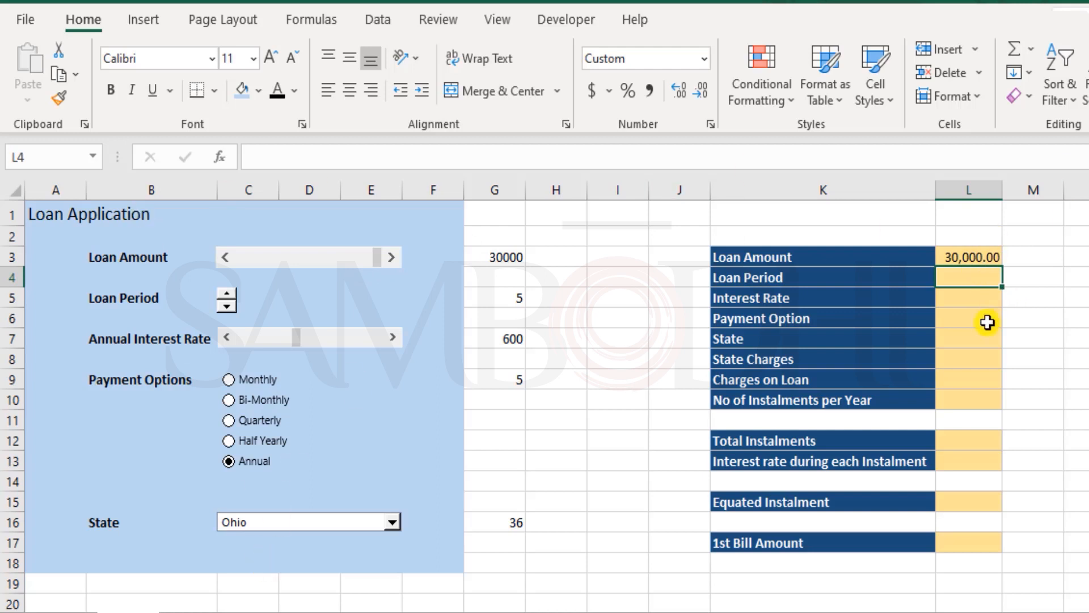
{"action": "mouse_move", "coordinate": [1000, 549]}
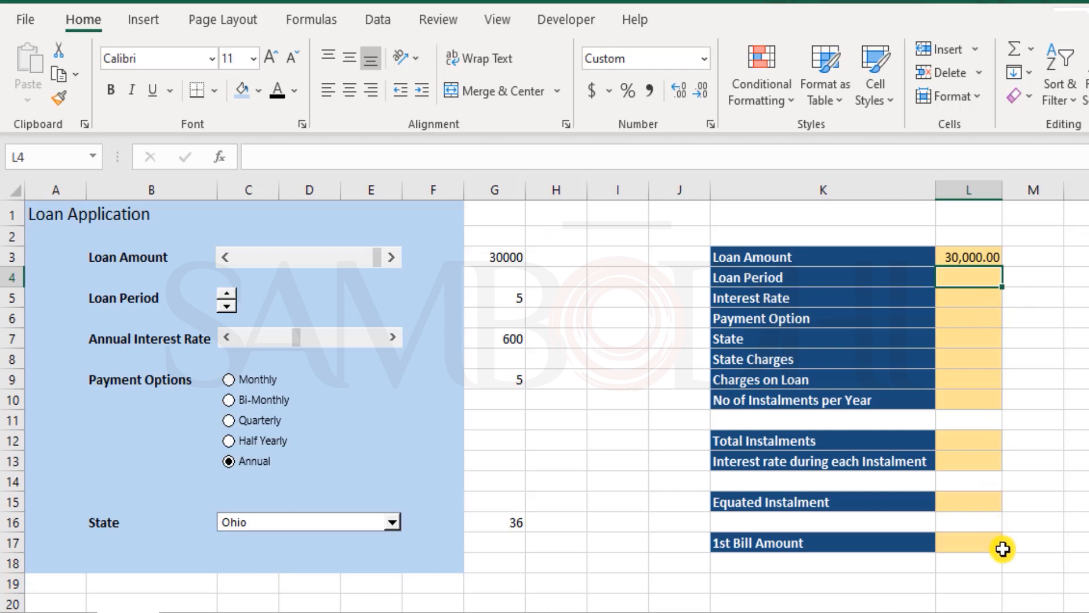
{"action": "left_click_drag", "start_coordinate": [494, 256], "coordinate": [494, 392]}
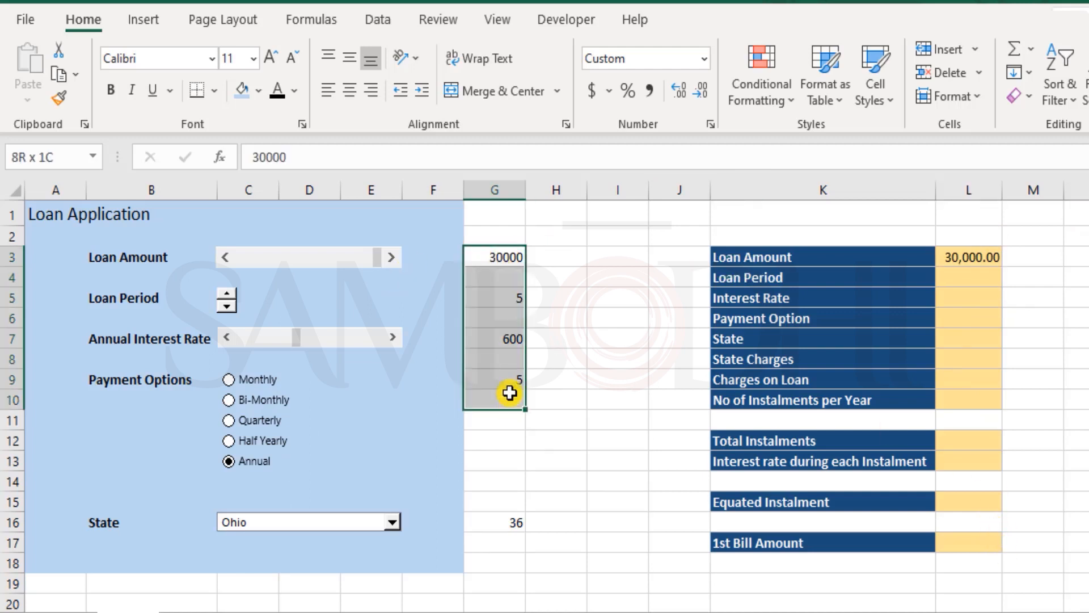
{"action": "left_click", "coordinate": [968, 276]}
{"action": "type", "text": "=G5"}
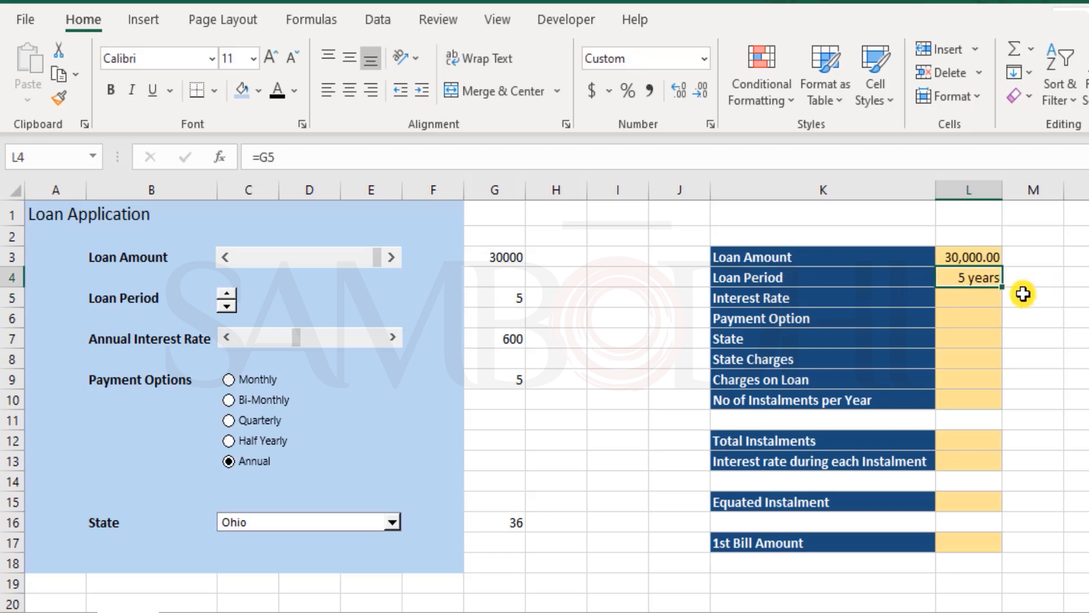
{"action": "mouse_move", "coordinate": [1001, 285]}
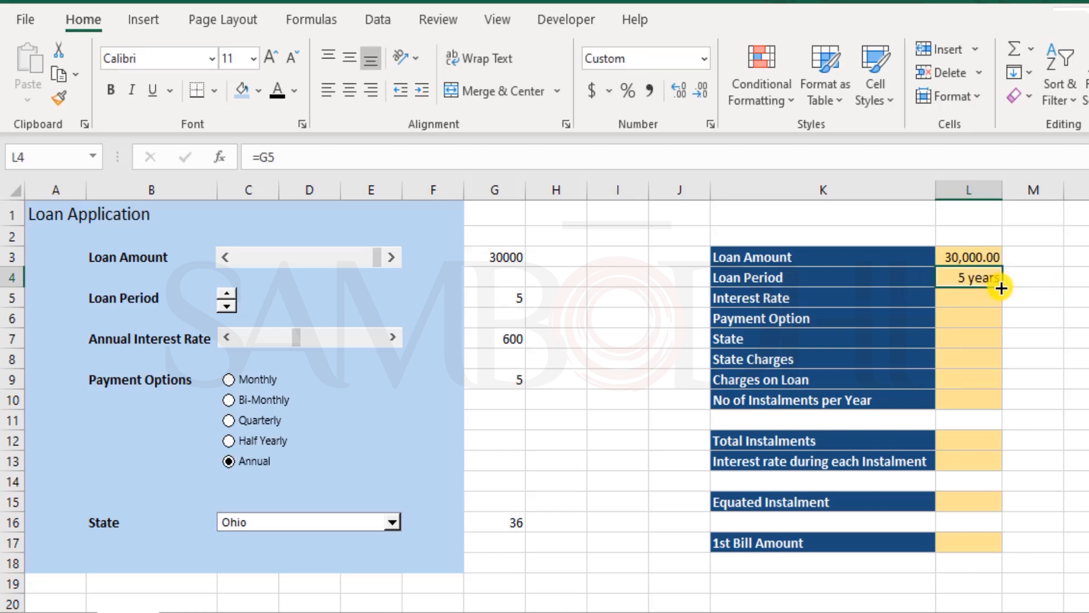
{"action": "mouse_move", "coordinate": [1056, 291]}
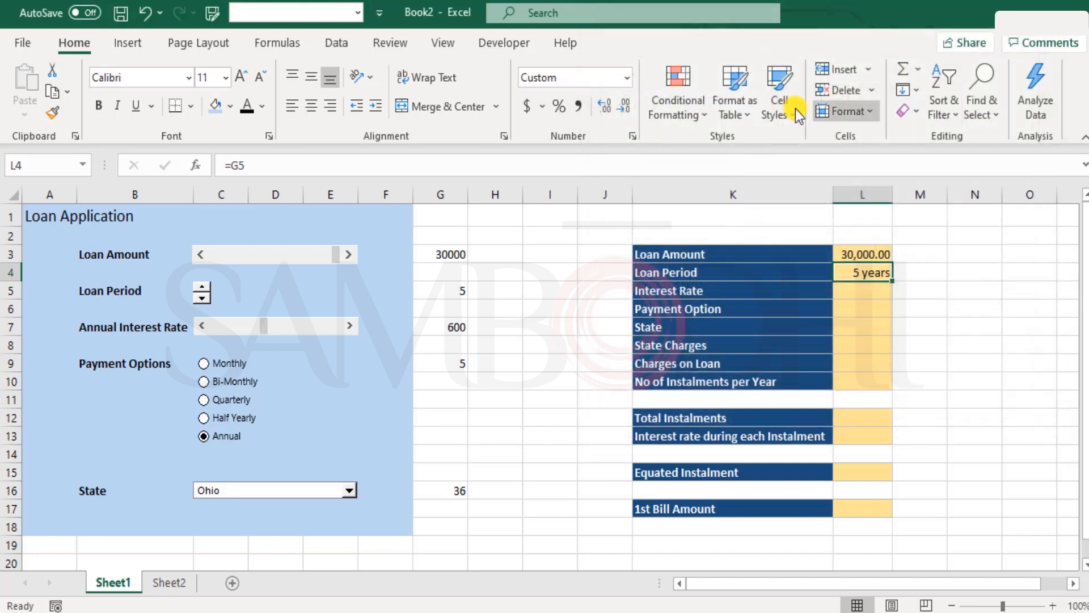
{"action": "left_click", "coordinate": [845, 111]}
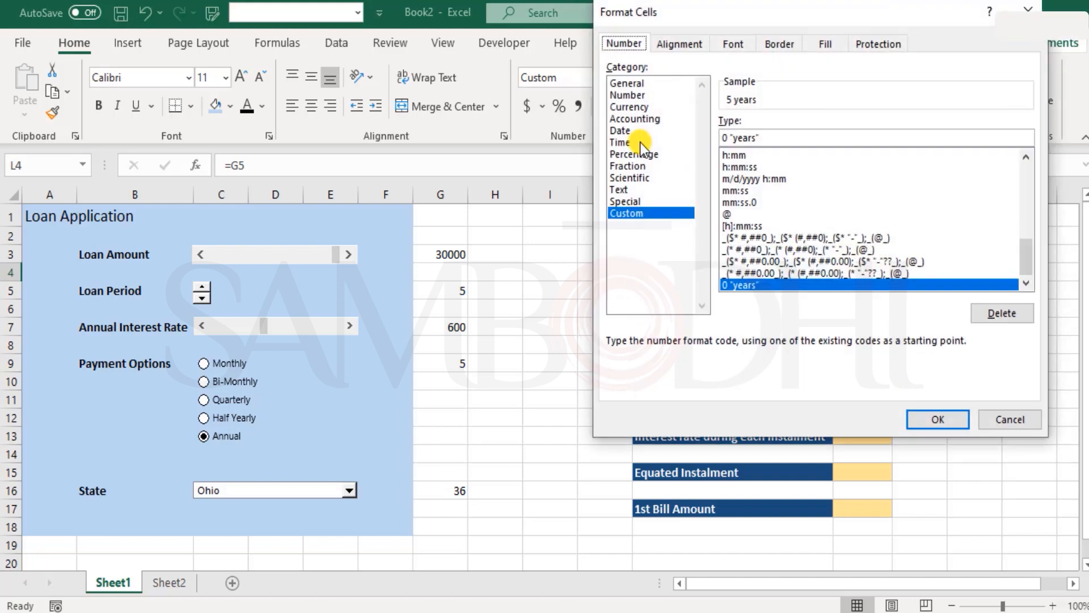
{"action": "mouse_move", "coordinate": [971, 208]}
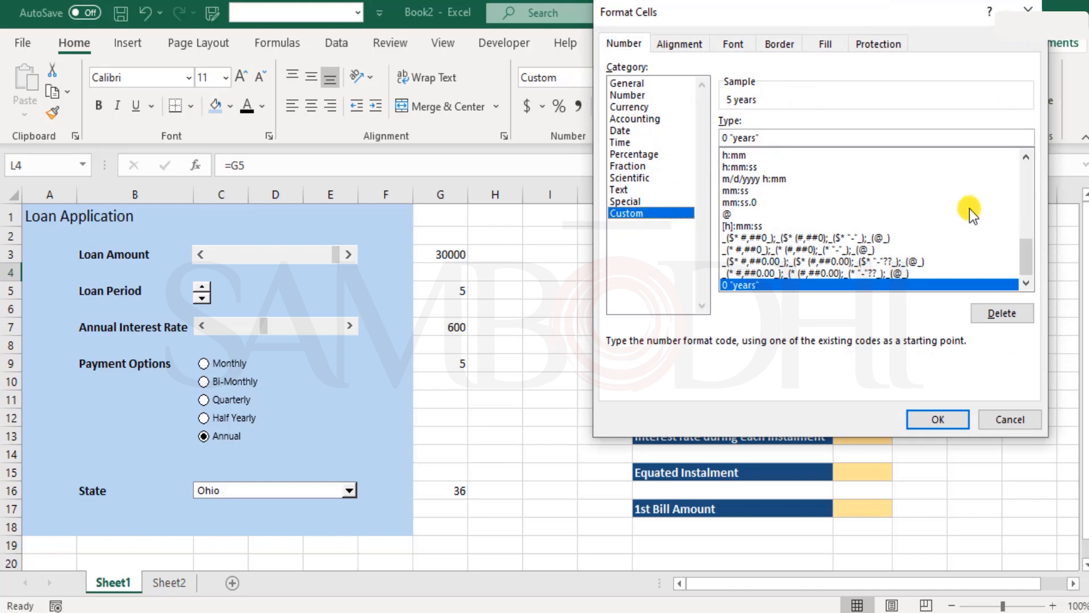
{"action": "left_click", "coordinate": [725, 167]}
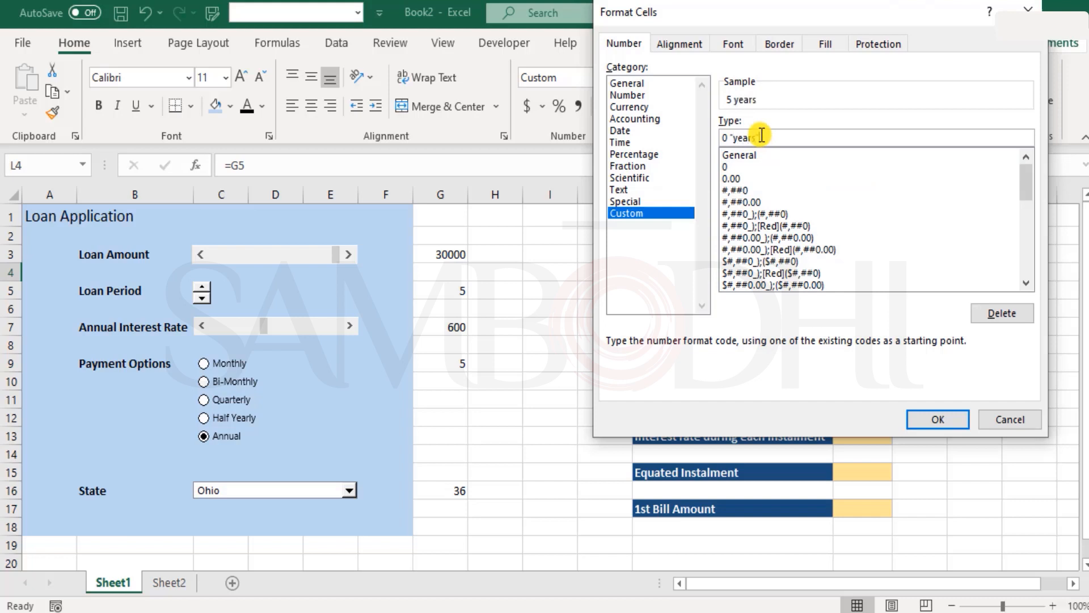
{"action": "left_click", "coordinate": [936, 419]}
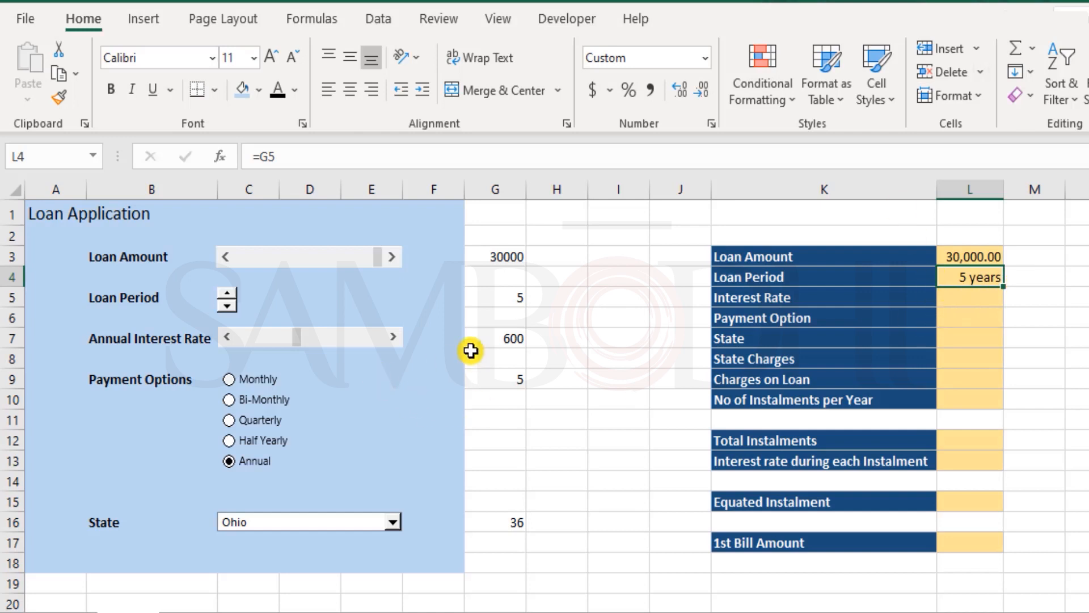
Step: Enter =G7/10000 in L5 and format it as a two-decimal percentage
{"action": "left_click", "coordinate": [495, 339]}
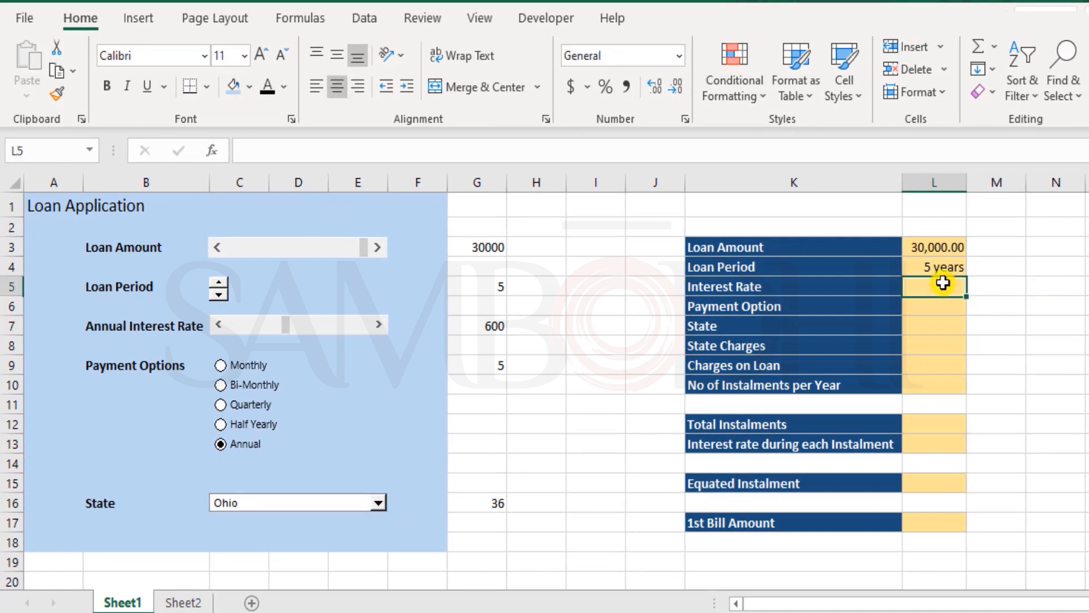
{"action": "type", "text": "="}
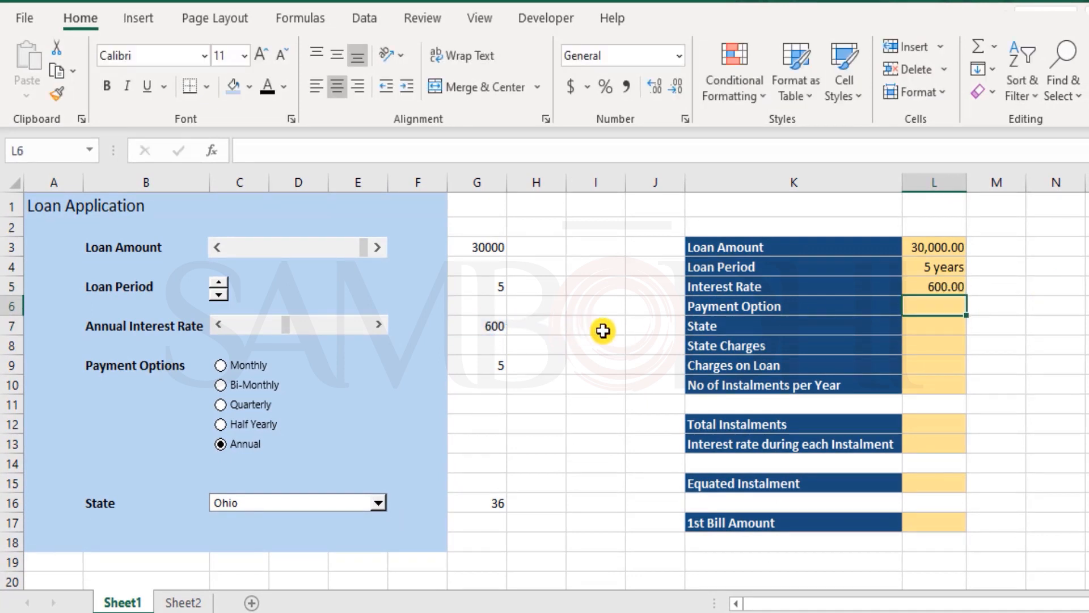
{"action": "left_click", "coordinate": [933, 285]}
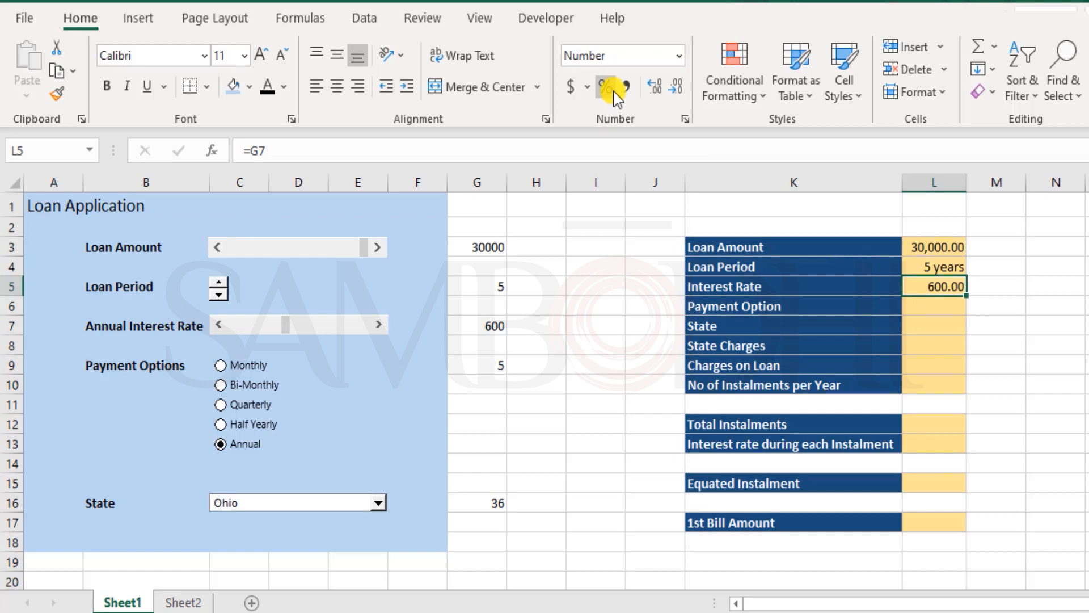
{"action": "left_click", "coordinate": [603, 86]}
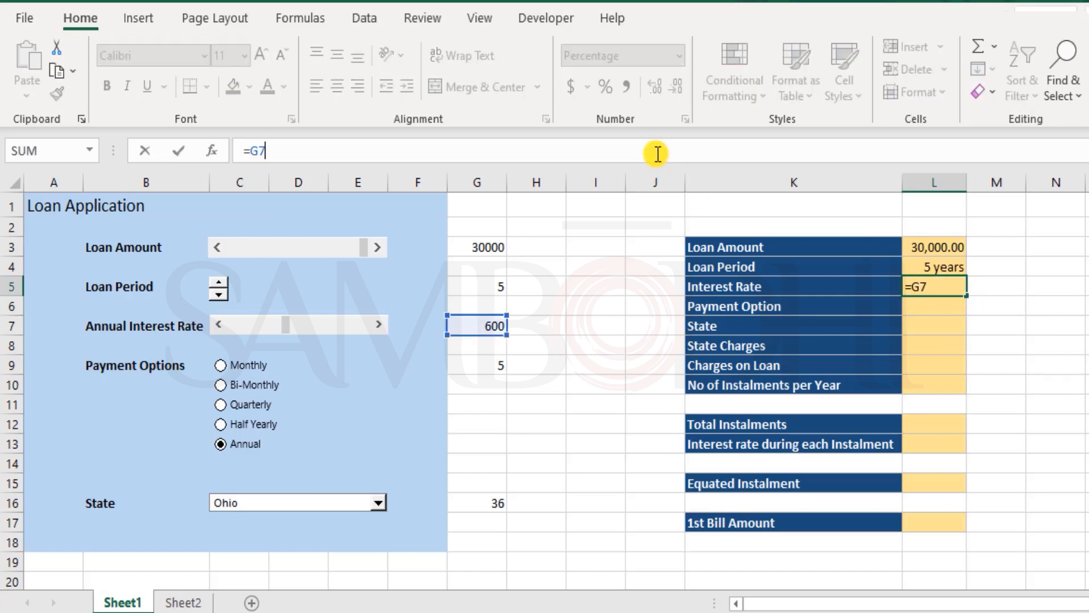
{"action": "type", "text": "/1000"}
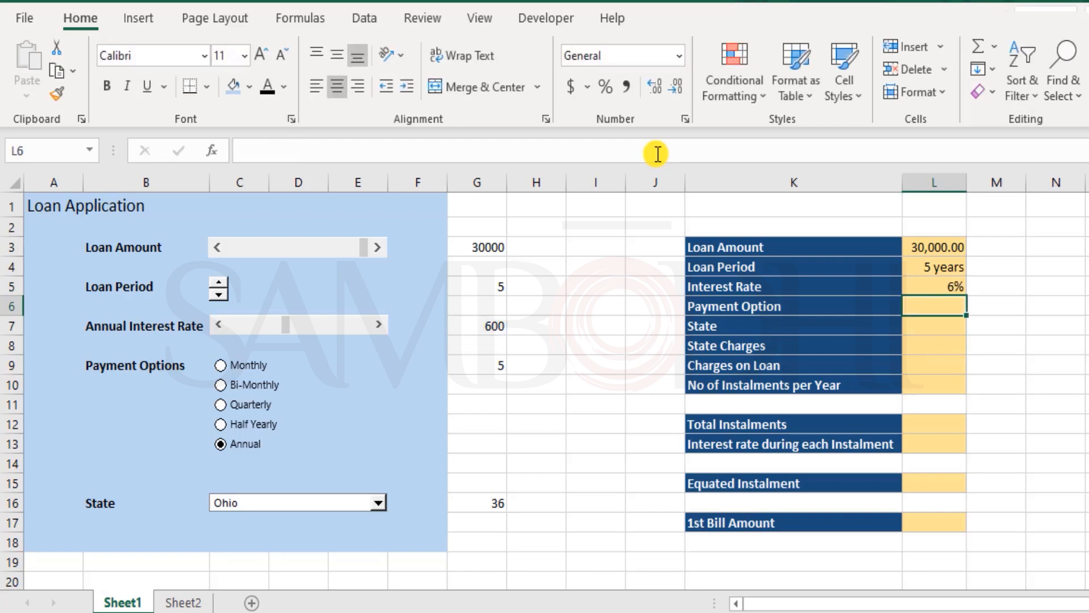
{"action": "left_click", "coordinate": [933, 286]}
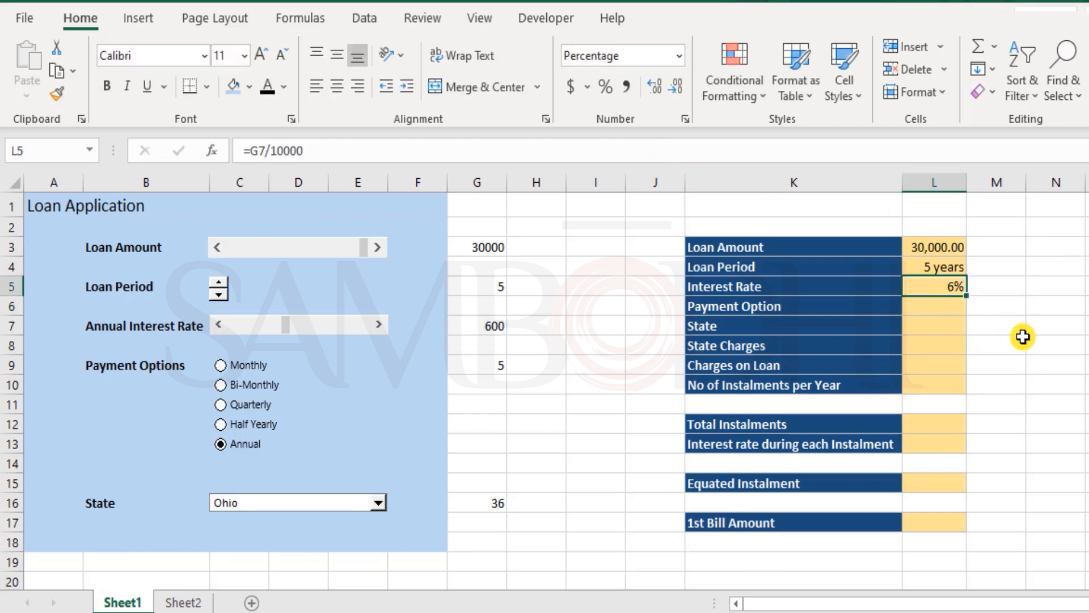
{"action": "left_click", "coordinate": [660, 89]}
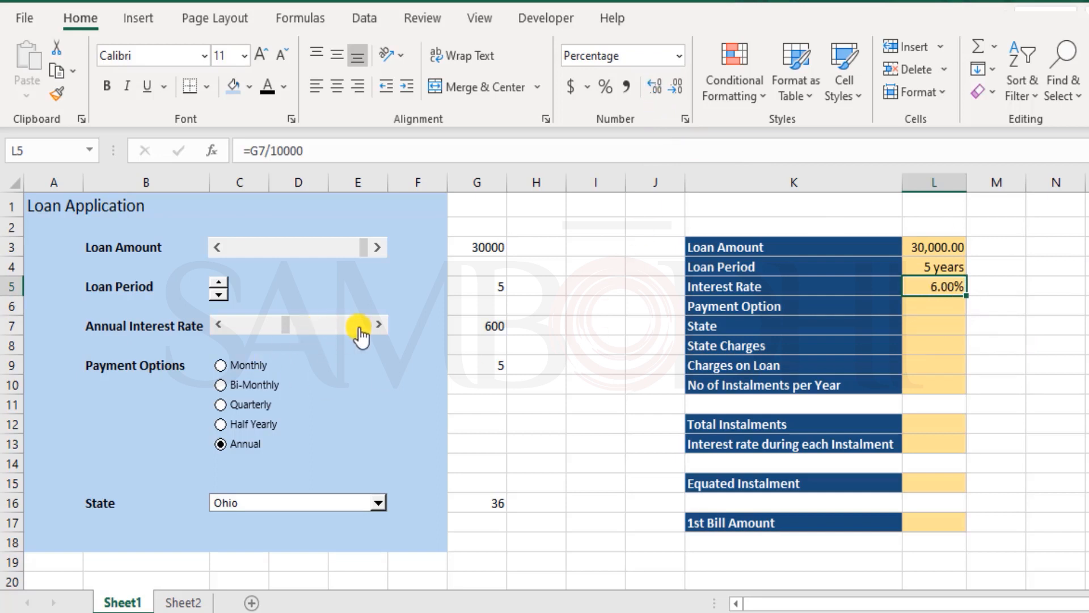
Step: Step the annual interest rate scroll bar to confirm the rate updates
{"action": "left_click", "coordinate": [378, 324]}
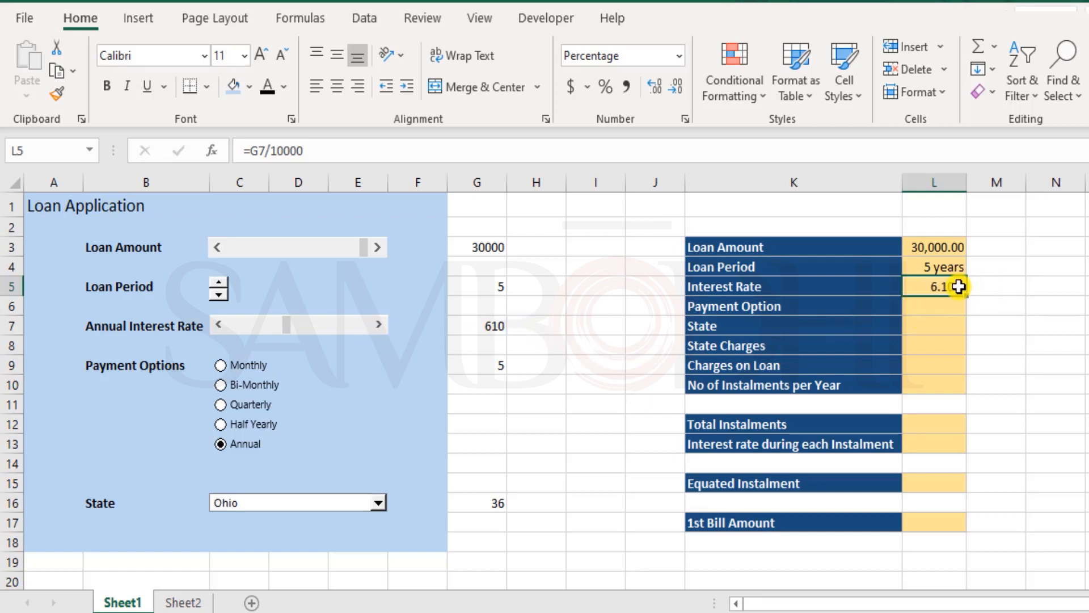
{"action": "left_click", "coordinate": [376, 325]}
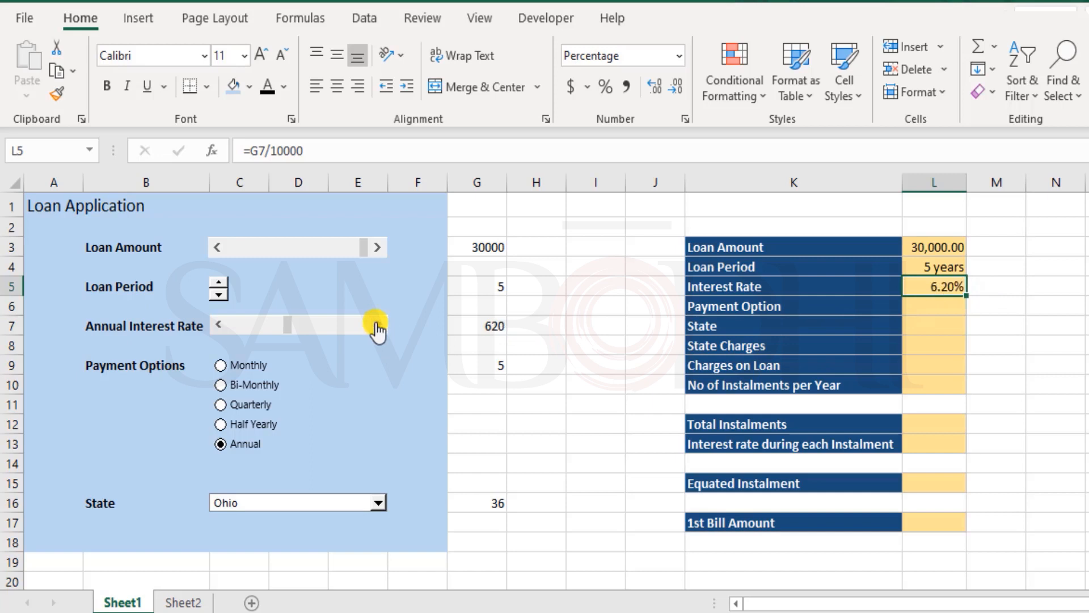
{"action": "left_click", "coordinate": [377, 325]}
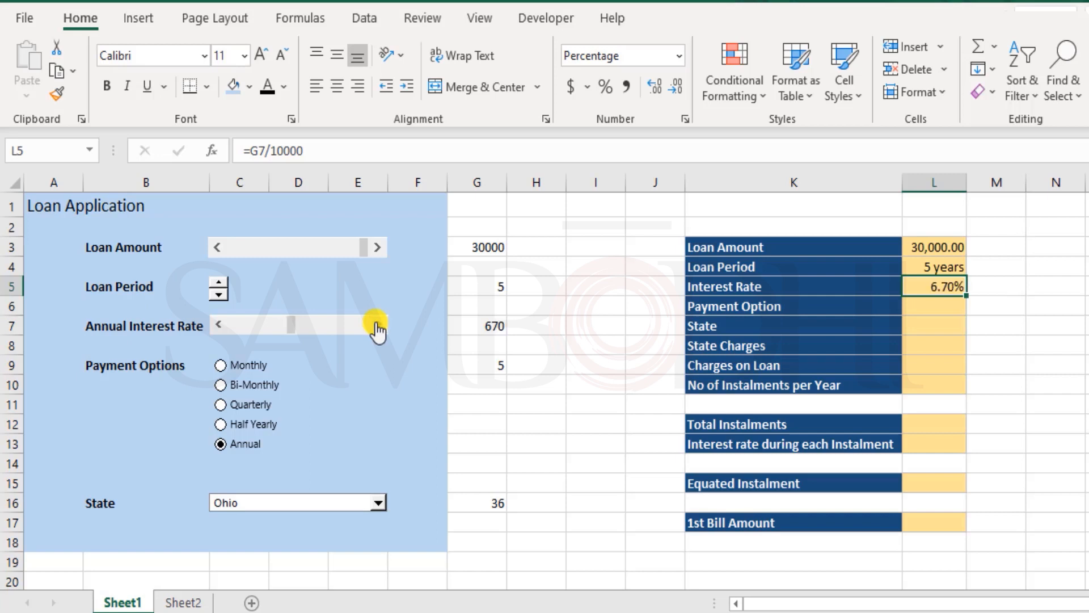
{"action": "left_click", "coordinate": [217, 325]}
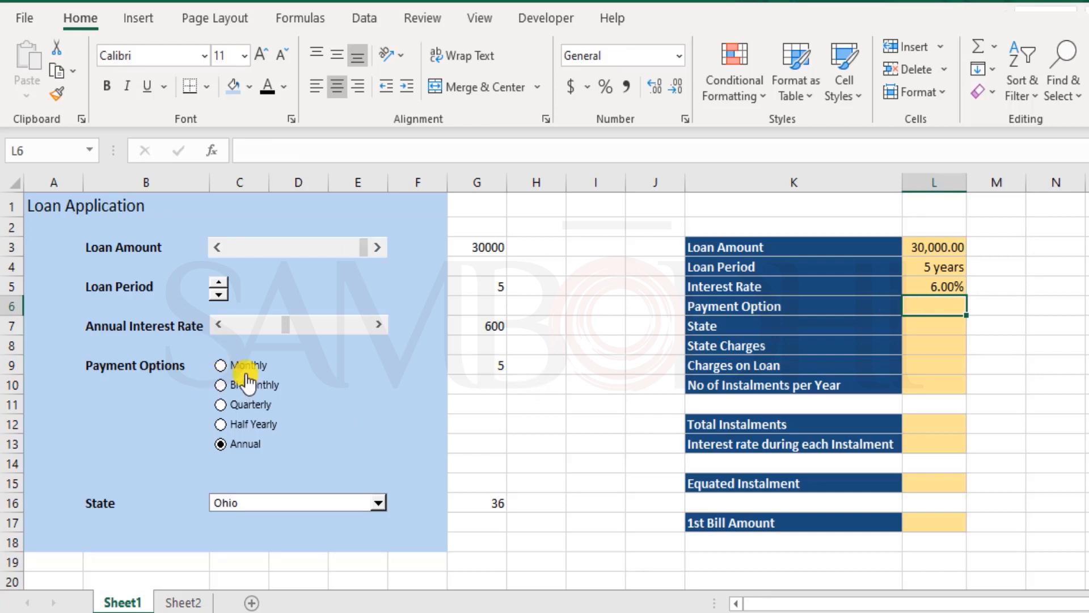
{"action": "mouse_move", "coordinate": [313, 389]}
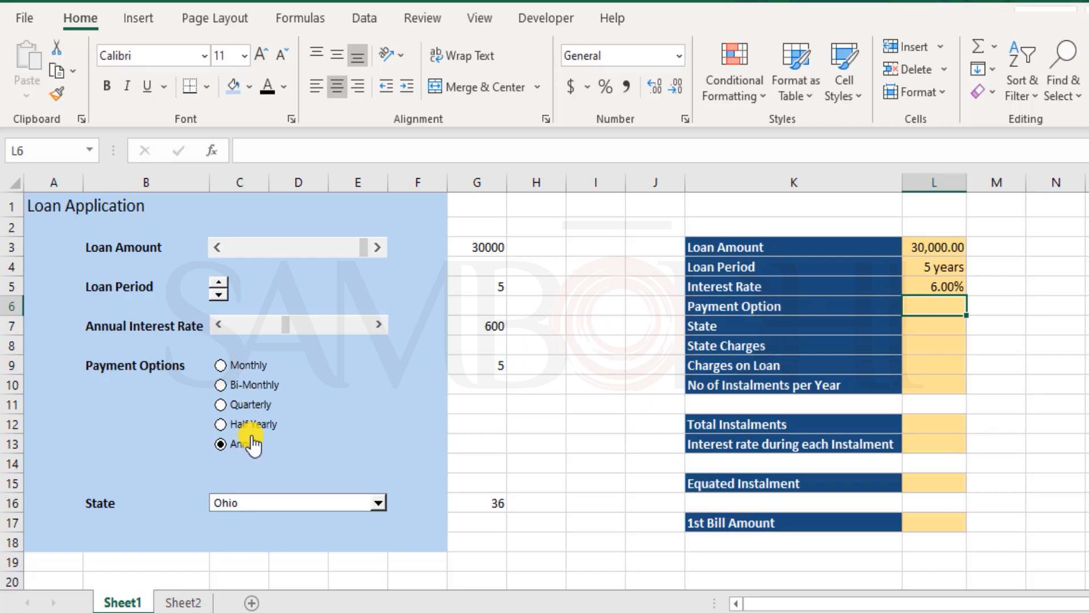
Step: Review the five payment option names in Sheet2 F3:F7, then return to Sheet1
{"action": "left_click", "coordinate": [183, 603]}
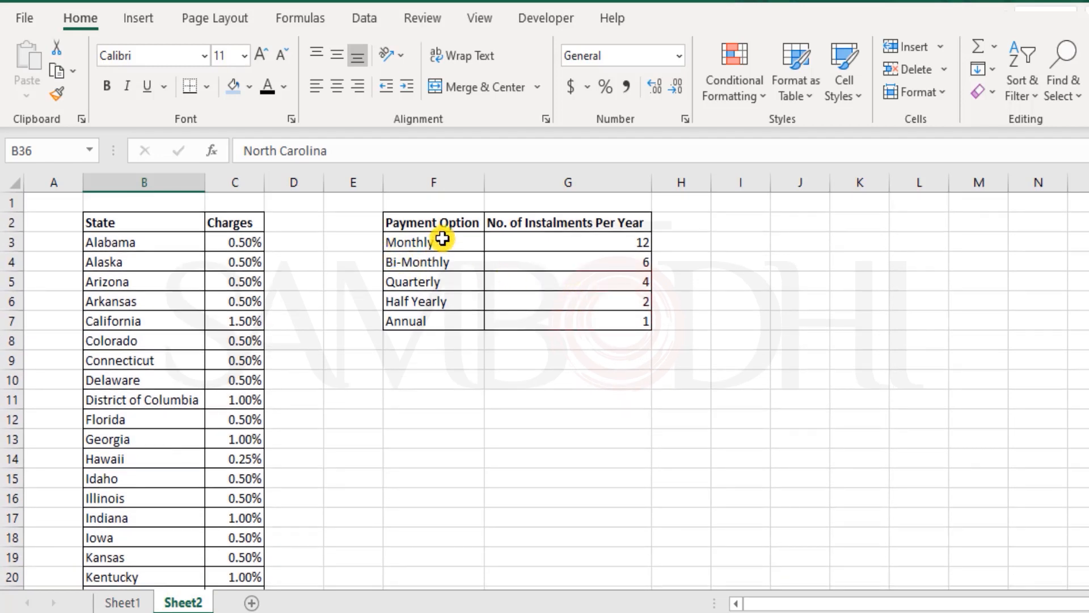
{"action": "left_click_drag", "start_coordinate": [432, 242], "coordinate": [432, 320]}
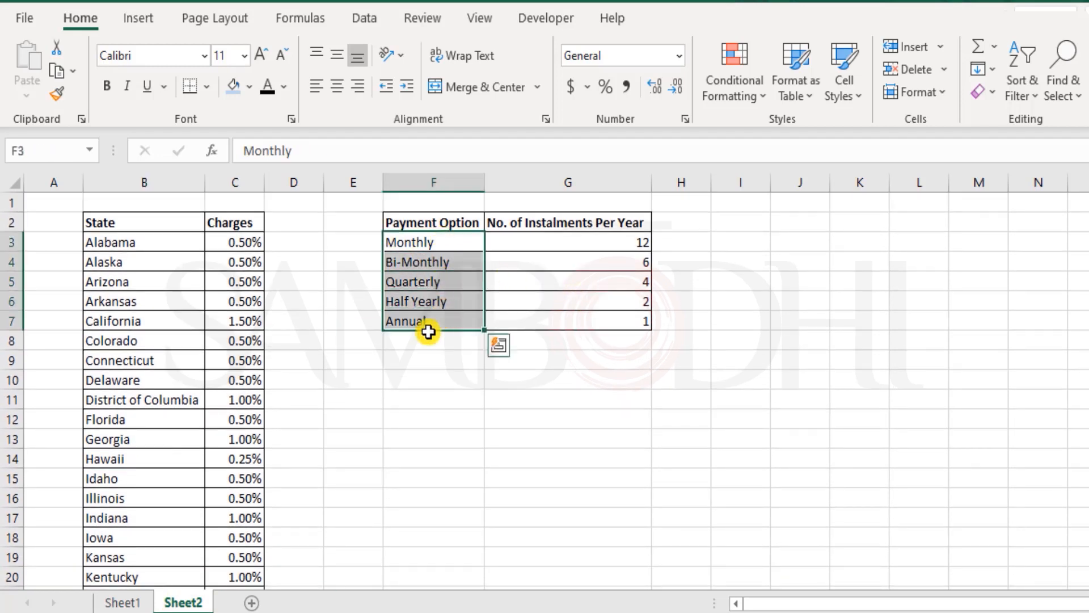
{"action": "left_click", "coordinate": [123, 602]}
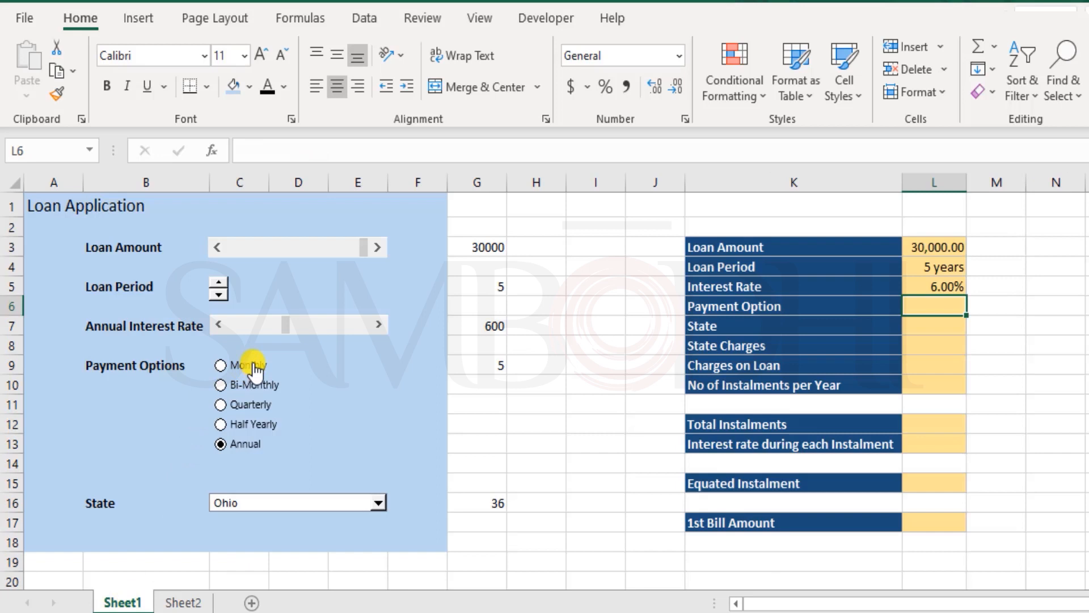
{"action": "left_click", "coordinate": [182, 603]}
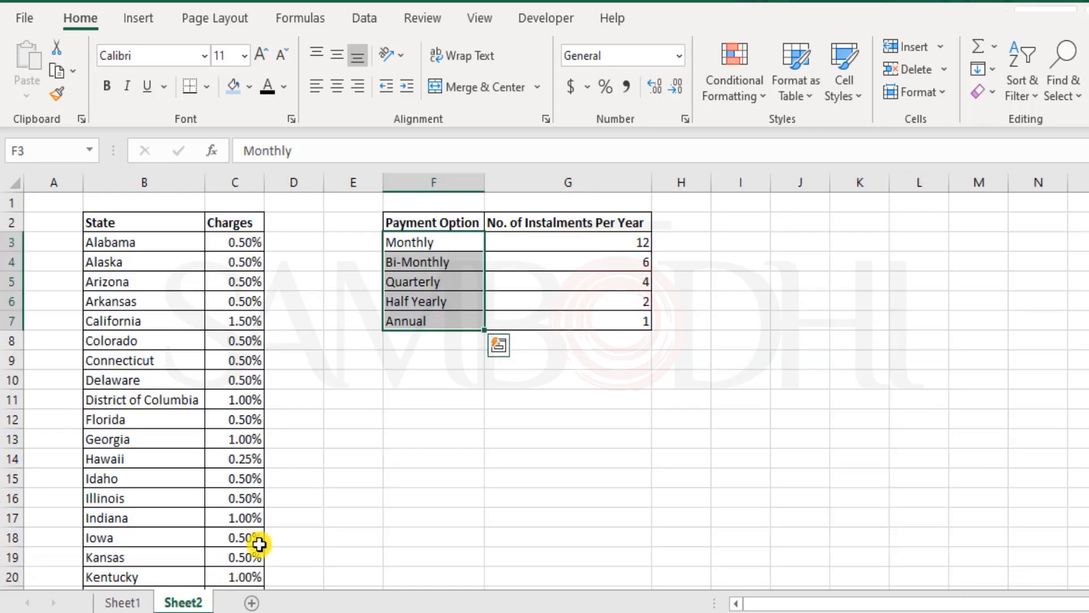
{"action": "left_click", "coordinate": [123, 602]}
{"action": "type", "text": "="}
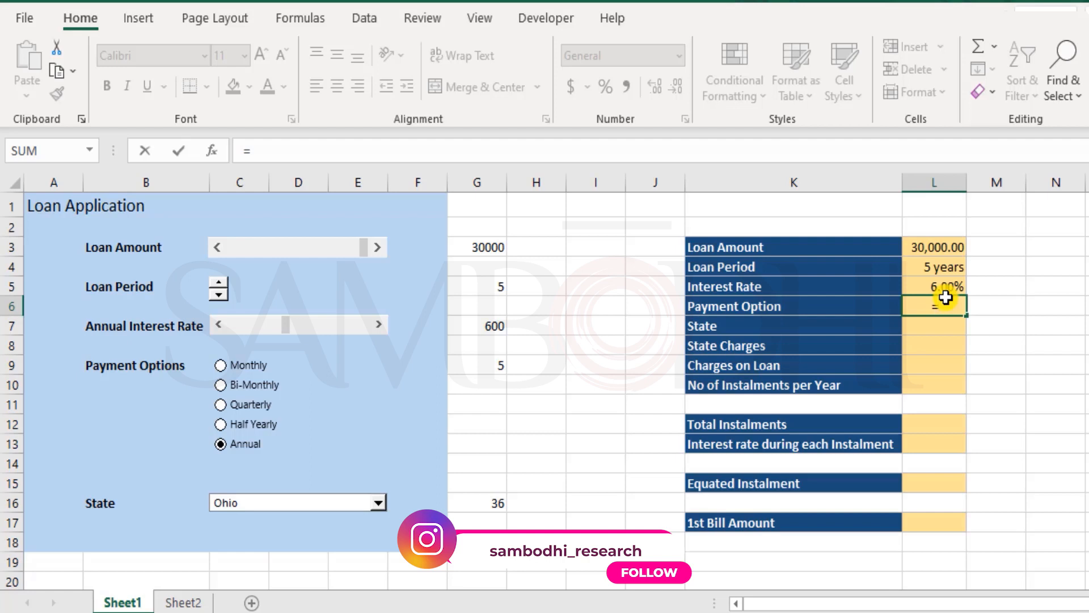
Step: Build =INDEX(Sheet2!F3:F7,Sheet1!G9) in the Payment Option cell L6
{"action": "type", "text": "inde"}
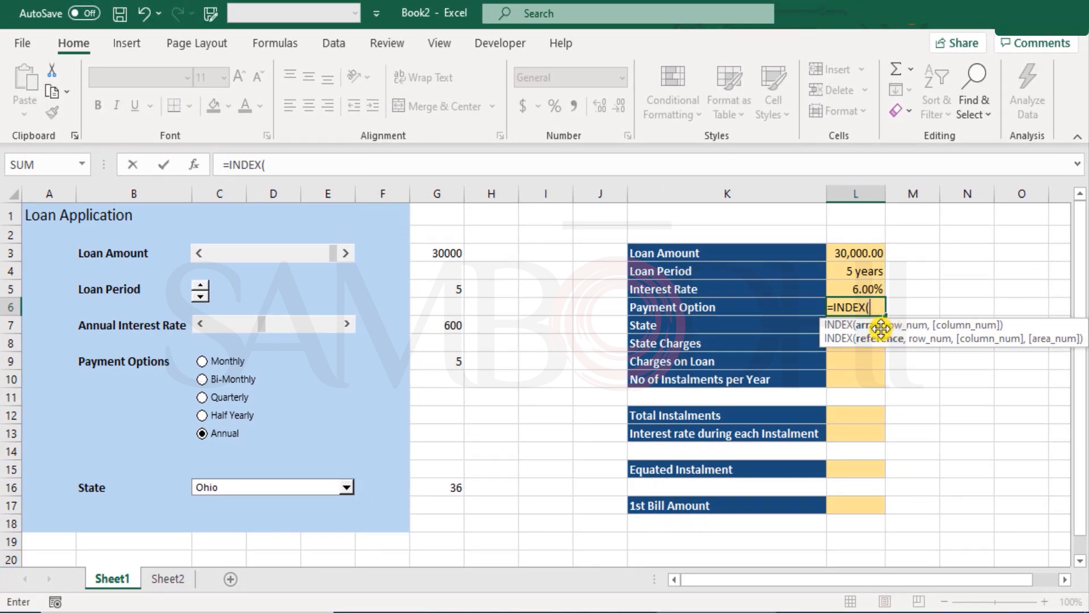
{"action": "left_click", "coordinate": [167, 578]}
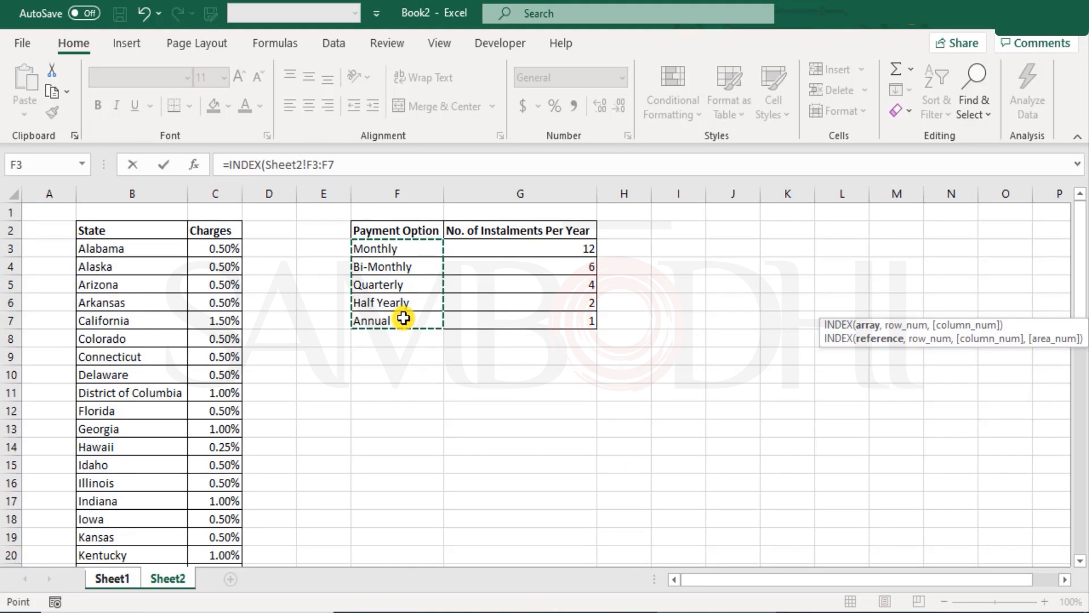
{"action": "left_click", "coordinate": [111, 578]}
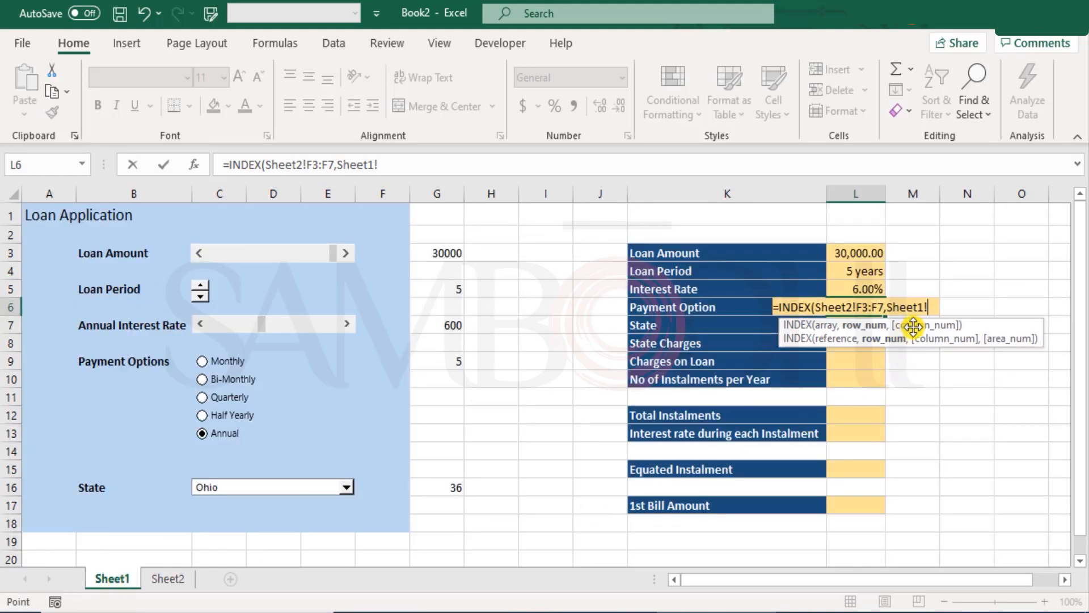
{"action": "mouse_move", "coordinate": [861, 335]}
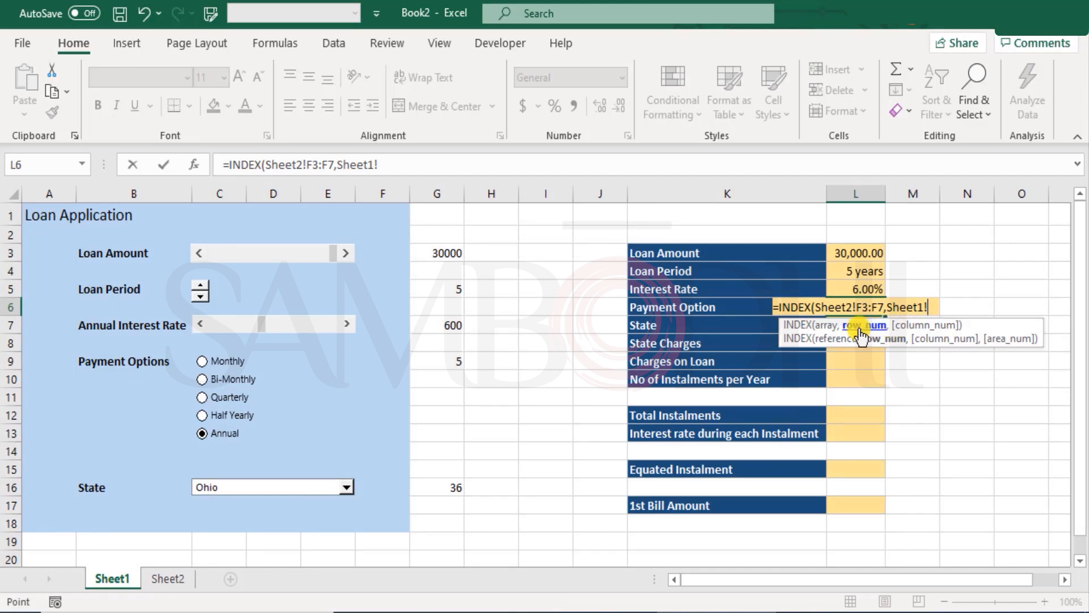
{"action": "mouse_move", "coordinate": [497, 339]}
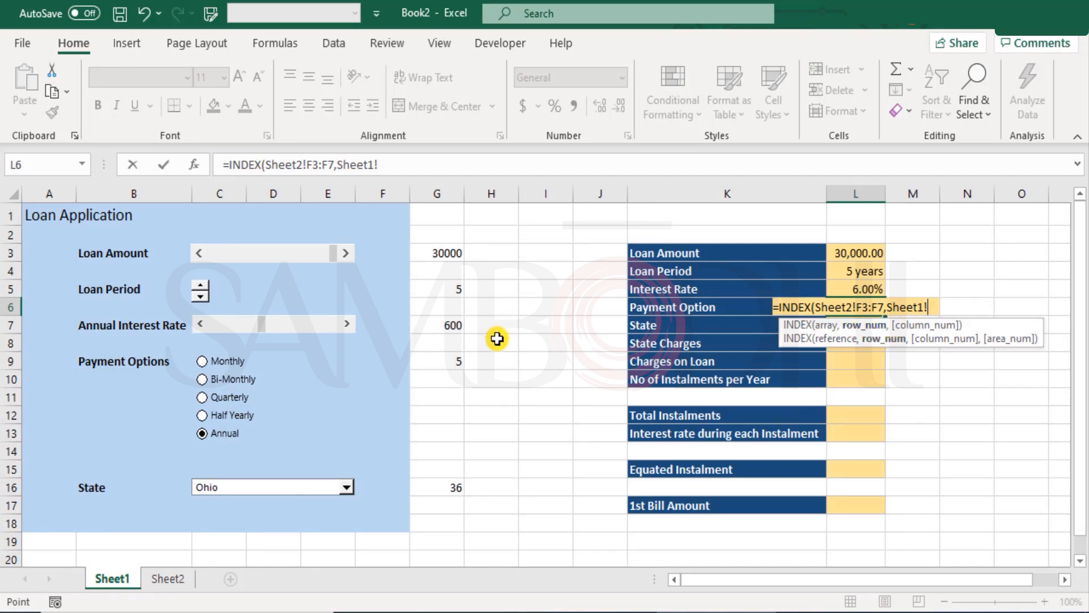
{"action": "left_click", "coordinate": [436, 360]}
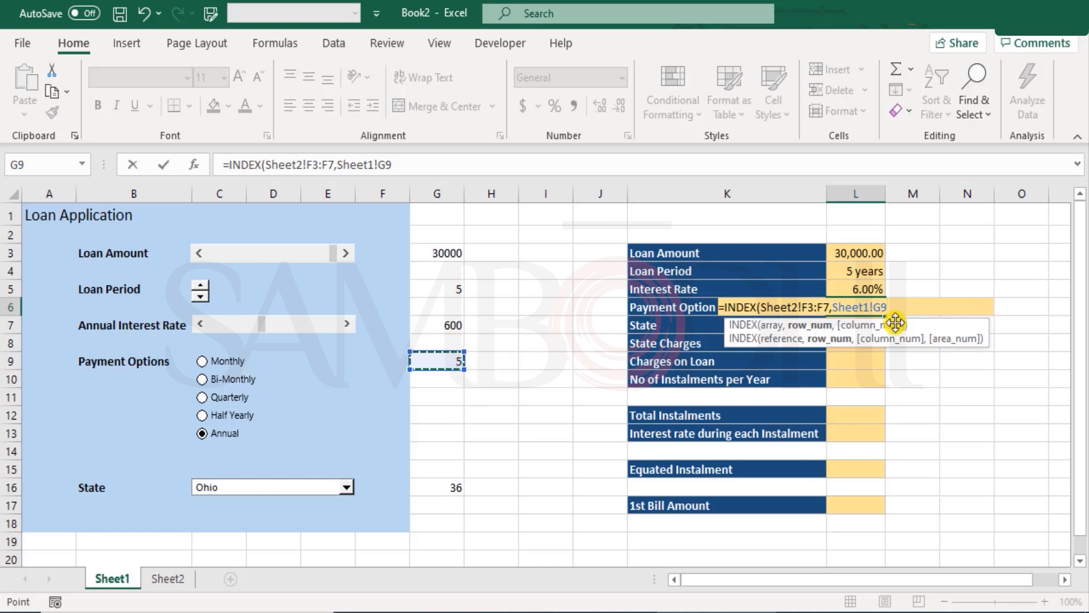
{"action": "mouse_move", "coordinate": [861, 312]}
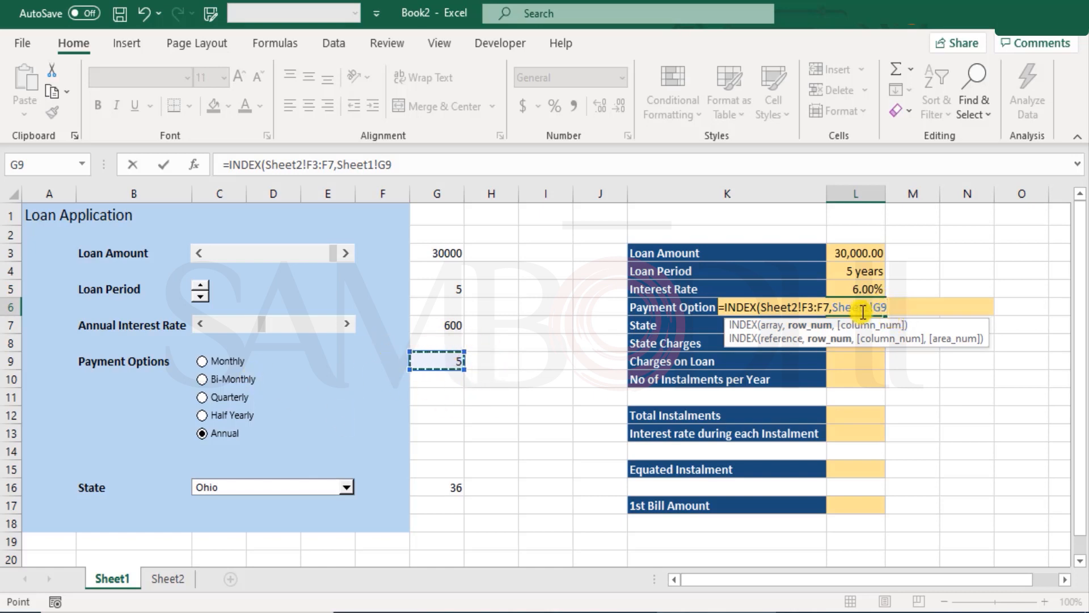
{"action": "mouse_move", "coordinate": [838, 319]}
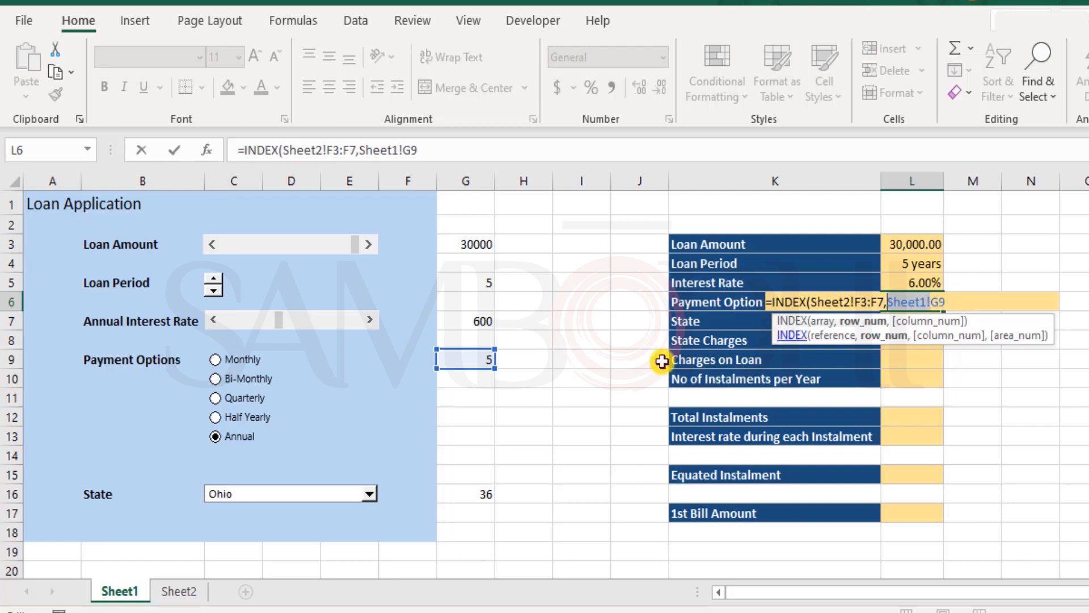
{"action": "mouse_move", "coordinate": [605, 350]}
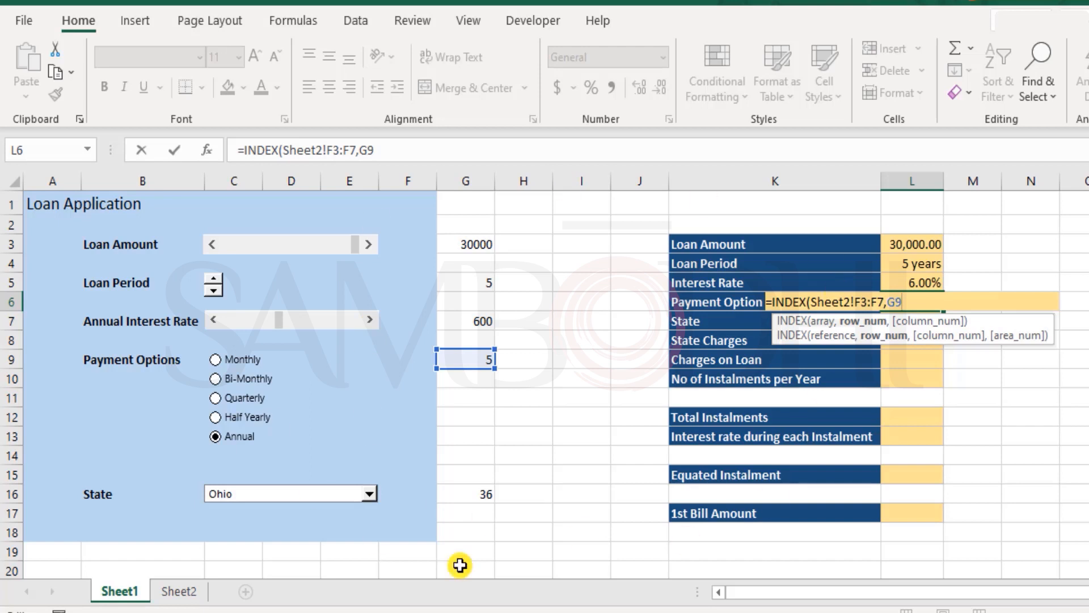
{"action": "mouse_move", "coordinate": [906, 321]}
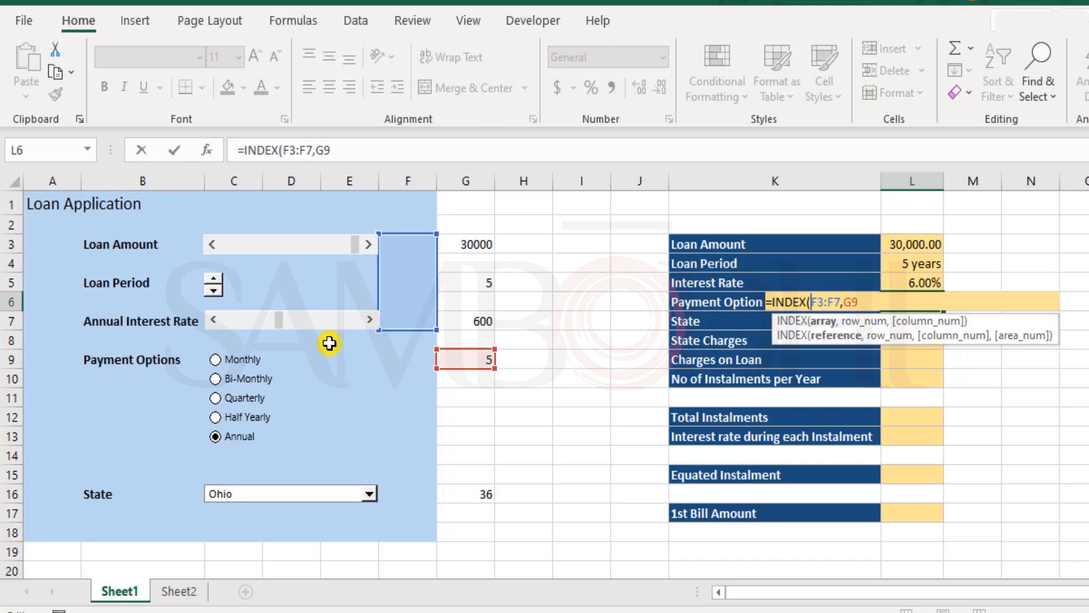
{"action": "mouse_move", "coordinate": [443, 312]}
{"action": "type", "text": "Sheet2!"}
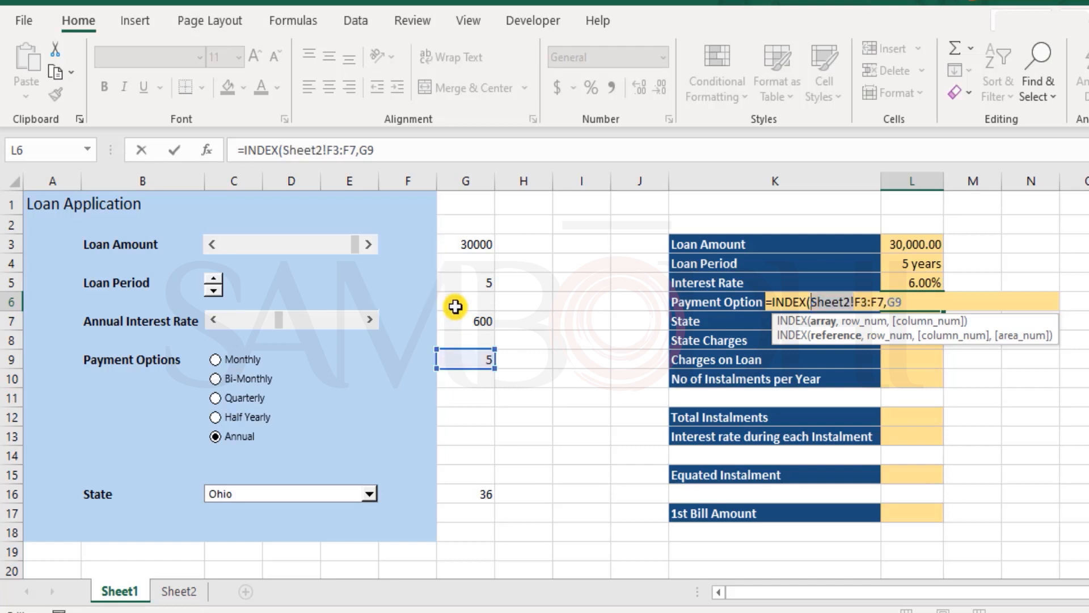
{"action": "mouse_move", "coordinate": [909, 297]}
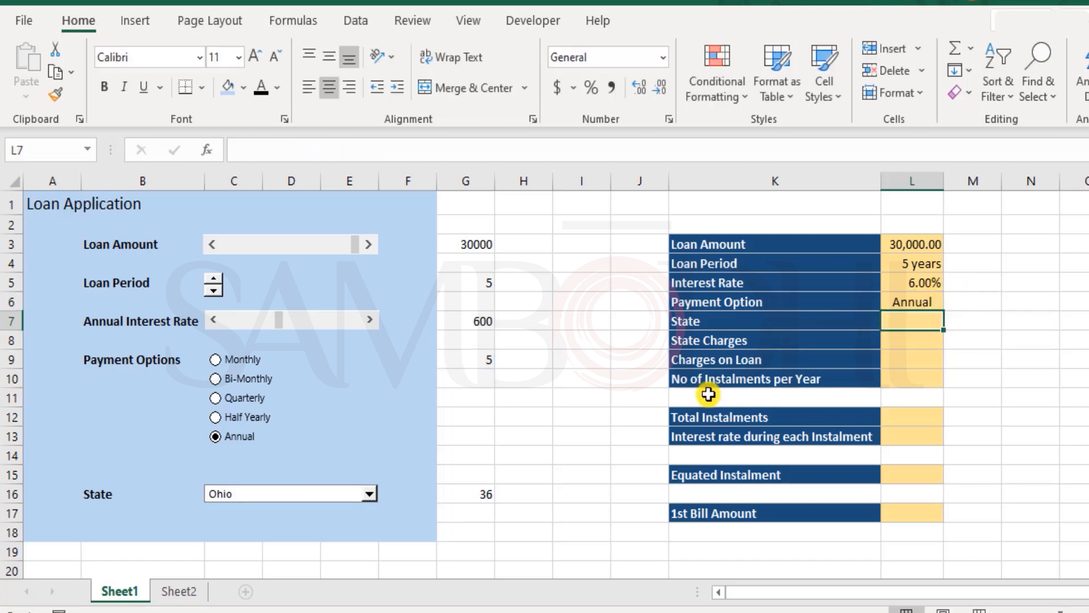
{"action": "mouse_move", "coordinate": [216, 402]}
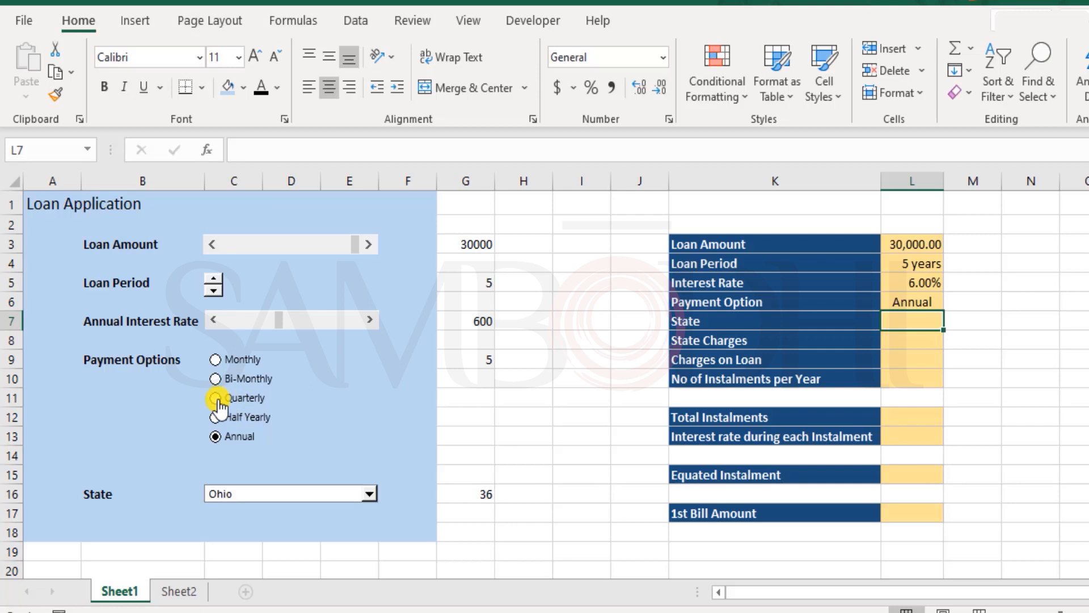
{"action": "left_click", "coordinate": [216, 397]}
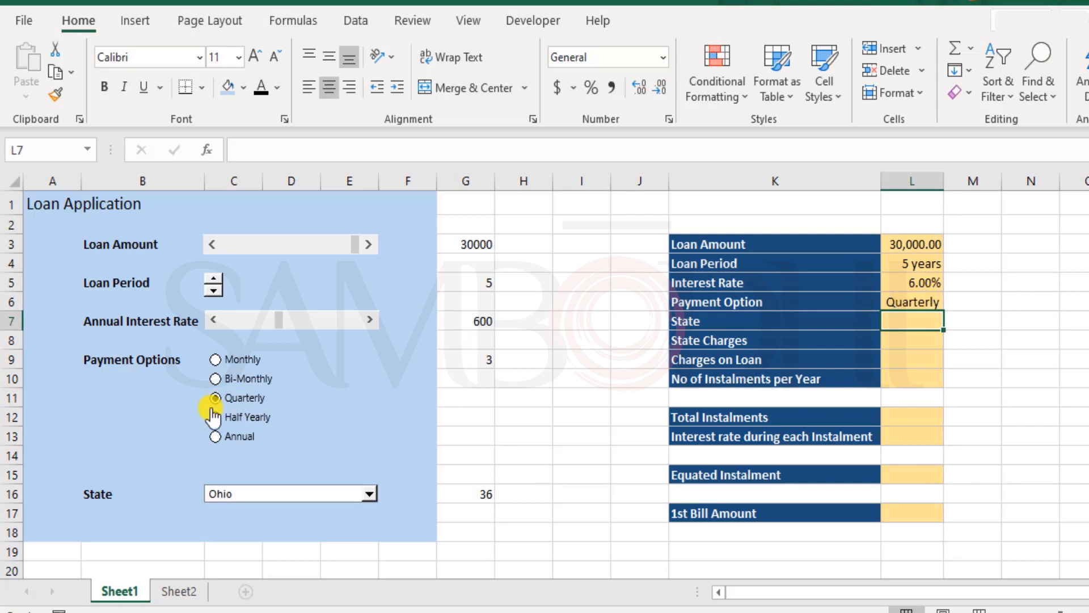
{"action": "left_click", "coordinate": [216, 378]}
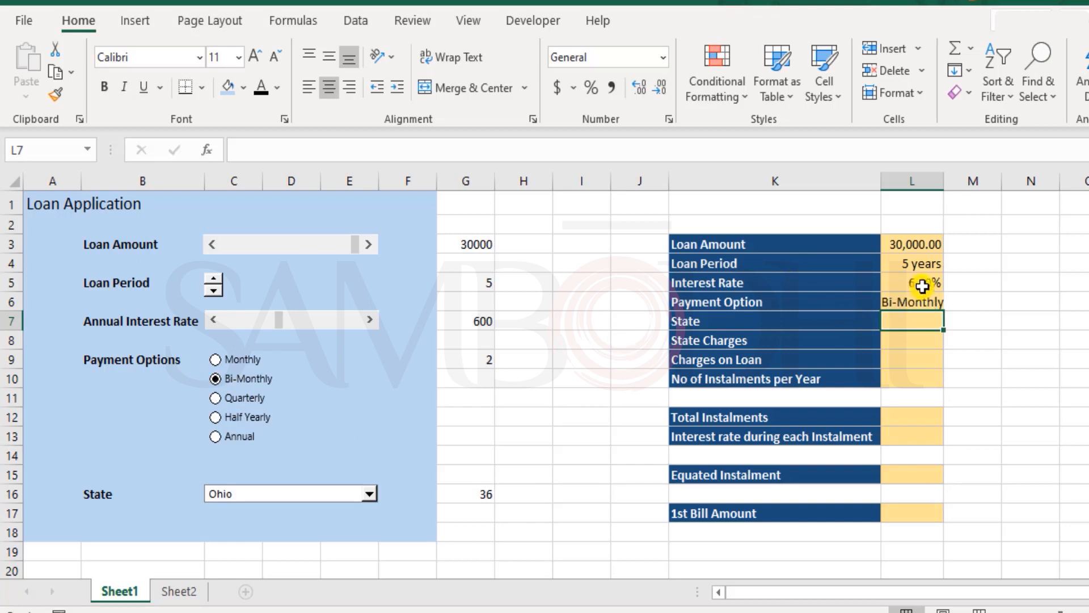
{"action": "left_click", "coordinate": [215, 436]}
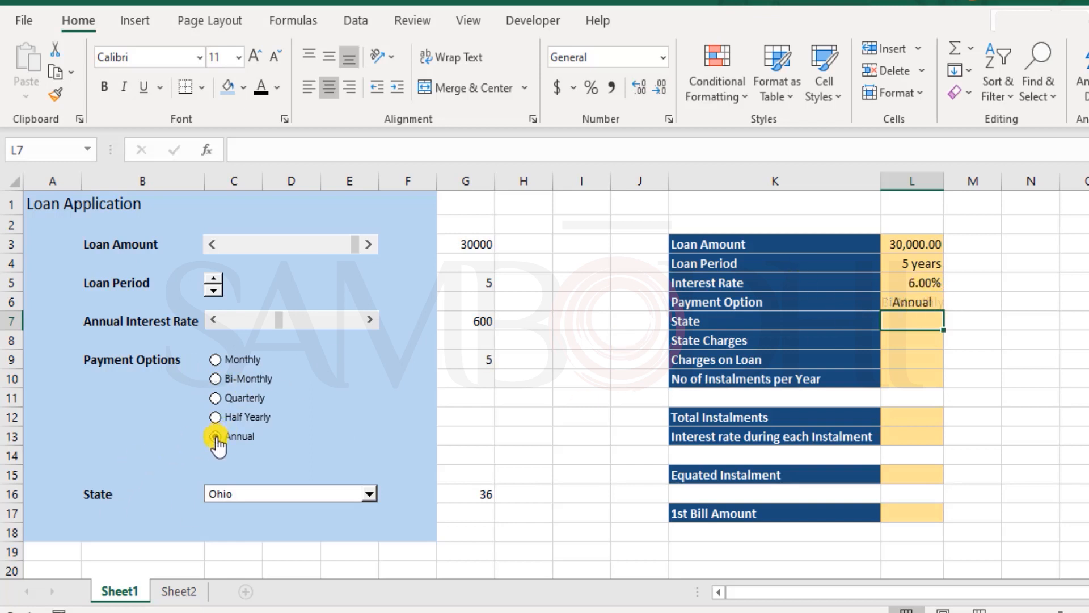
{"action": "left_click", "coordinate": [216, 436]}
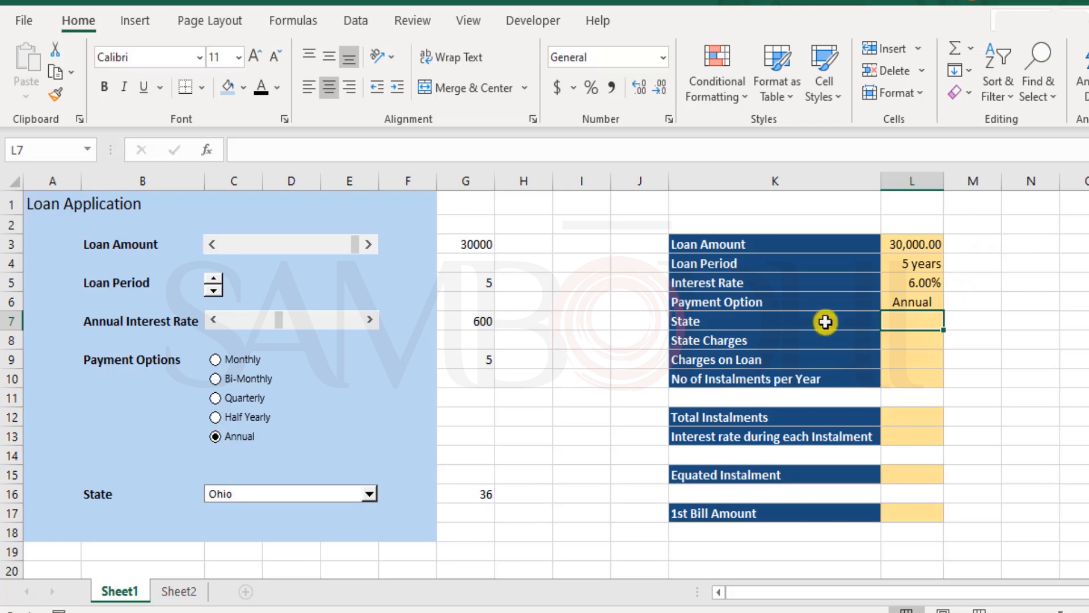
Step: Enter =INDEX(Sheet2!B3:B53,Sheet1!G16) in L7 and pick South Carolina
{"action": "type", "text": "=INDEX("}
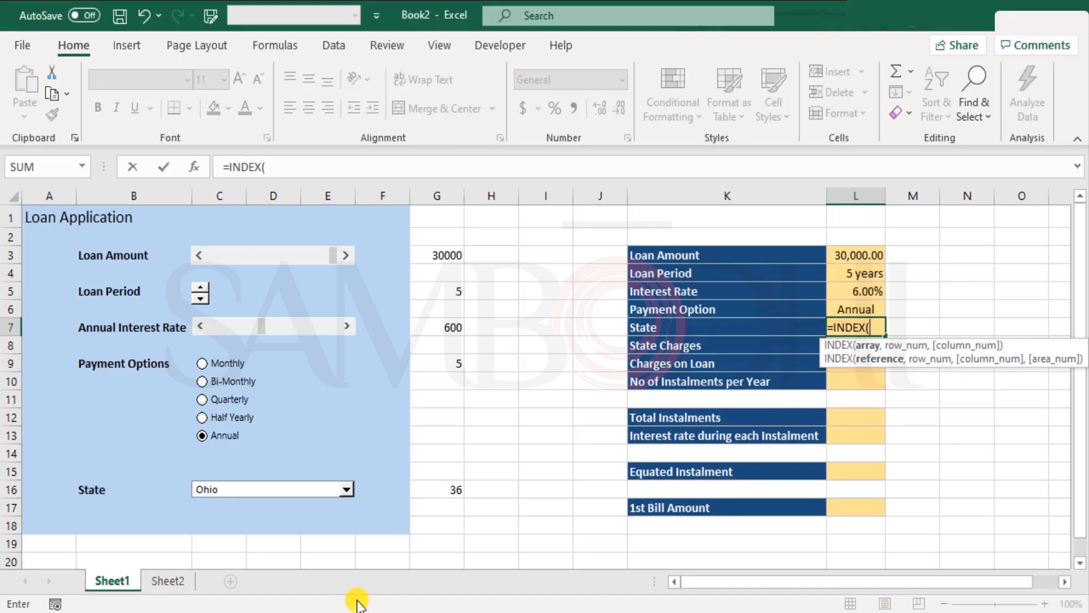
{"action": "left_click", "coordinate": [167, 581]}
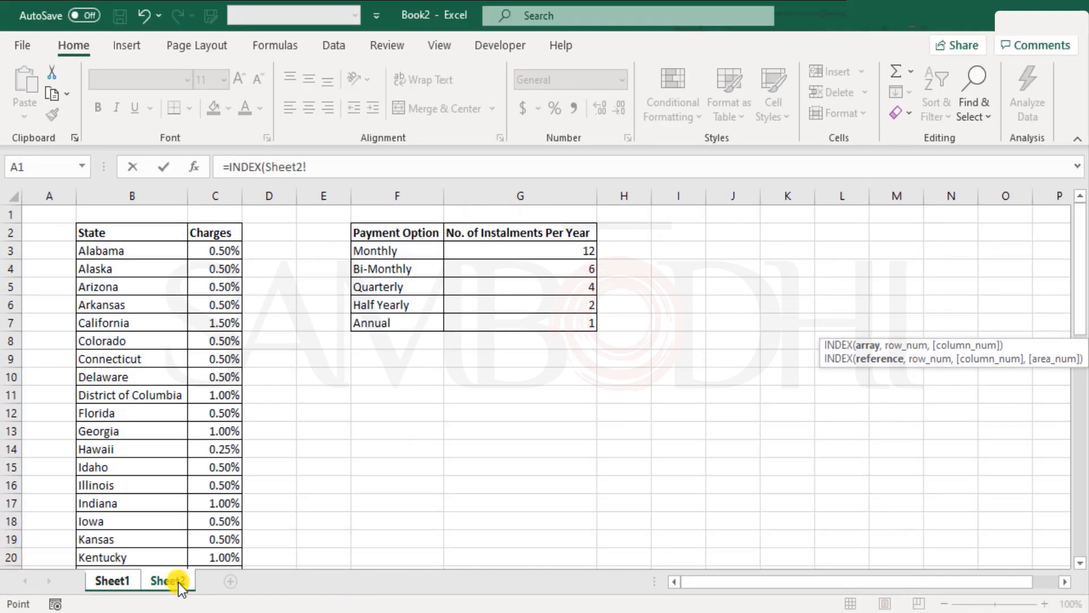
{"action": "left_click", "coordinate": [131, 251]}
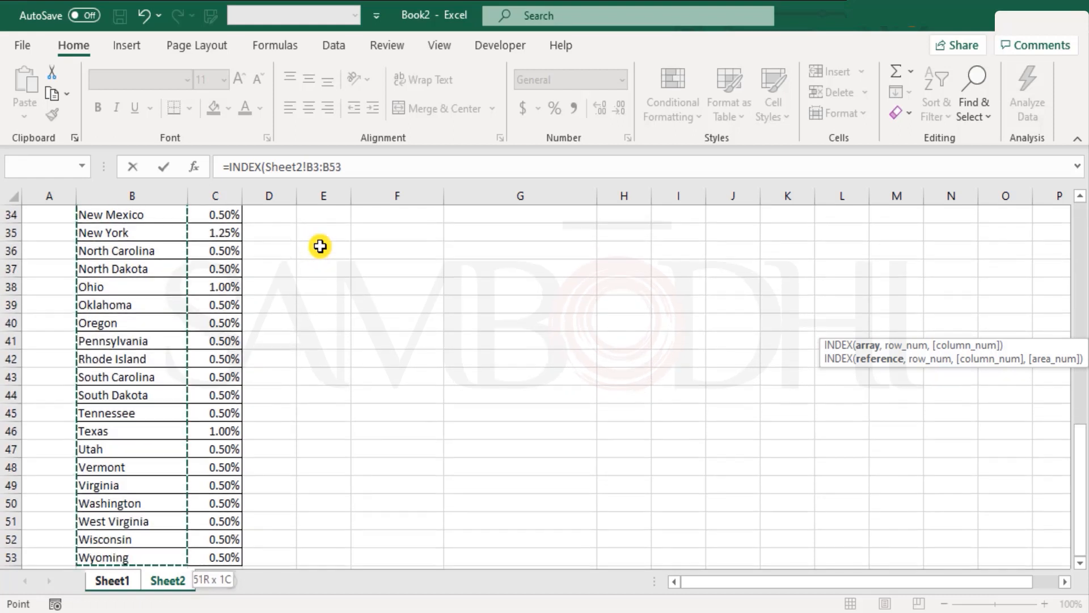
{"action": "left_click", "coordinate": [111, 581]}
{"action": "type", "text": ",Sheet1!G16)"}
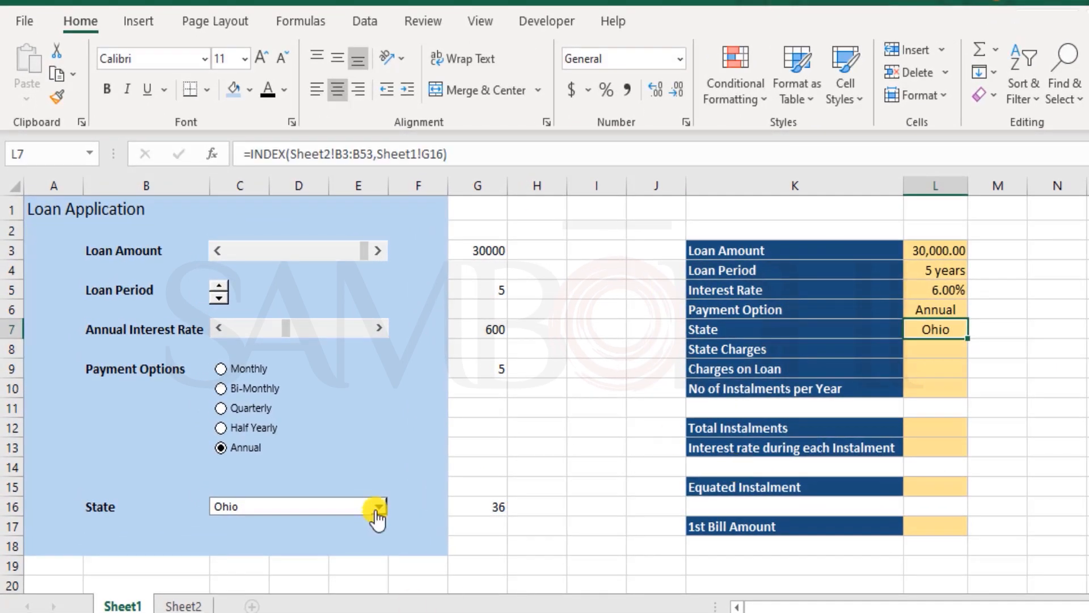
{"action": "left_click", "coordinate": [377, 505]}
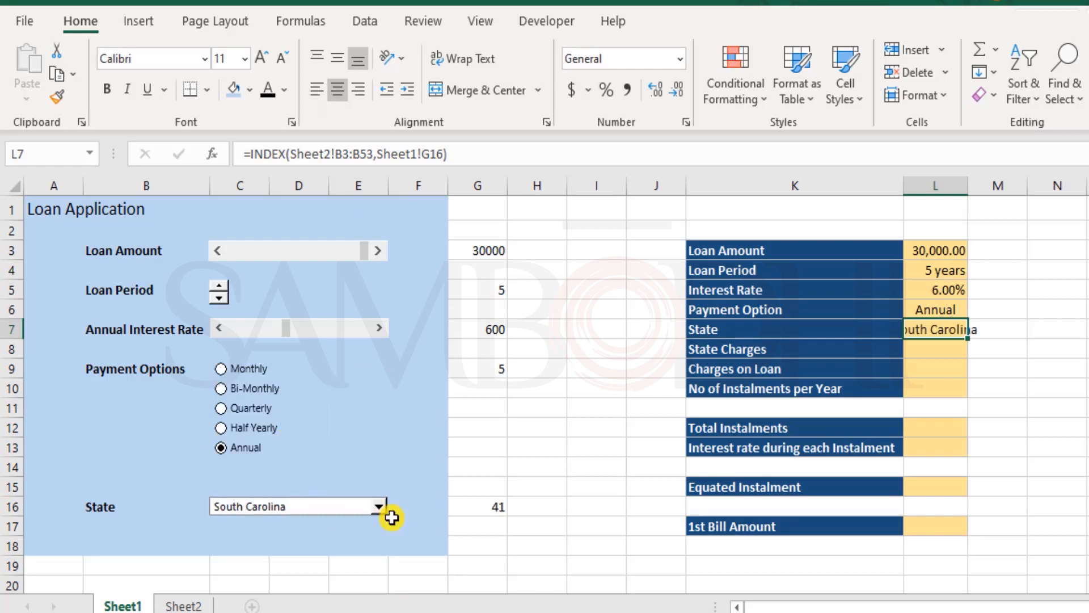
{"action": "left_click", "coordinate": [377, 506]}
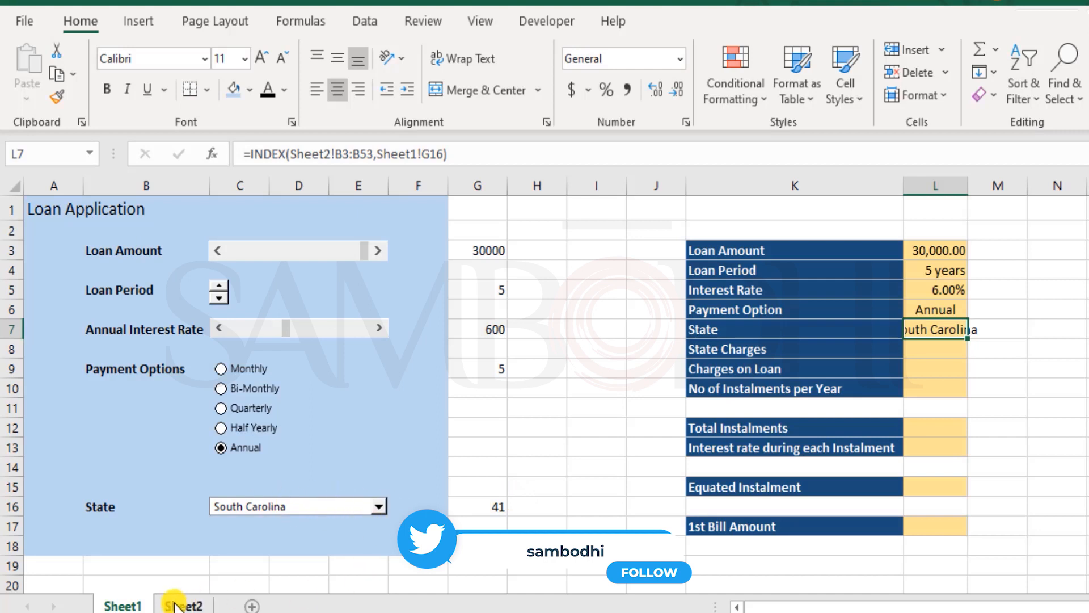
Step: Check the Sheet2 state list, then widen column L to fit South Carolina
{"action": "left_click", "coordinate": [183, 603]}
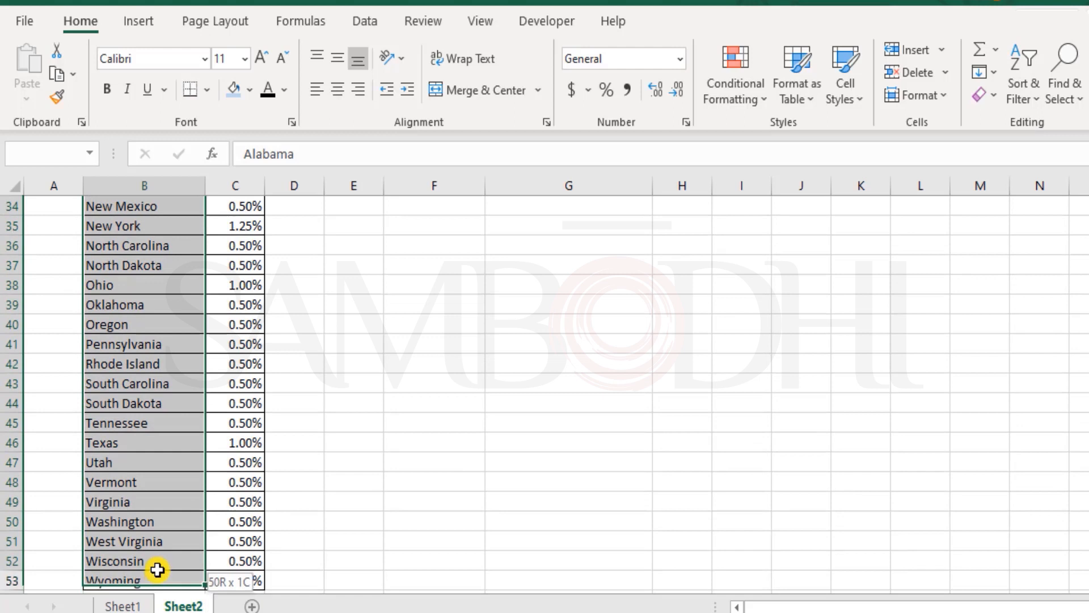
{"action": "left_click", "coordinate": [123, 603]}
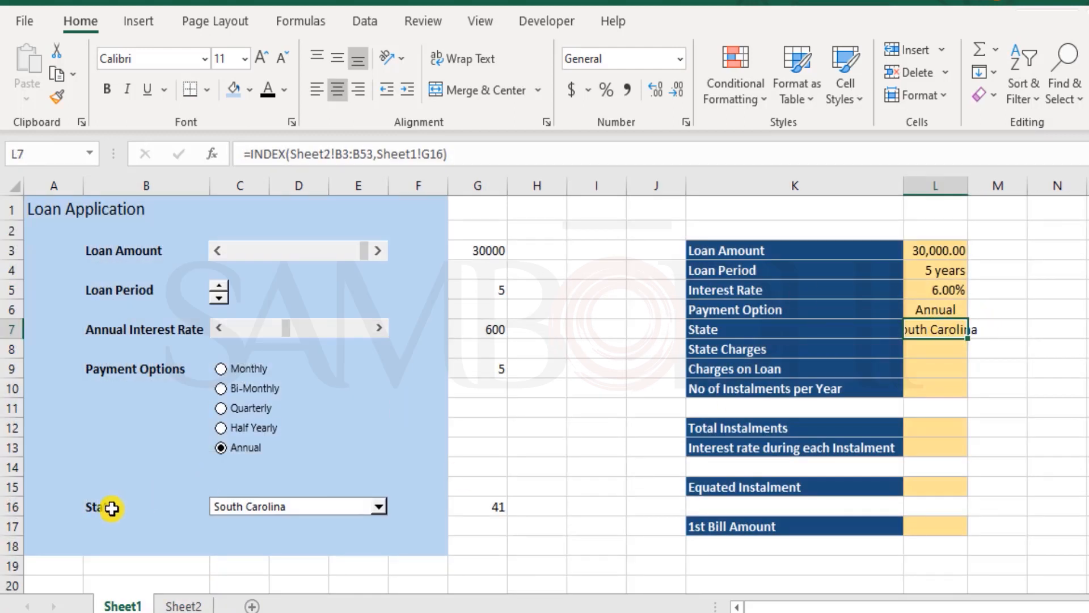
{"action": "left_click", "coordinate": [183, 603]}
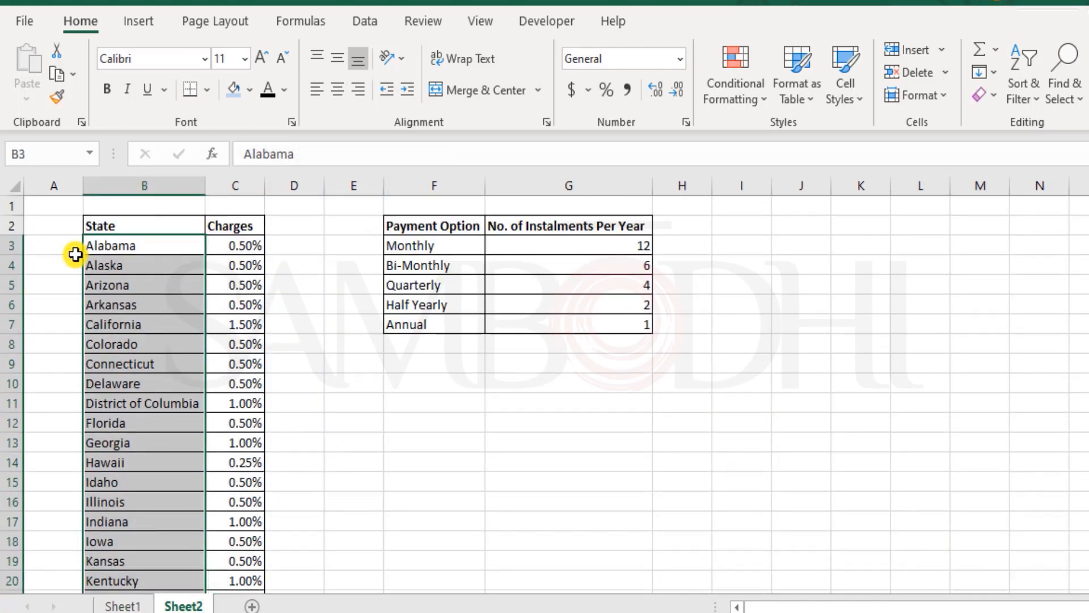
{"action": "left_click_drag", "start_coordinate": [143, 225], "coordinate": [143, 265]}
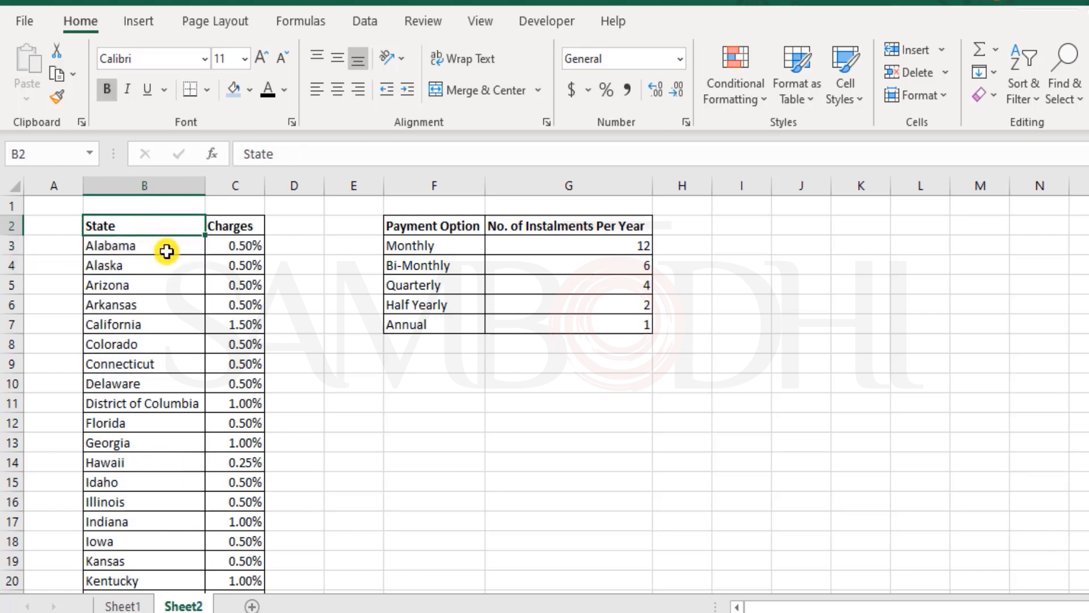
{"action": "mouse_move", "coordinate": [190, 415]}
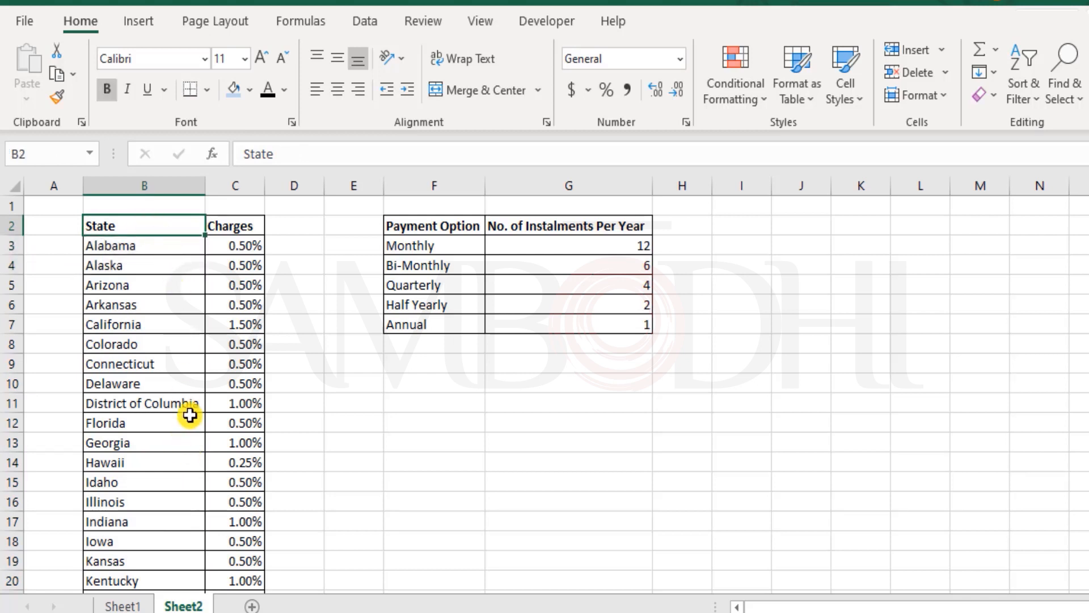
{"action": "left_click", "coordinate": [53, 205]}
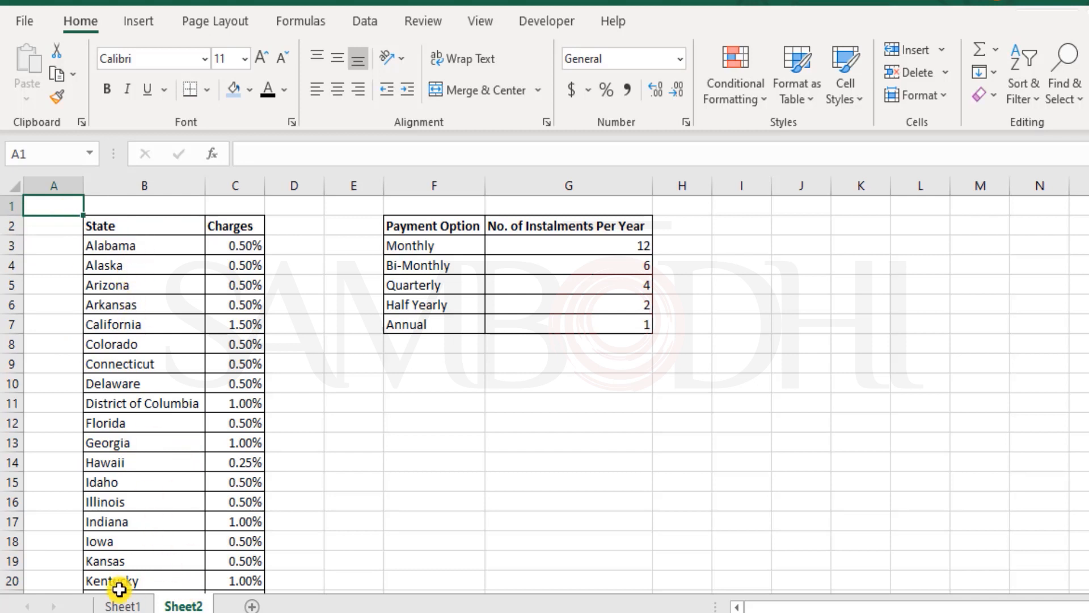
{"action": "left_click", "coordinate": [123, 603]}
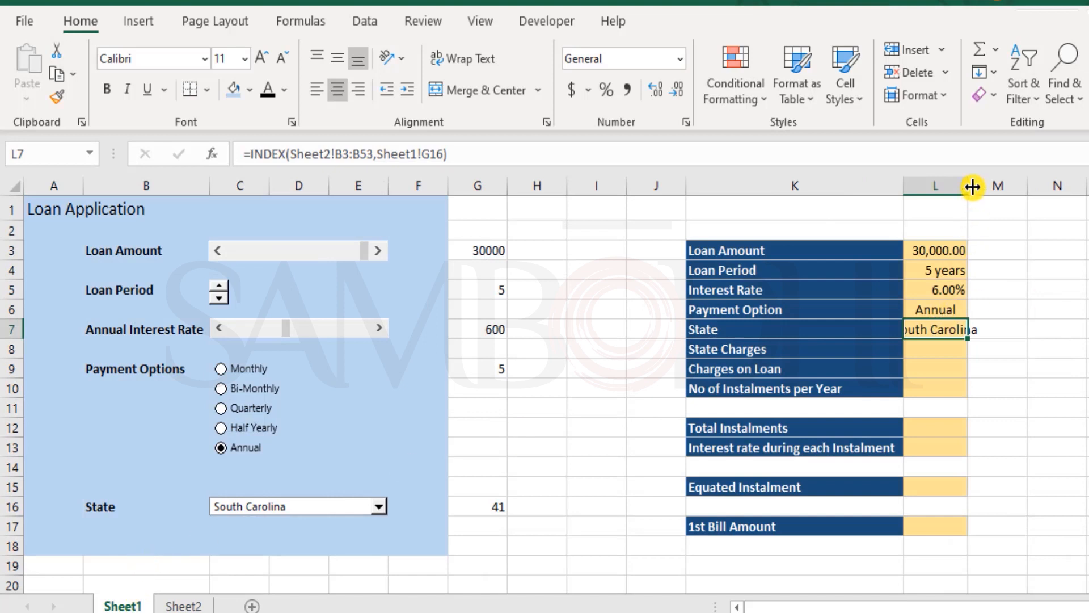
{"action": "left_click_drag", "start_coordinate": [971, 186], "coordinate": [994, 186]}
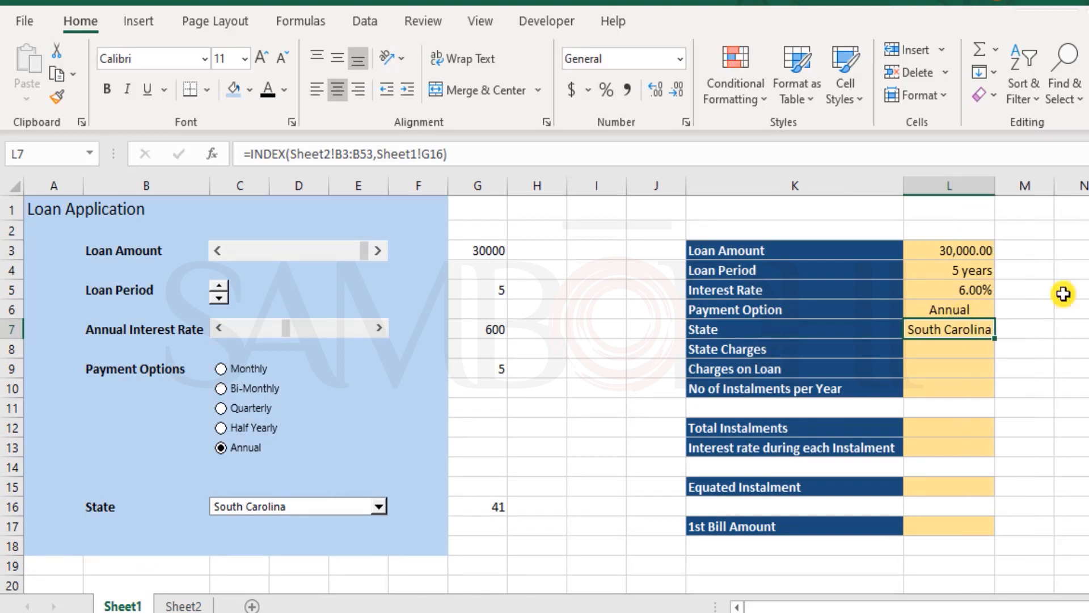
Step: Enter =VLOOKUP(L7,Sheet2!B3:C53,2,FALSE) in L8, returning 0.50%
{"action": "left_click", "coordinate": [948, 349]}
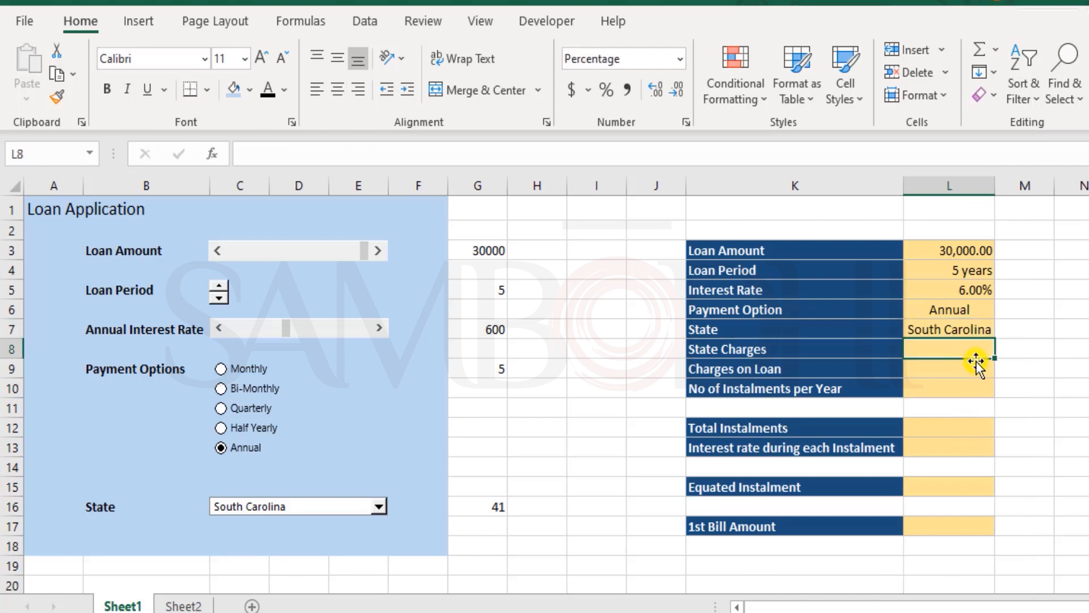
{"action": "mouse_move", "coordinate": [993, 365]}
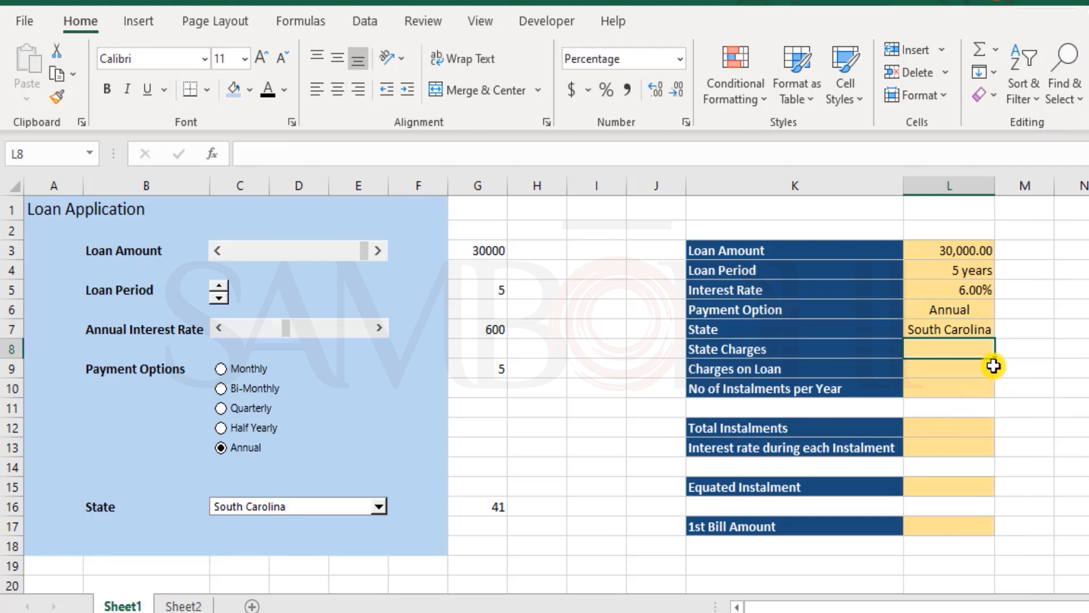
{"action": "type", "text": "="}
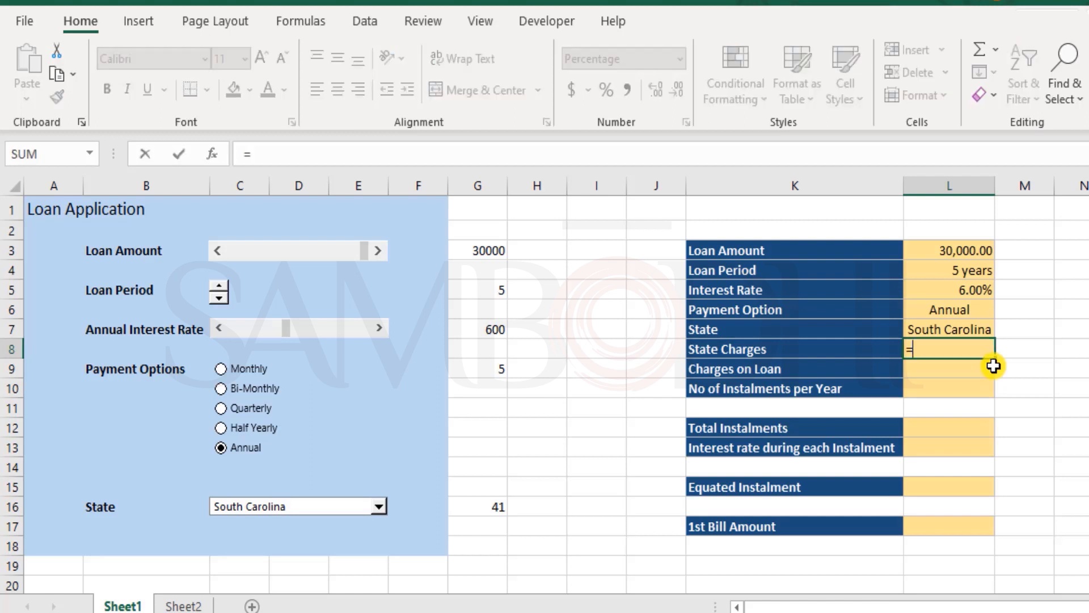
{"action": "type", "text": "inde"}
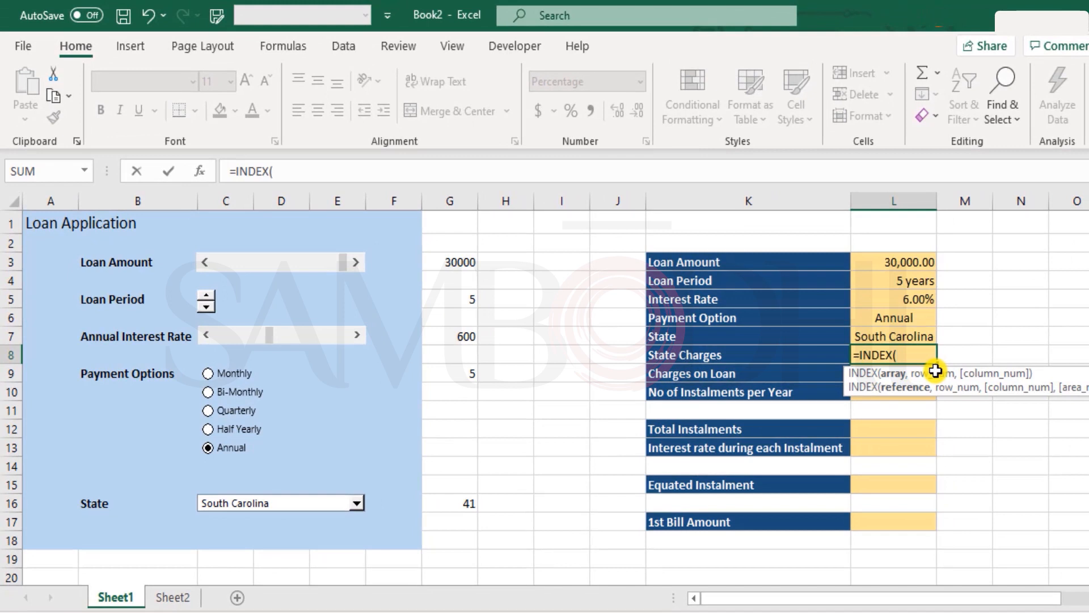
{"action": "key", "text": "Escape"}
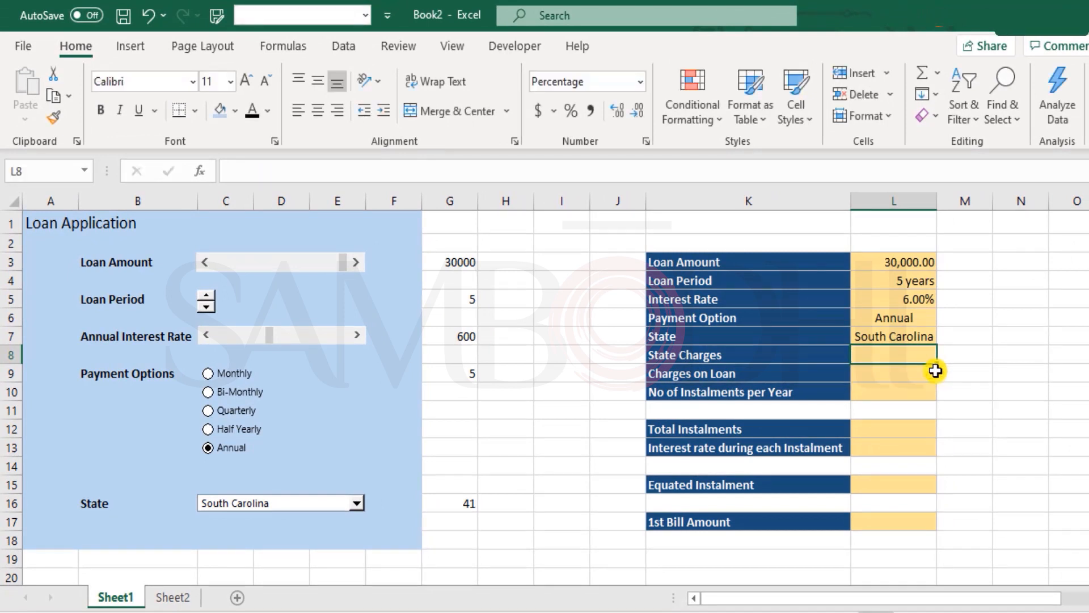
{"action": "type", "text": "=VLOOKUP(L7"}
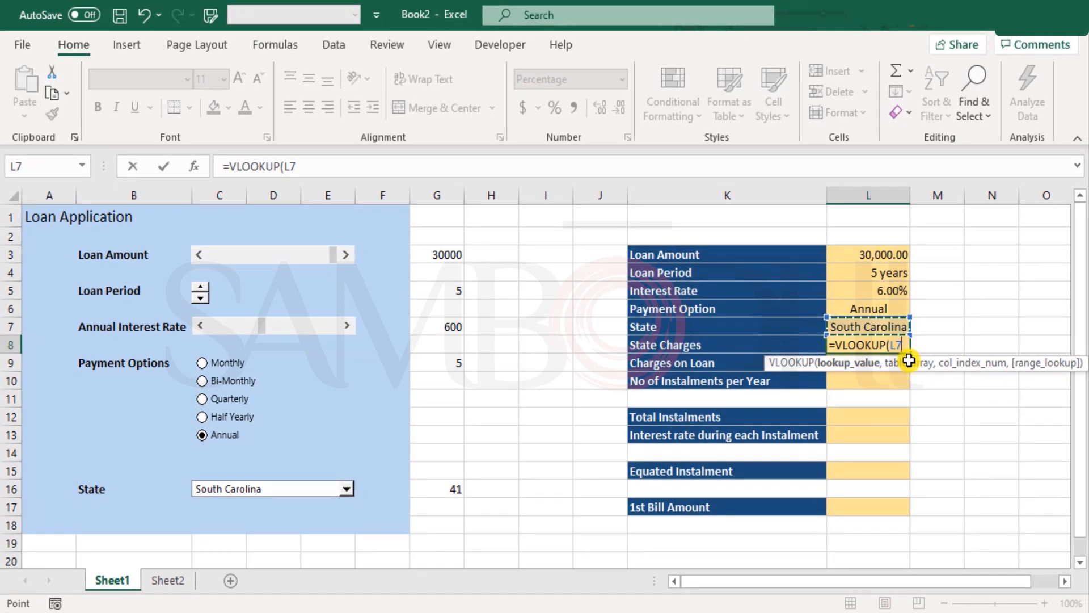
{"action": "type", "text": ",Sheet2!B3:C53,"}
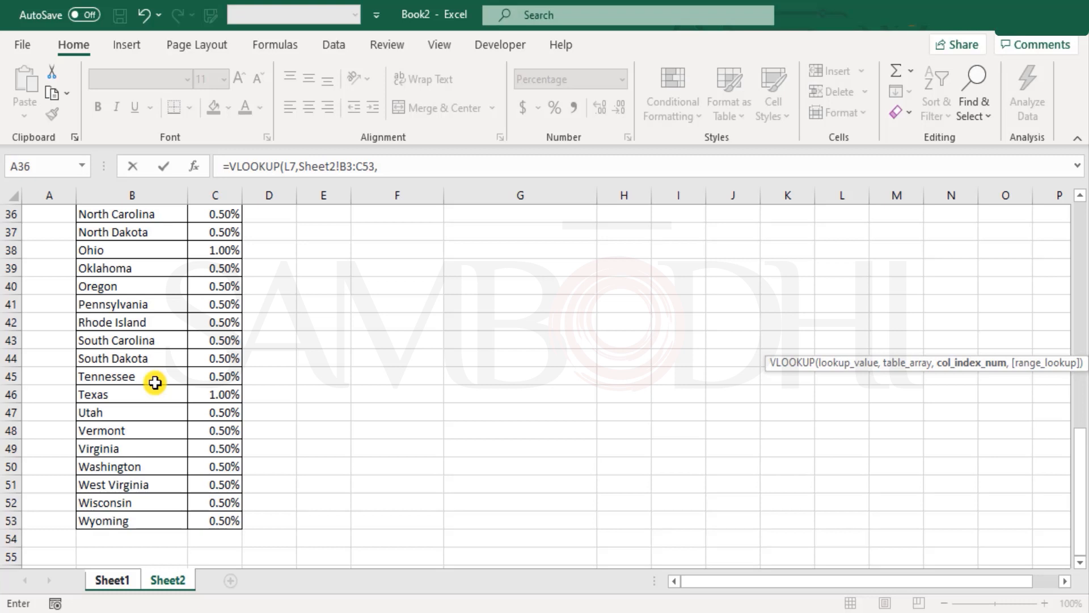
{"action": "mouse_move", "coordinate": [203, 368]}
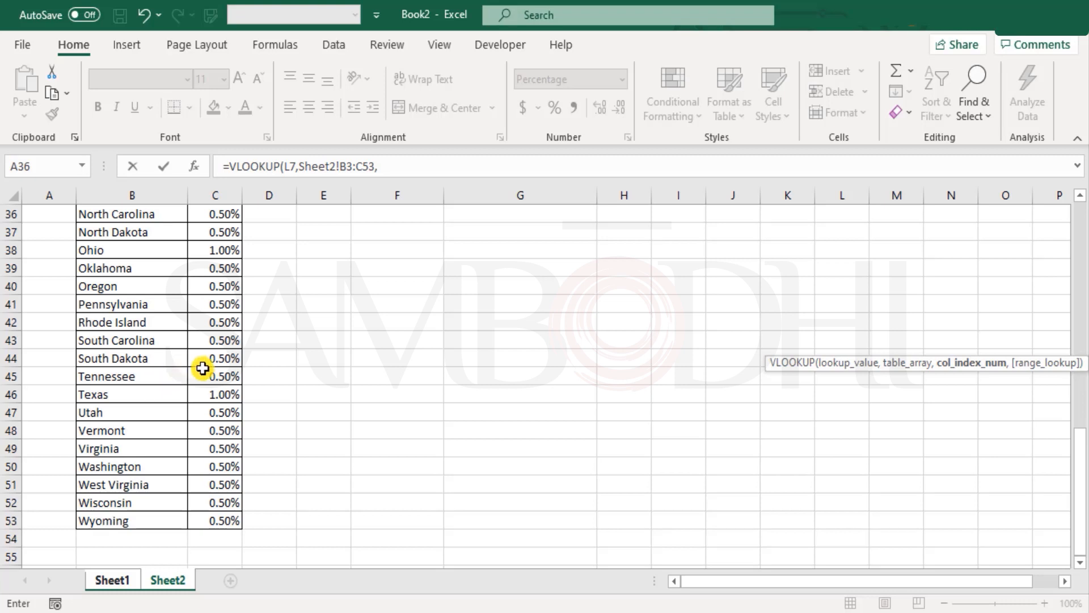
{"action": "type", "text": "2,FALSE"}
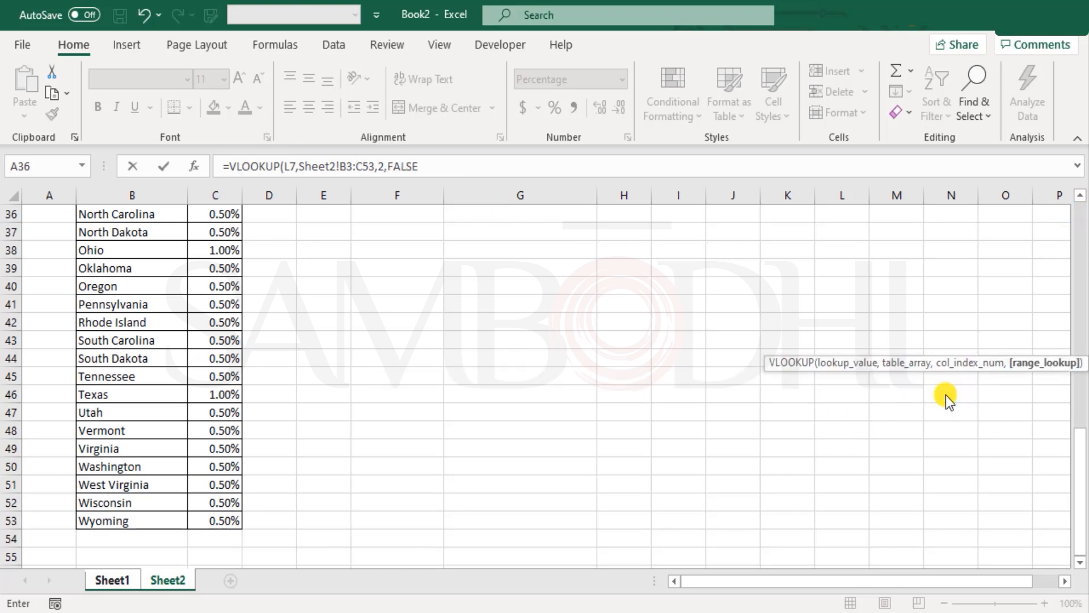
{"action": "left_click", "coordinate": [112, 579]}
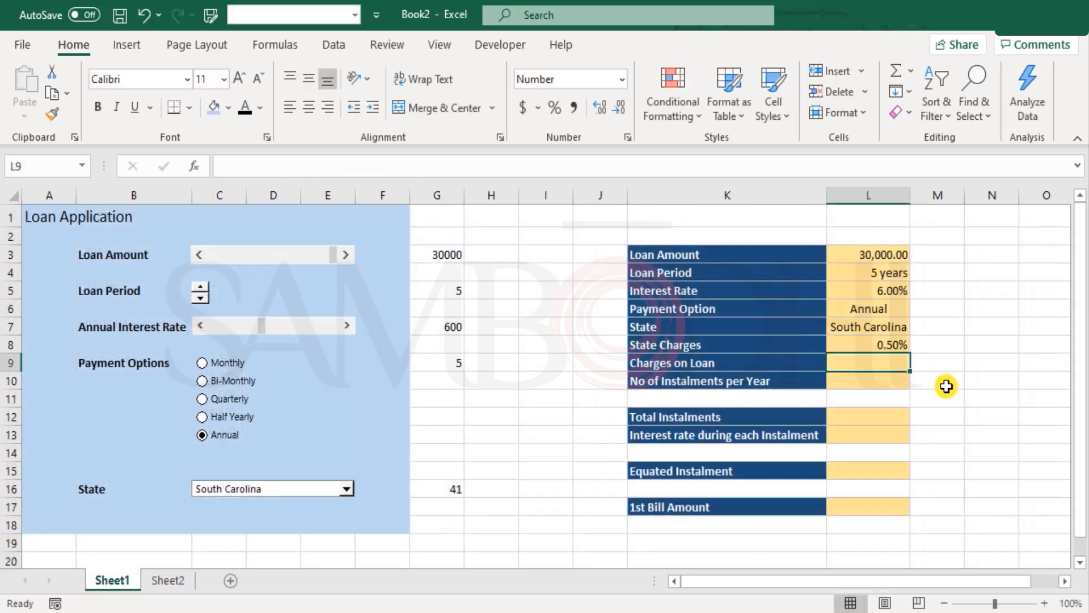
Step: Review the Sheet2 charges table and cycle State through New York, Mississippi, then Hawaii (0.25%)
{"action": "left_click", "coordinate": [868, 344]}
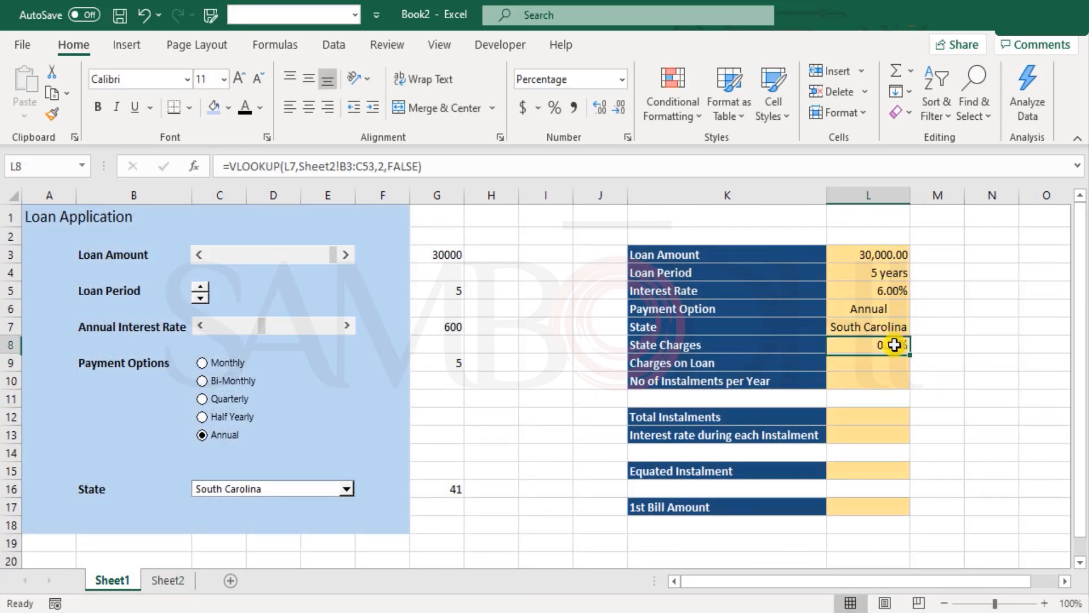
{"action": "left_click", "coordinate": [168, 579]}
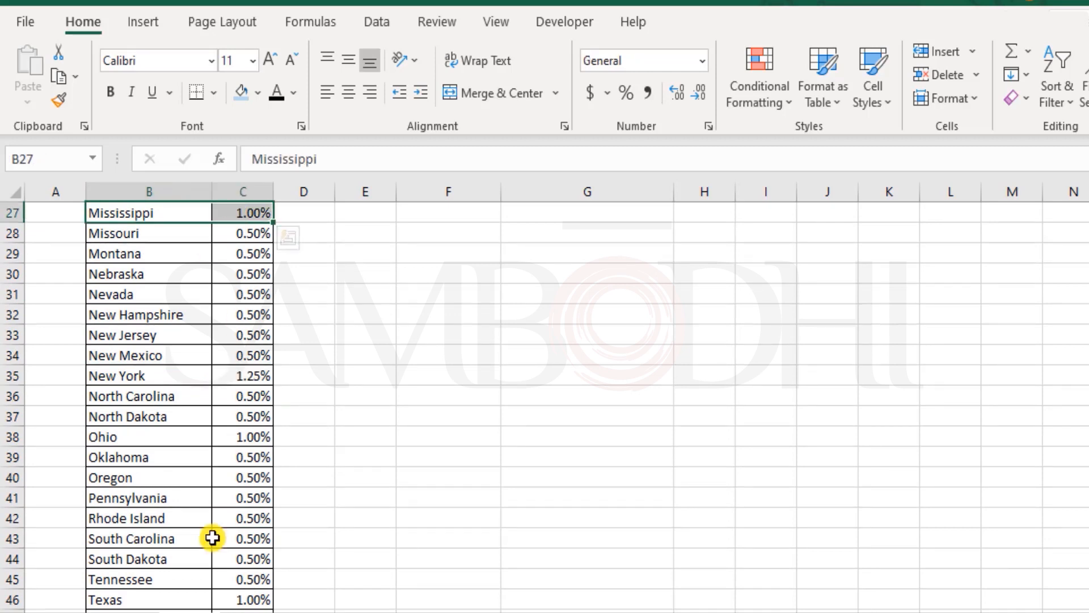
{"action": "left_click", "coordinate": [390, 523]}
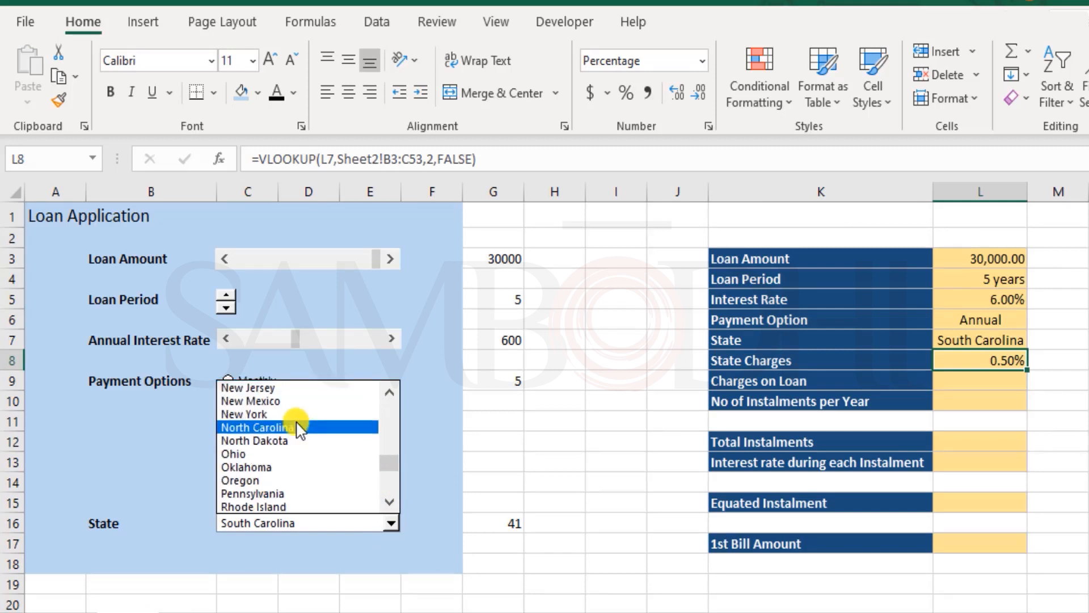
{"action": "left_click", "coordinate": [244, 414]}
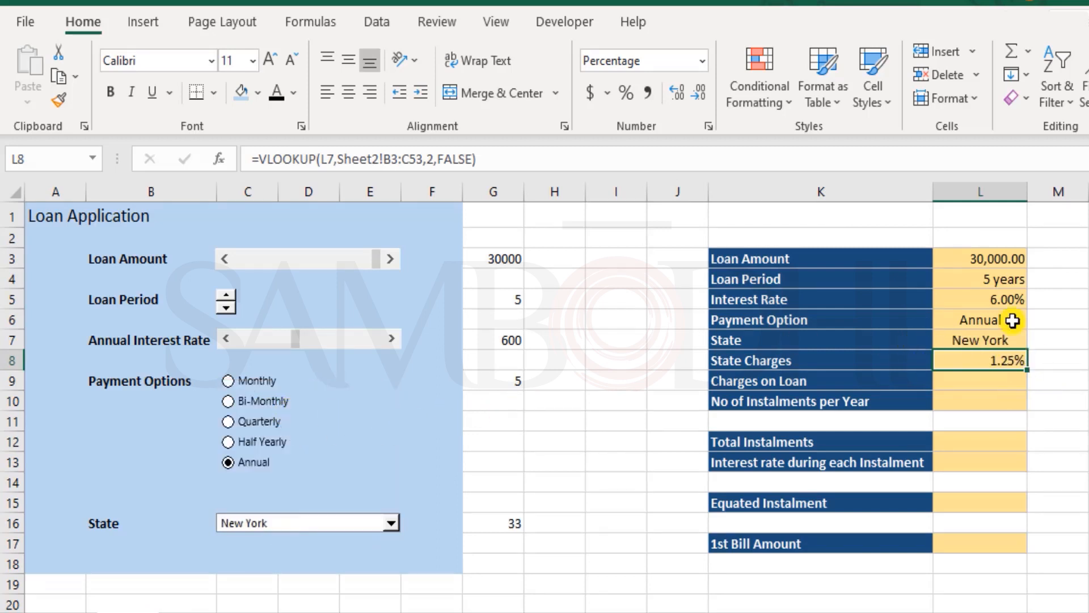
{"action": "left_click", "coordinate": [390, 523]}
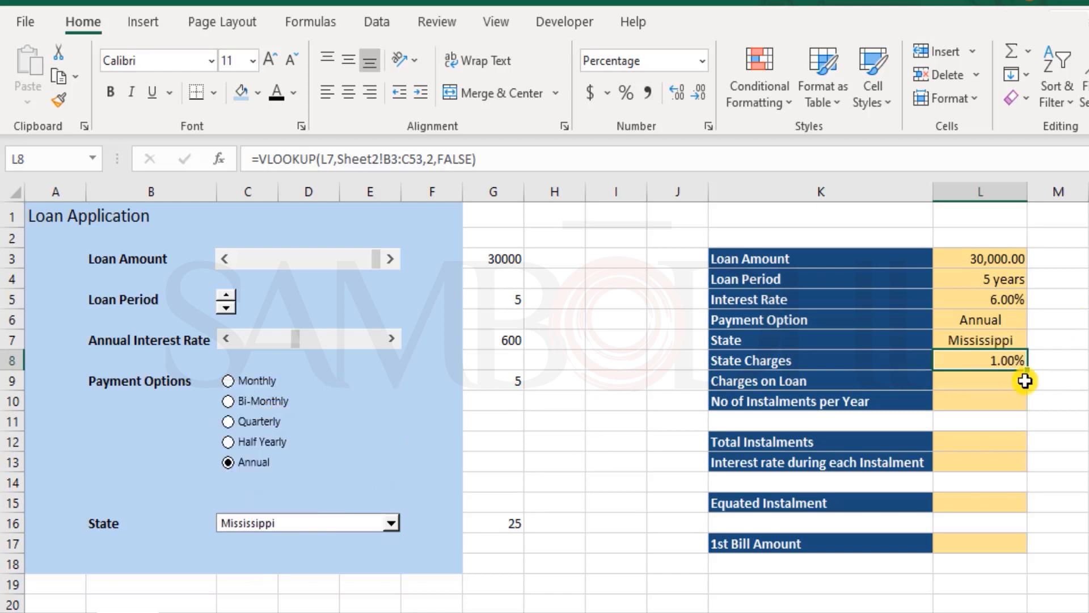
{"action": "left_click", "coordinate": [390, 523]}
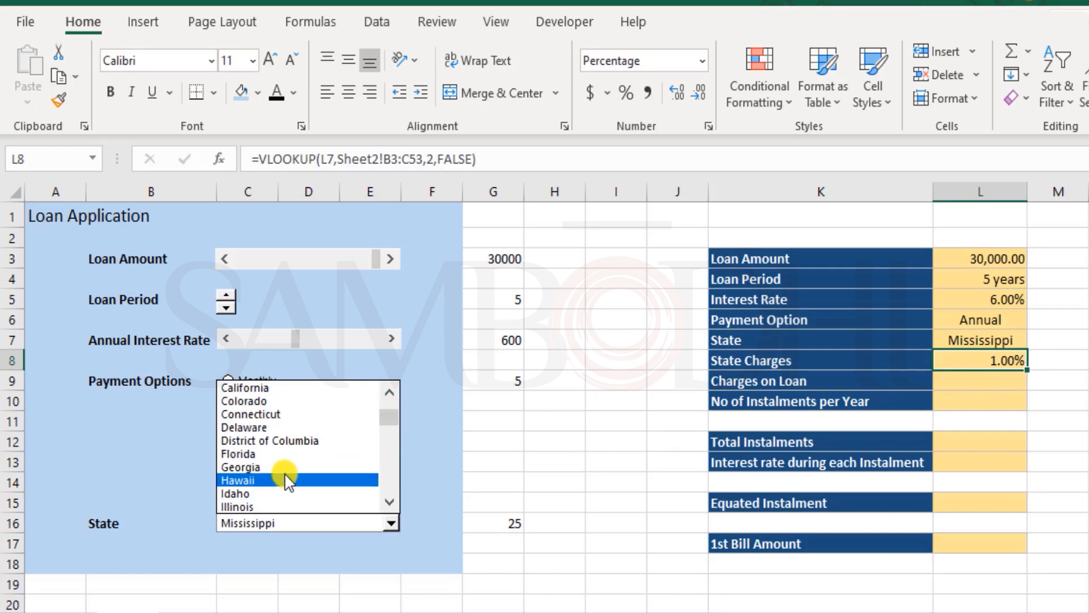
{"action": "left_click", "coordinate": [238, 480]}
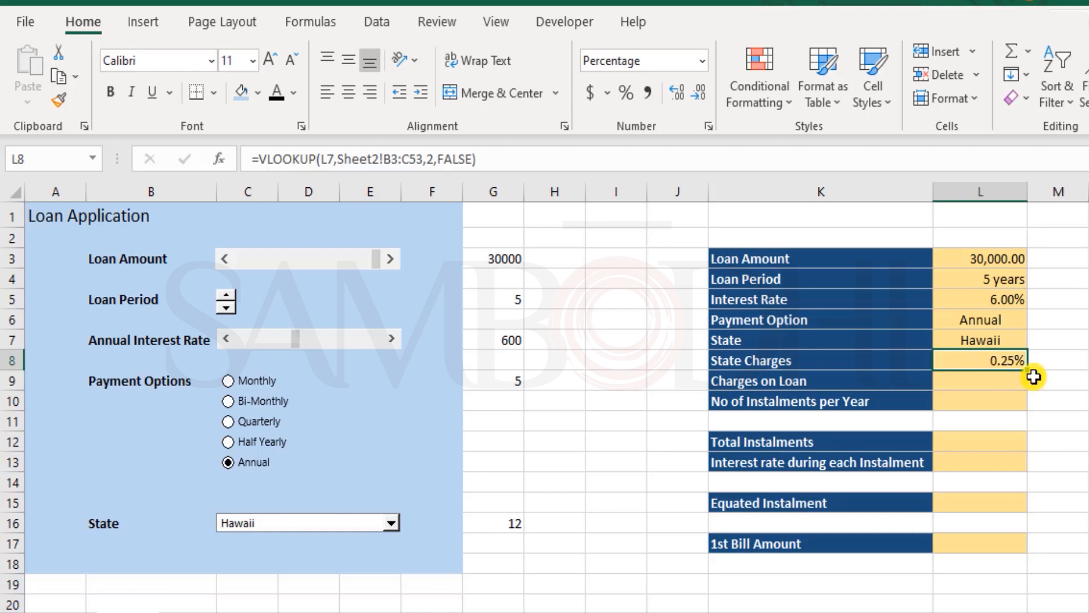
{"action": "mouse_move", "coordinate": [1043, 377]}
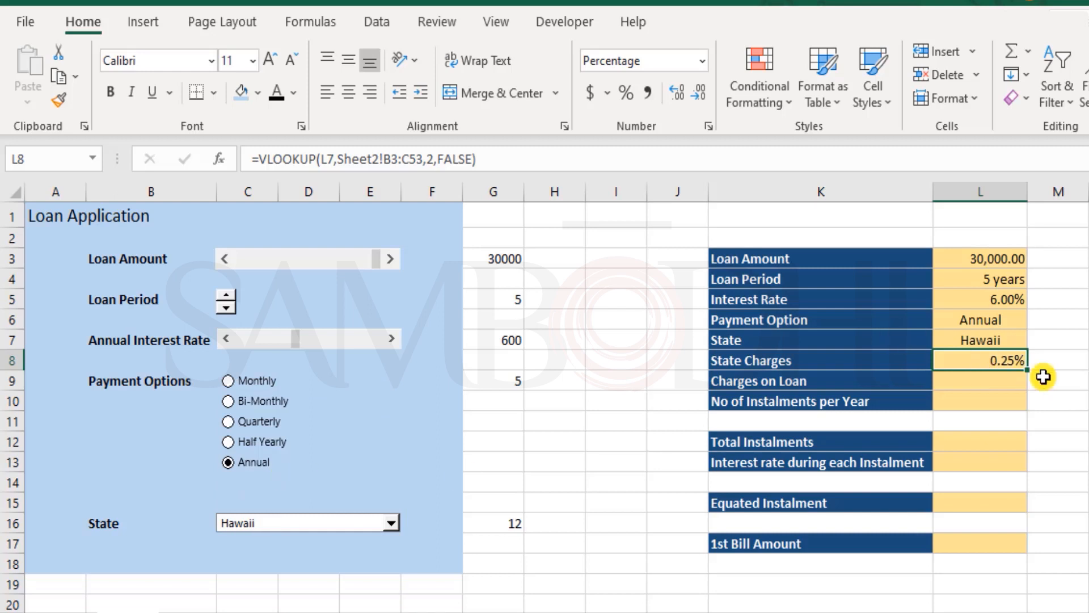
{"action": "left_click", "coordinate": [979, 380]}
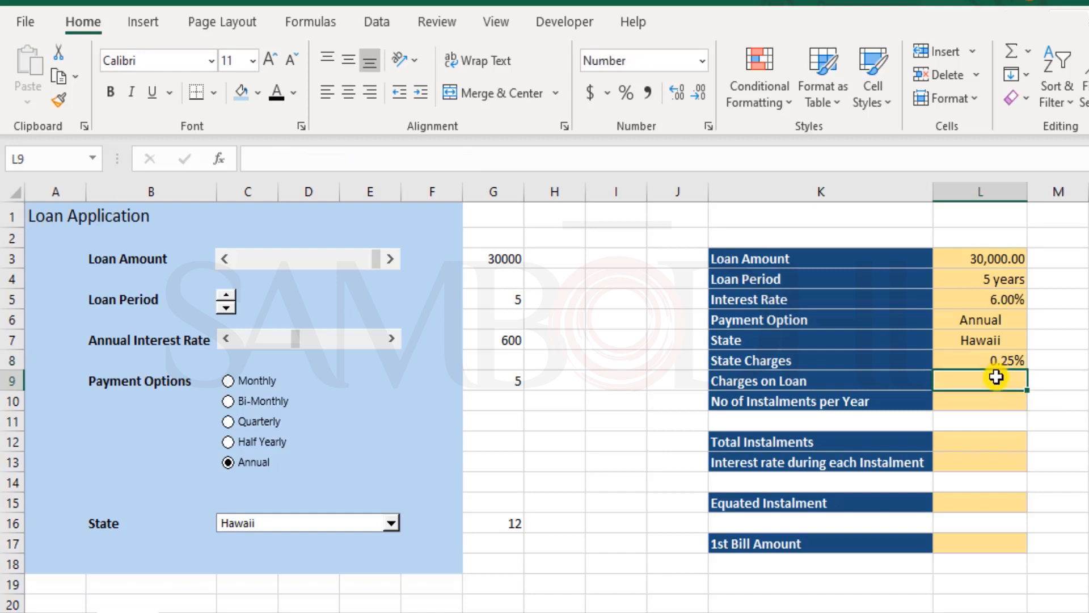
Step: Enter =L3*L8 in Charges on Loan, showing 75.00
{"action": "type", "text": "=L3*"}
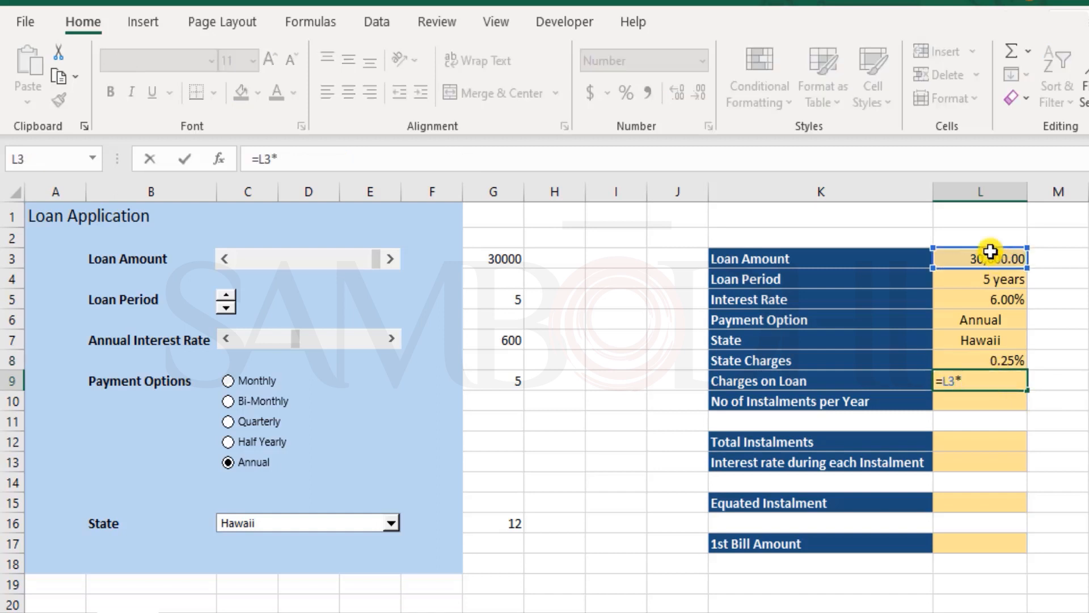
{"action": "left_click", "coordinate": [980, 359]}
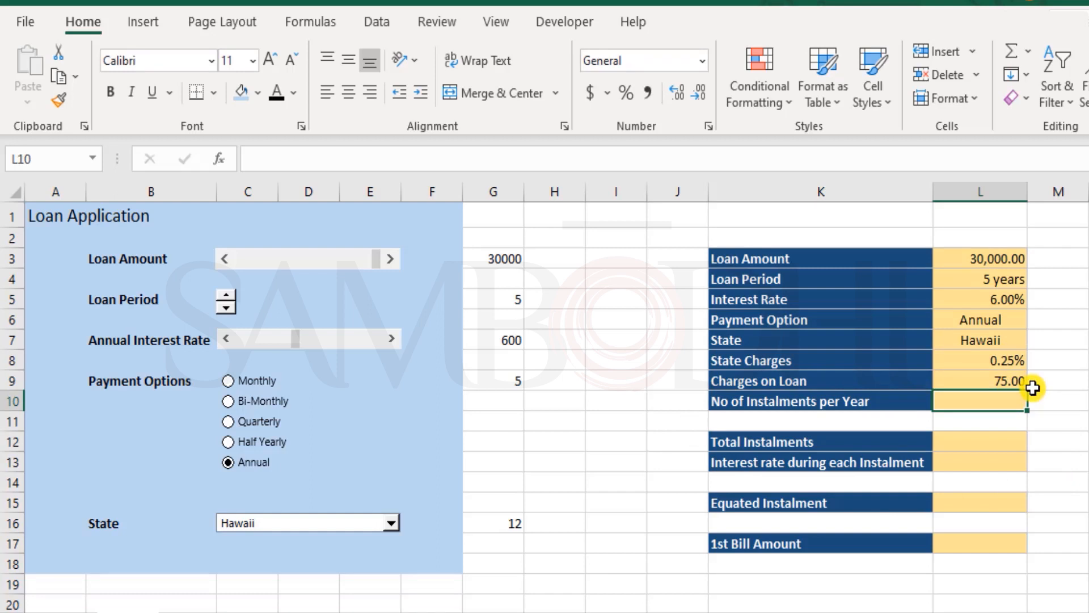
{"action": "mouse_move", "coordinate": [979, 403]}
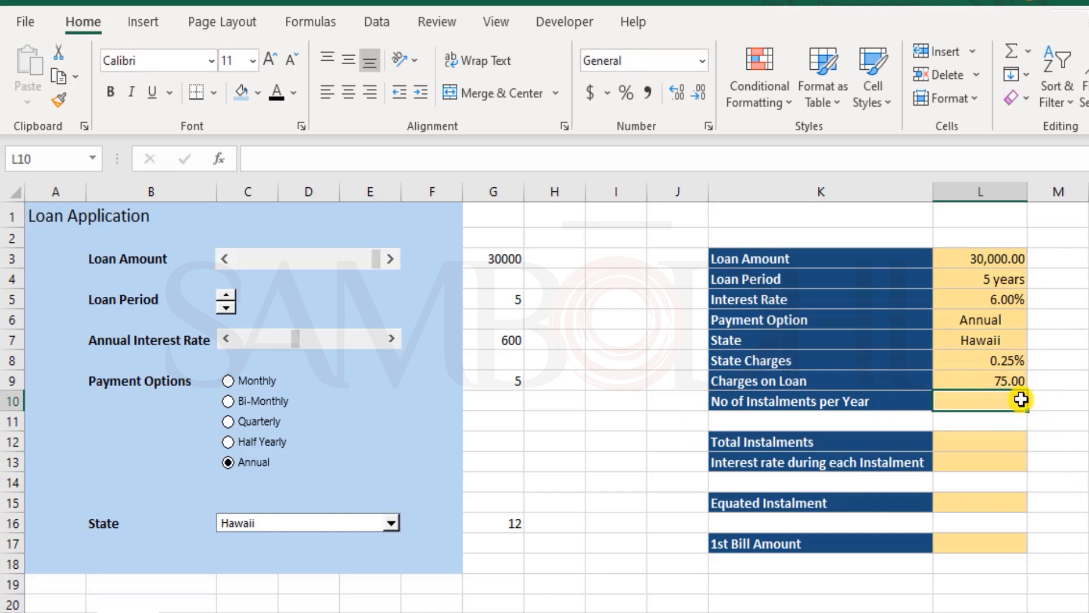
{"action": "mouse_move", "coordinate": [1021, 399]}
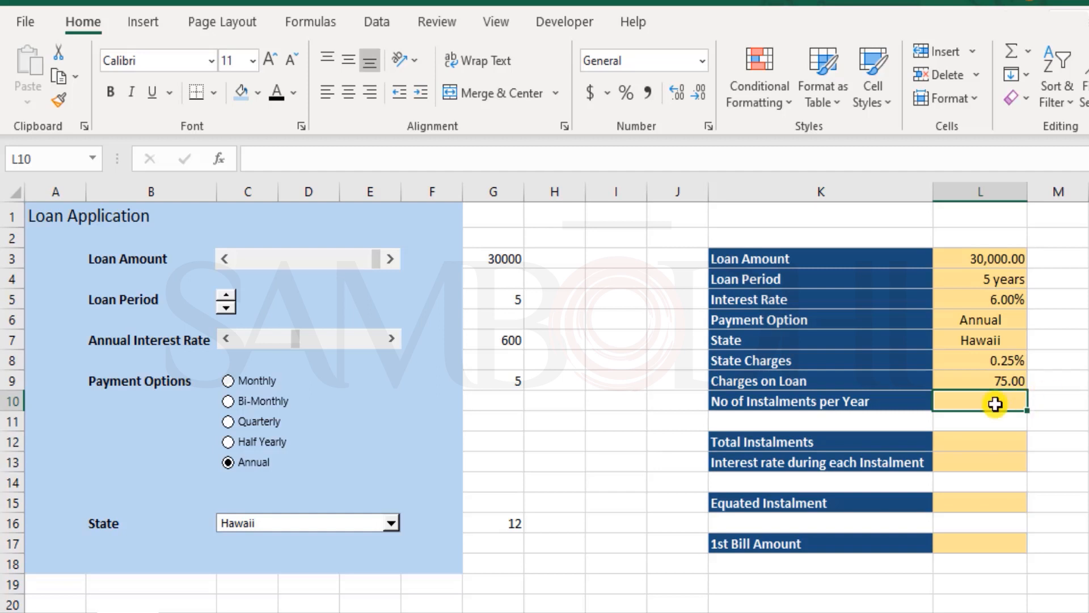
{"action": "mouse_move", "coordinate": [1016, 401]}
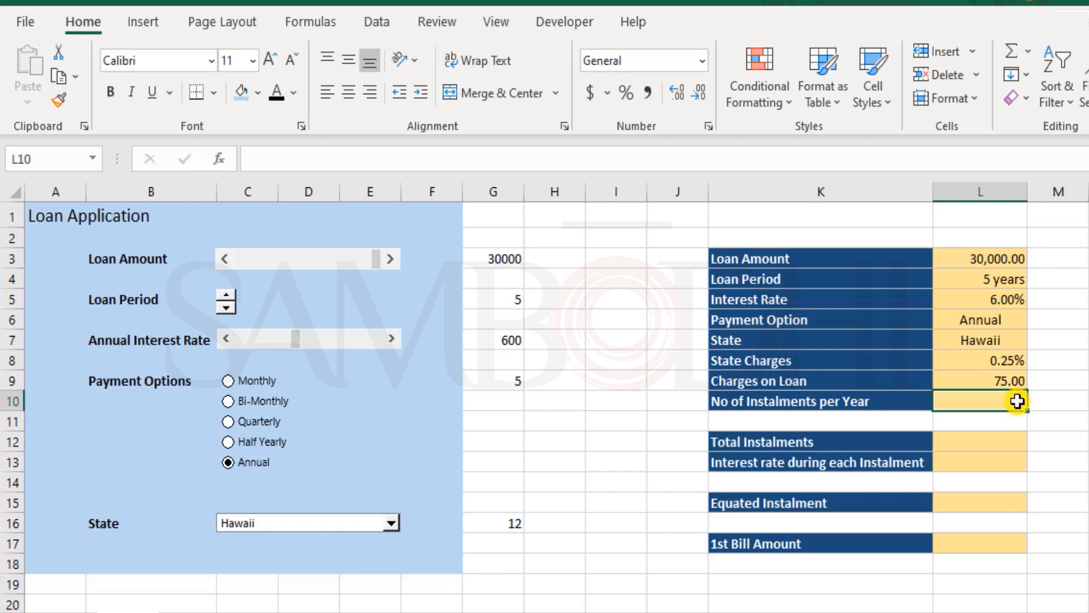
Step: Enter =INDEX(Sheet2!G3:G7,G9) in L10, returning 1 instalment per year for Annual
{"action": "type", "text": "="}
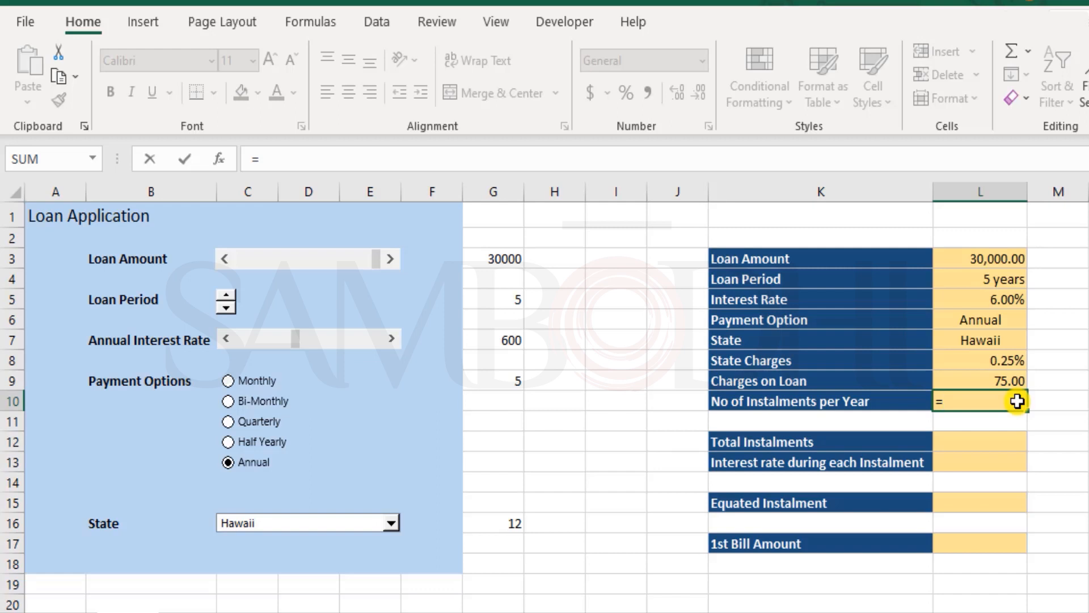
{"action": "type", "text": "INDEX("}
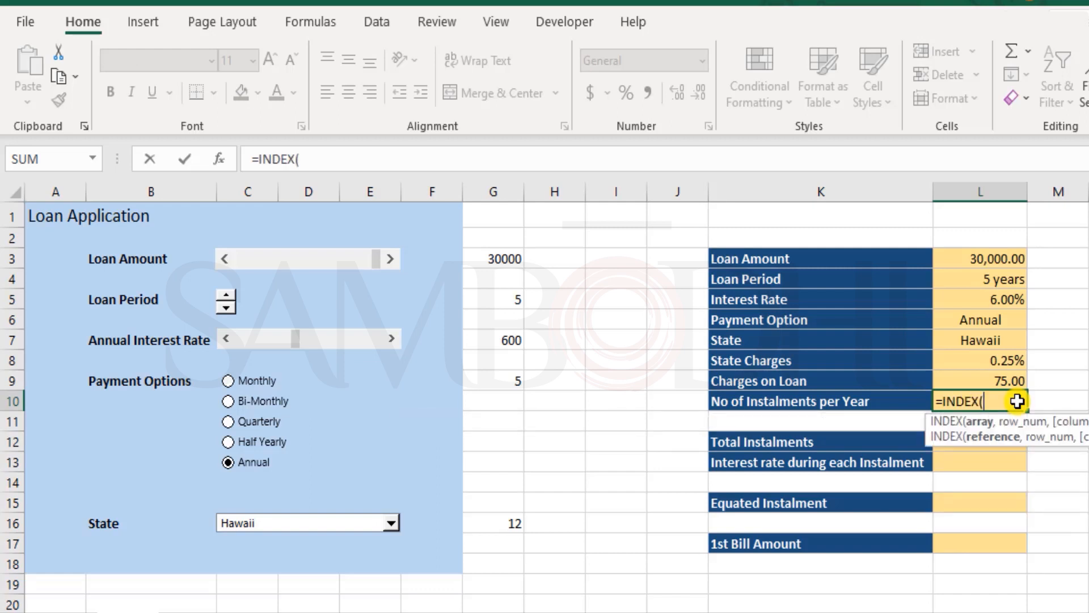
{"action": "left_click", "coordinate": [165, 580]}
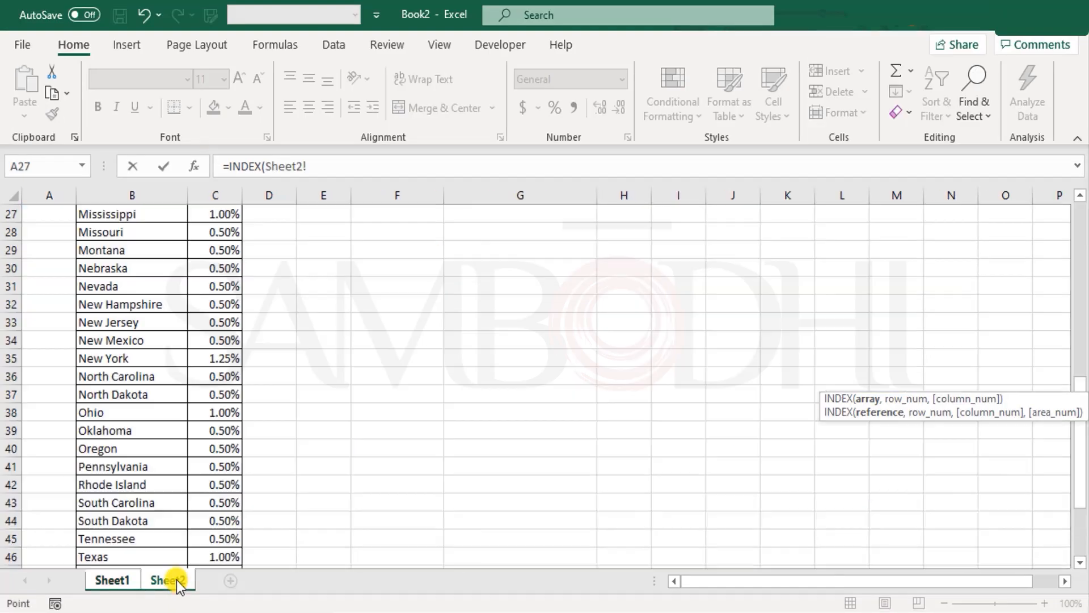
{"action": "left_click", "coordinate": [167, 580]}
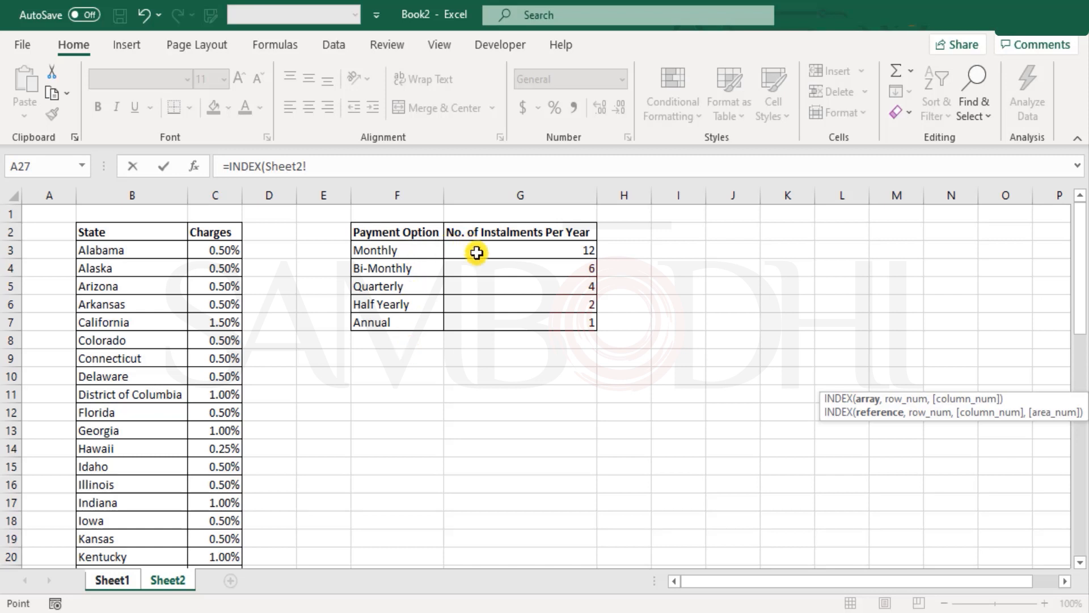
{"action": "mouse_move", "coordinate": [283, 459]}
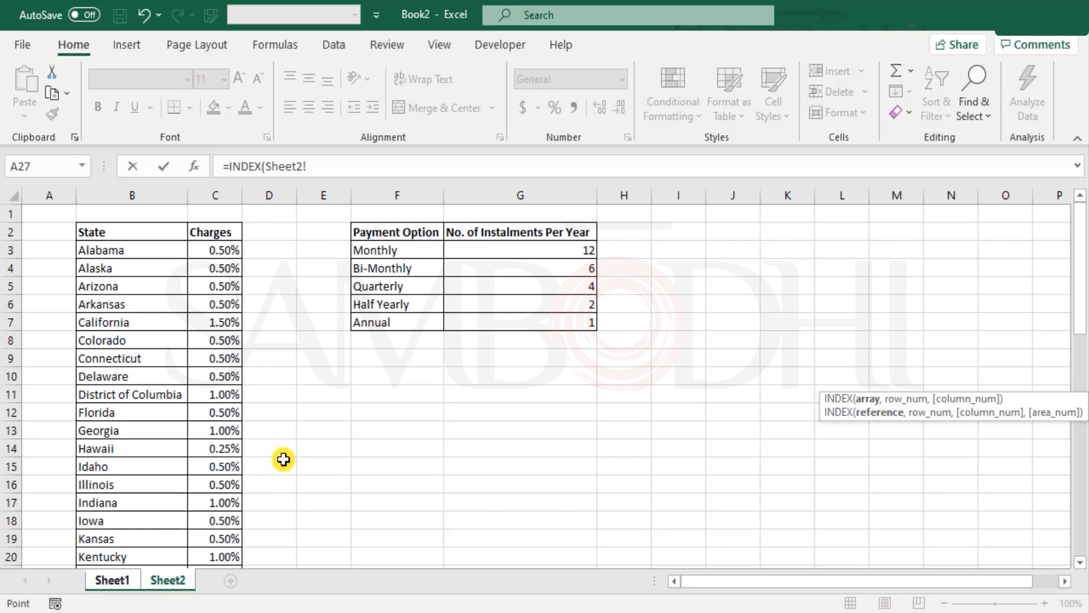
{"action": "mouse_move", "coordinate": [408, 251]}
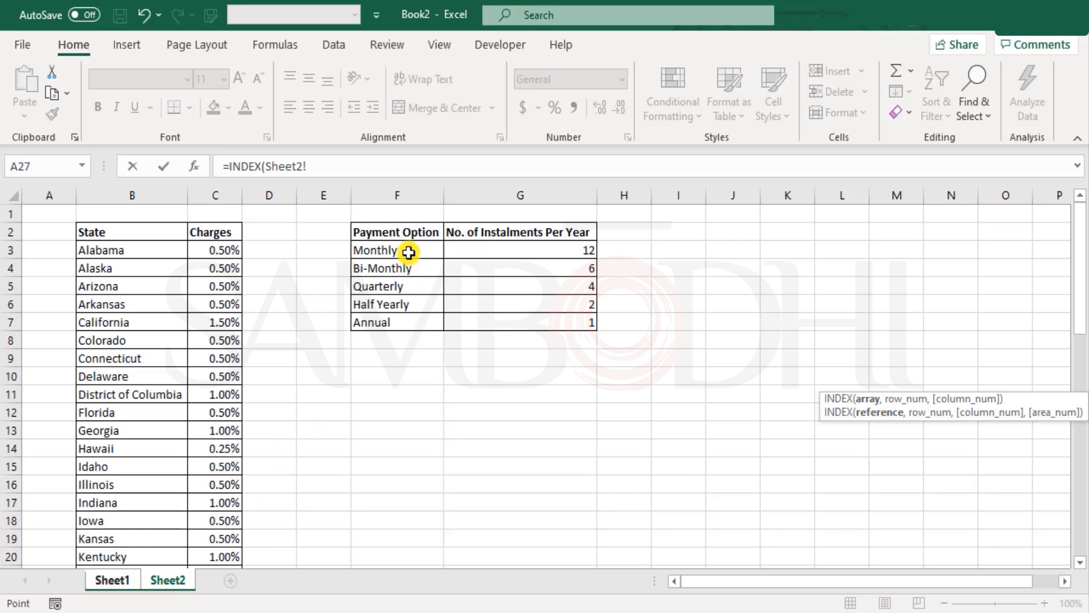
{"action": "mouse_move", "coordinate": [302, 448]}
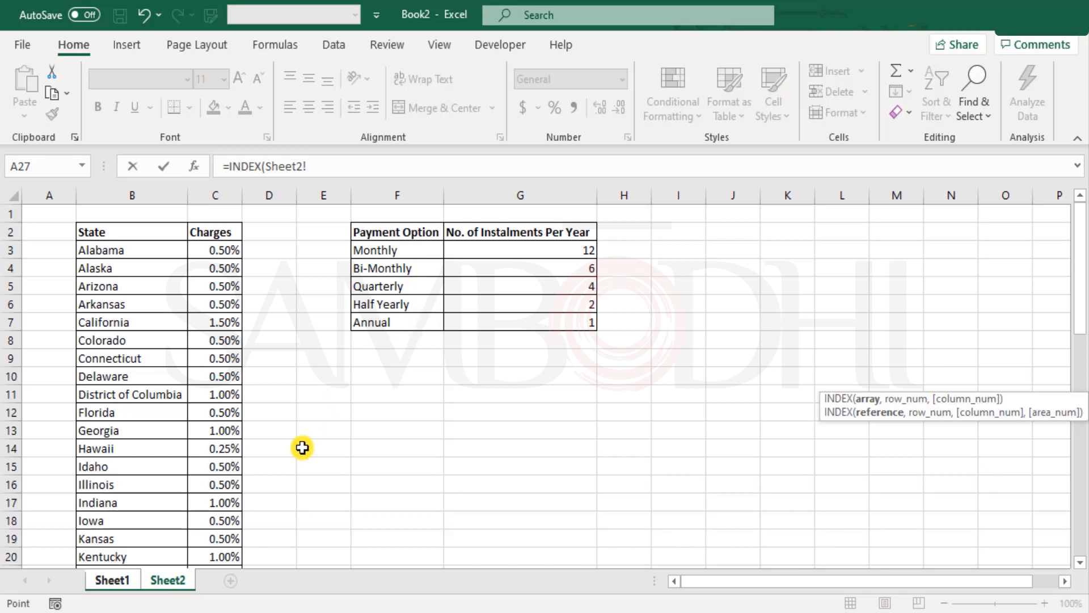
{"action": "left_click", "coordinate": [520, 250]}
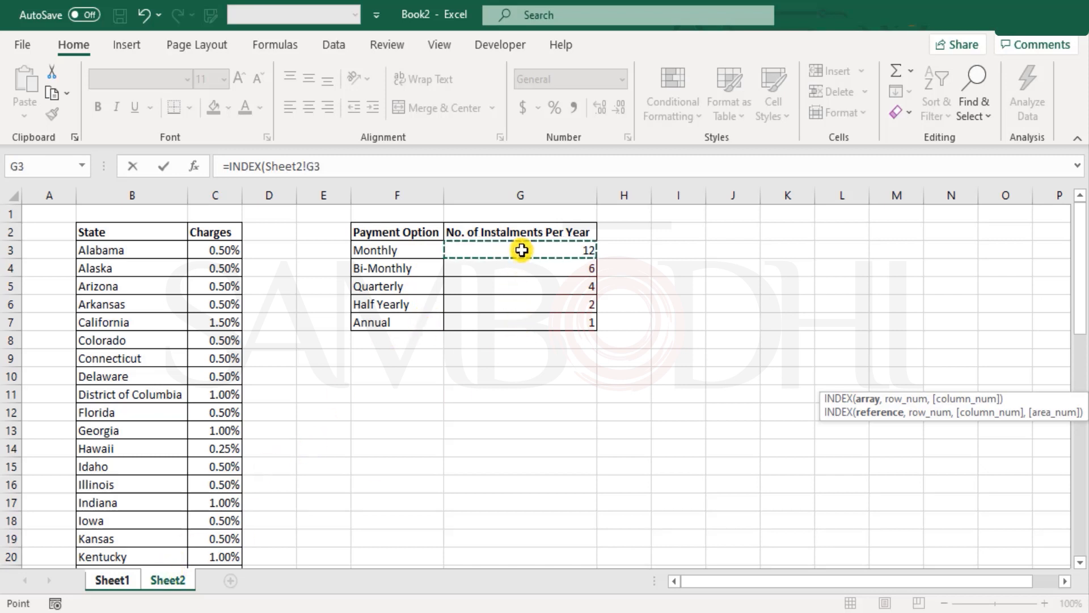
{"action": "left_click_drag", "start_coordinate": [520, 250], "coordinate": [543, 321]}
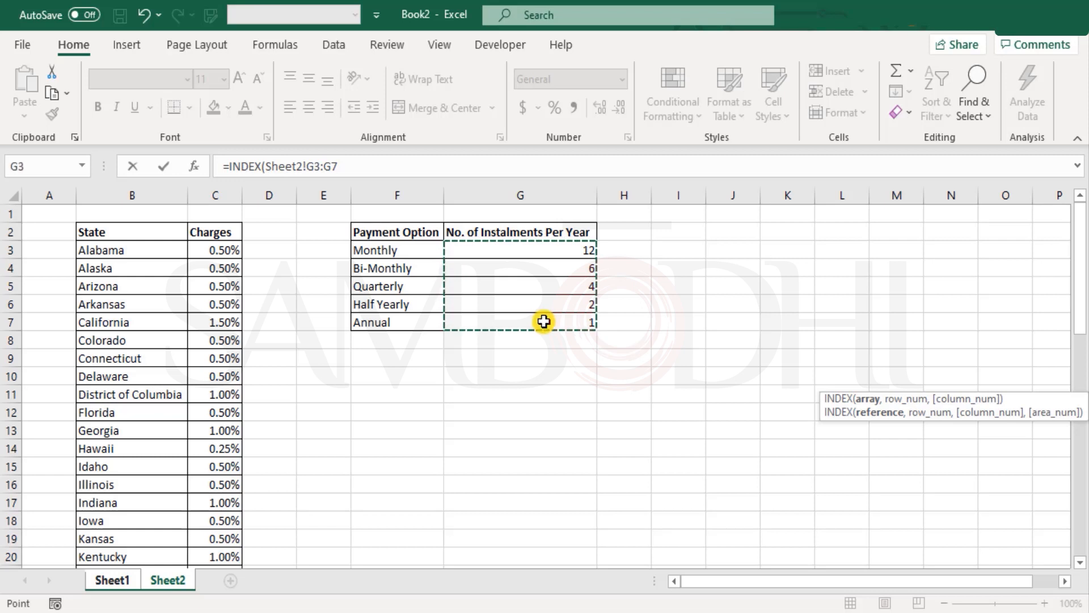
{"action": "type", "text": ",Sheet1!"}
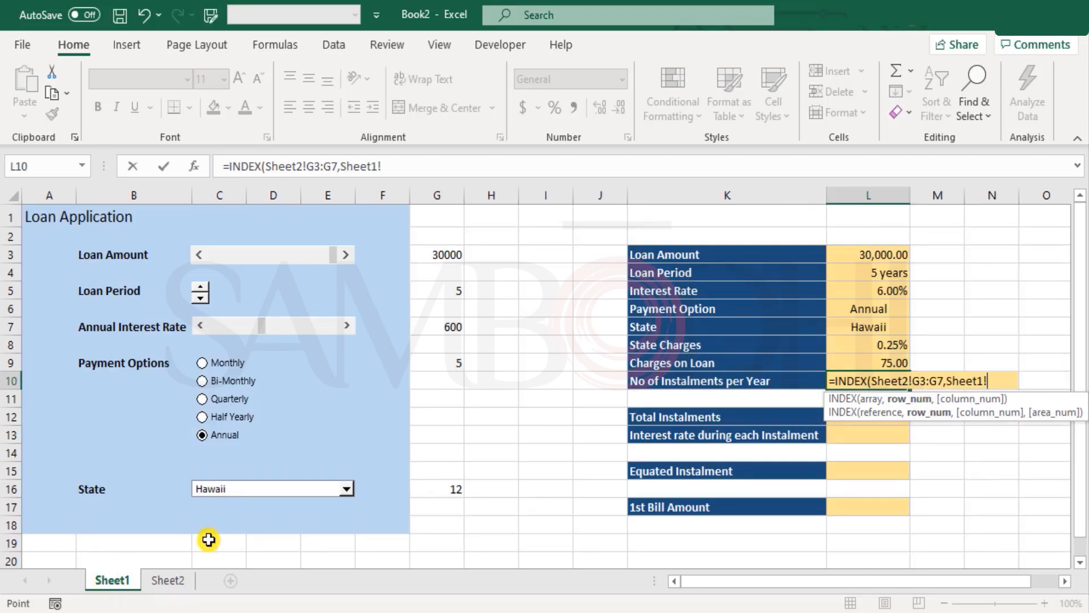
{"action": "left_click", "coordinate": [436, 362]}
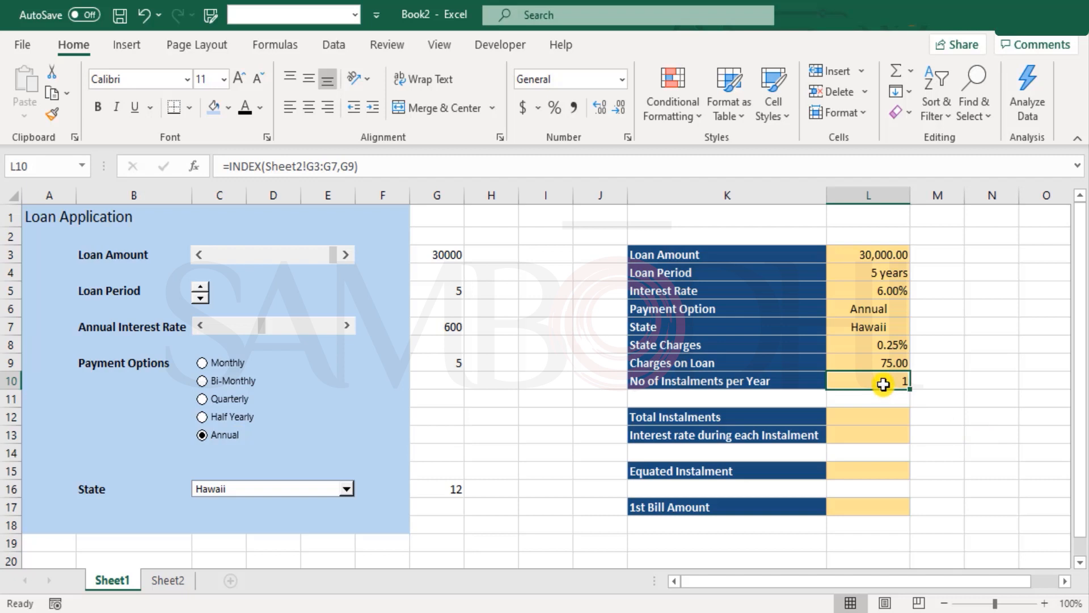
{"action": "mouse_move", "coordinate": [196, 406]}
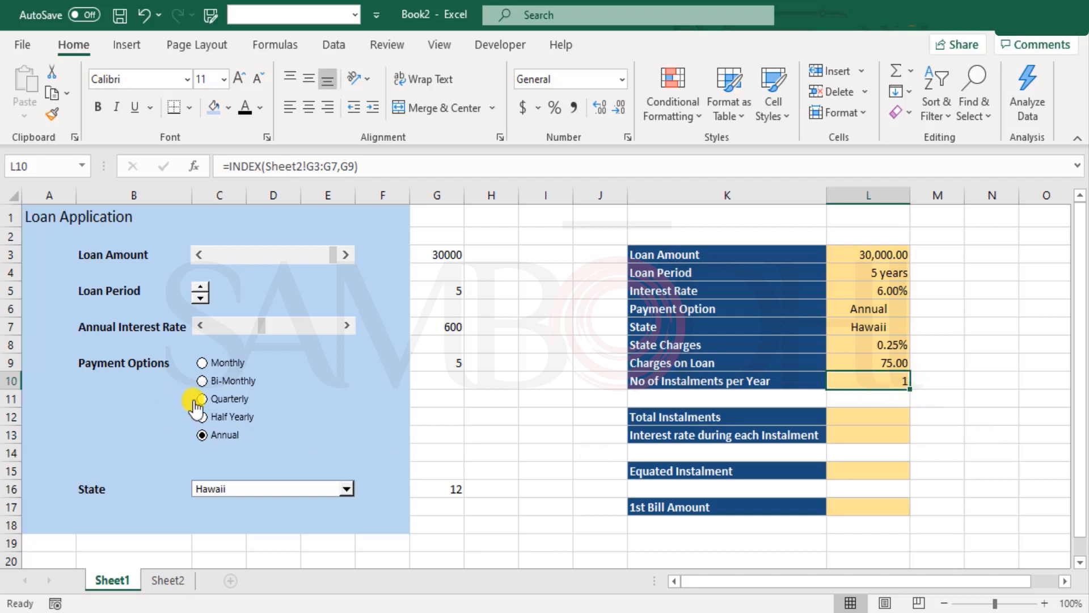
{"action": "left_click", "coordinate": [202, 398]}
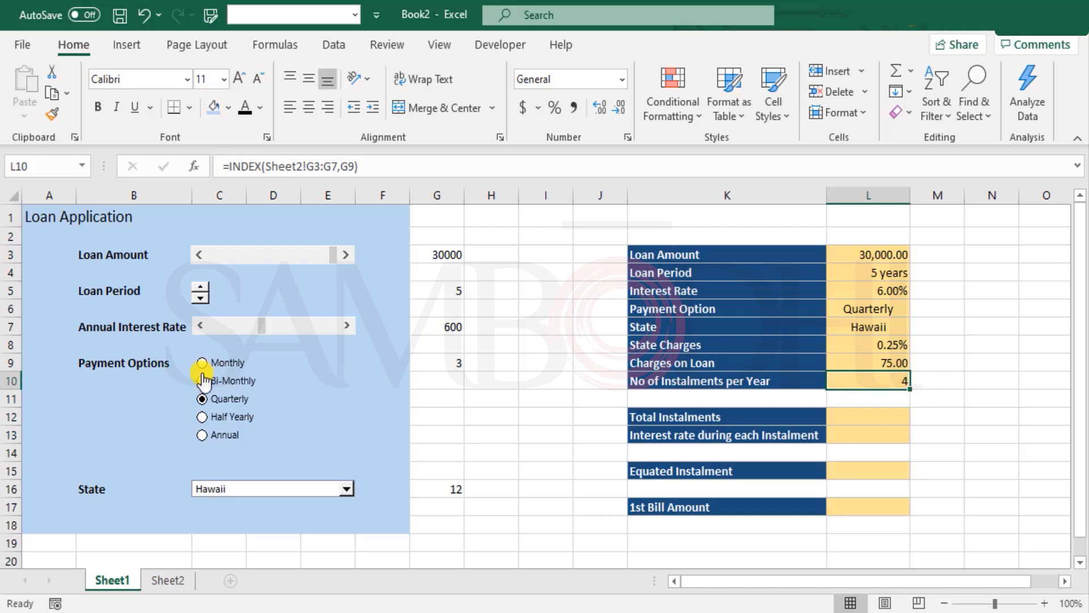
{"action": "left_click", "coordinate": [202, 380]}
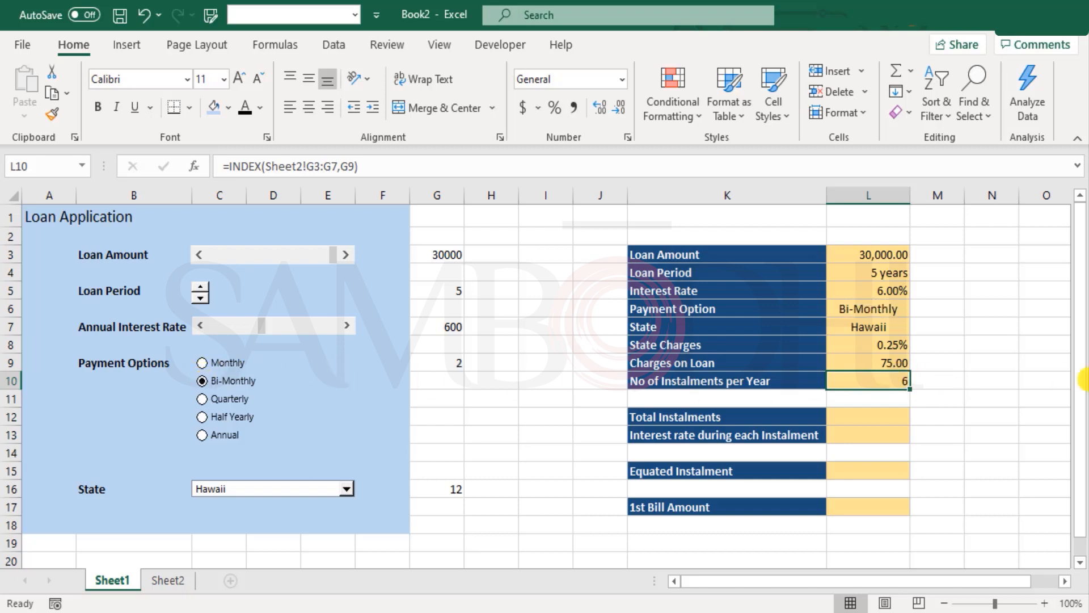
{"action": "mouse_move", "coordinate": [931, 363]}
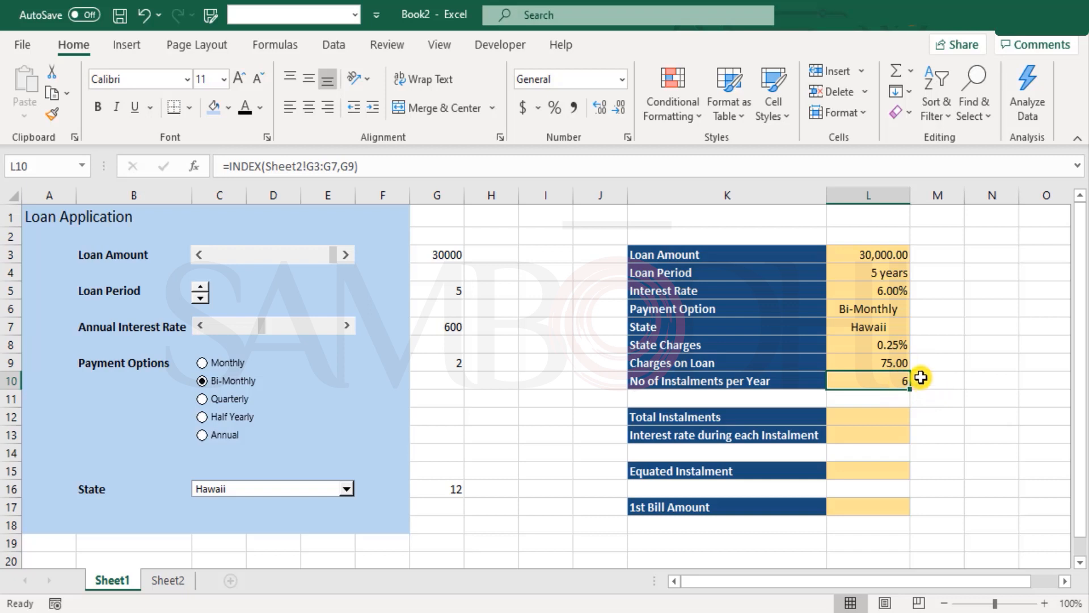
{"action": "mouse_move", "coordinate": [937, 364]}
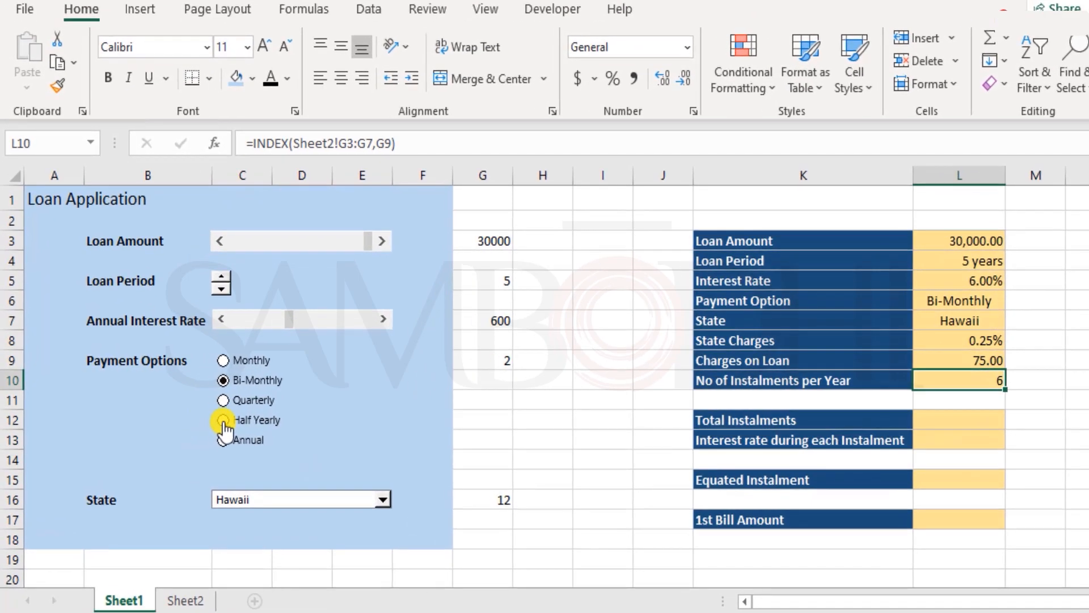
{"action": "left_click", "coordinate": [223, 439]}
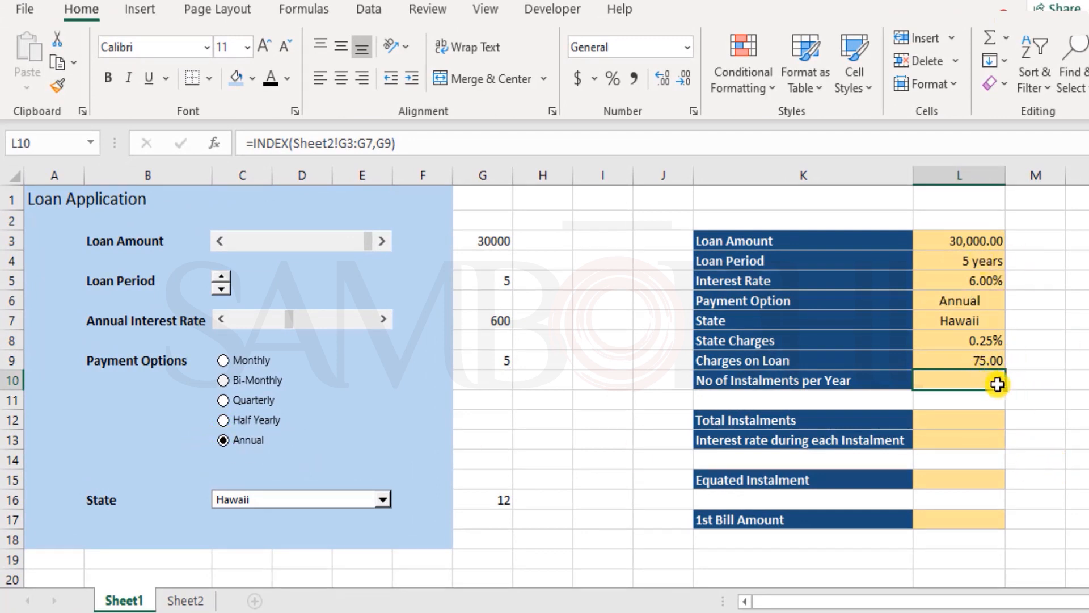
{"action": "type", "text": "1"}
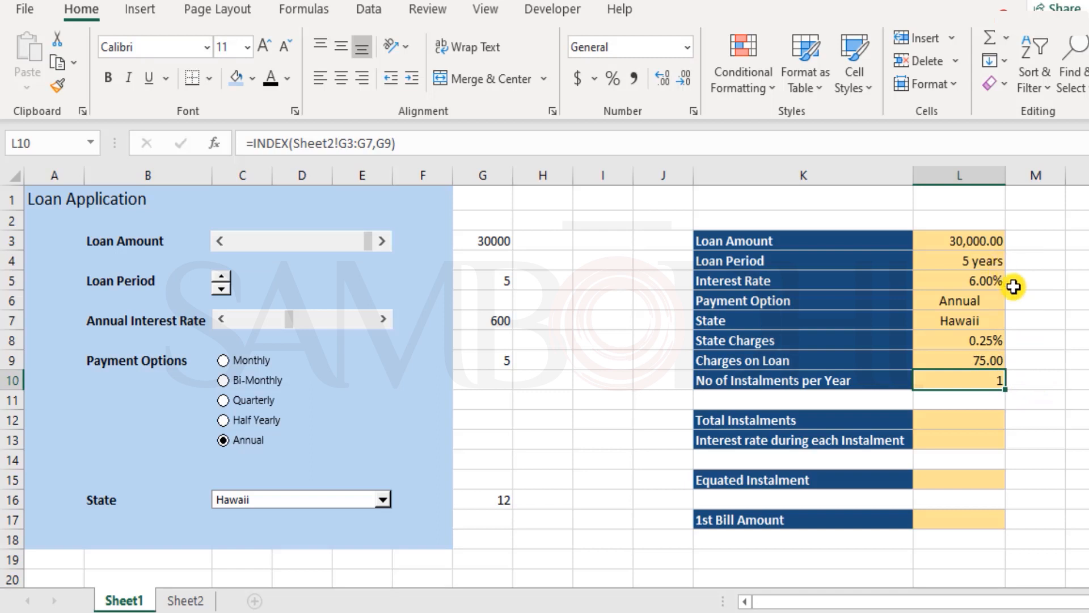
Step: Enter =L4*L10 in L12 and switch to Monthly payments, giving 60 instalments
{"action": "left_click", "coordinate": [959, 419]}
{"action": "type", "text": "=L4*"}
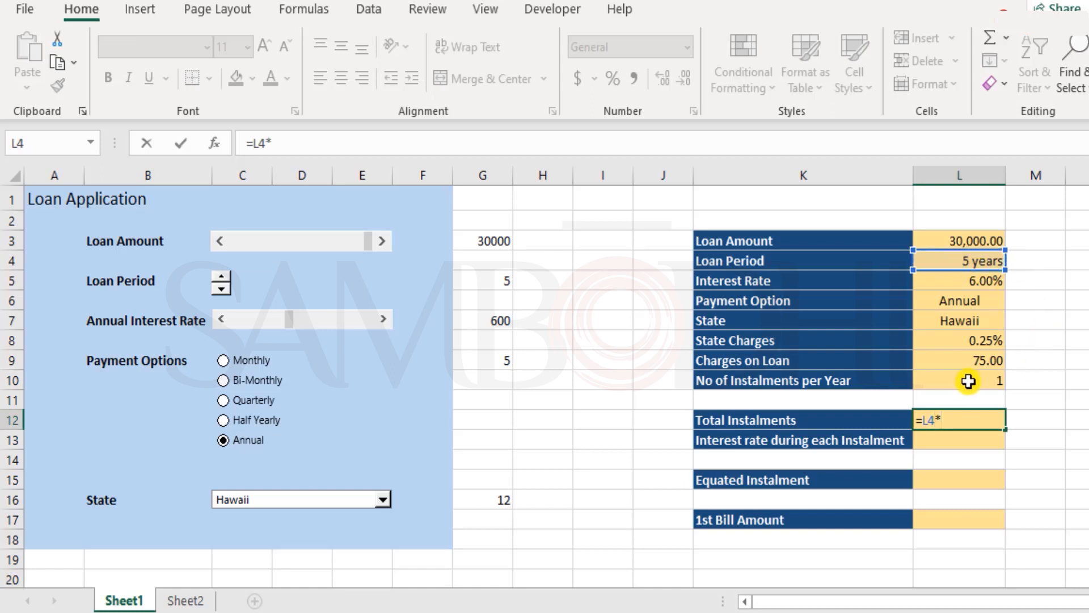
{"action": "key", "text": "Enter"}
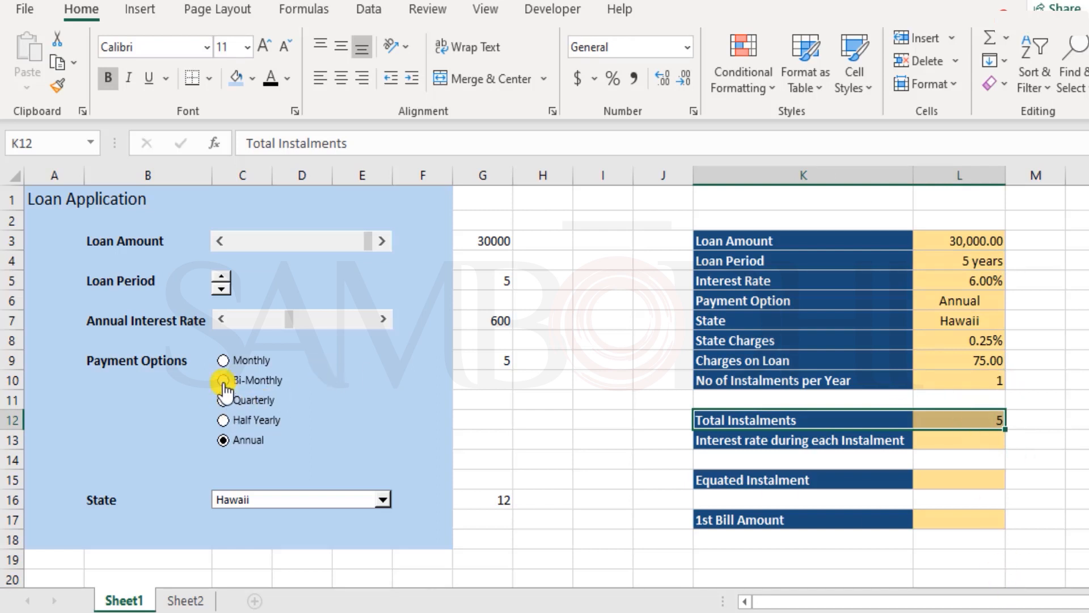
{"action": "left_click", "coordinate": [222, 360]}
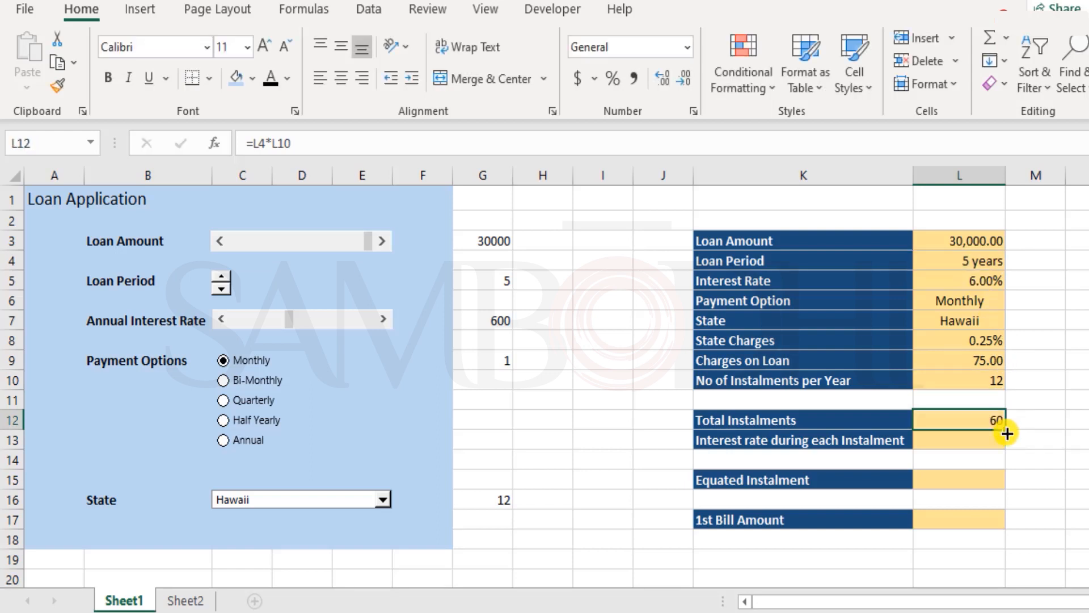
{"action": "mouse_move", "coordinate": [962, 393]}
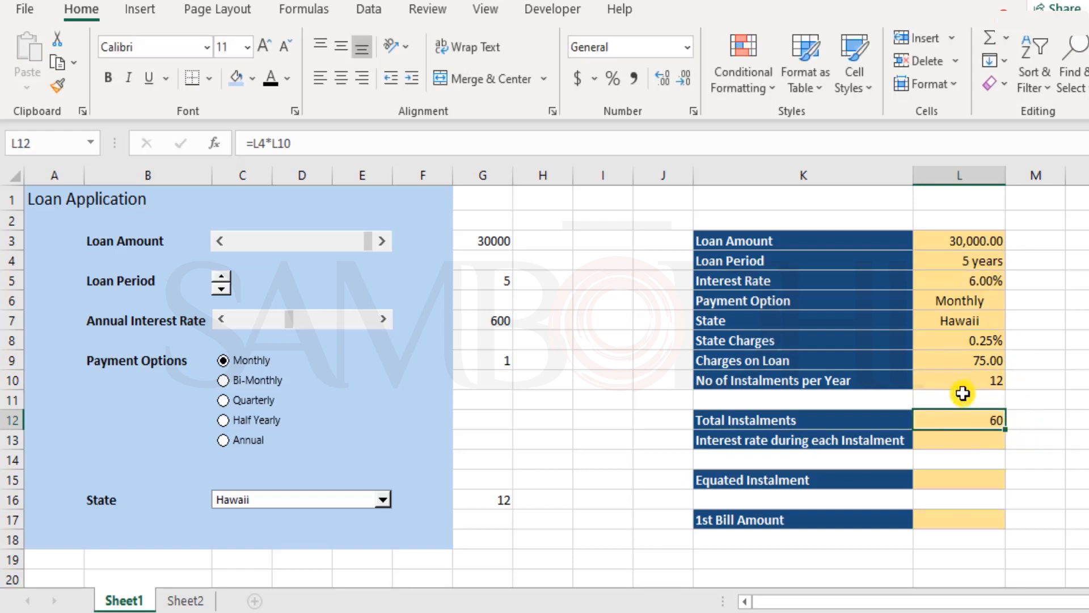
{"action": "left_click", "coordinate": [1033, 401]}
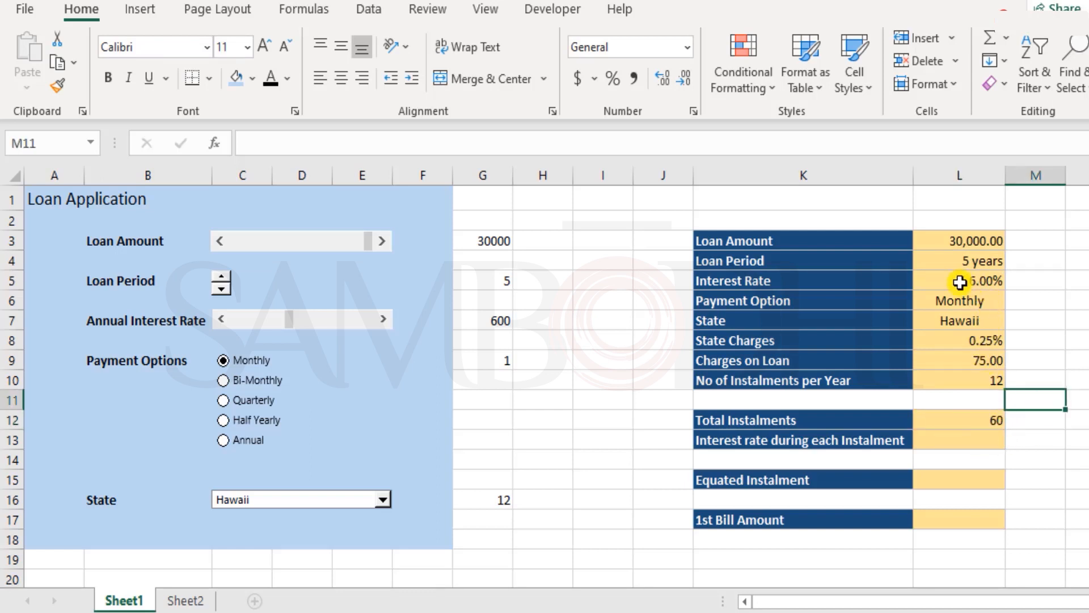
Step: Rename K5 to Annual Interest Rate and enter =L5/L10 in L13, giving 0.50%
{"action": "left_click", "coordinate": [960, 281]}
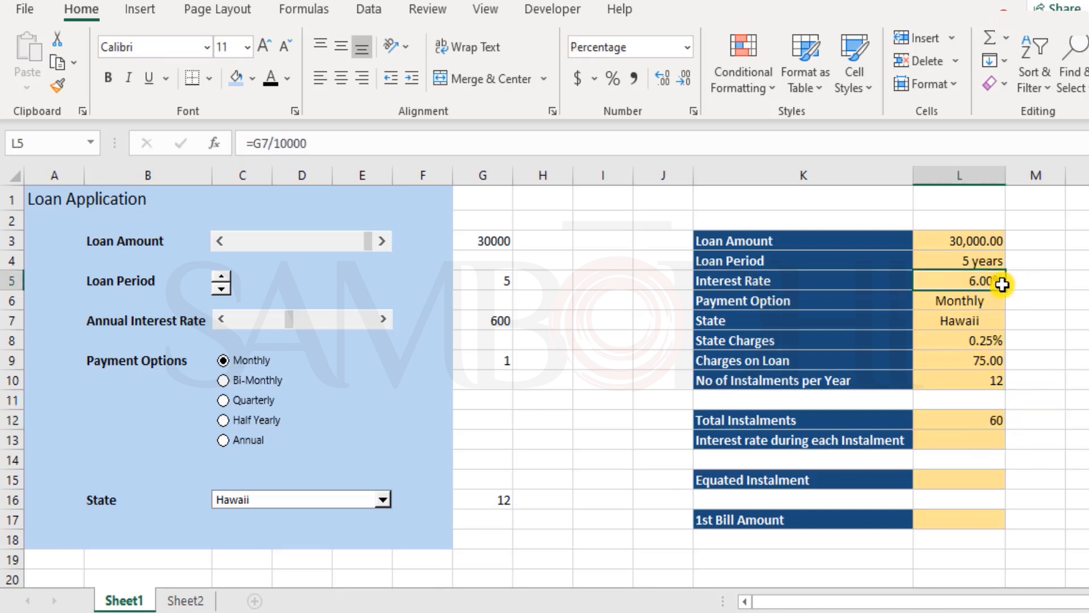
{"action": "left_click", "coordinate": [785, 280]}
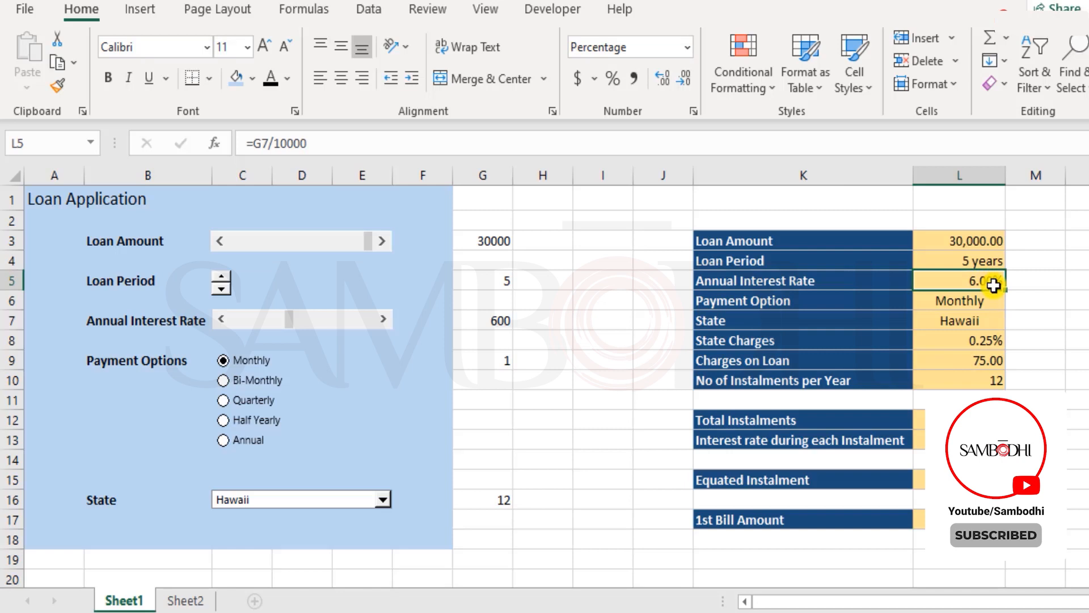
{"action": "left_click", "coordinate": [958, 439]}
{"action": "type", "text": "=L5"}
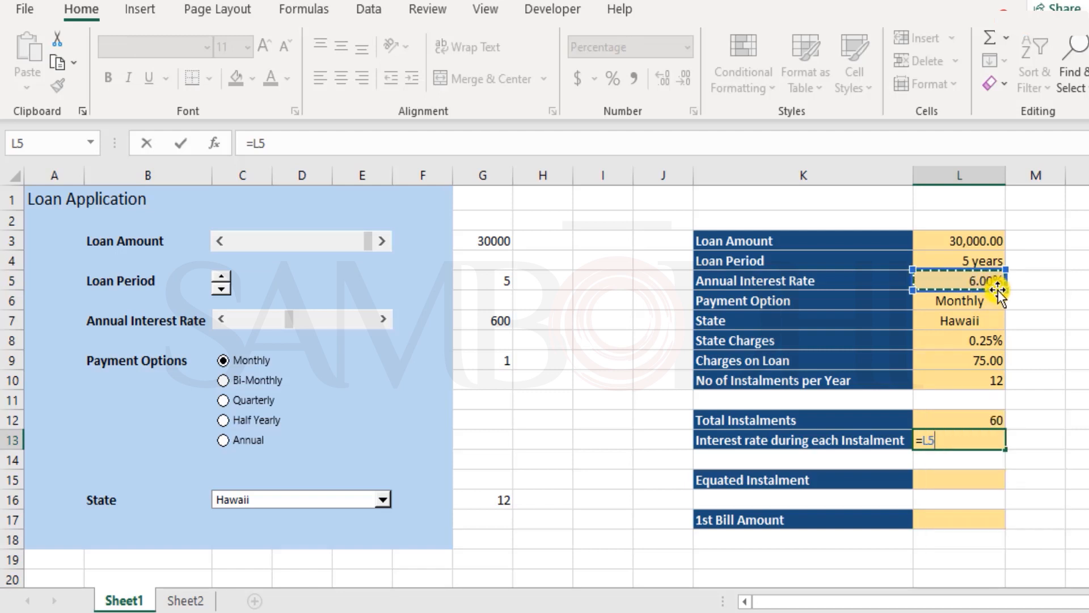
{"action": "left_click", "coordinate": [958, 380]}
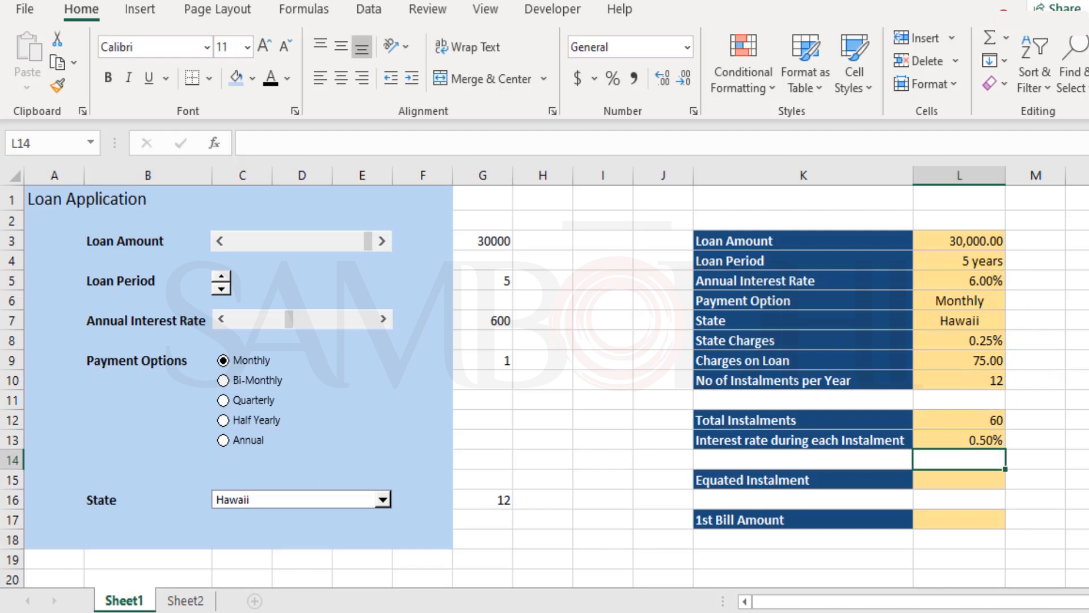
{"action": "mouse_move", "coordinate": [300, 397]}
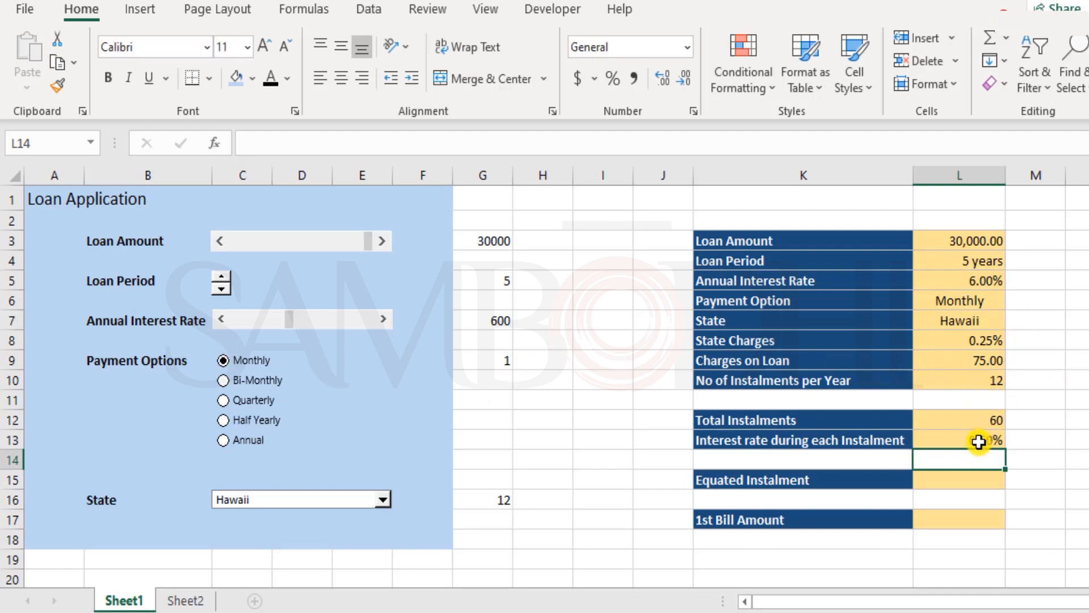
{"action": "left_click", "coordinate": [958, 440]}
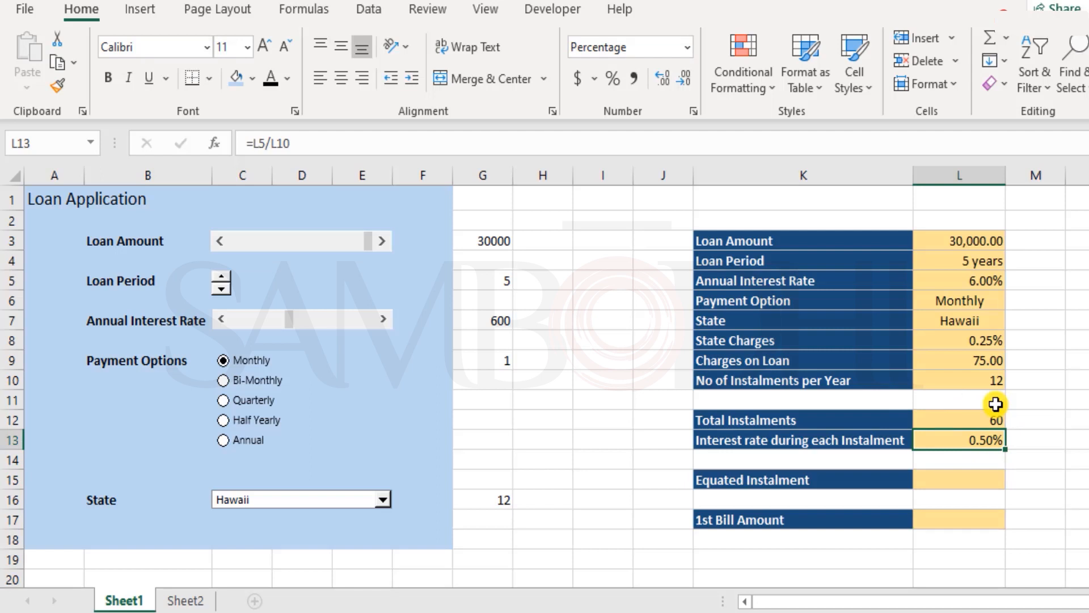
{"action": "mouse_move", "coordinate": [1003, 396]}
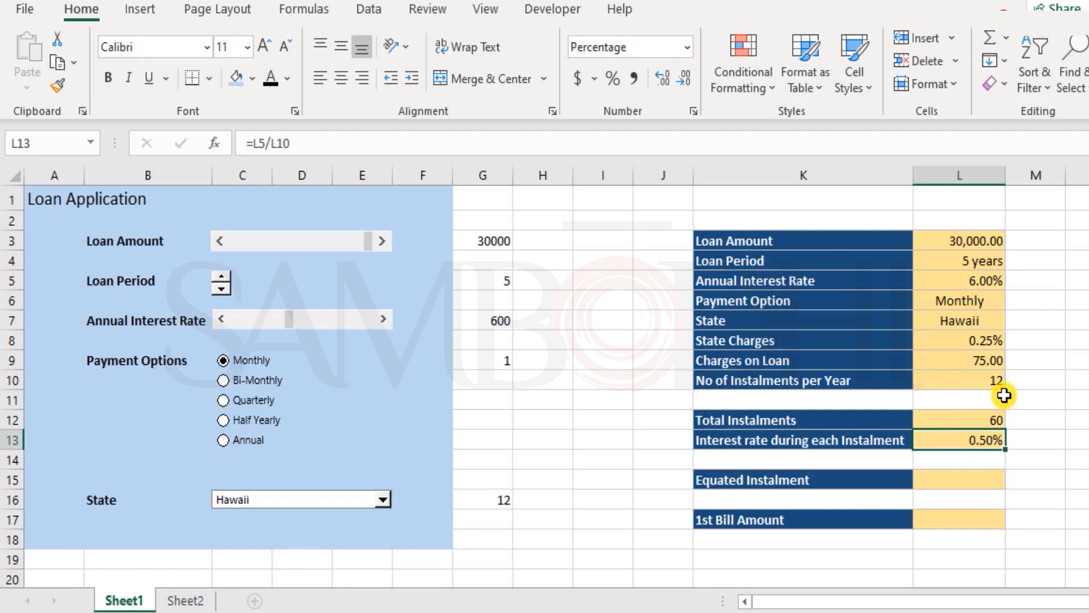
{"action": "mouse_move", "coordinate": [990, 450]}
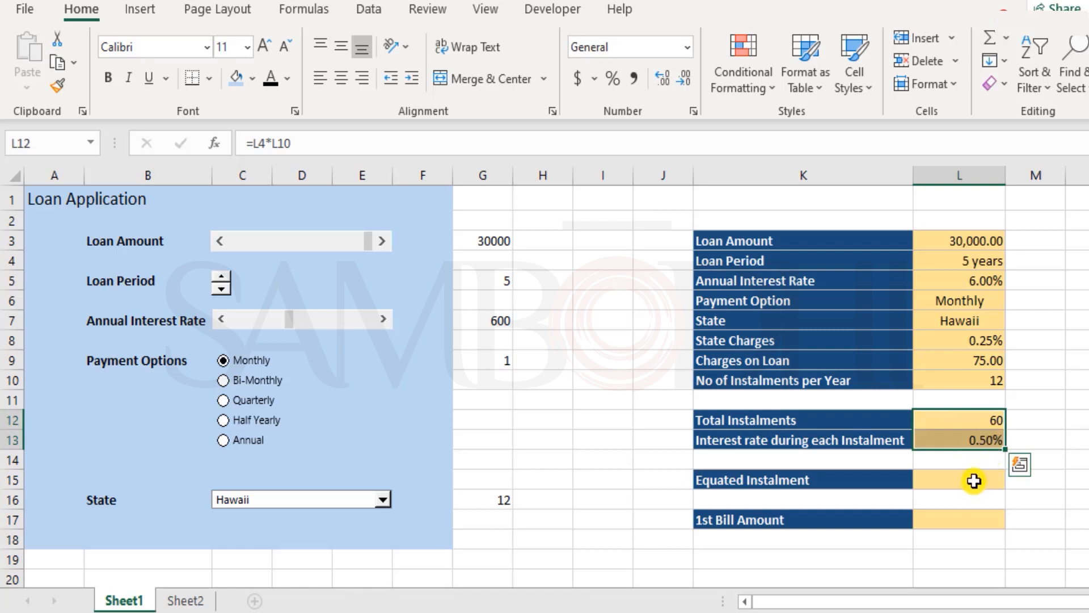
{"action": "left_click", "coordinate": [959, 479]}
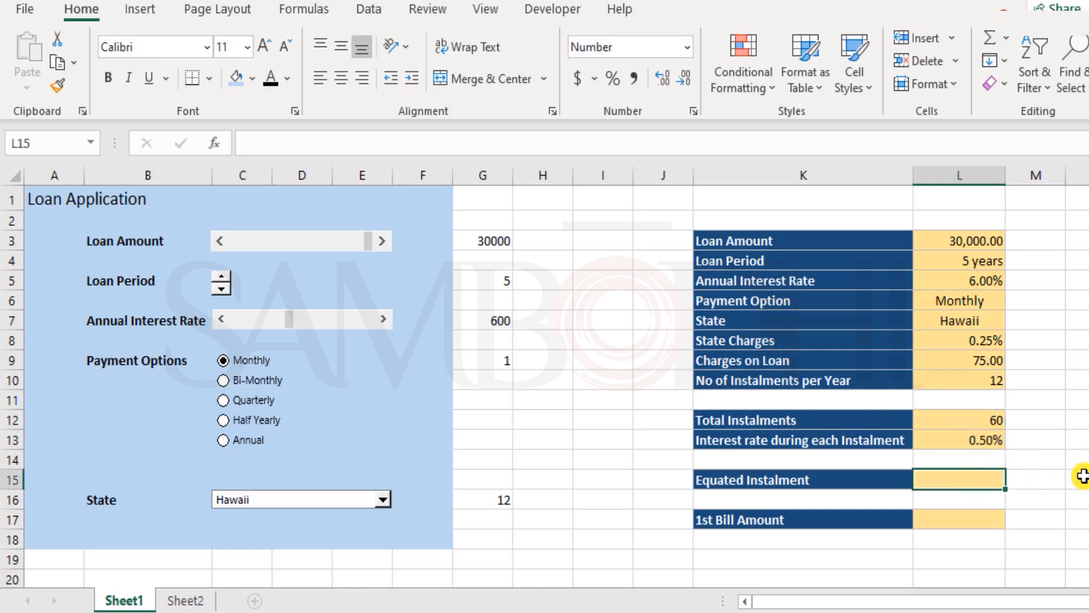
Step: Enter =PMT(L13,L12,L3) in L15, returning about -579 per instalment
{"action": "type", "text": "="}
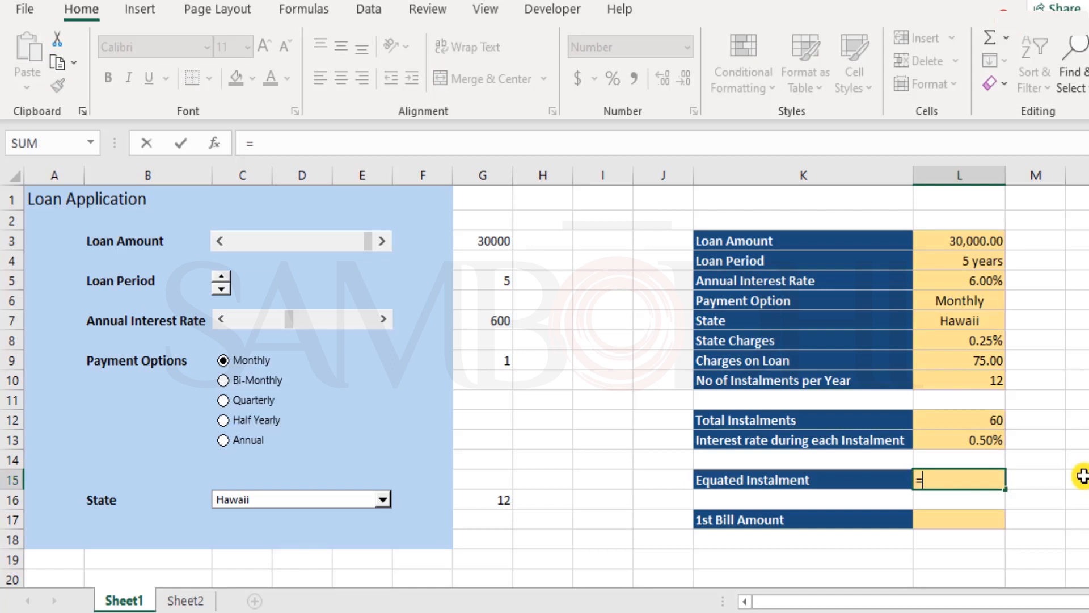
{"action": "type", "text": "pmt"}
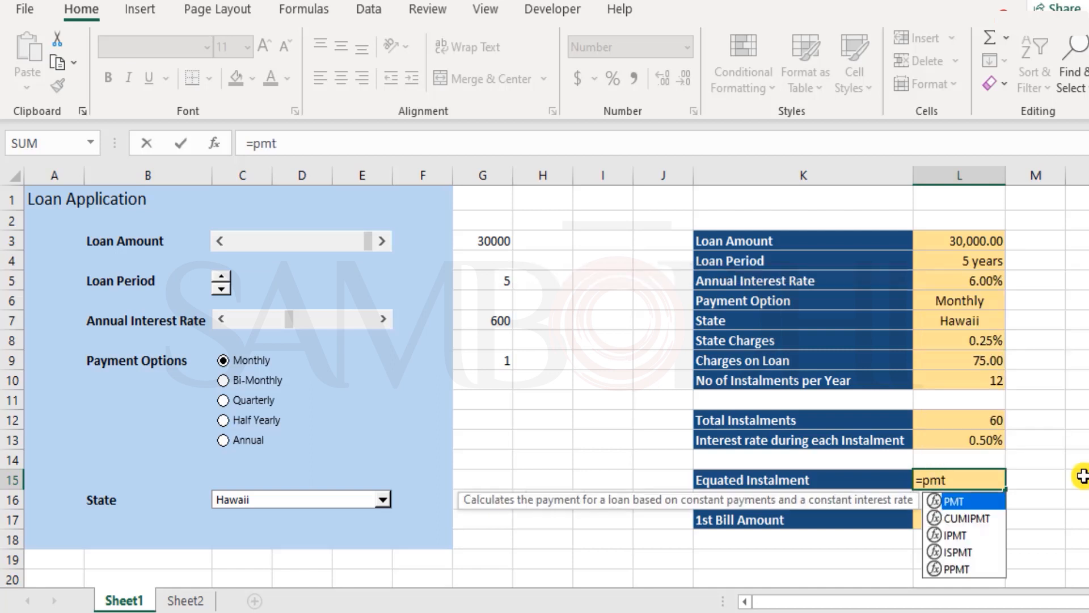
{"action": "mouse_move", "coordinate": [684, 505]}
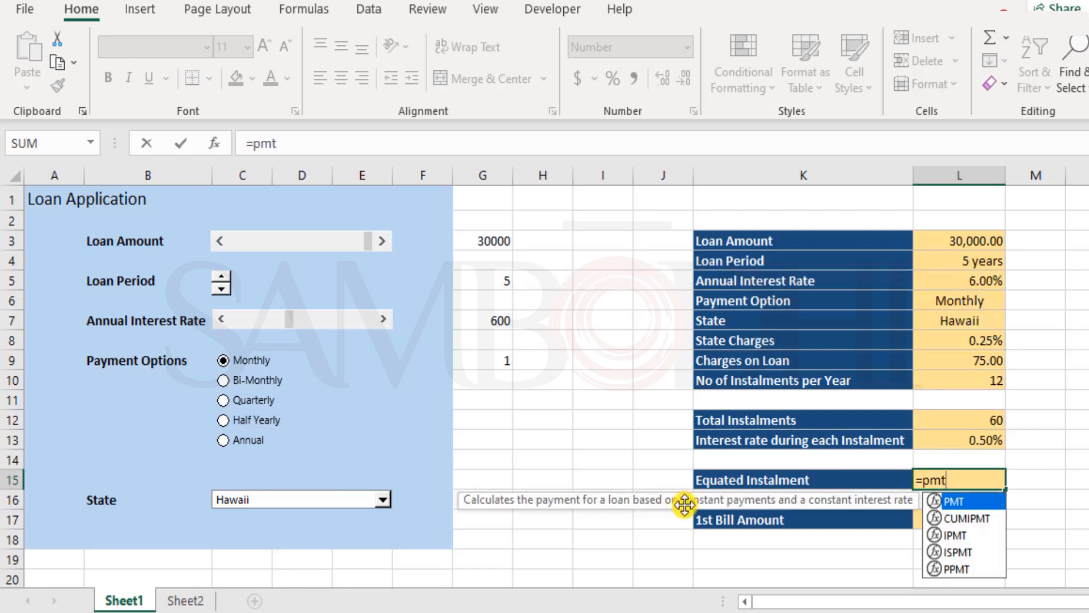
{"action": "mouse_move", "coordinate": [799, 513]}
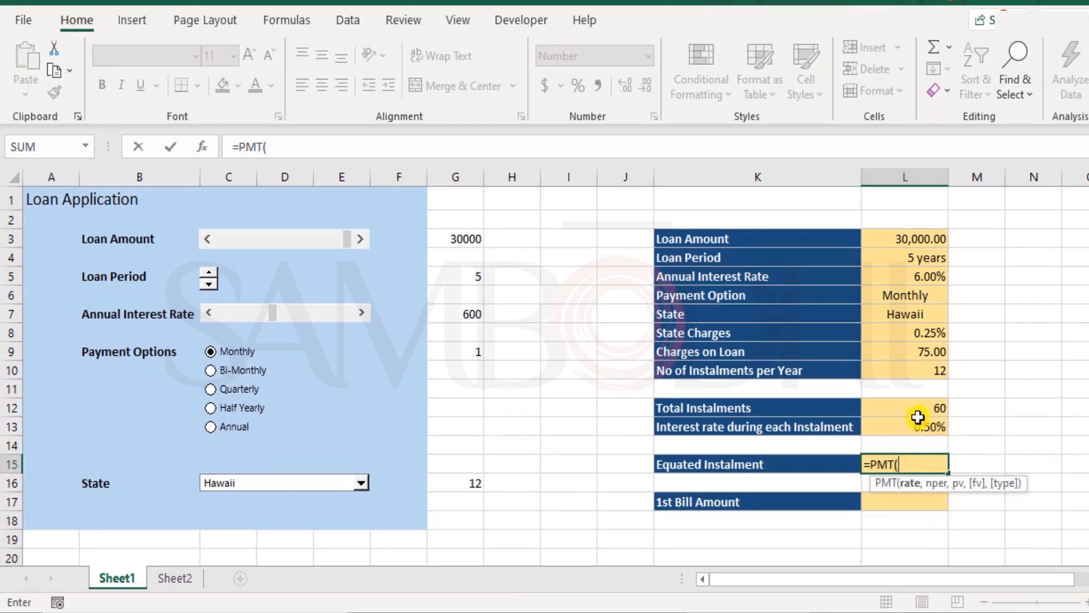
{"action": "mouse_move", "coordinate": [916, 433]}
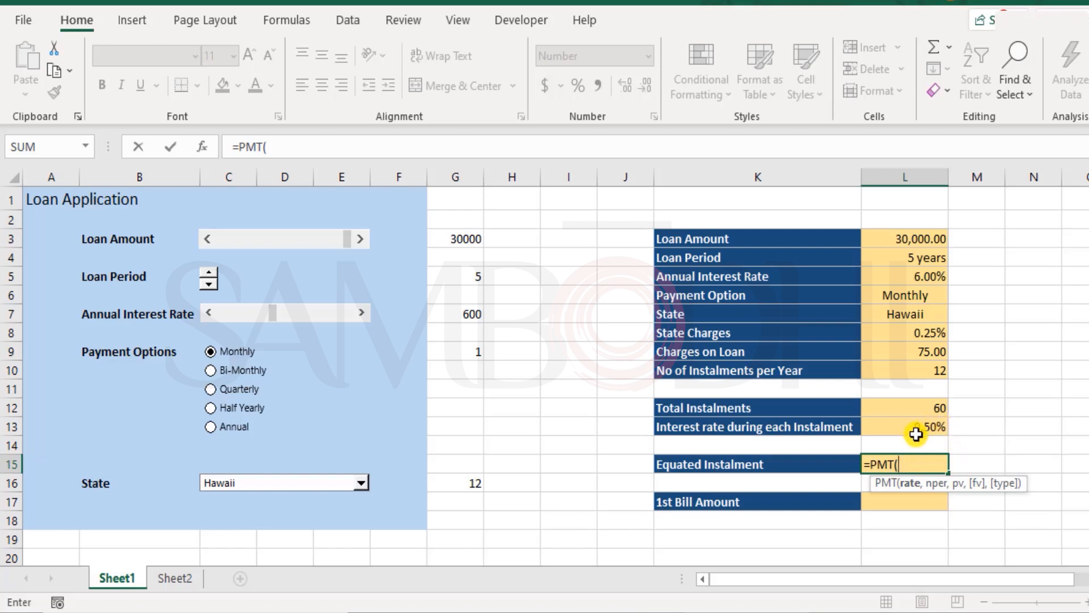
{"action": "mouse_move", "coordinate": [941, 442]}
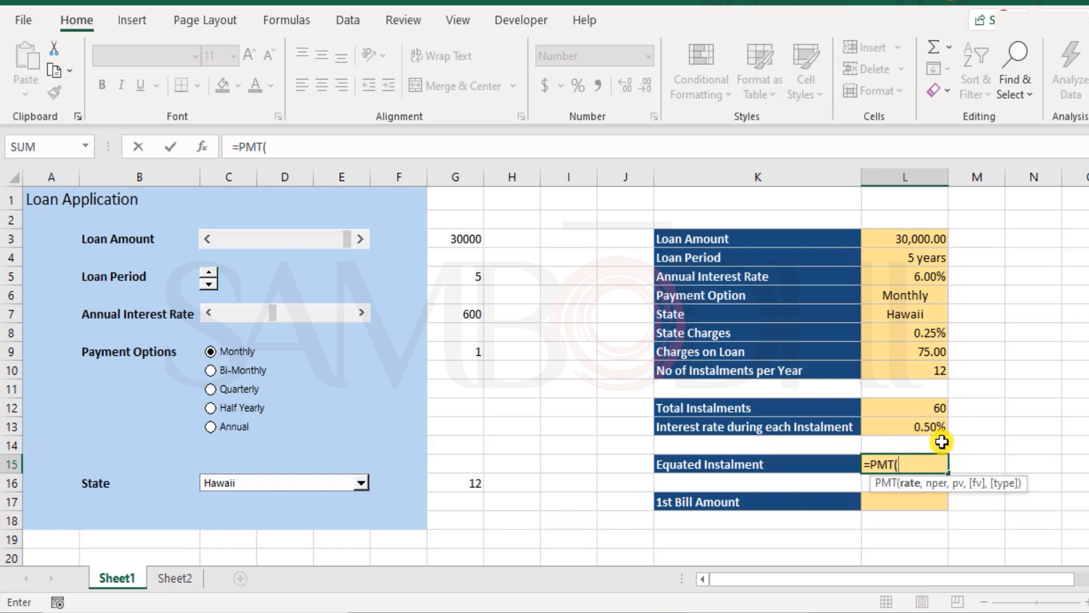
{"action": "mouse_move", "coordinate": [951, 273]}
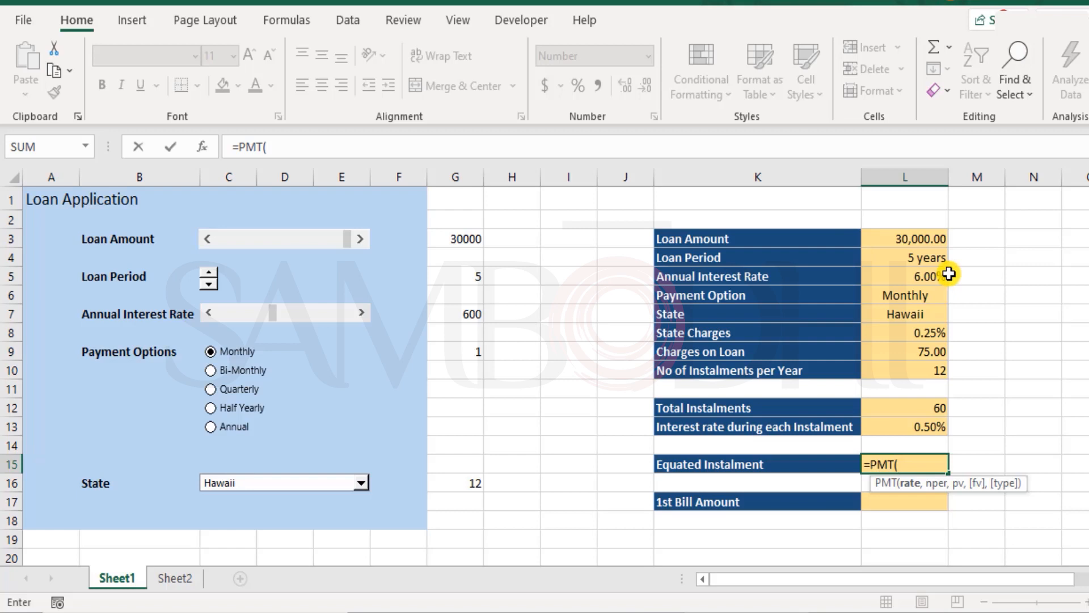
{"action": "mouse_move", "coordinate": [931, 366]}
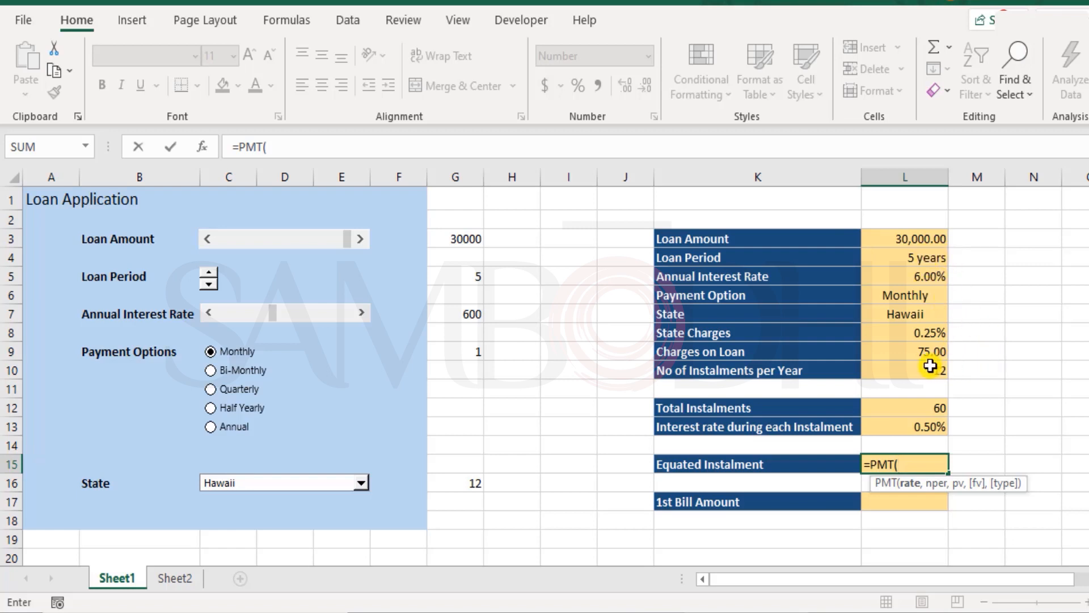
{"action": "mouse_move", "coordinate": [955, 367]}
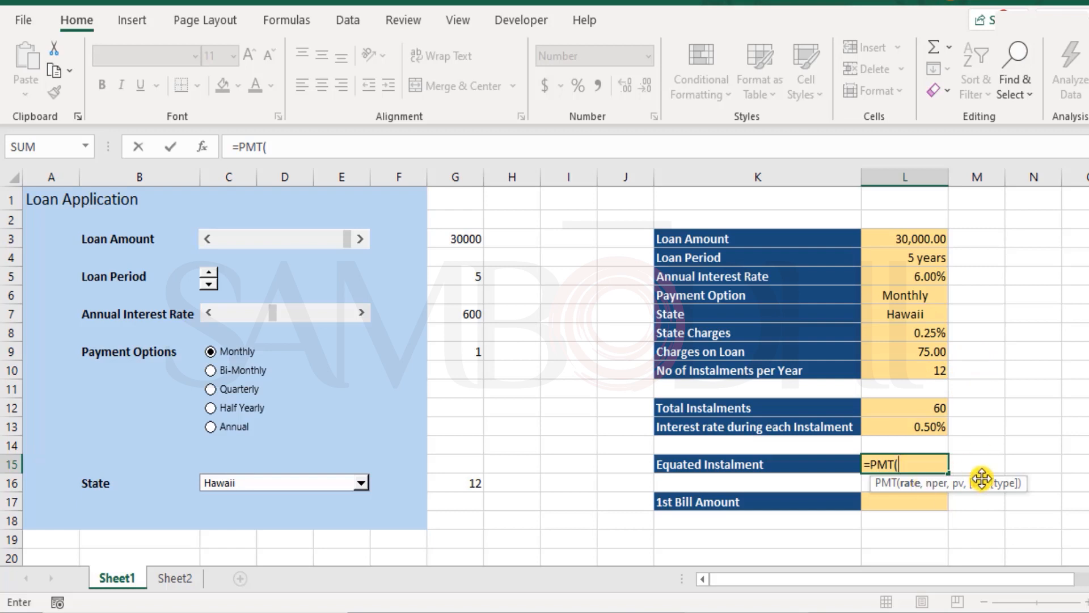
{"action": "mouse_move", "coordinate": [894, 429]}
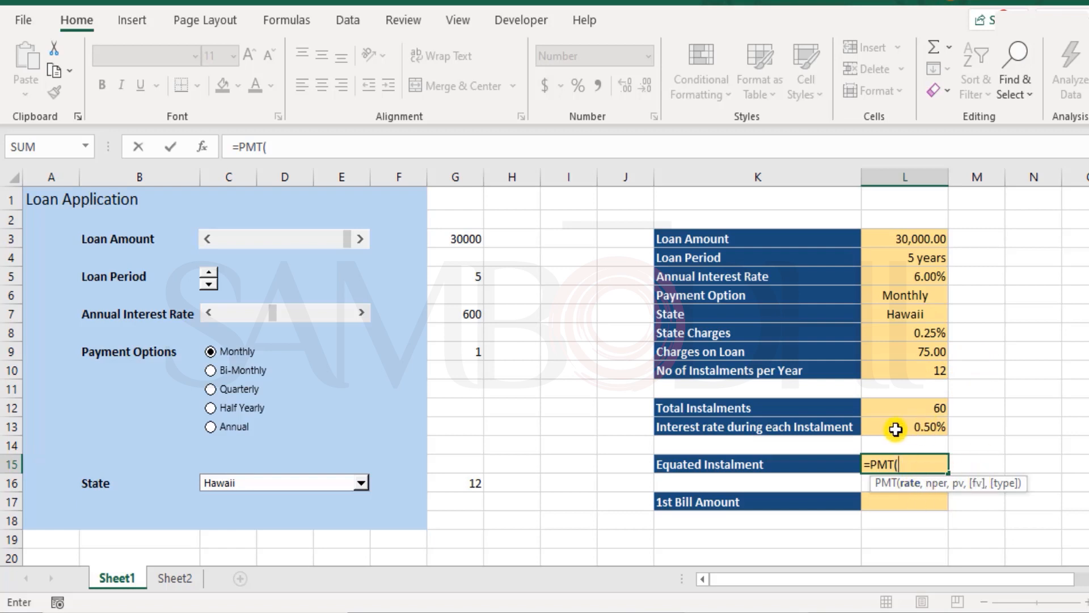
{"action": "left_click", "coordinate": [905, 426]}
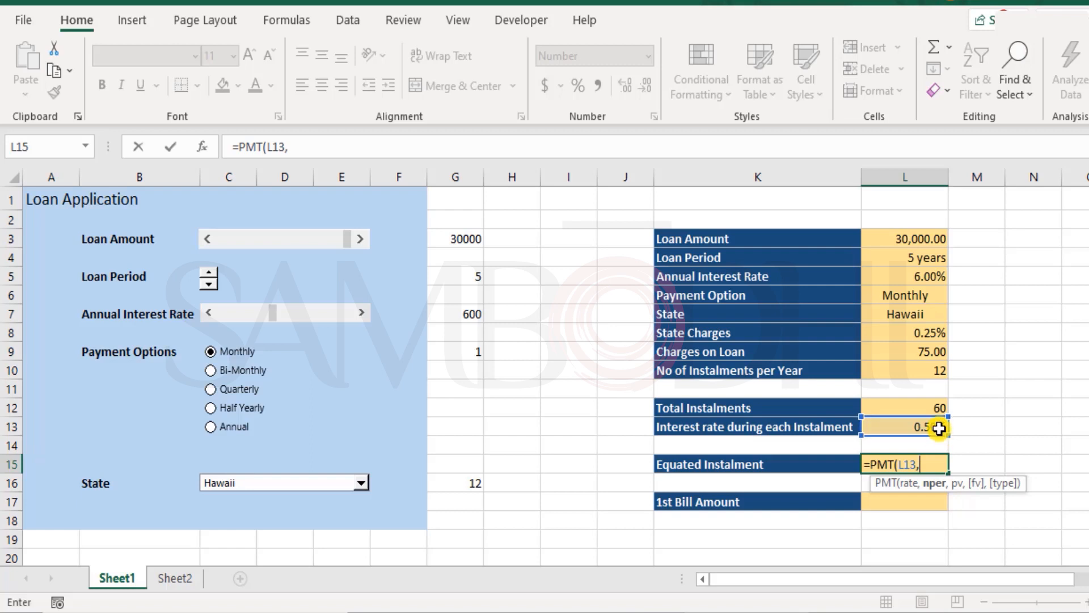
{"action": "mouse_move", "coordinate": [903, 408]}
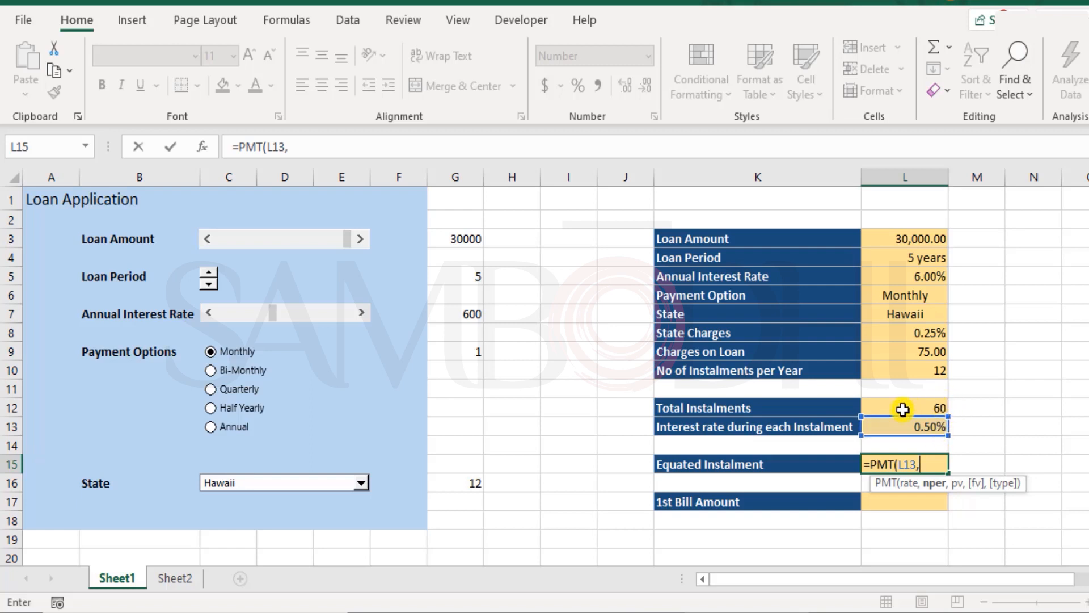
{"action": "left_click", "coordinate": [904, 407]}
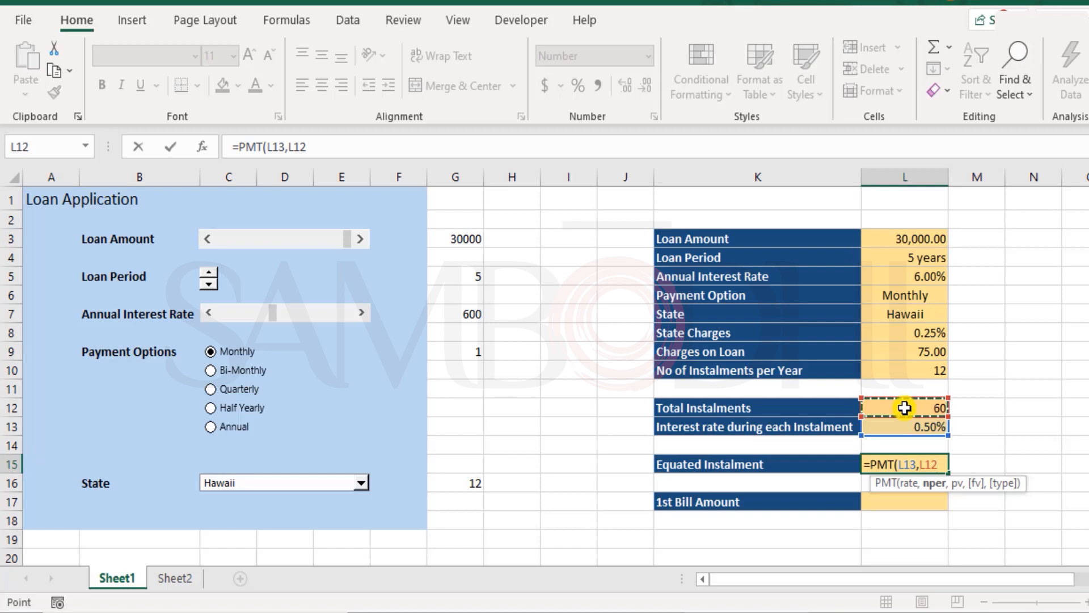
{"action": "type", "text": ","}
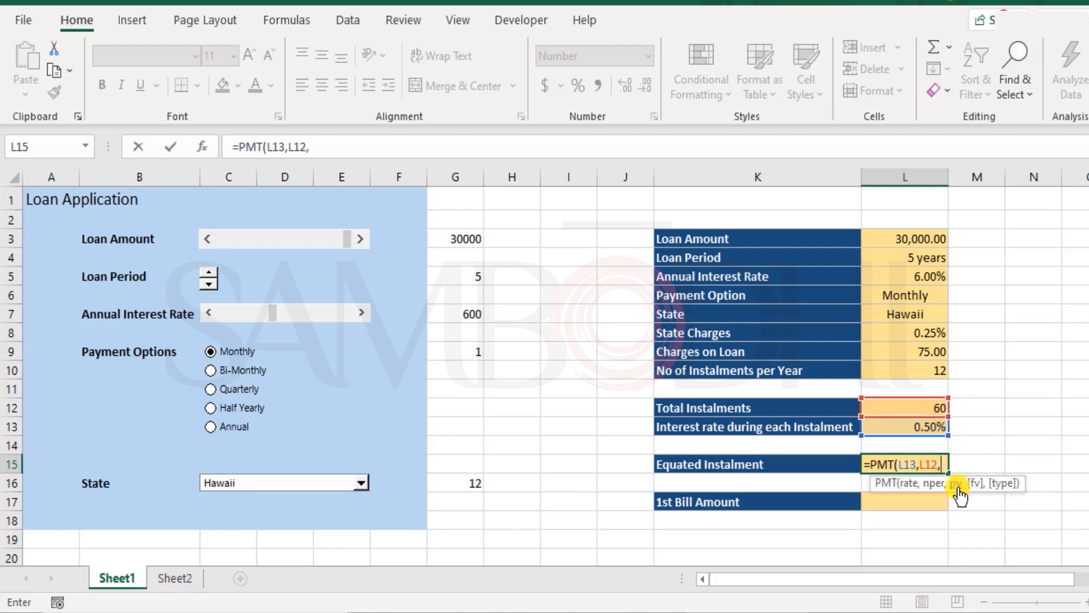
{"action": "left_click", "coordinate": [904, 238]}
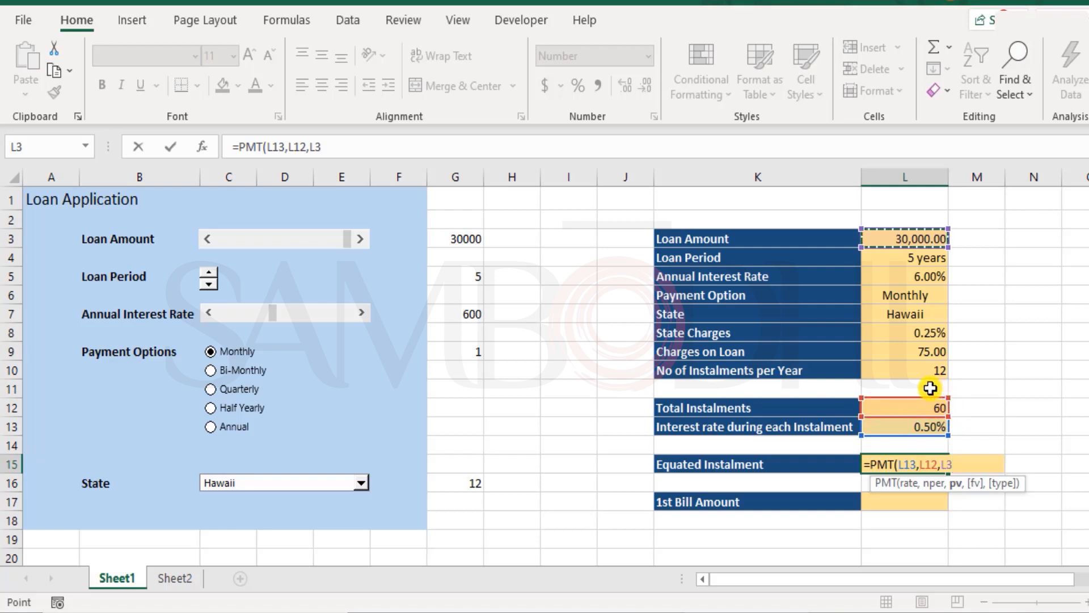
{"action": "mouse_move", "coordinate": [984, 497]}
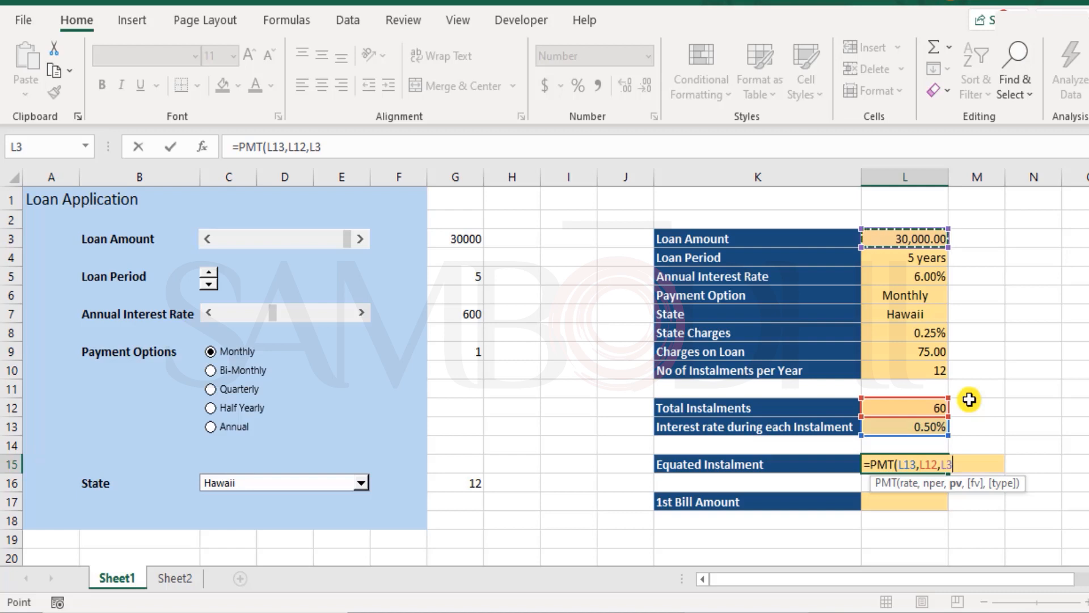
{"action": "type", "text": ")"}
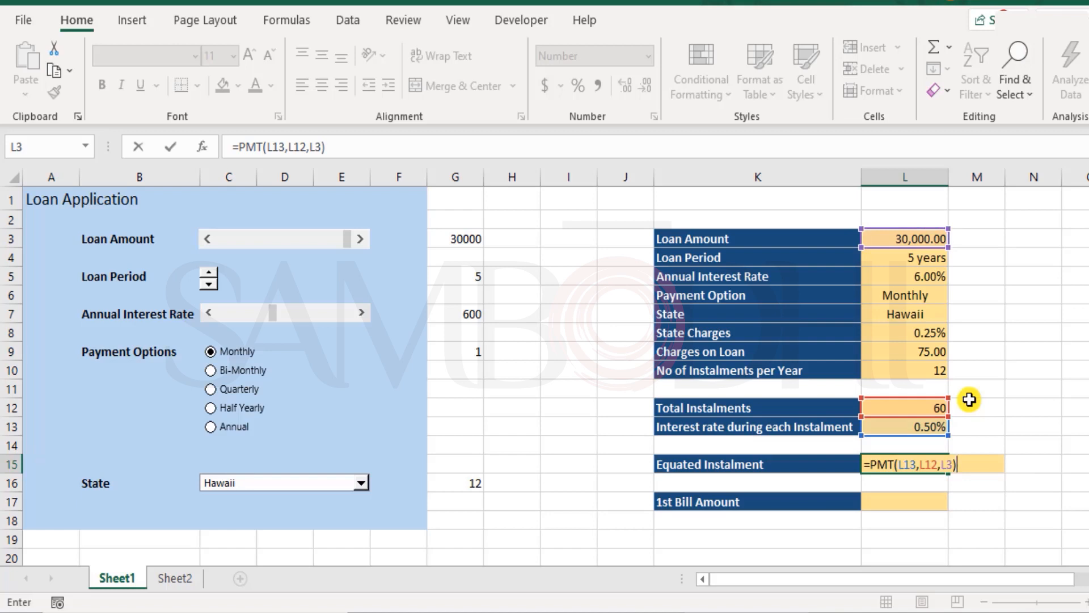
{"action": "key", "text": "Enter"}
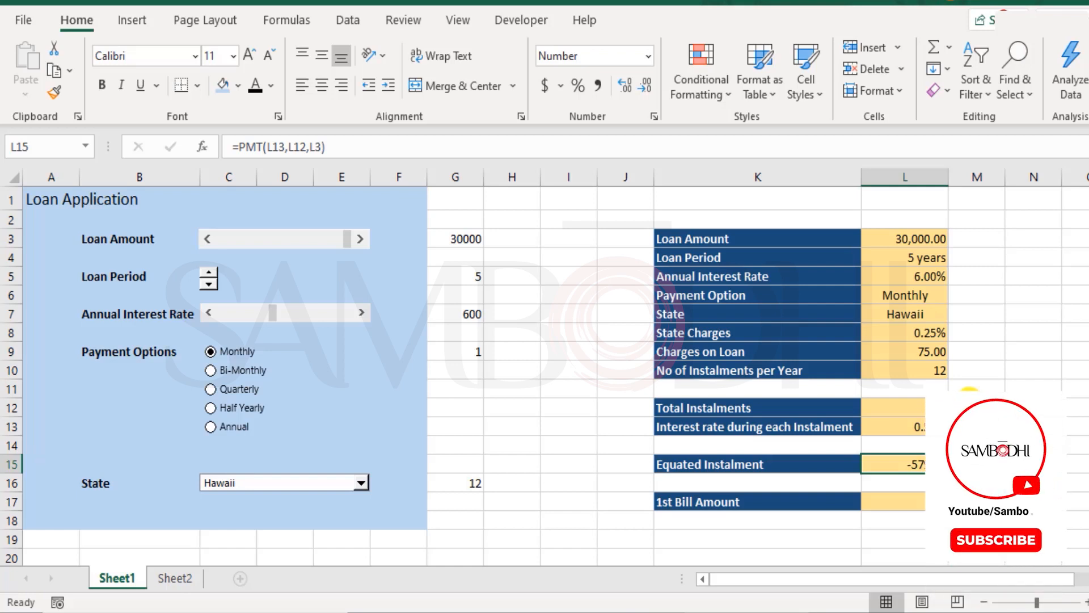
{"action": "left_click", "coordinate": [995, 540]}
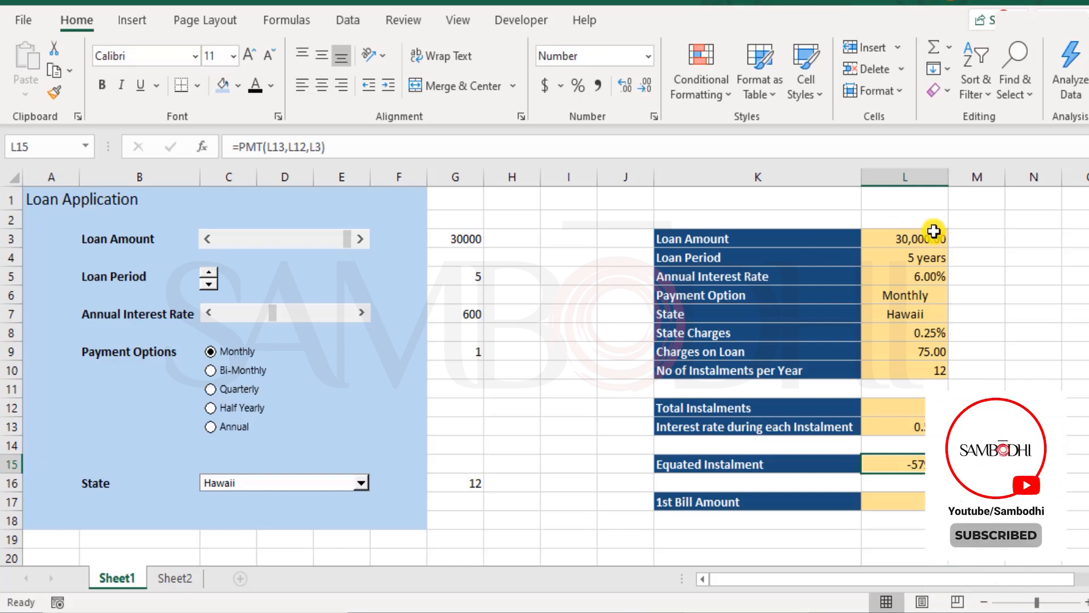
Step: Enter =ABS(L15) in the 1st Bill Amount cell L17
{"action": "left_click", "coordinate": [904, 238]}
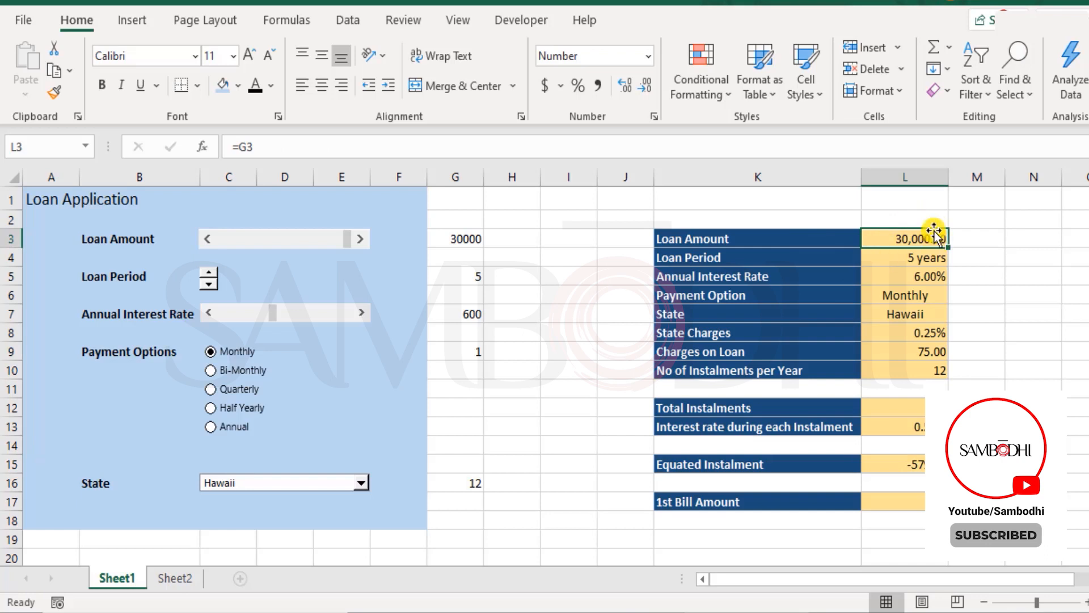
{"action": "mouse_move", "coordinate": [914, 469]}
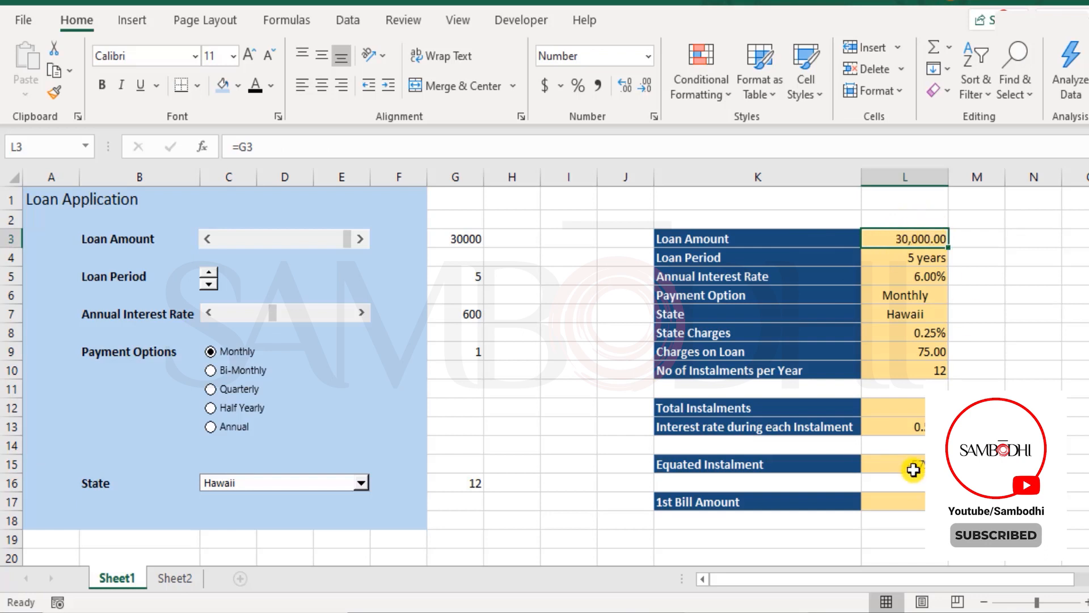
{"action": "left_click", "coordinate": [903, 464]}
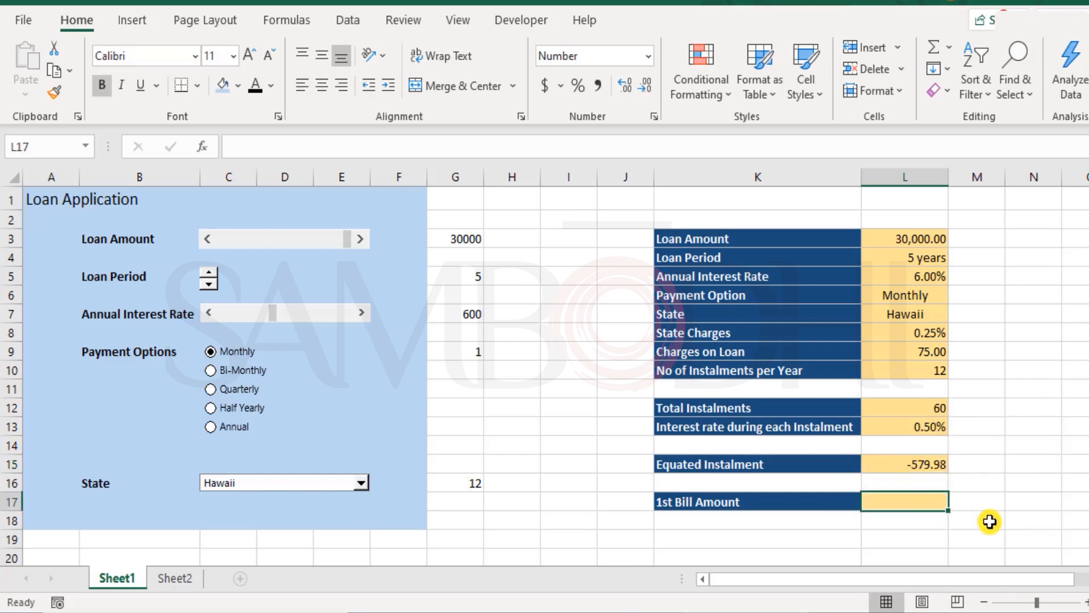
{"action": "mouse_move", "coordinate": [1003, 508]}
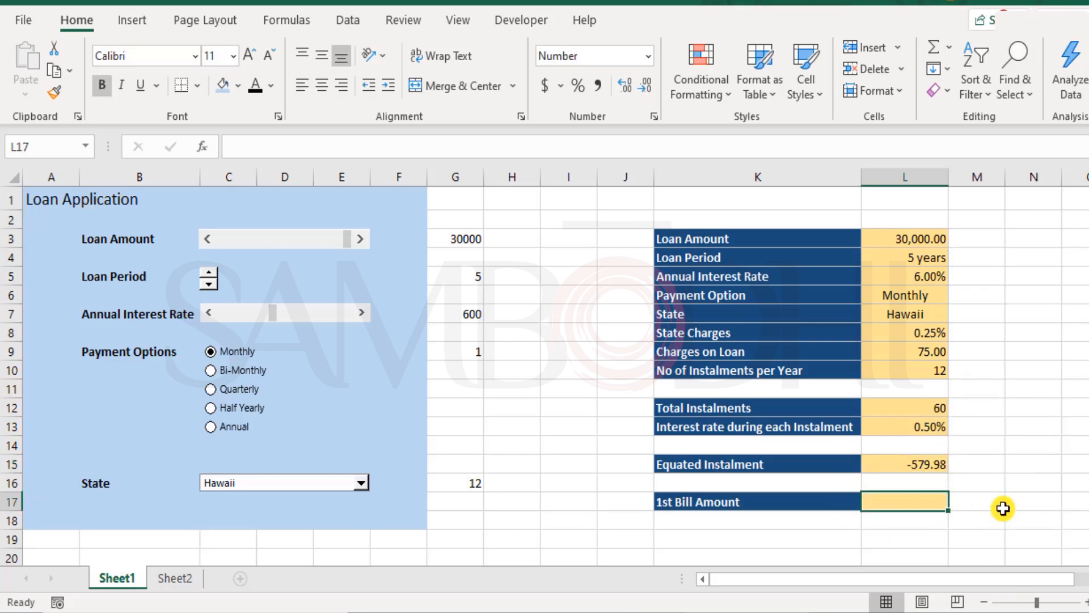
{"action": "type", "text": "="}
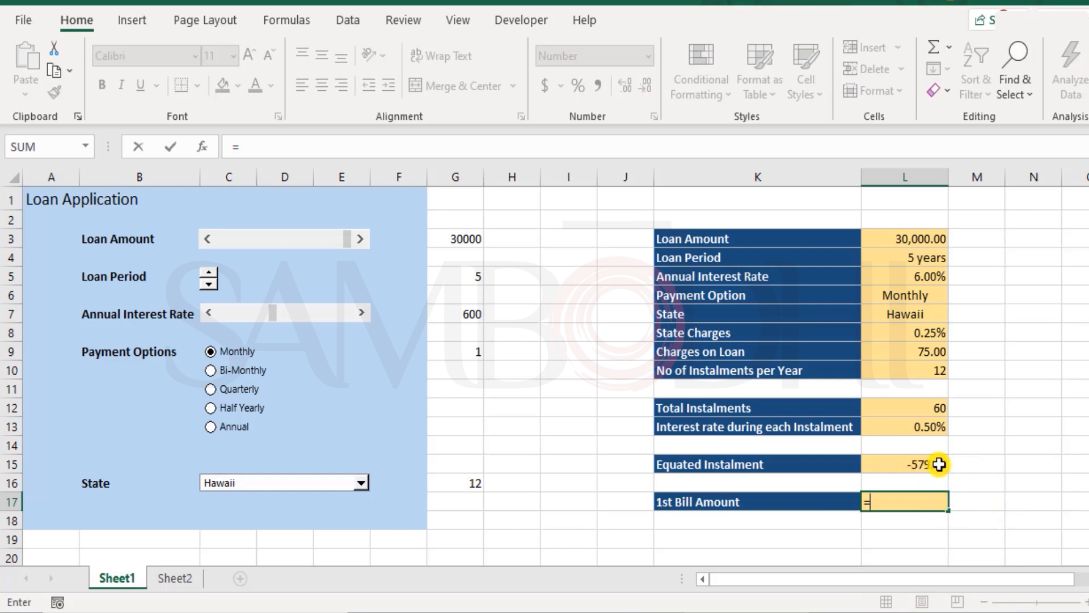
{"action": "mouse_move", "coordinate": [1025, 473]}
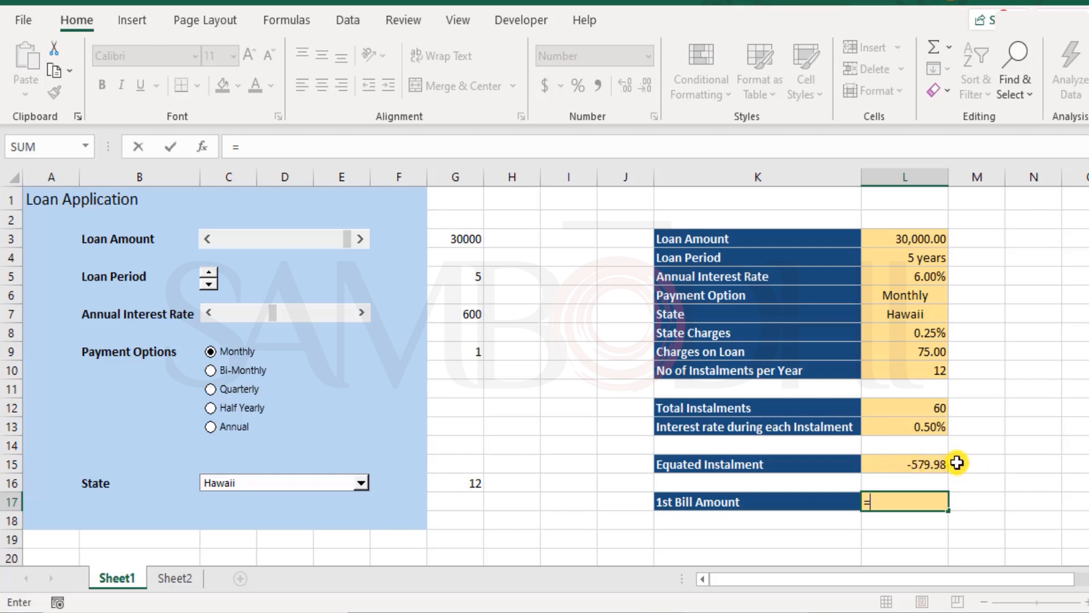
{"action": "type", "text": "abs"}
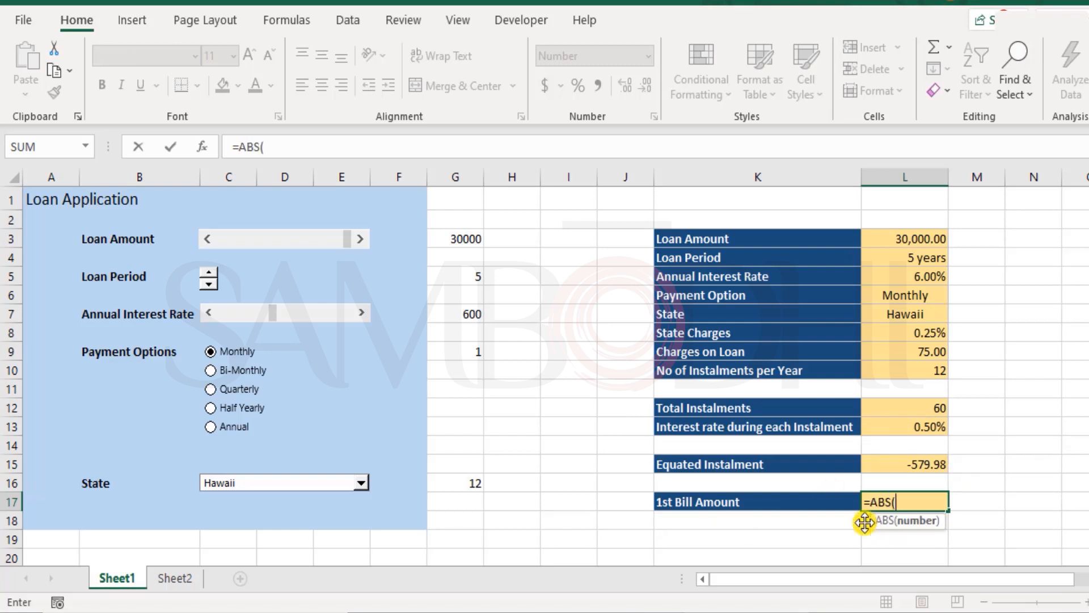
{"action": "mouse_move", "coordinate": [952, 456]}
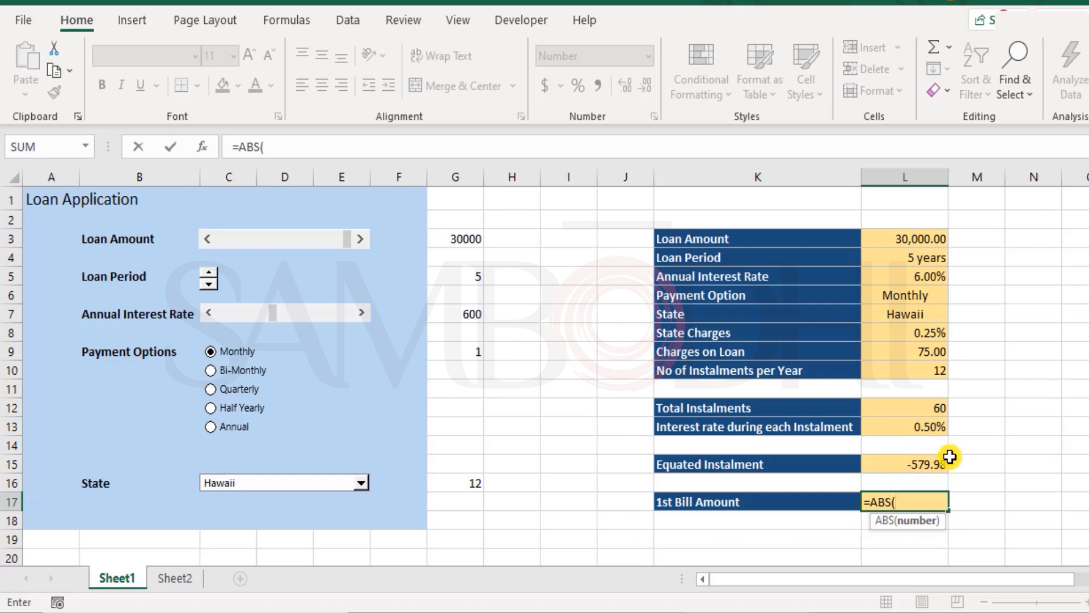
{"action": "mouse_move", "coordinate": [925, 465]}
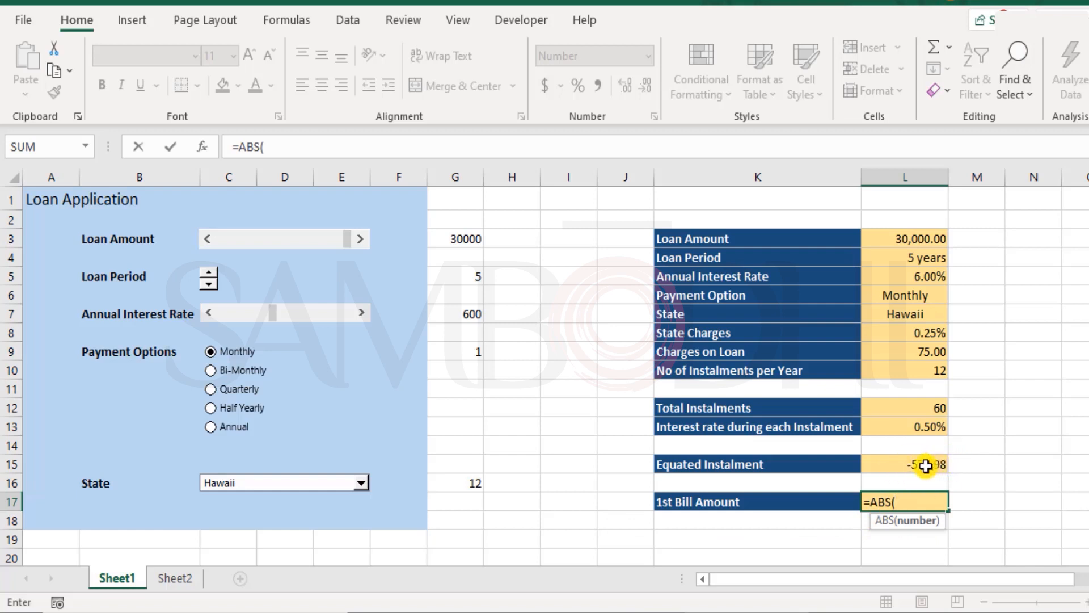
{"action": "left_click", "coordinate": [903, 464]}
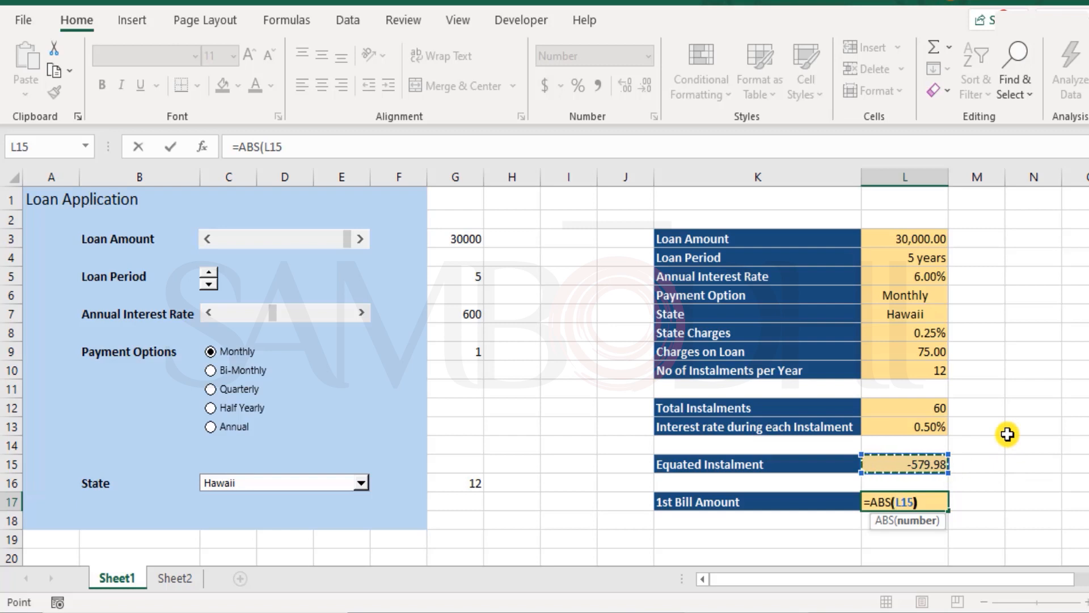
{"action": "key", "text": "enter"}
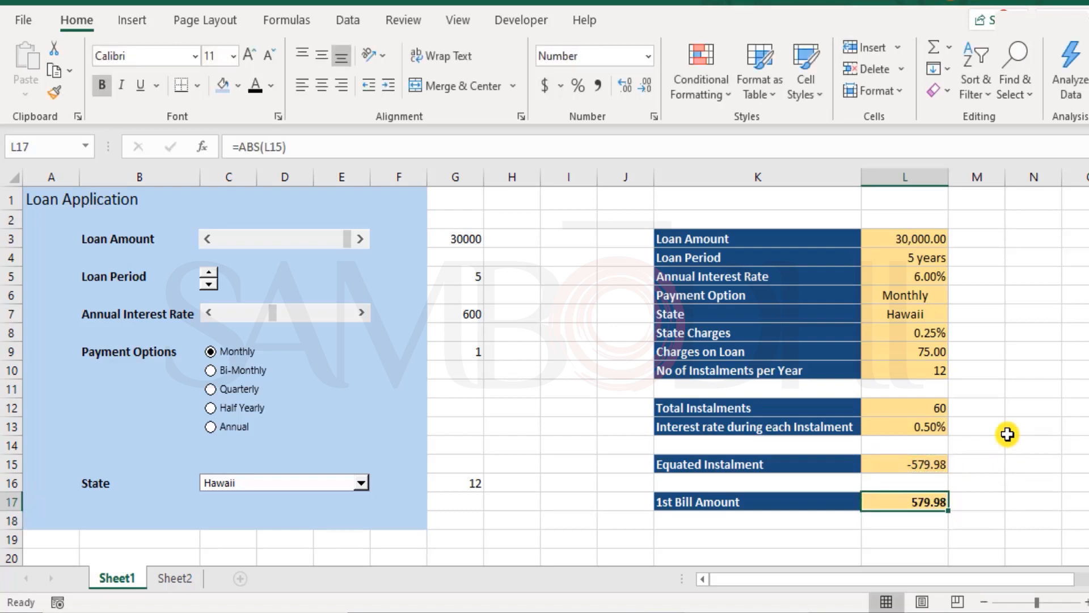
Step: Extend the bill formula to =ABS(L15)+L9, giving 654.98
{"action": "left_click", "coordinate": [904, 464]}
{"action": "type", "text": "+"}
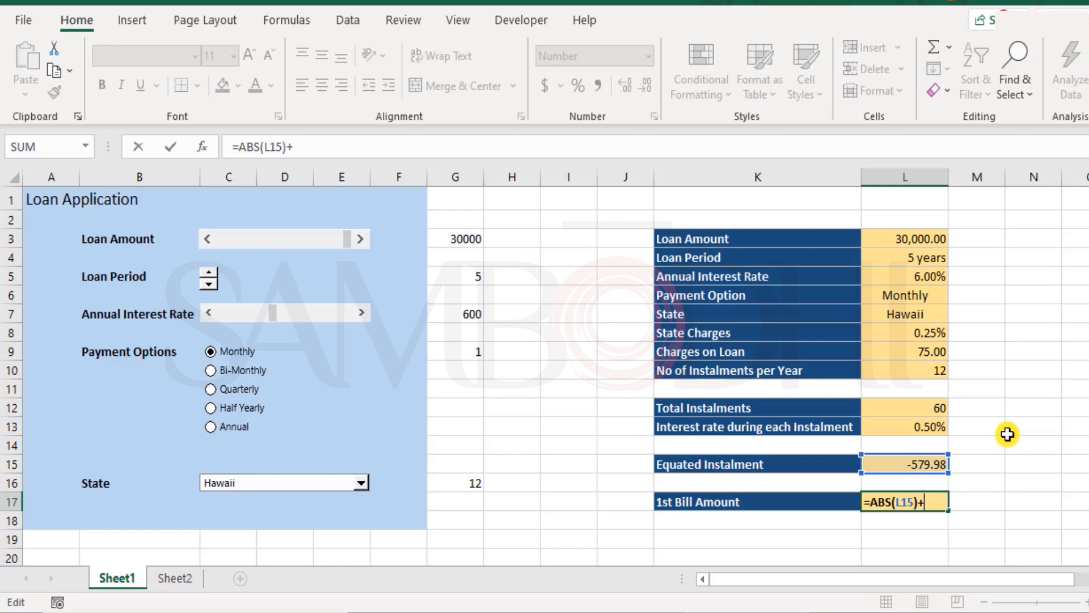
{"action": "mouse_move", "coordinate": [730, 353]}
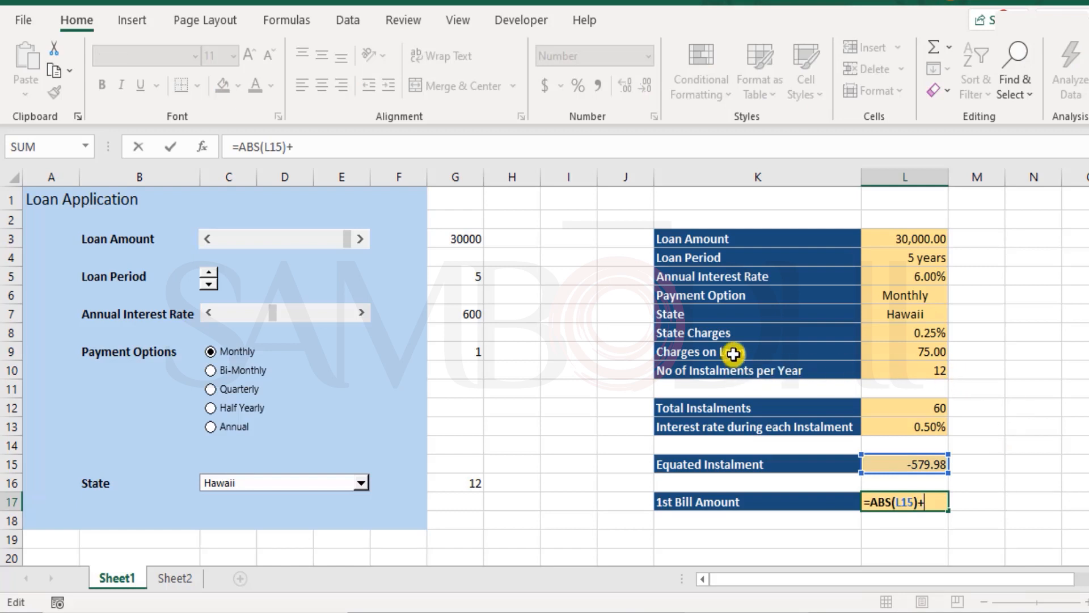
{"action": "left_click", "coordinate": [903, 351]}
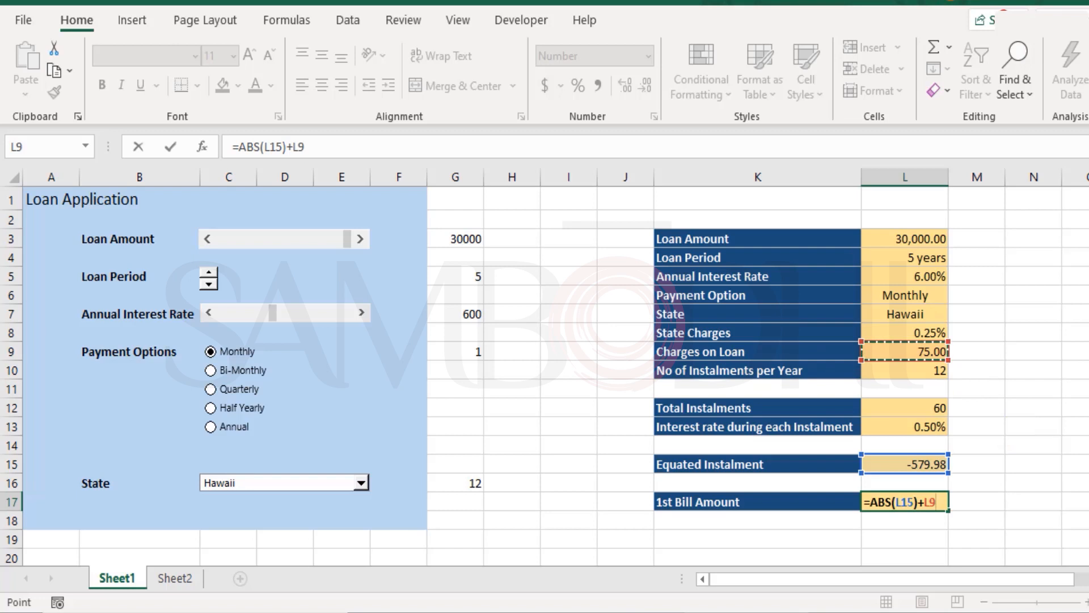
{"action": "key", "text": "enter"}
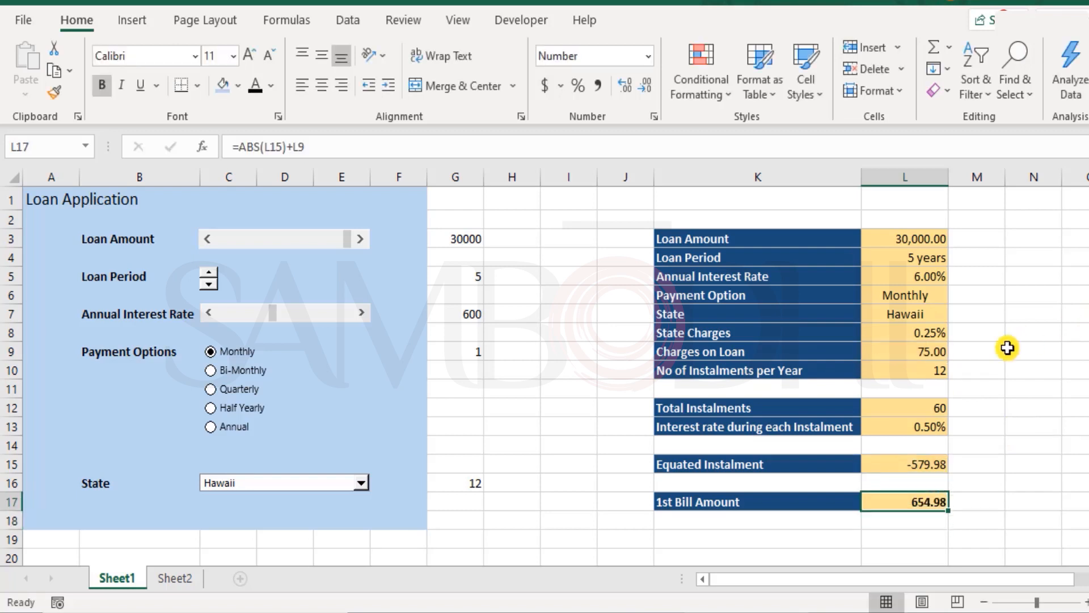
{"action": "mouse_move", "coordinate": [997, 352]}
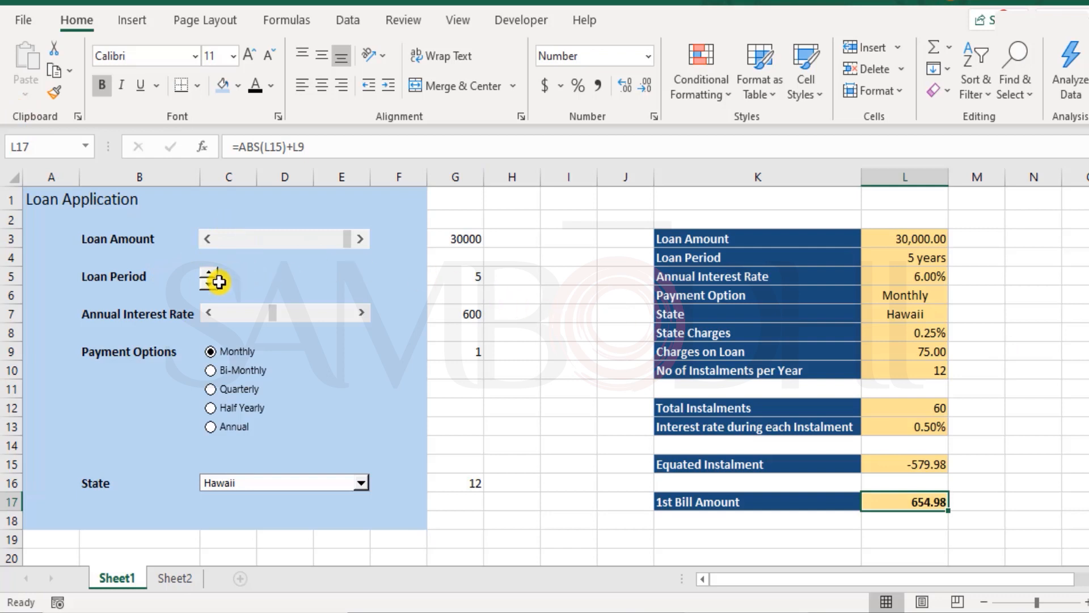
Step: Shorten the loan period to 3 years and choose Quarterly payments
{"action": "left_click", "coordinate": [210, 285]}
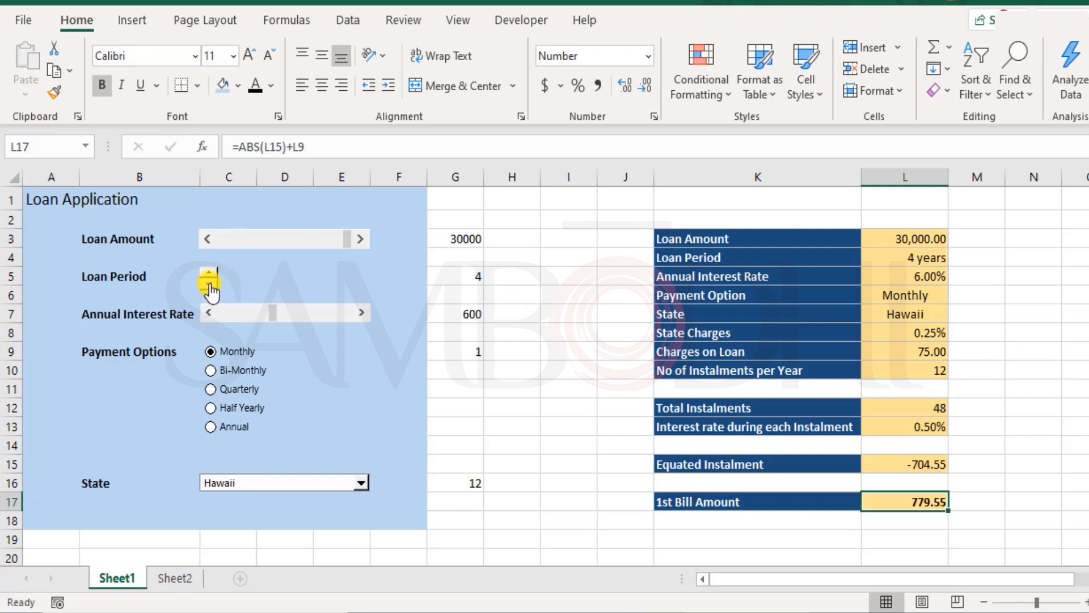
{"action": "left_click", "coordinate": [209, 286]}
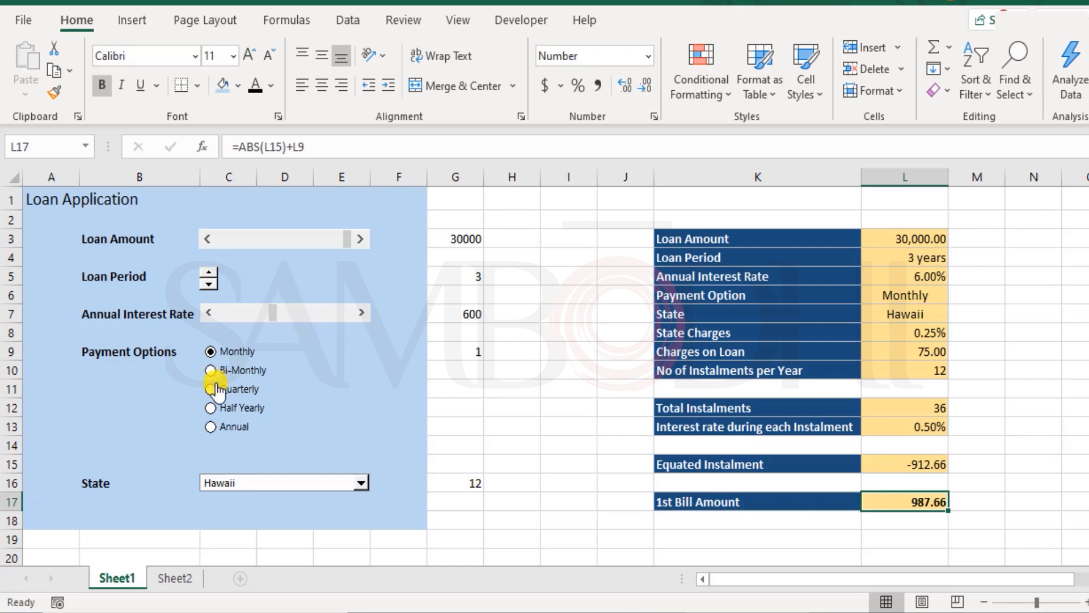
{"action": "mouse_move", "coordinate": [212, 396]}
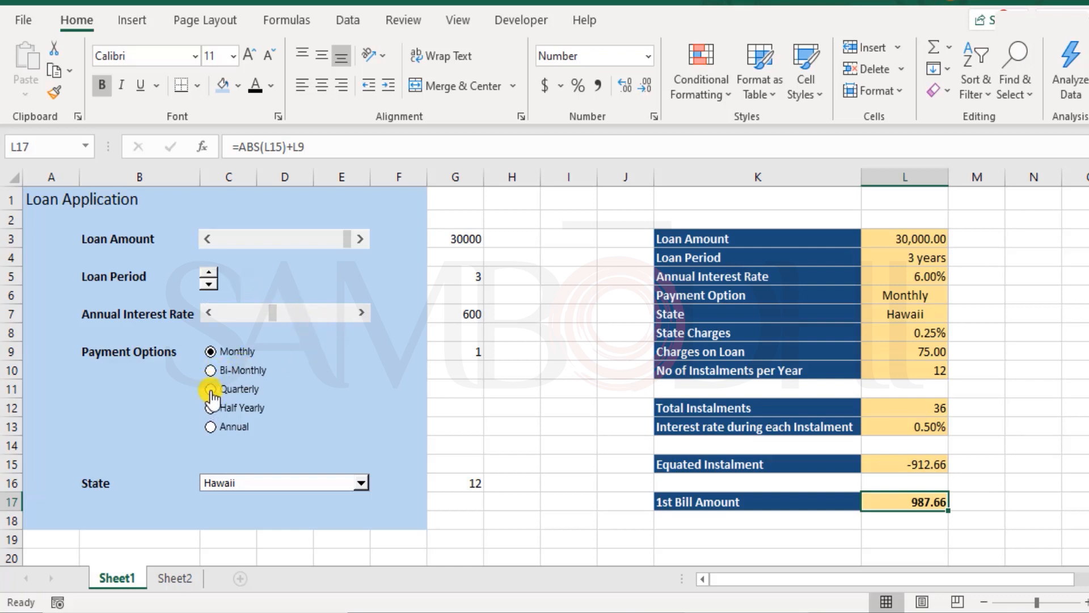
{"action": "left_click", "coordinate": [211, 388]}
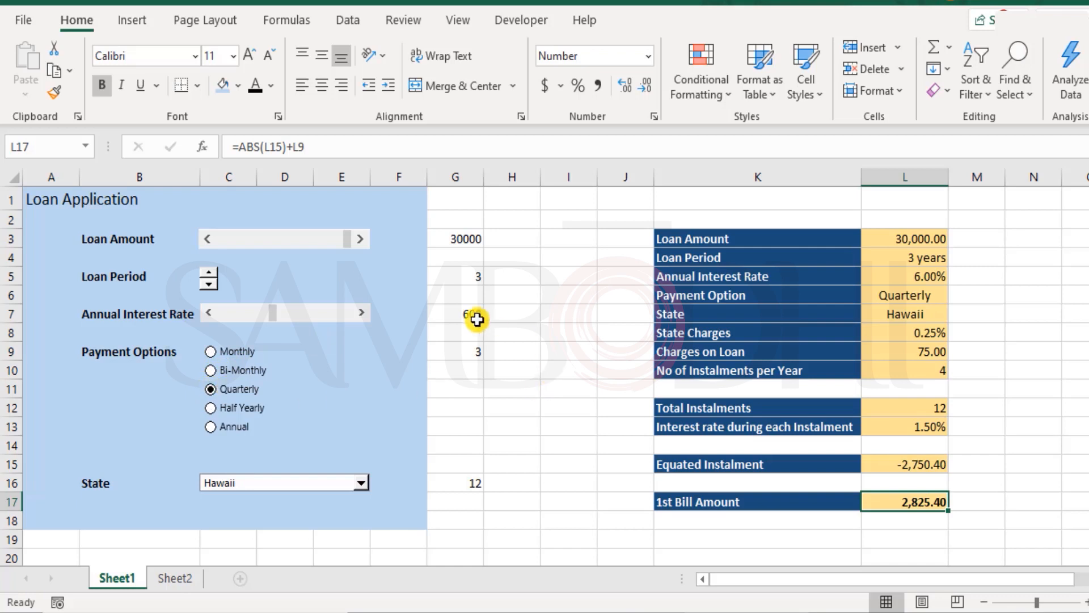
Step: Inspect the formulas in L10, L12, L13, L15, L17 and L9
{"action": "left_click", "coordinate": [903, 370]}
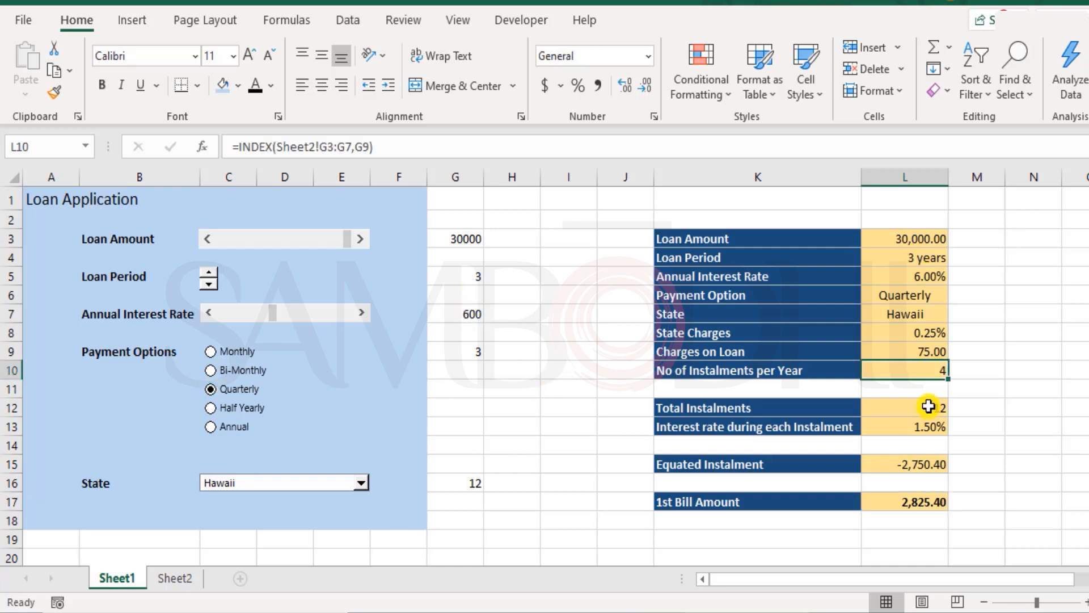
{"action": "left_click", "coordinate": [905, 407]}
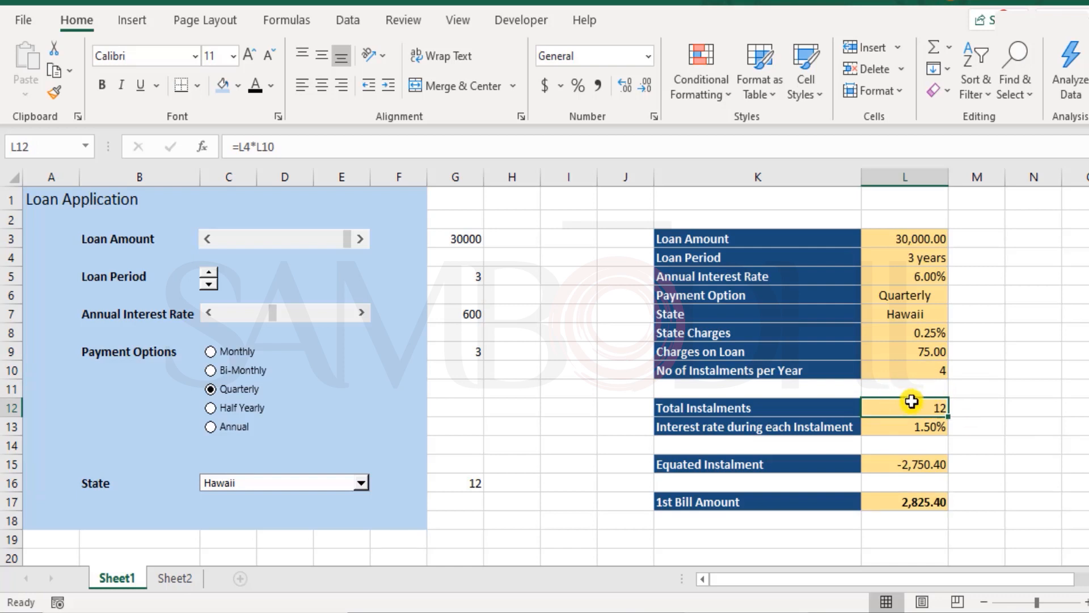
{"action": "left_click", "coordinate": [905, 427]}
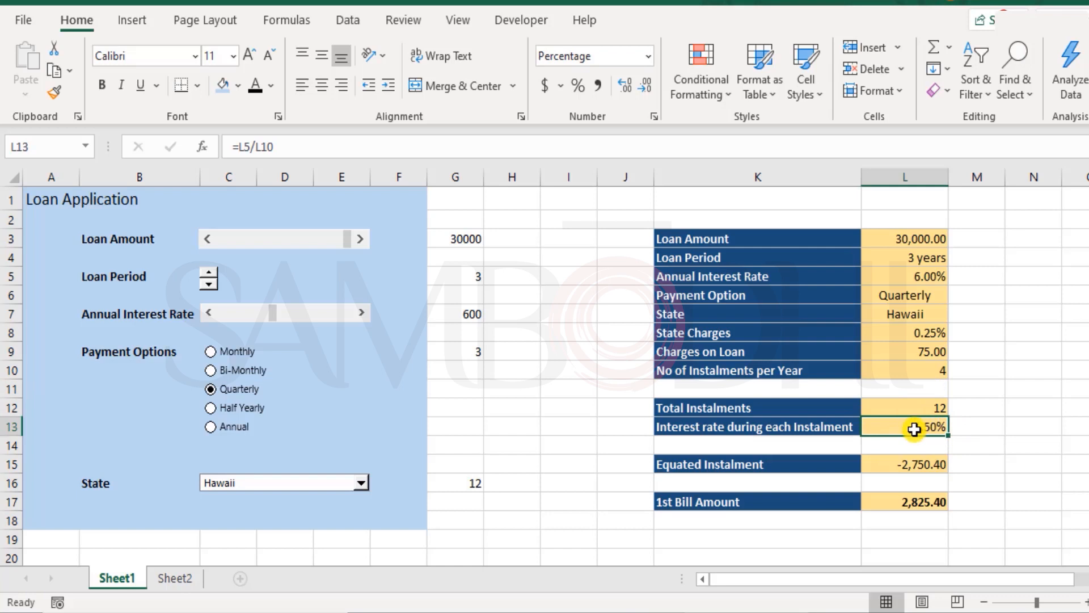
{"action": "double_click", "coordinate": [904, 427]}
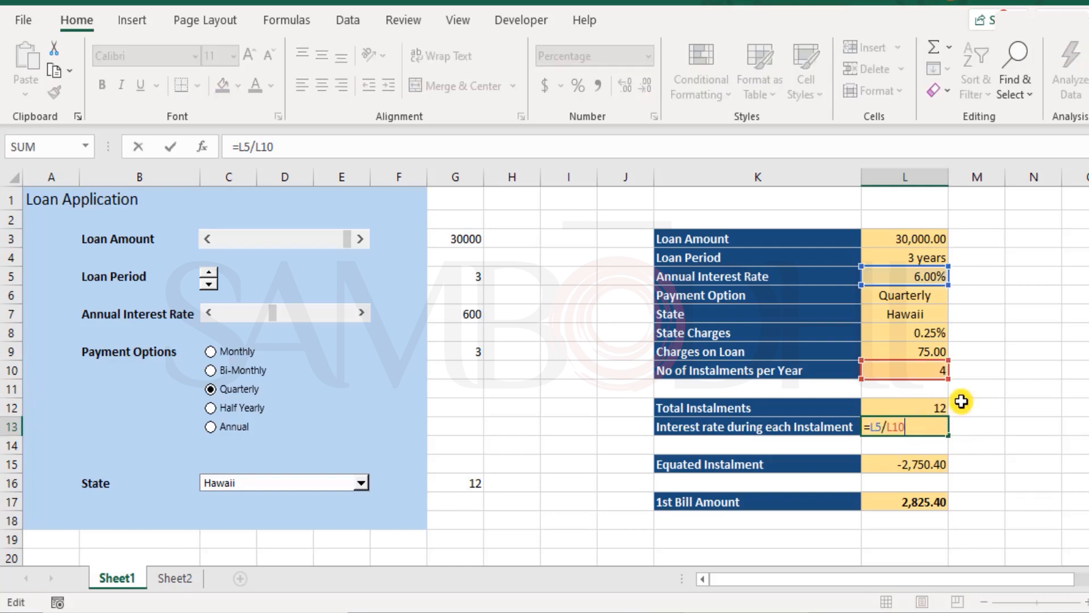
{"action": "key", "text": "enter"}
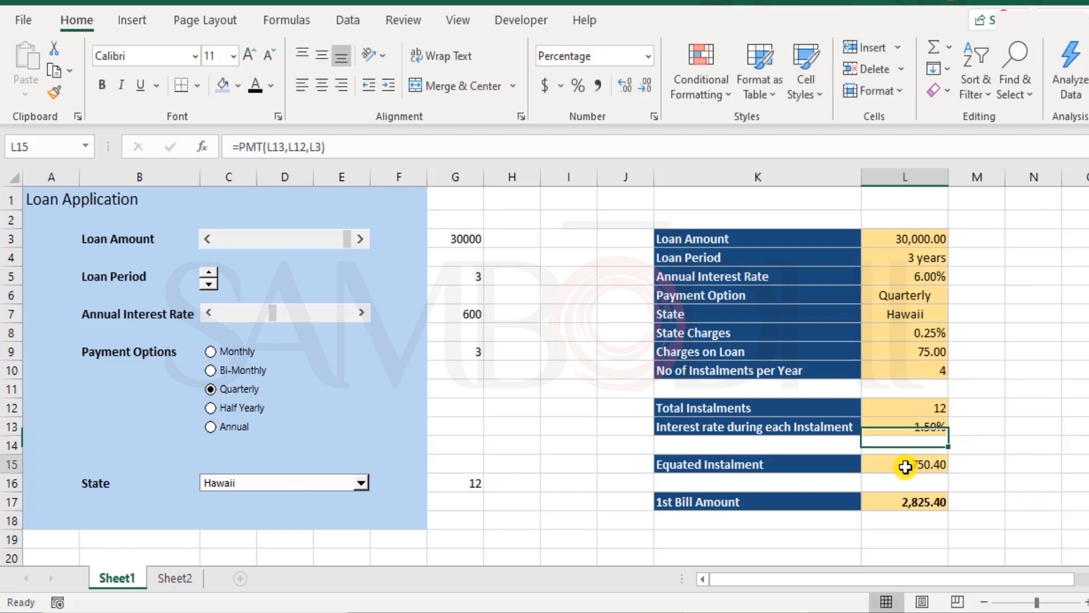
{"action": "double_click", "coordinate": [904, 464]}
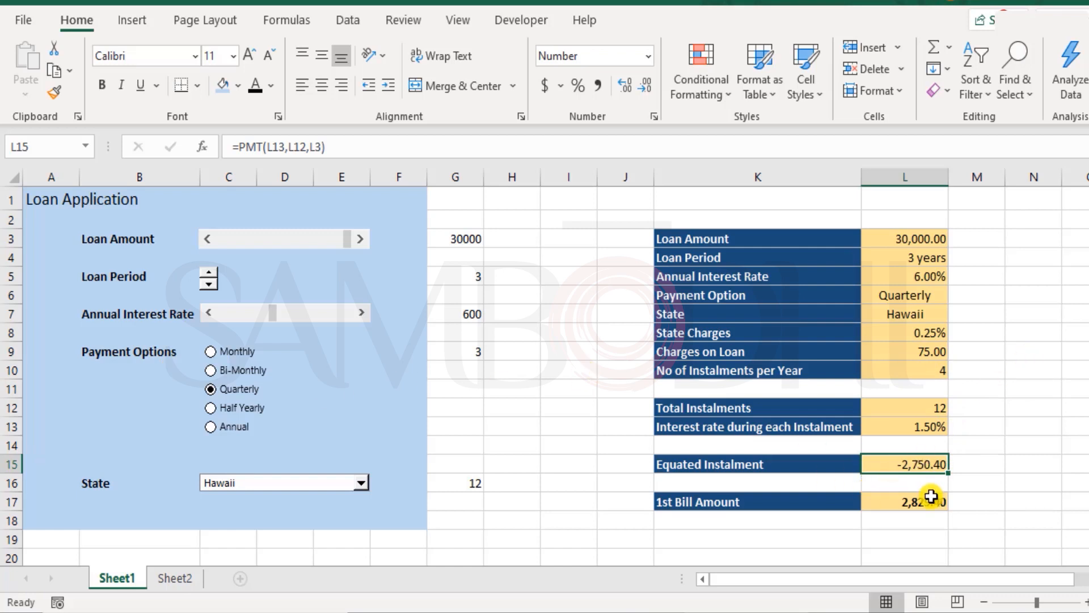
{"action": "mouse_move", "coordinate": [937, 505]}
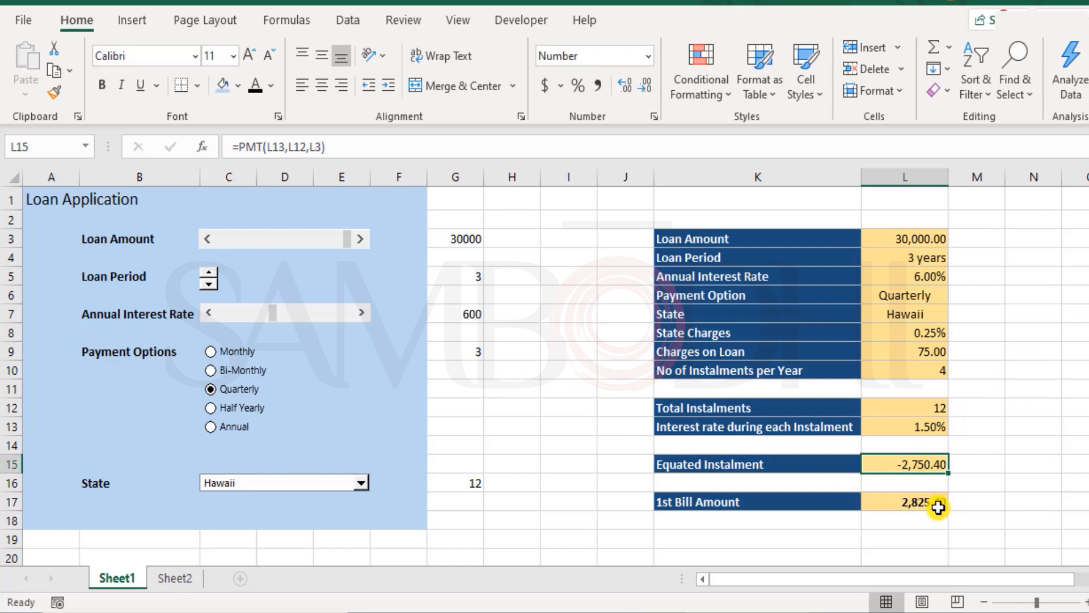
{"action": "left_click", "coordinate": [904, 502]}
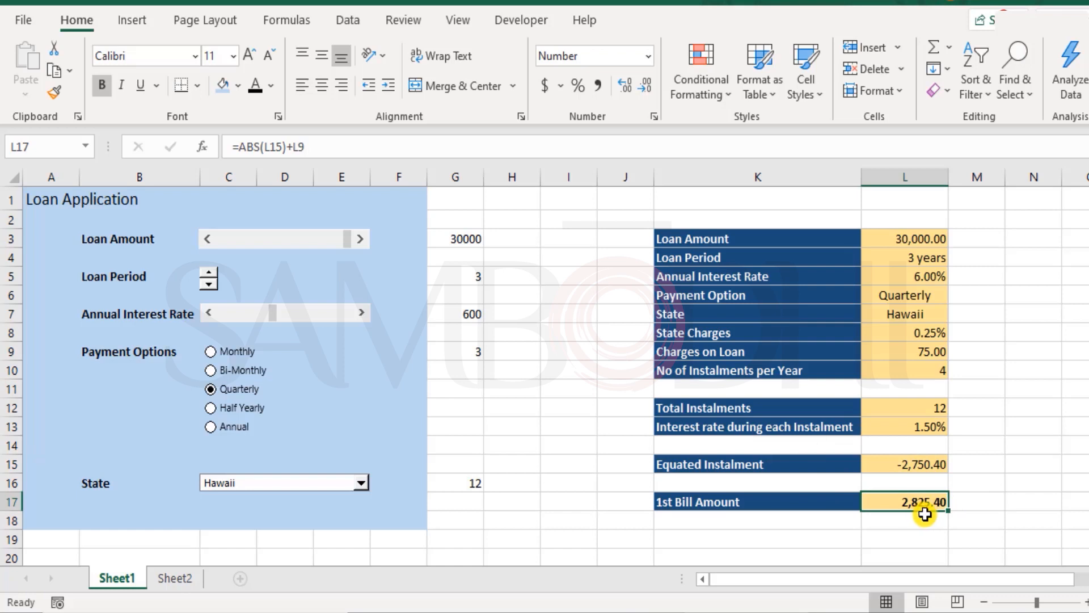
{"action": "left_click", "coordinate": [904, 350]}
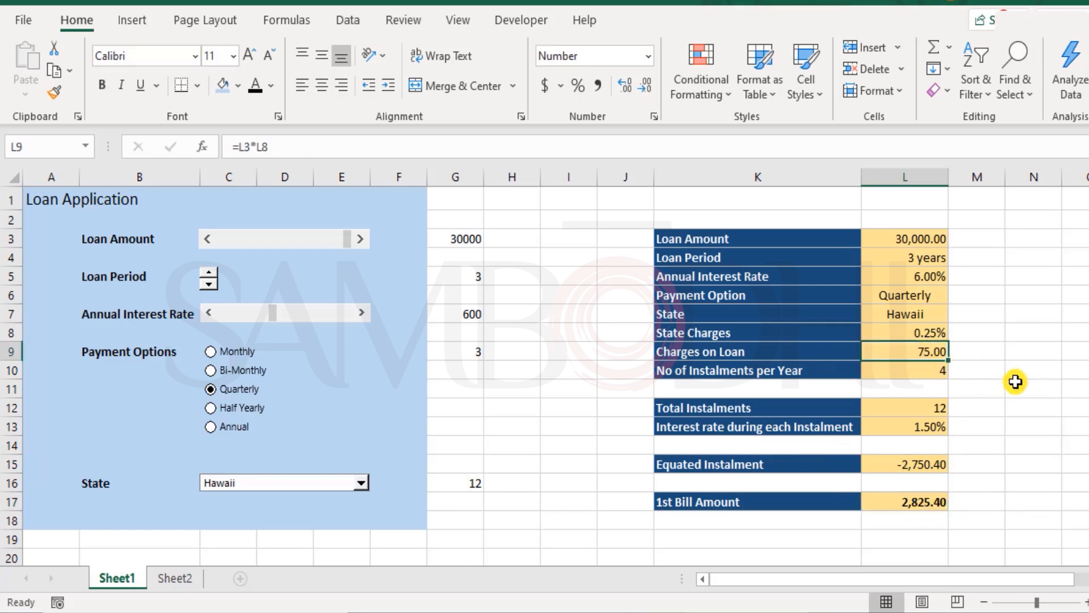
Step: Set State to Missouri, then New York, and check the 3,125.40 bill in L17 and L15
{"action": "left_click", "coordinate": [364, 483]}
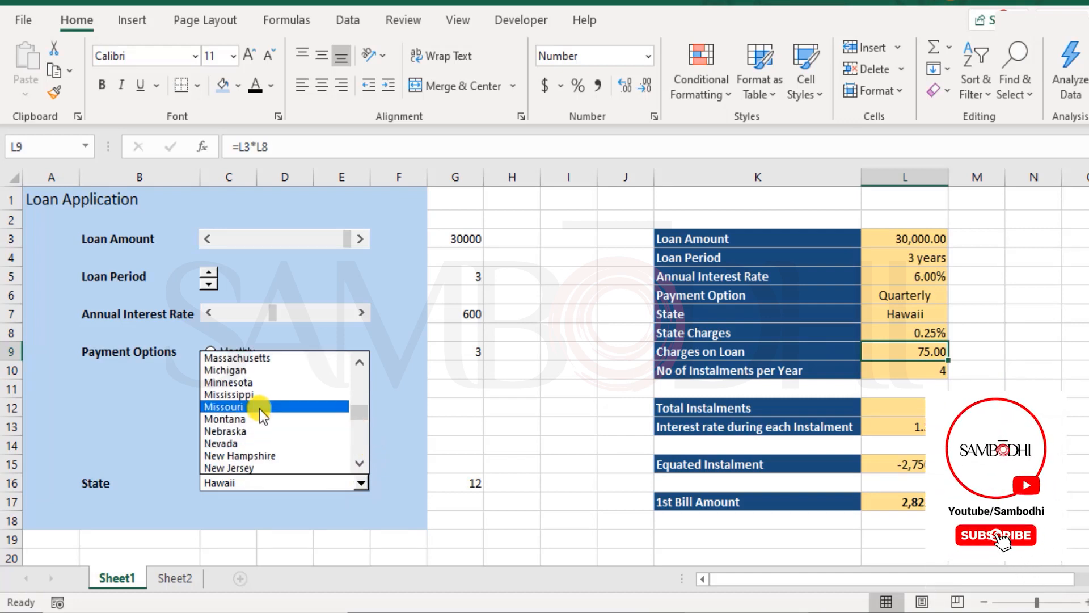
{"action": "left_click", "coordinate": [224, 406]}
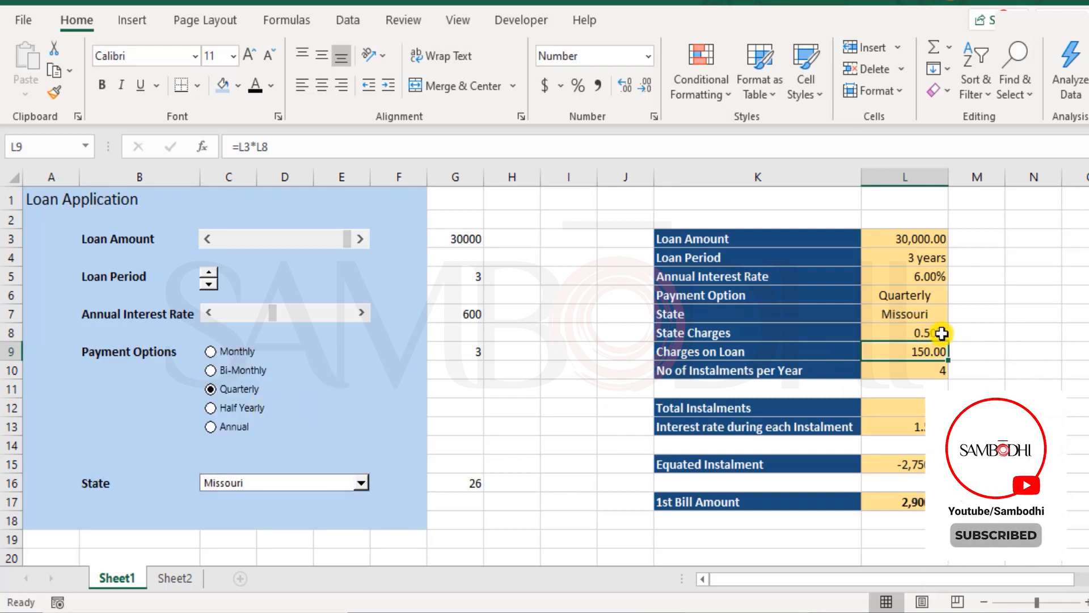
{"action": "left_click", "coordinate": [366, 482]}
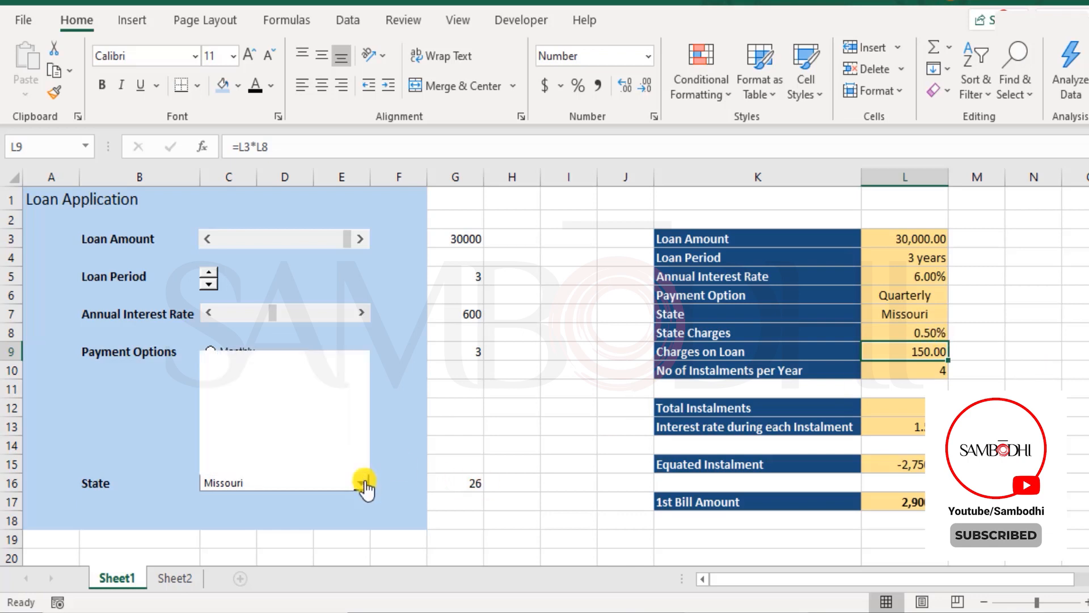
{"action": "left_click", "coordinate": [359, 483]}
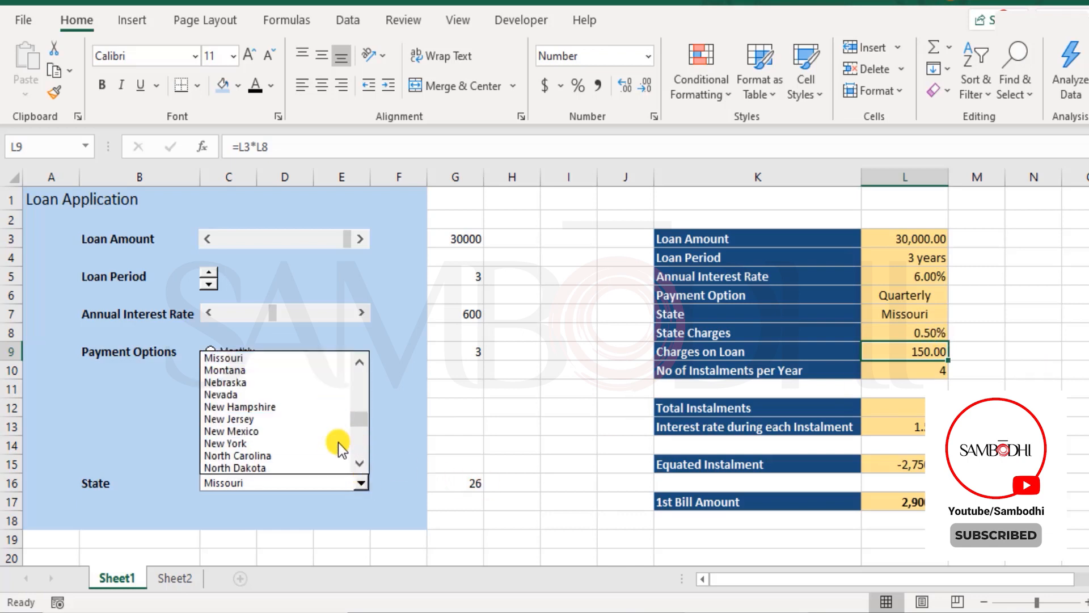
{"action": "left_click", "coordinate": [226, 443]}
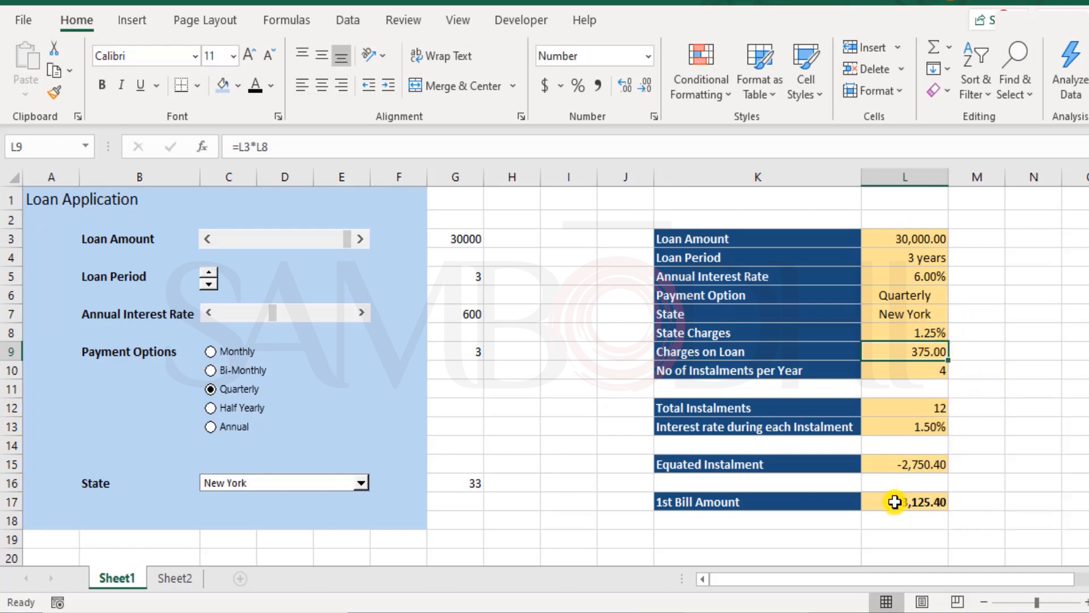
{"action": "left_click", "coordinate": [904, 501]}
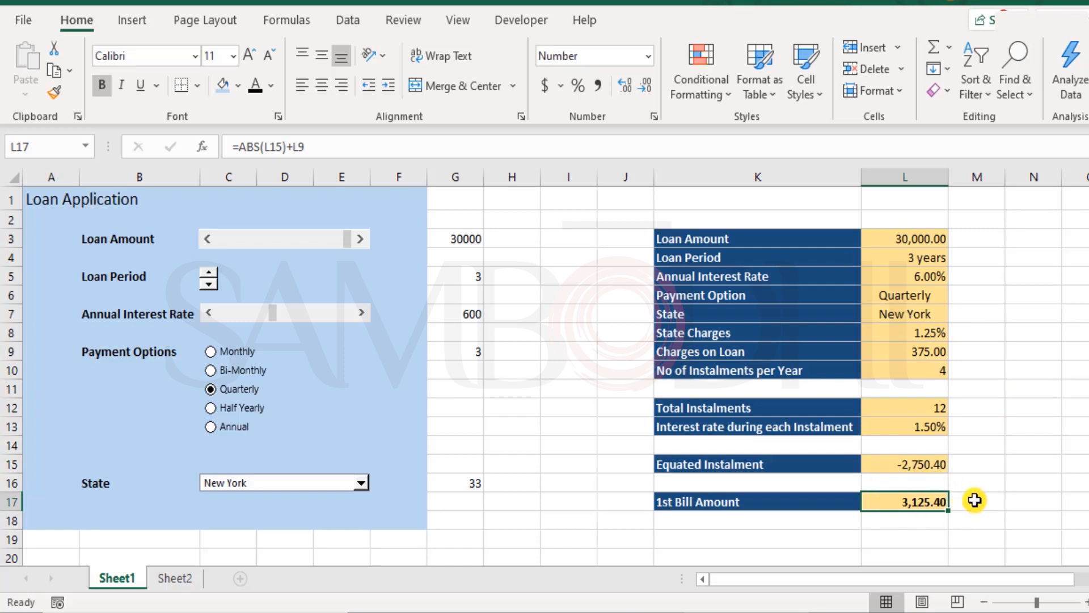
{"action": "mouse_move", "coordinate": [959, 485]}
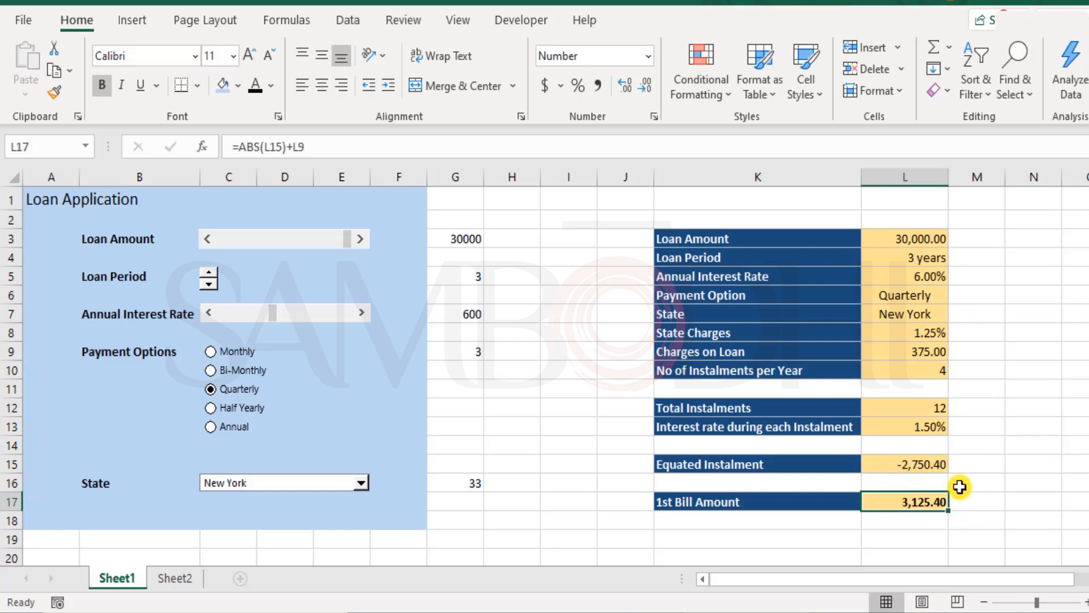
{"action": "mouse_move", "coordinate": [955, 478]}
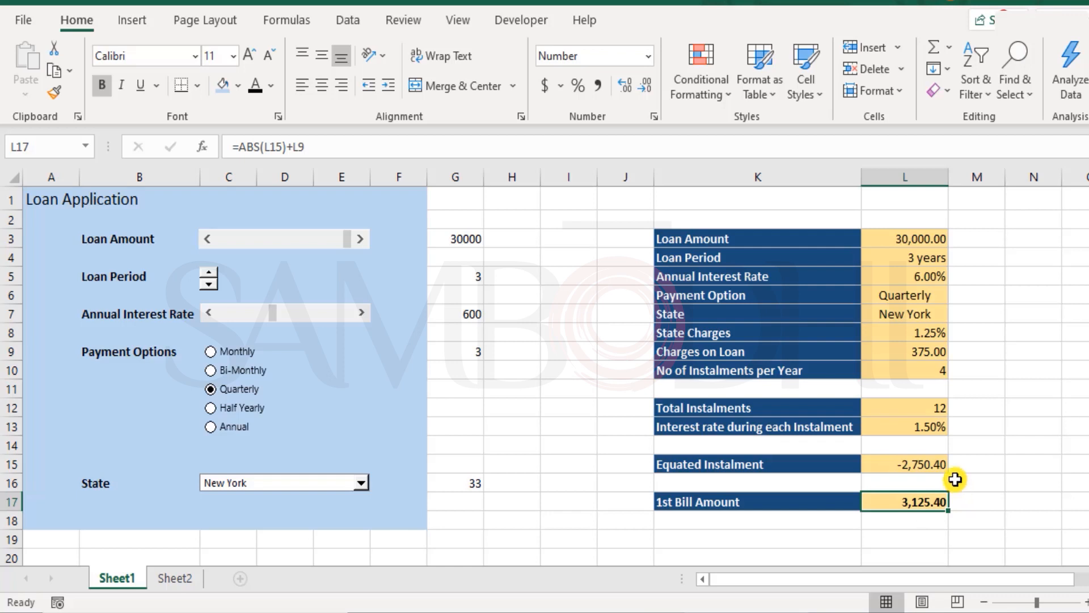
{"action": "left_click", "coordinate": [903, 464]}
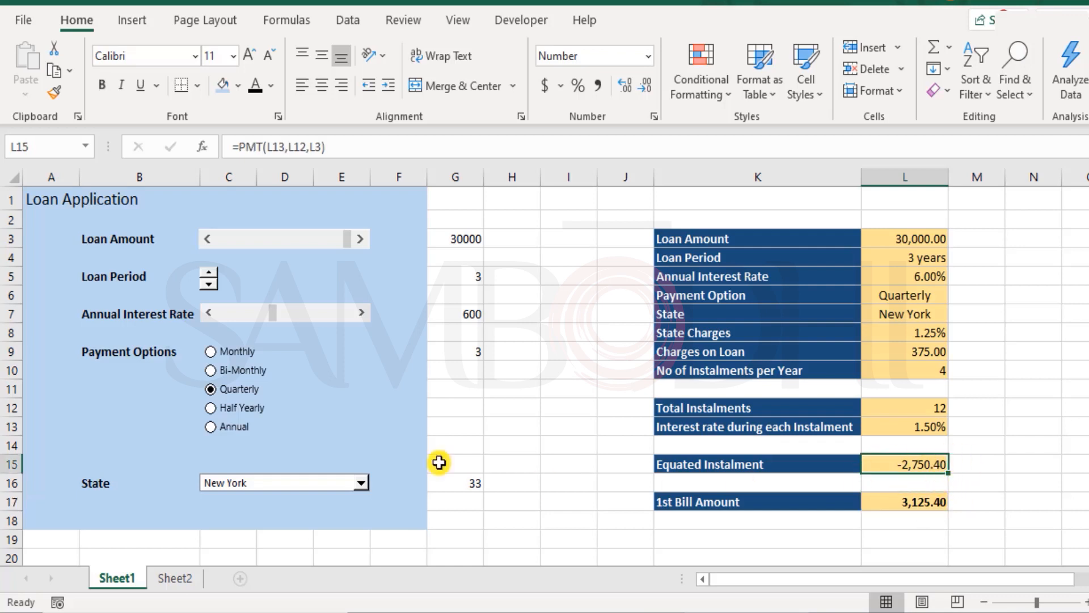
{"action": "mouse_move", "coordinate": [333, 259]}
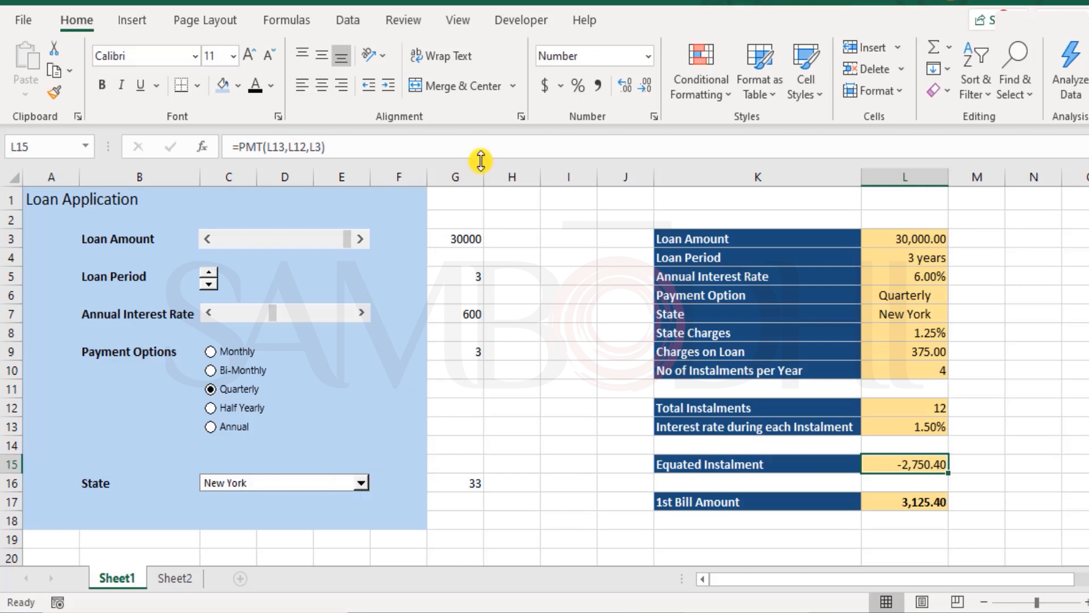
Step: Open the Developer tab's Insert gallery of Form and ActiveX controls
{"action": "left_click", "coordinate": [457, 20]}
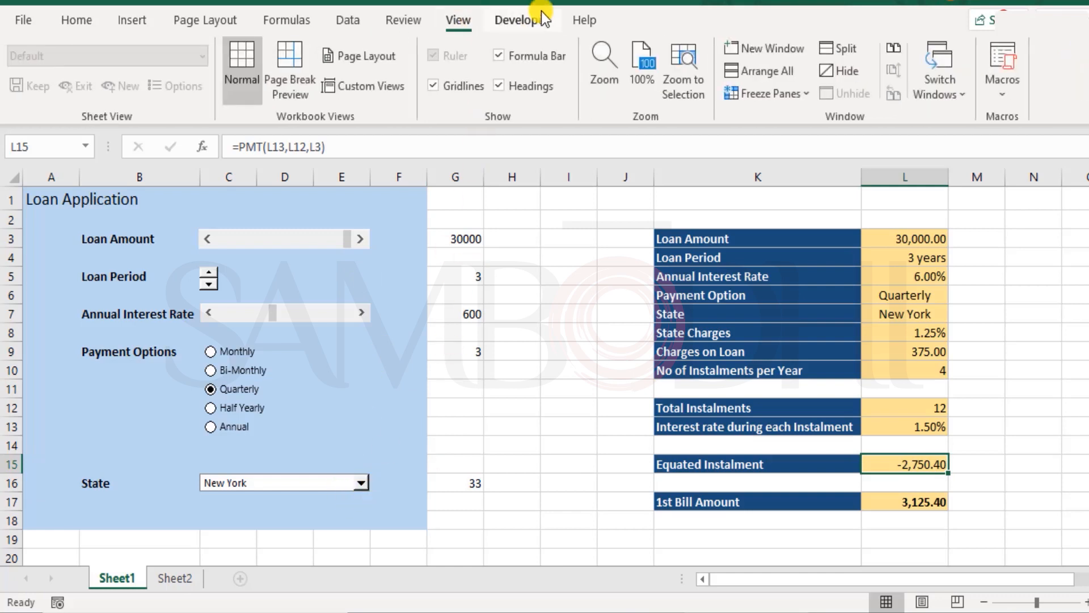
{"action": "left_click", "coordinate": [522, 19]}
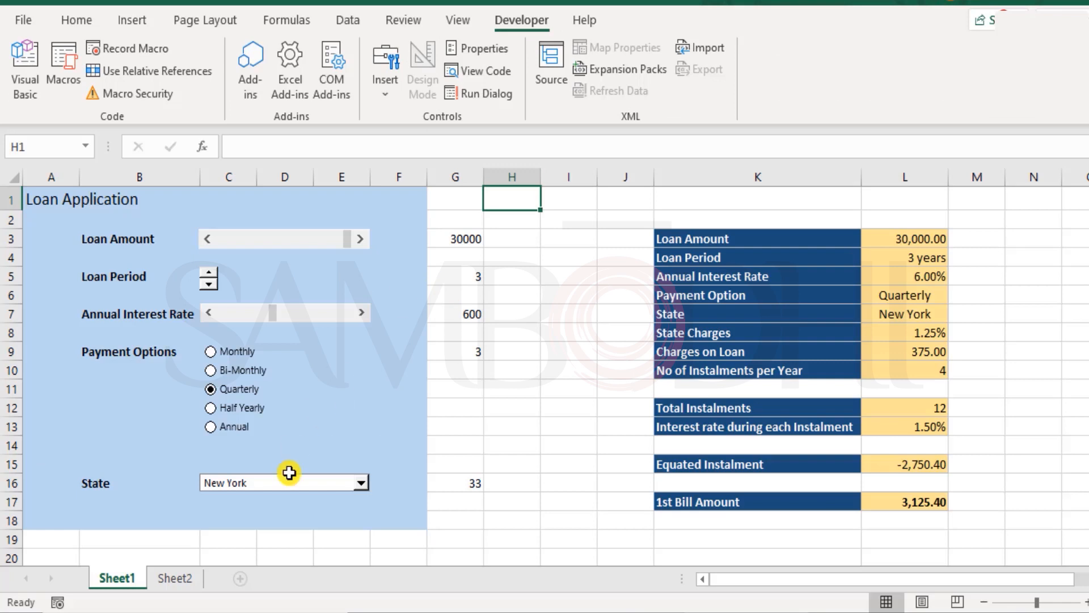
{"action": "mouse_move", "coordinate": [348, 464]}
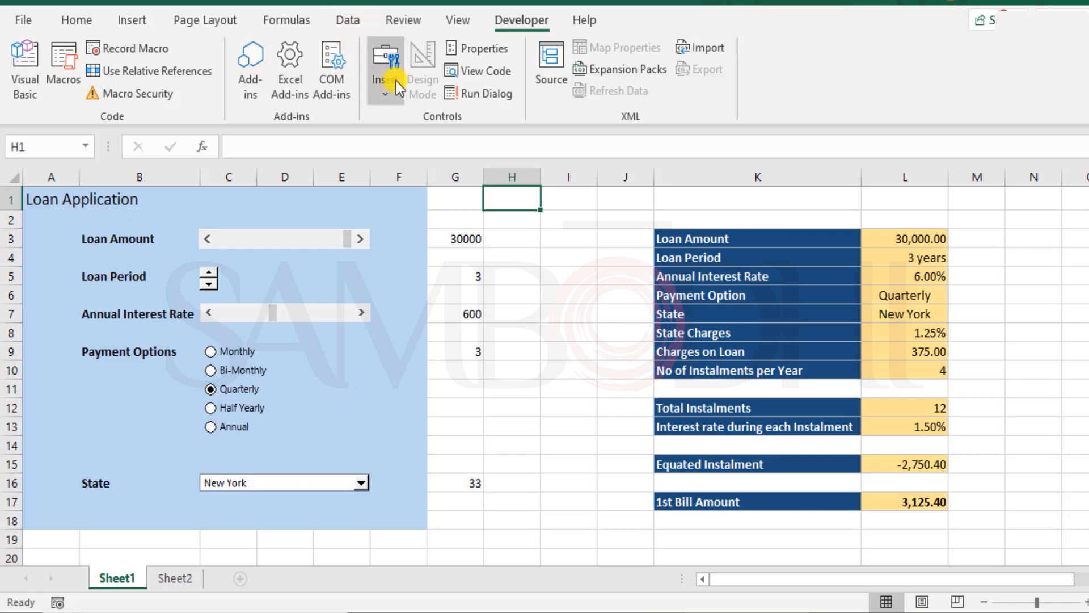
{"action": "left_click", "coordinate": [385, 69]}
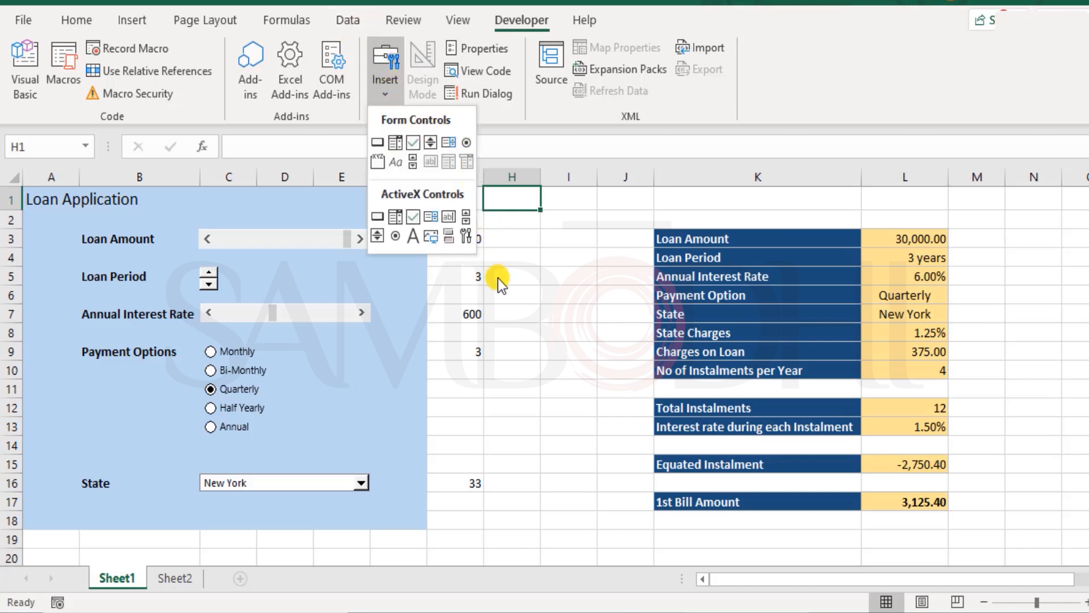
{"action": "mouse_move", "coordinate": [498, 238]}
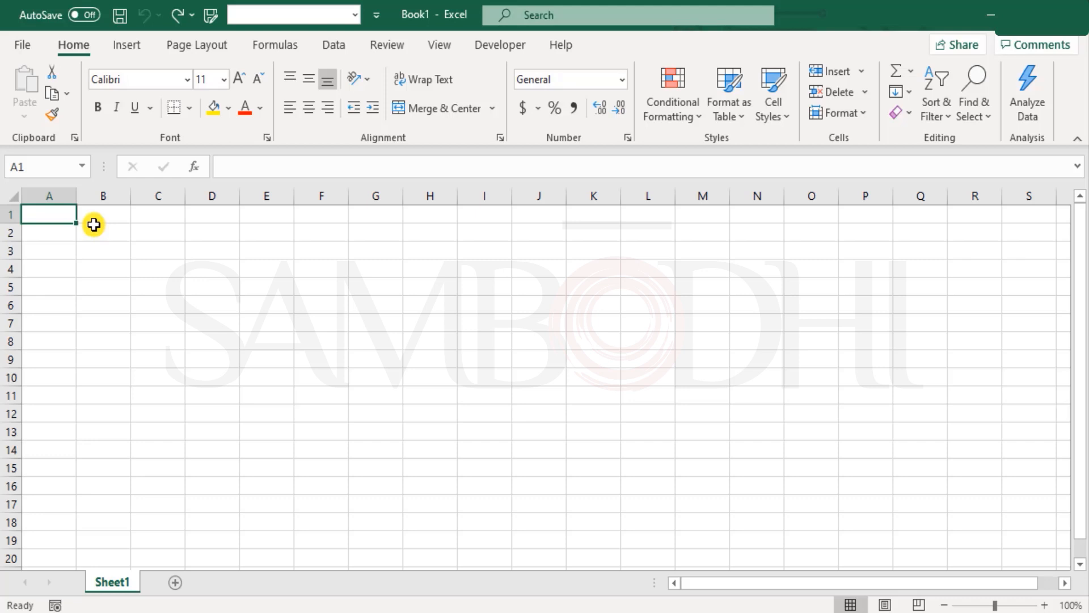
{"action": "mouse_move", "coordinate": [93, 237]}
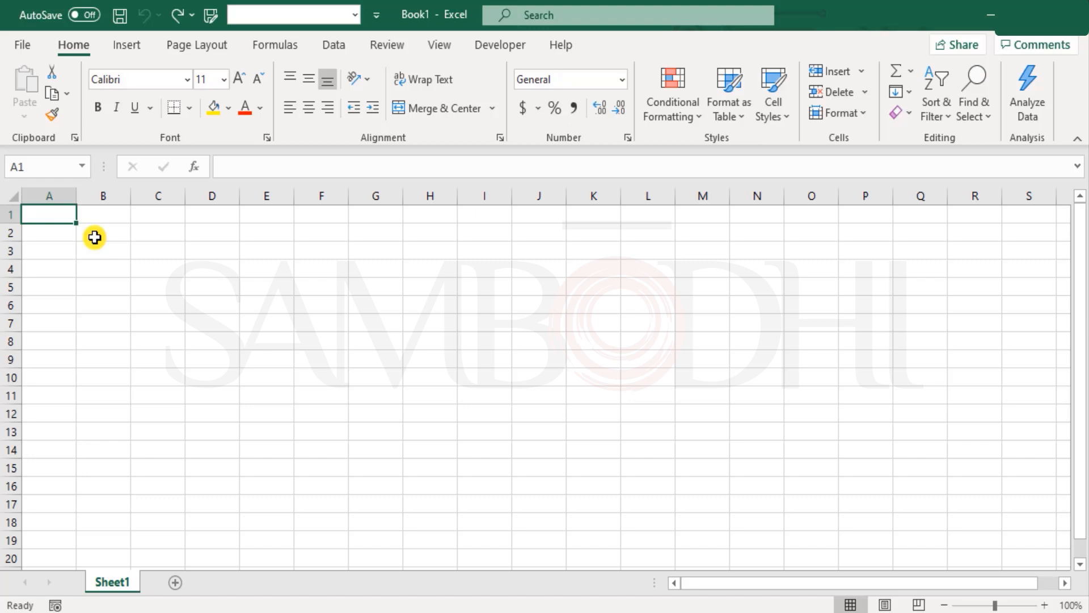
Step: Enter the headers Name, Age and State in cells B1:D1
{"action": "left_click", "coordinate": [102, 213]}
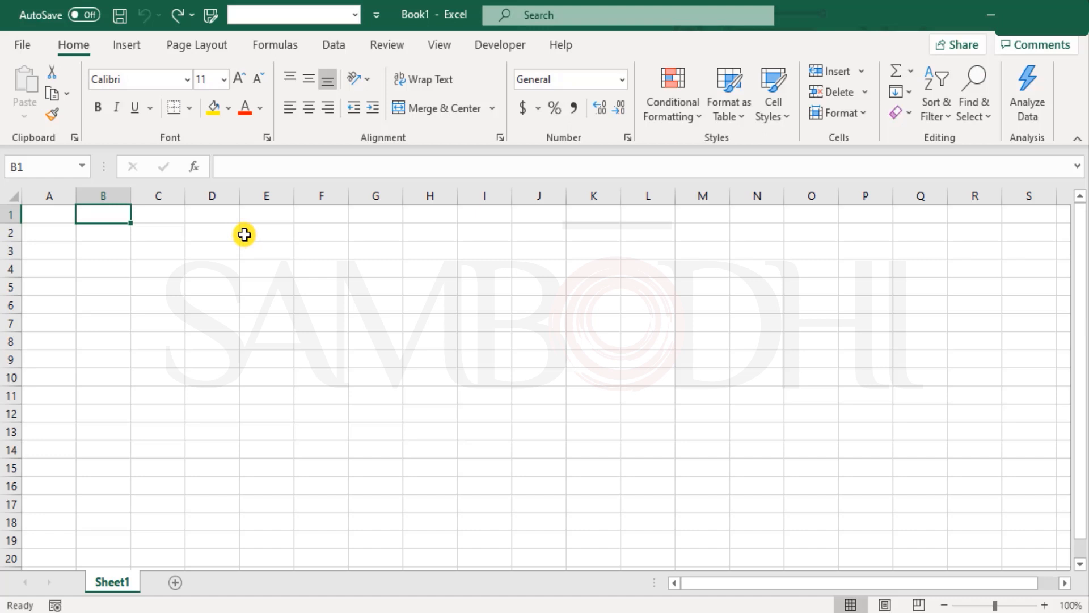
{"action": "type", "text": "Name"}
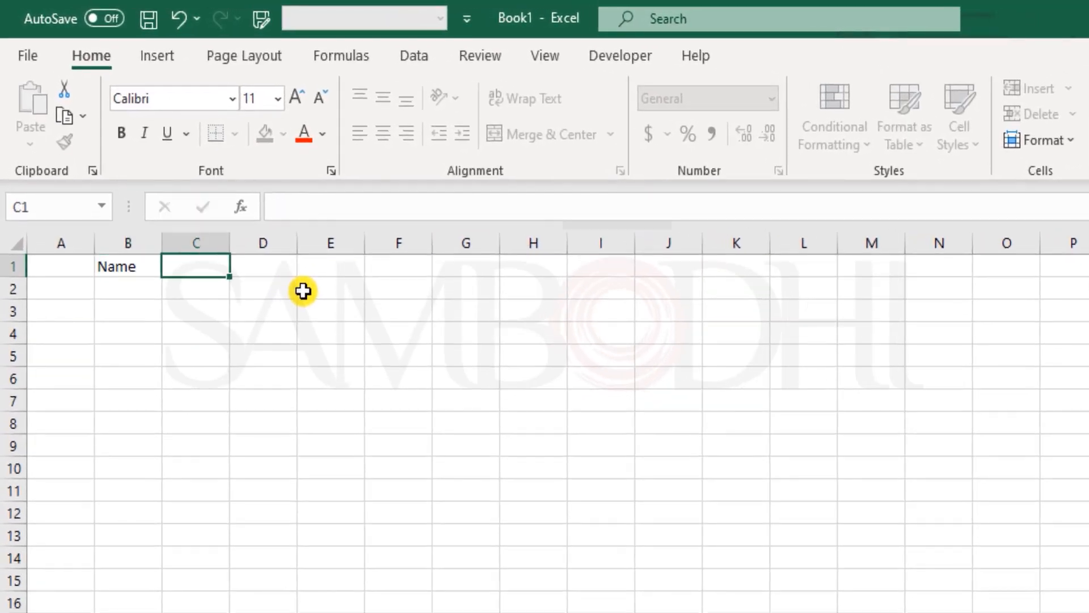
{"action": "type", "text": "Age"}
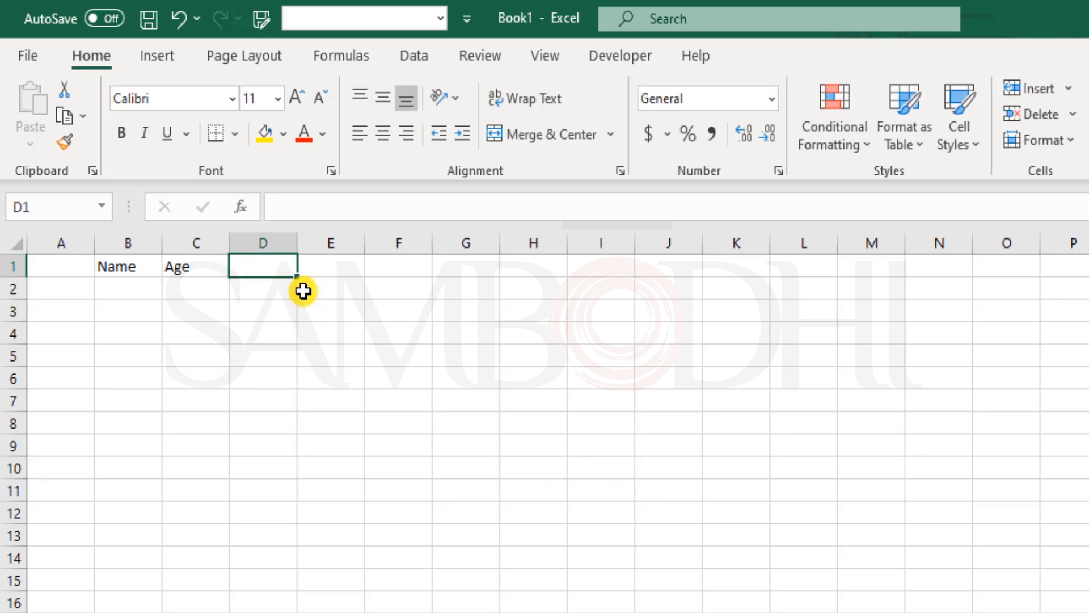
{"action": "type", "text": "State"}
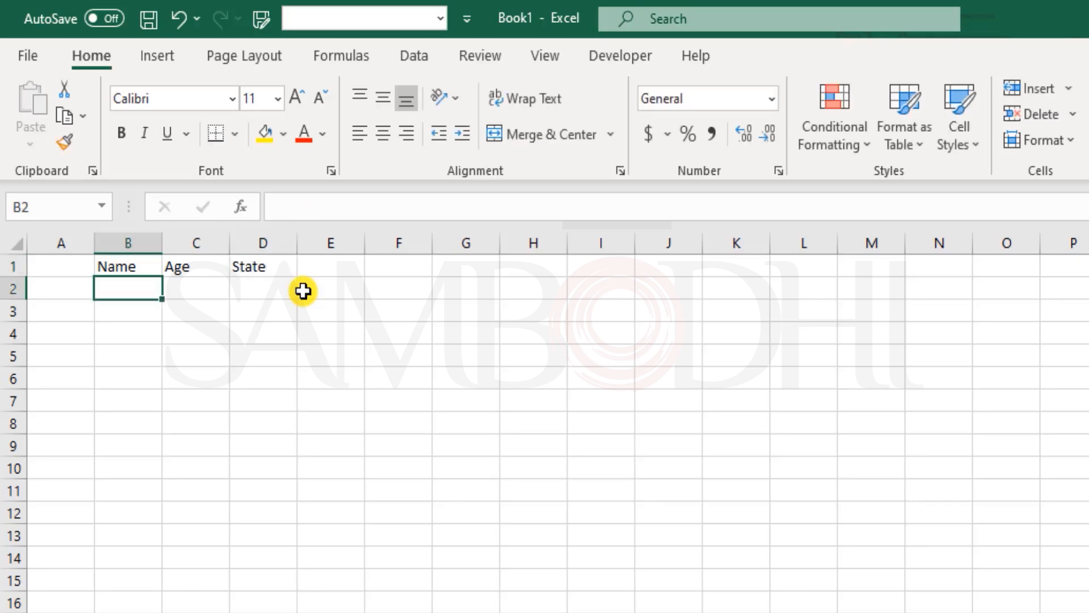
{"action": "mouse_move", "coordinate": [223, 275]}
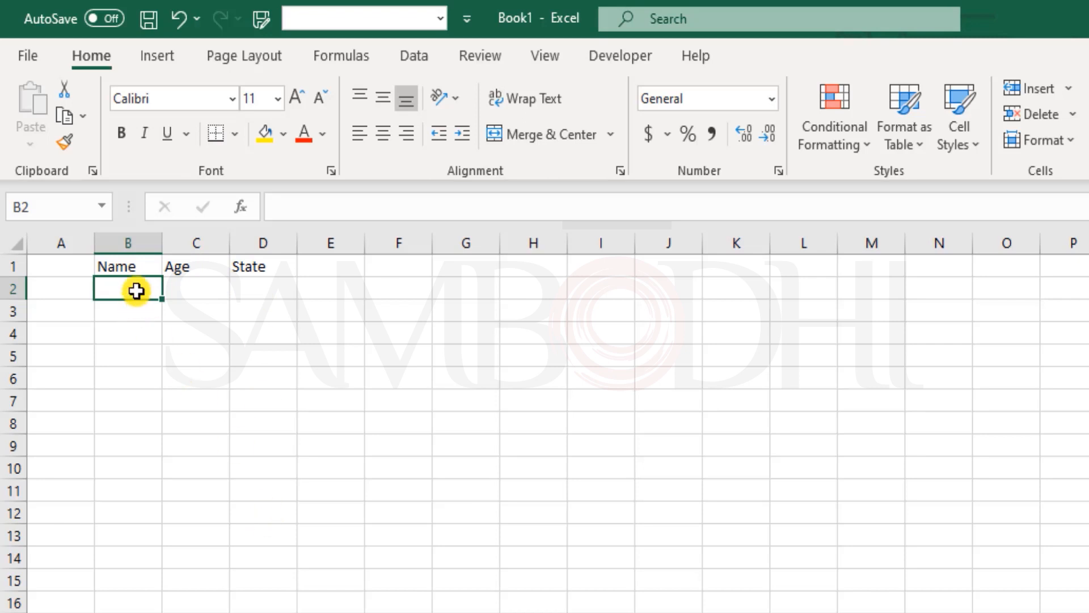
{"action": "mouse_move", "coordinate": [276, 288]}
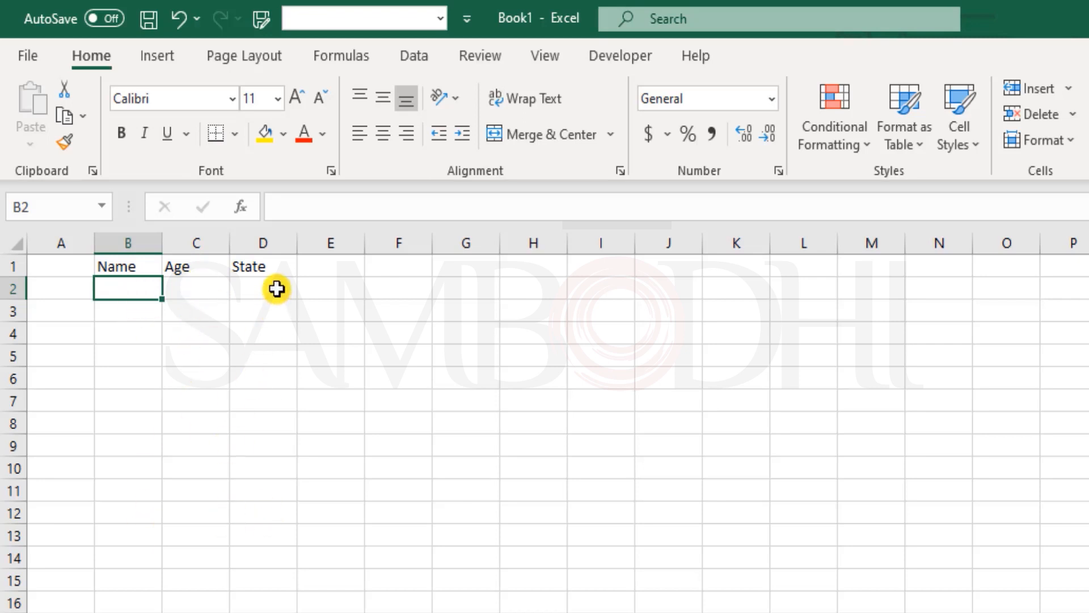
{"action": "mouse_move", "coordinate": [309, 478]}
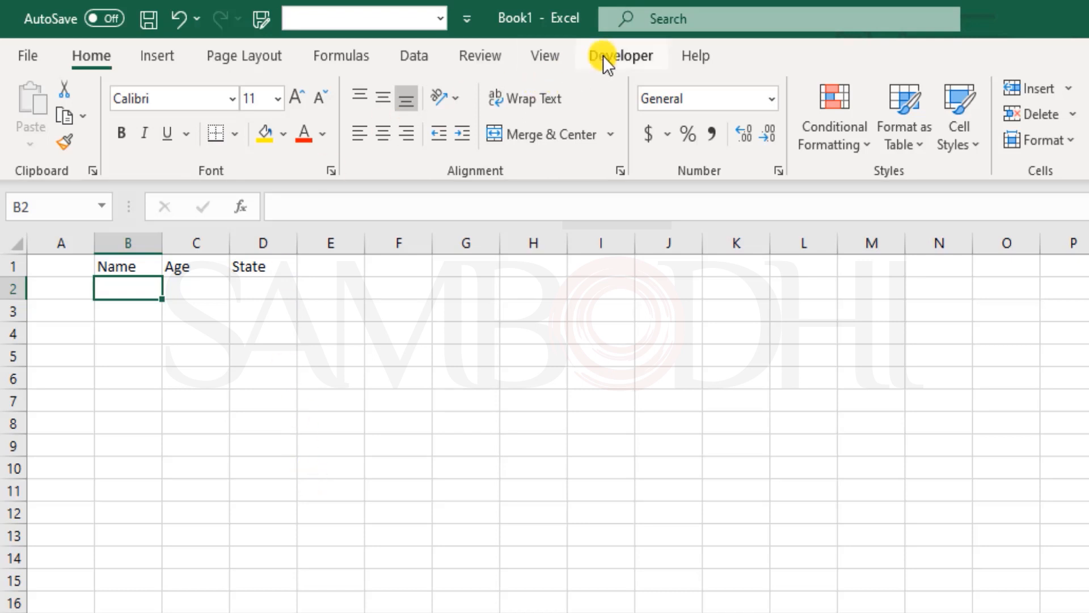
Step: Show the developer tools, then open Excel Options from the File backstage's More menu
{"action": "left_click", "coordinate": [620, 56]}
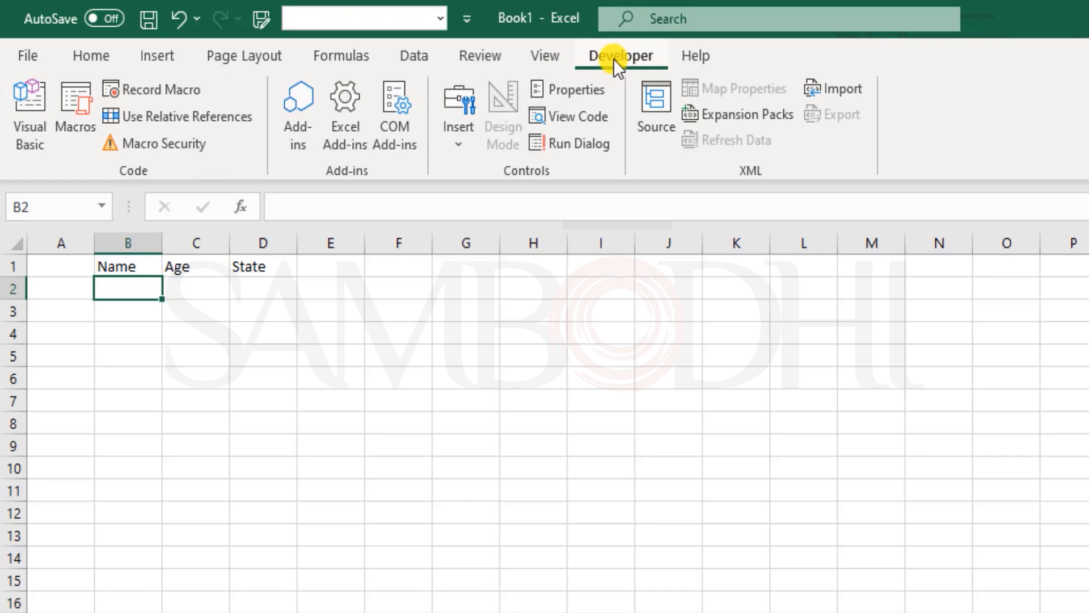
{"action": "mouse_move", "coordinate": [93, 118]}
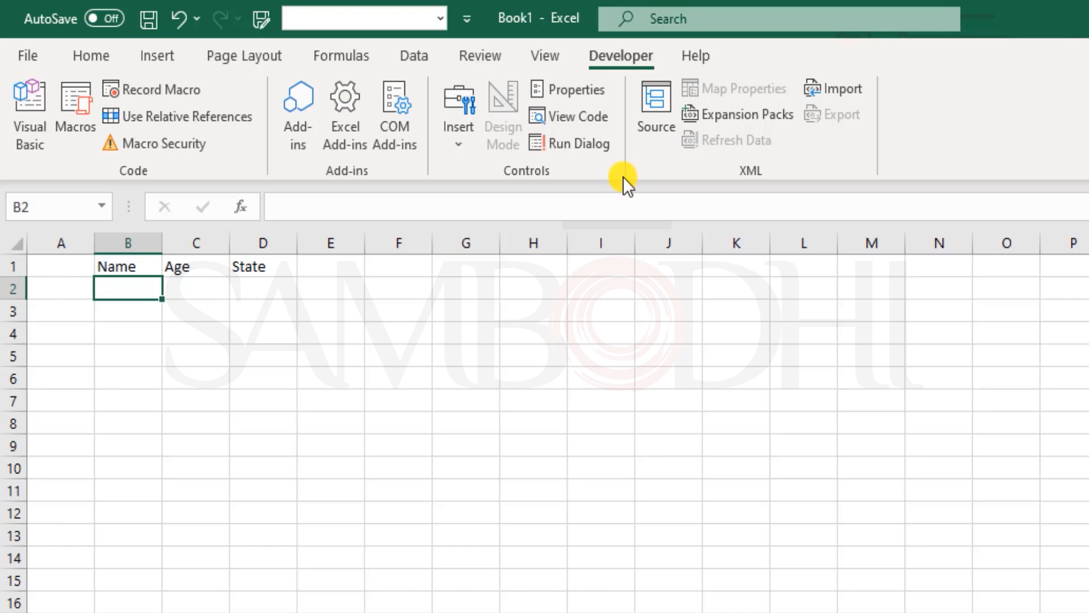
{"action": "left_click", "coordinate": [27, 56]}
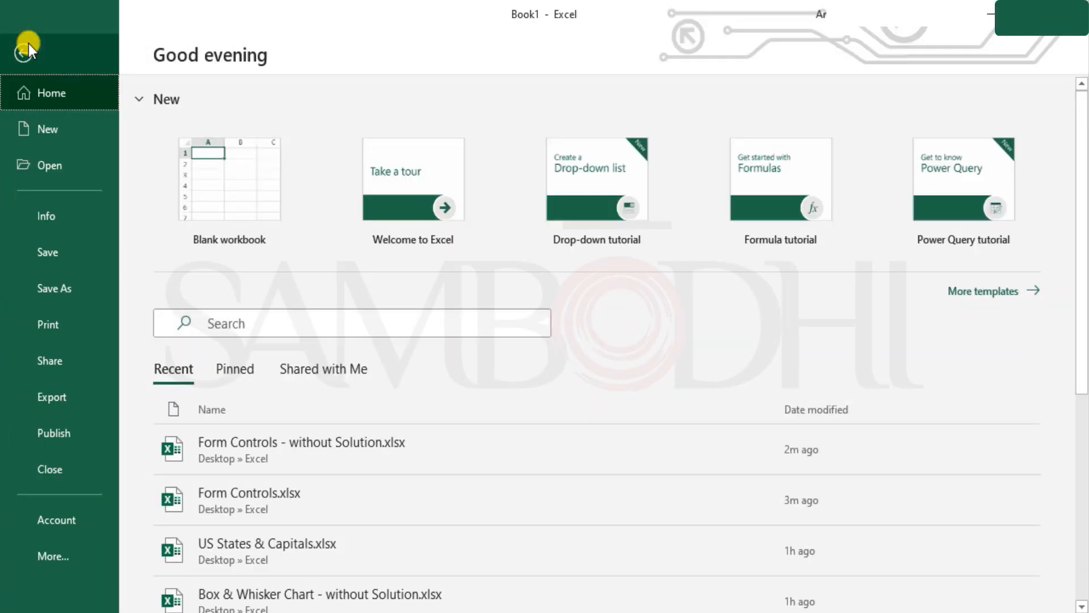
{"action": "left_click", "coordinate": [53, 556]}
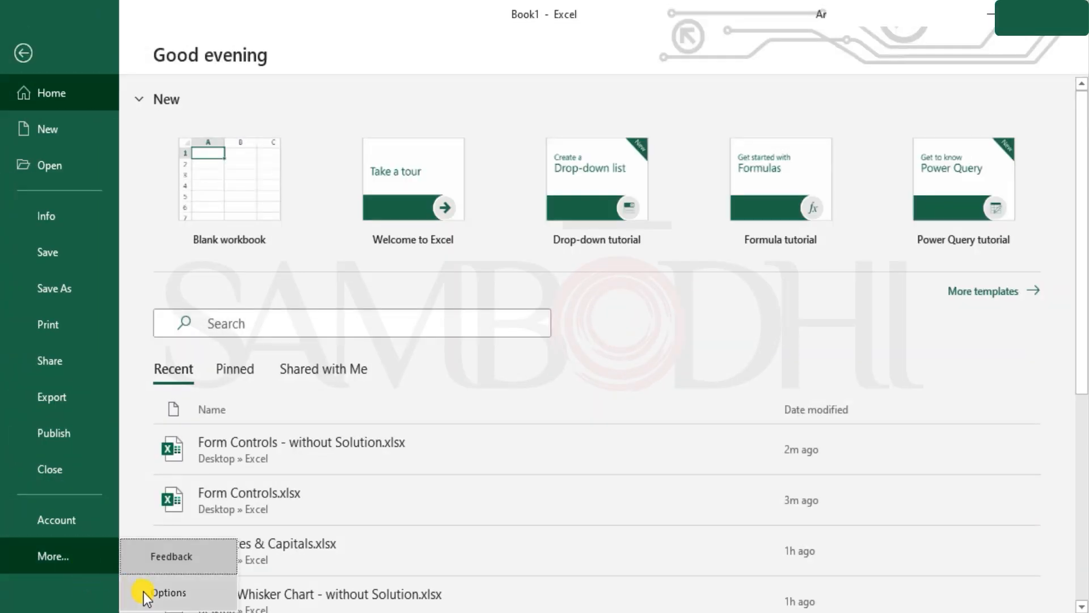
{"action": "left_click", "coordinate": [169, 592]}
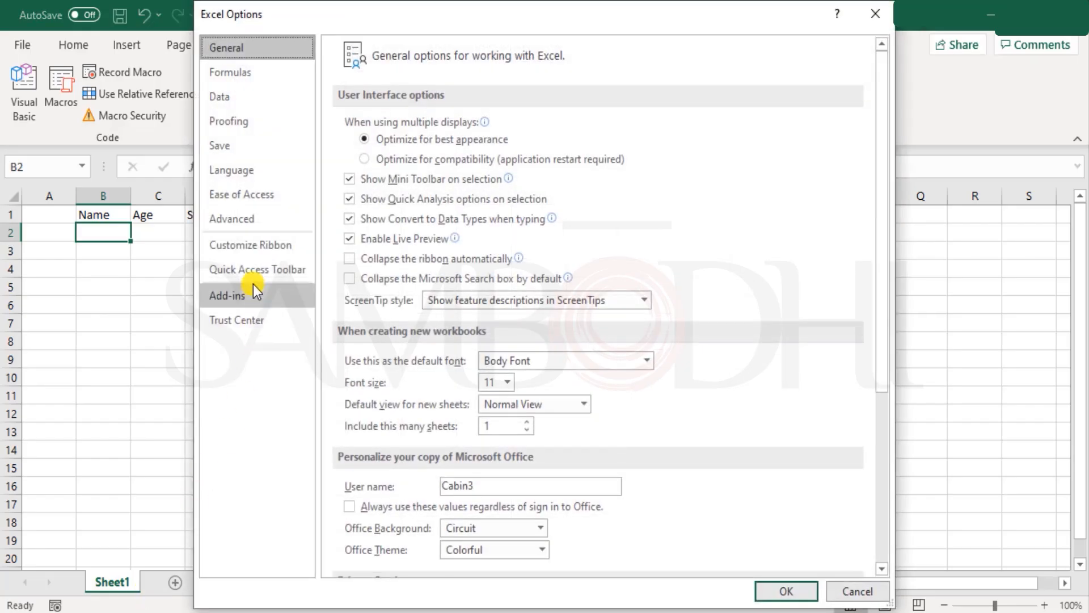
Step: Add the Form command from All Commands to the Quick Access Toolbar and confirm
{"action": "left_click", "coordinate": [257, 269]}
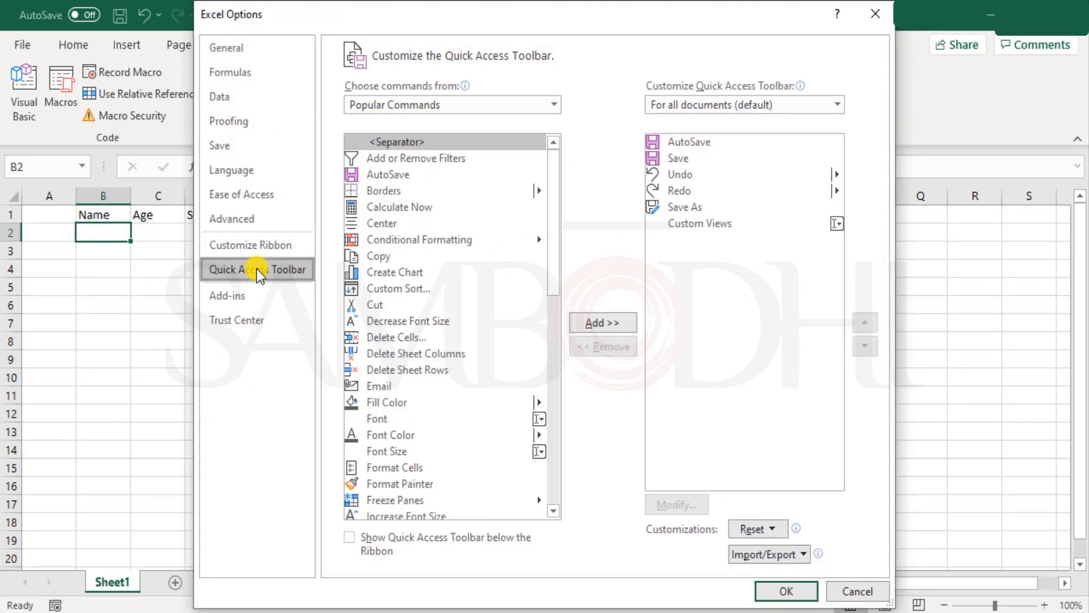
{"action": "mouse_move", "coordinate": [417, 195]}
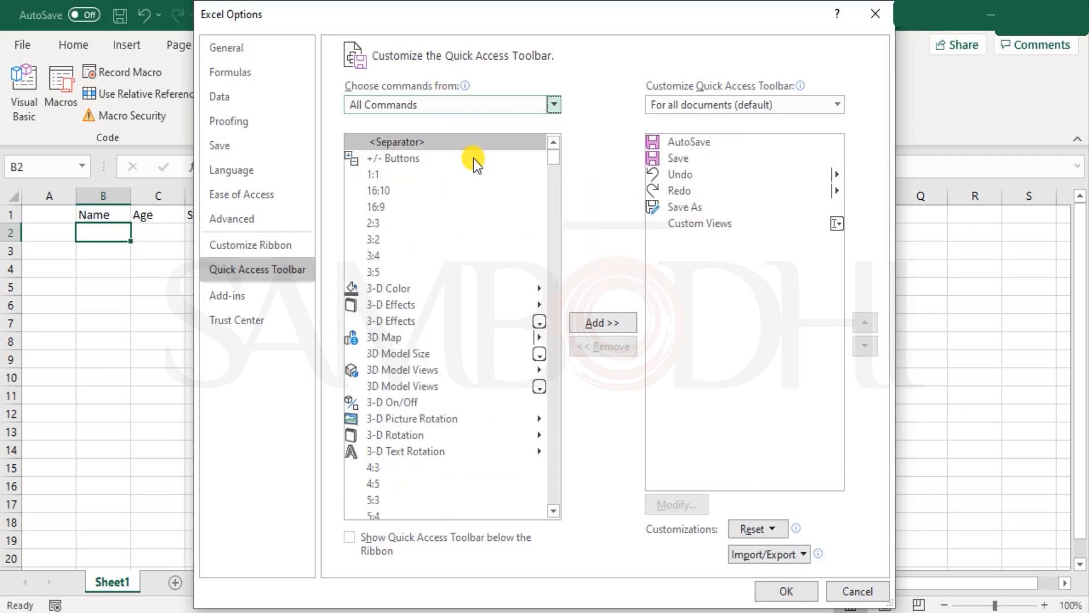
{"action": "mouse_move", "coordinate": [439, 521]}
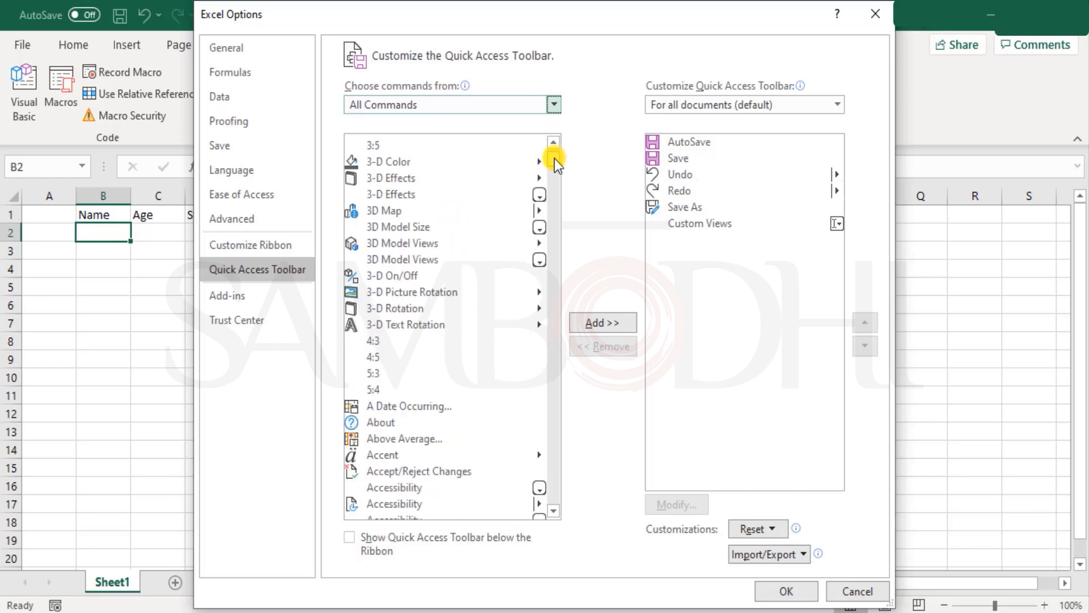
{"action": "left_click", "coordinate": [552, 159]}
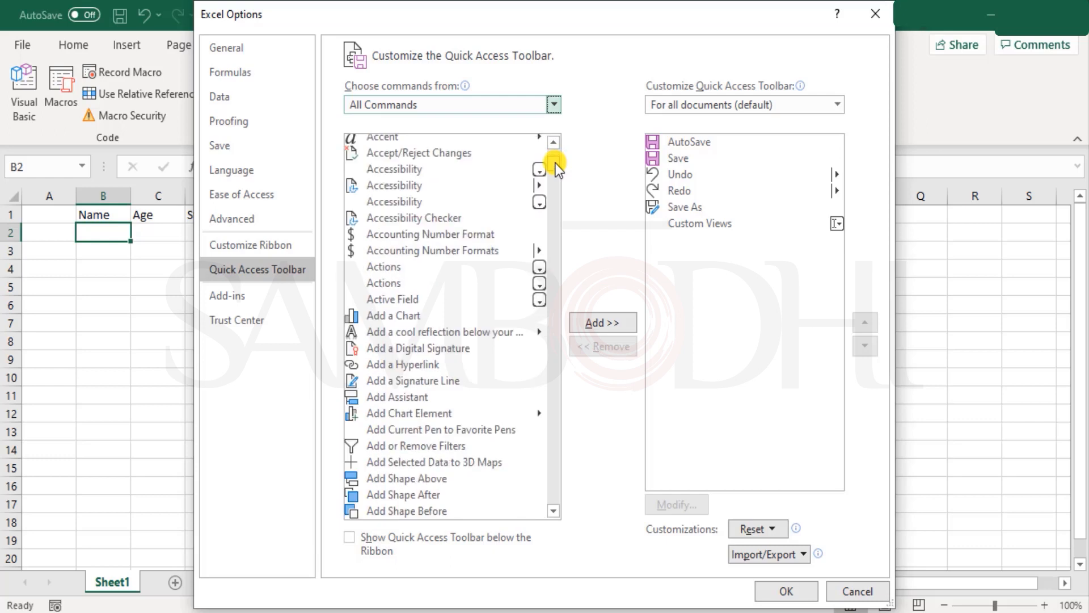
{"action": "scroll", "scroll_direction": "down", "scroll_amount": 3}
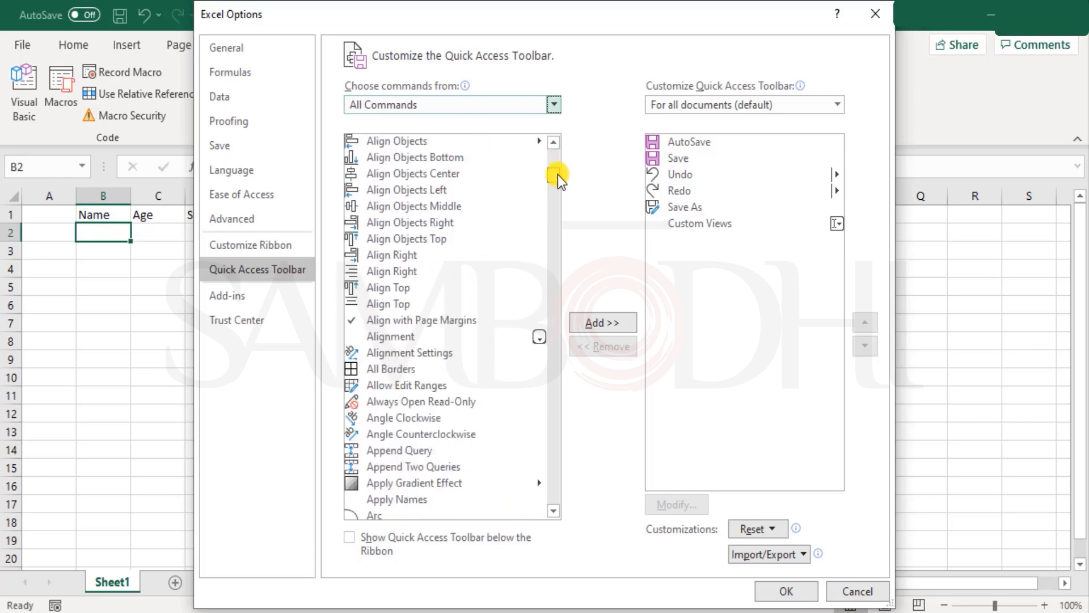
{"action": "scroll", "scroll_direction": "down", "scroll_amount": 3}
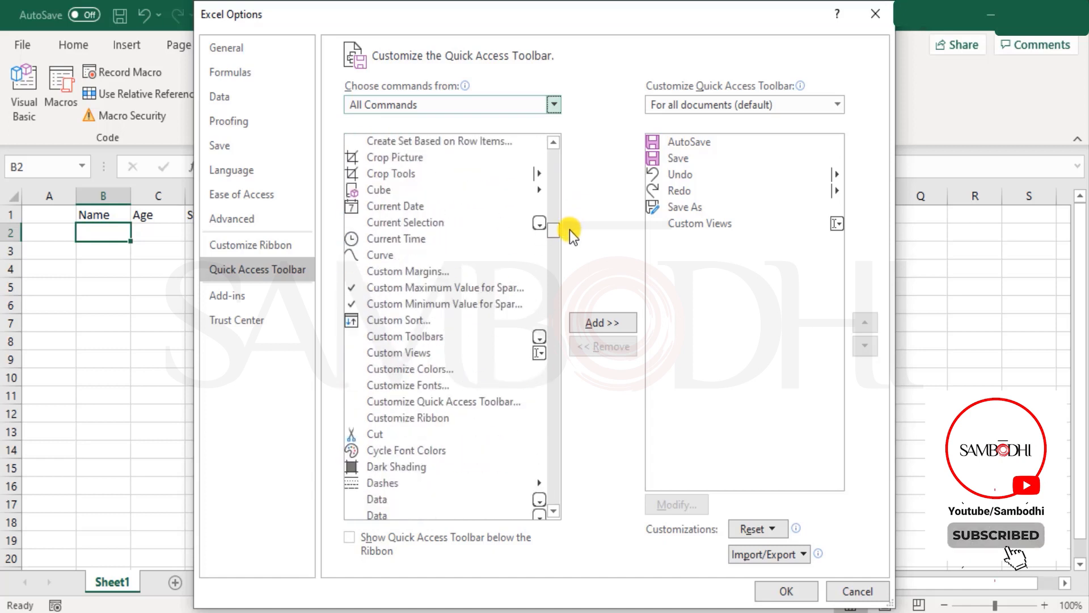
{"action": "scroll", "scroll_direction": "down", "scroll_amount": 3}
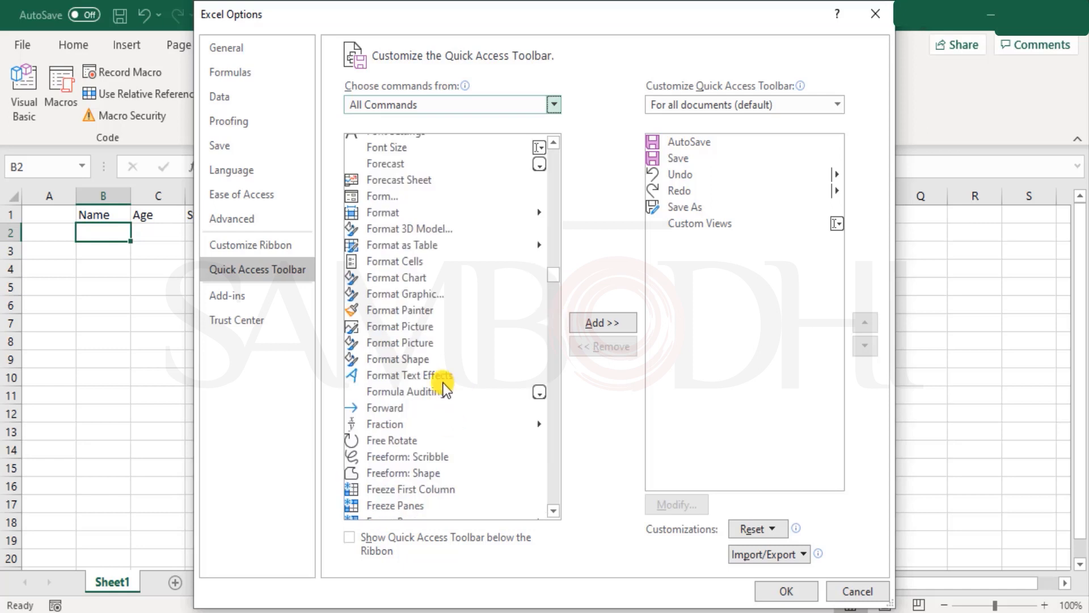
{"action": "left_click", "coordinate": [381, 196]}
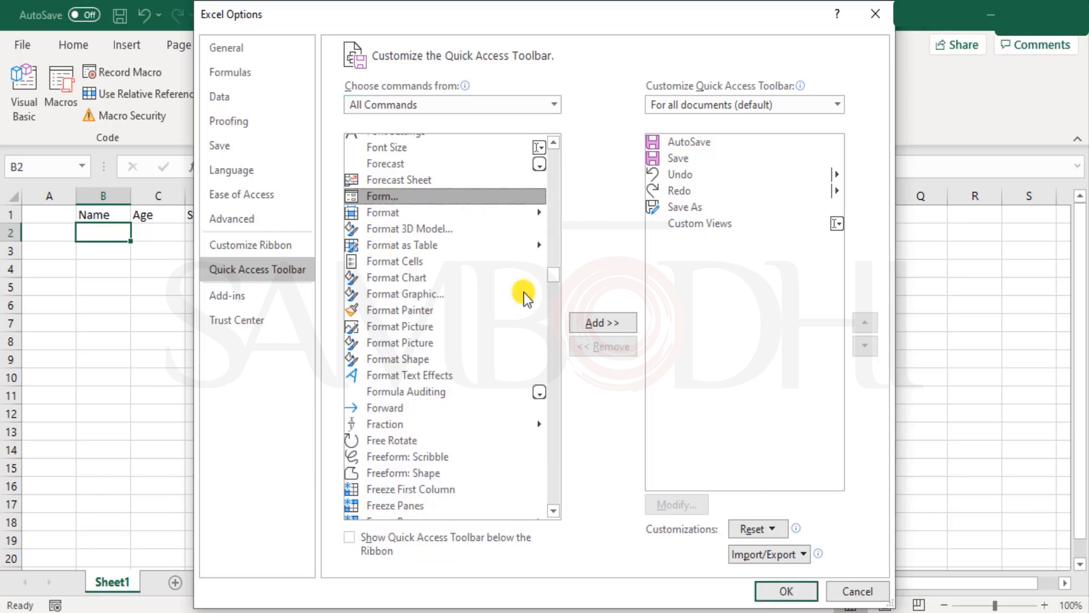
{"action": "left_click", "coordinate": [601, 322]}
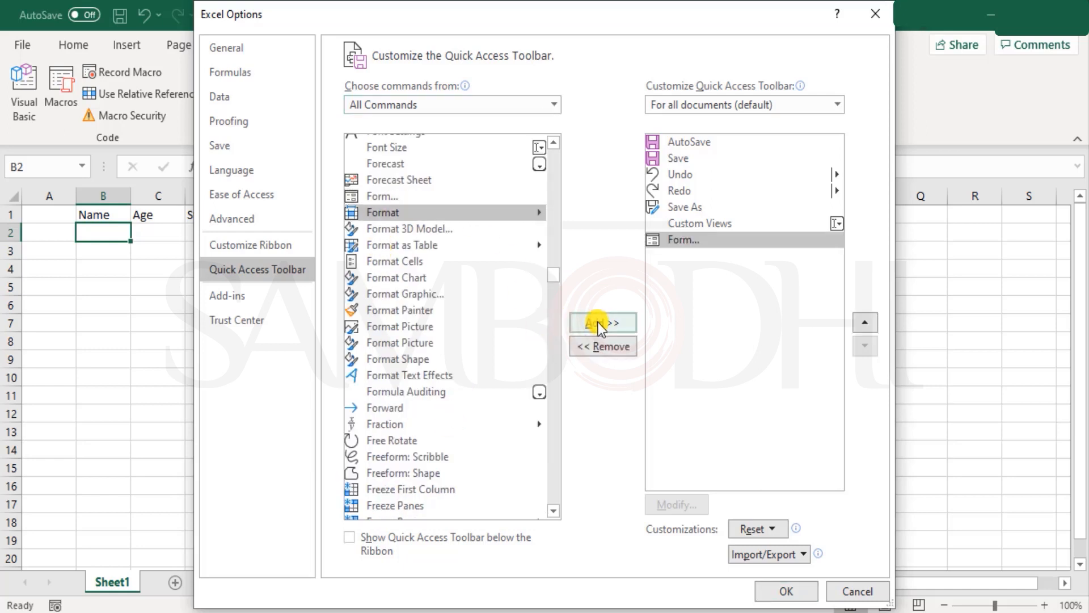
{"action": "left_click", "coordinate": [785, 591]}
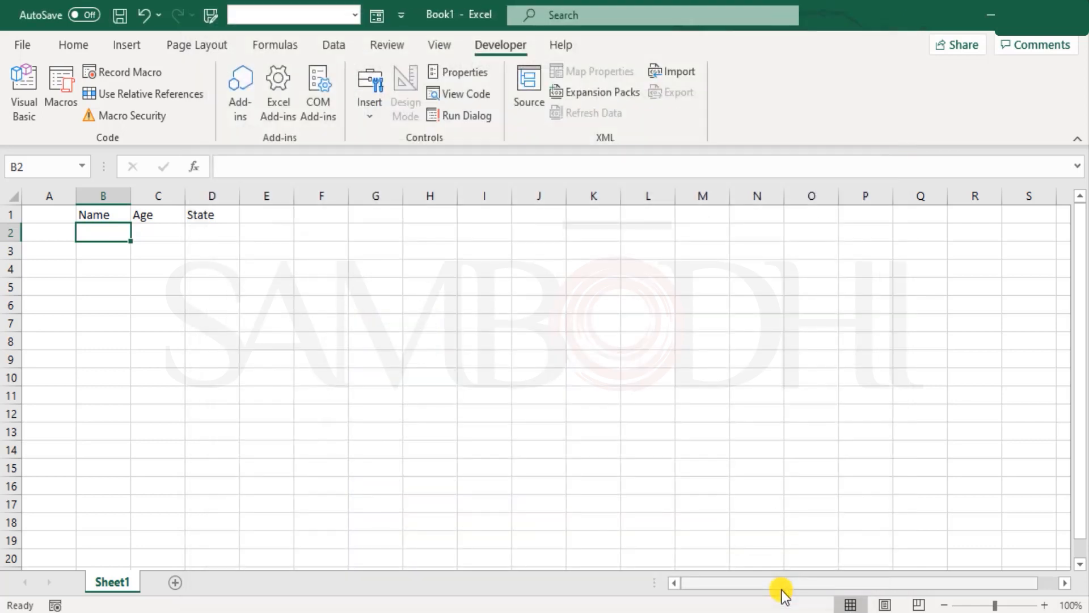
{"action": "mouse_move", "coordinate": [377, 15]}
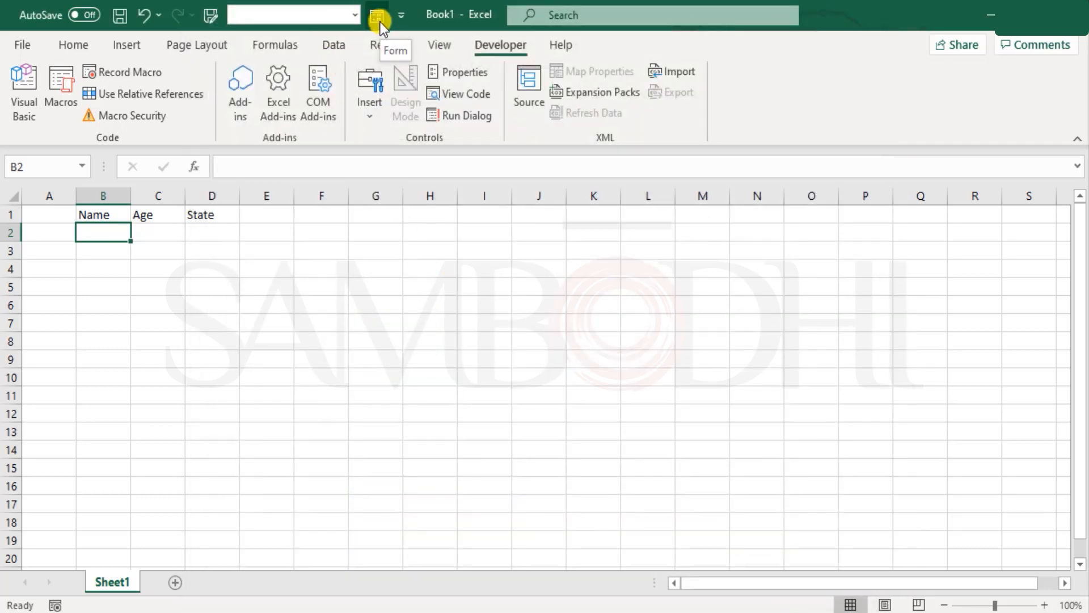
Step: Launch Form from the Quick Access Toolbar, accepting row 1 as column labels
{"action": "left_click", "coordinate": [378, 15]}
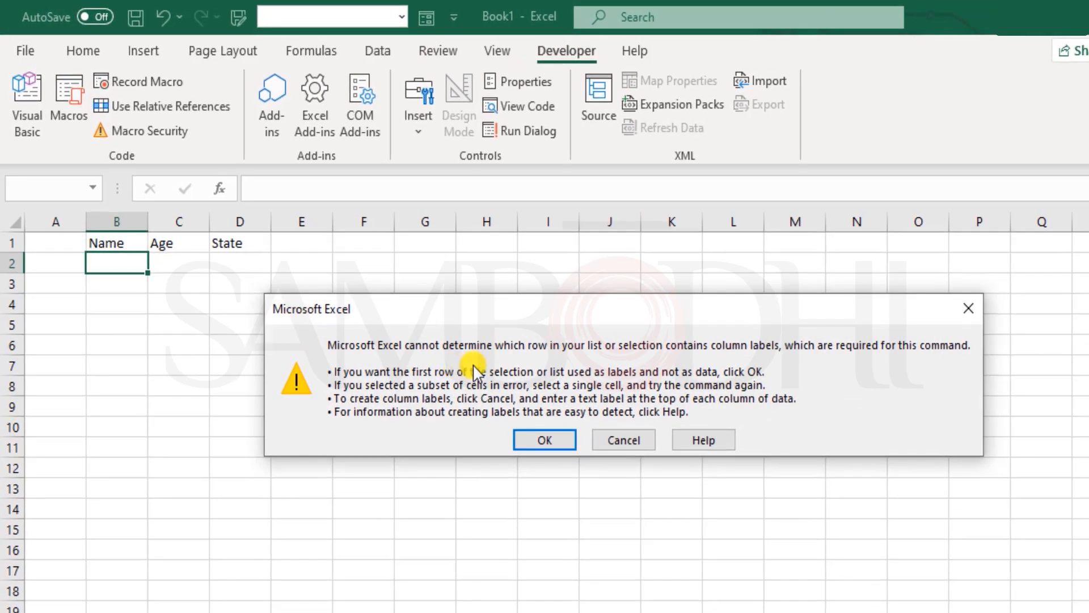
{"action": "mouse_move", "coordinate": [628, 358]}
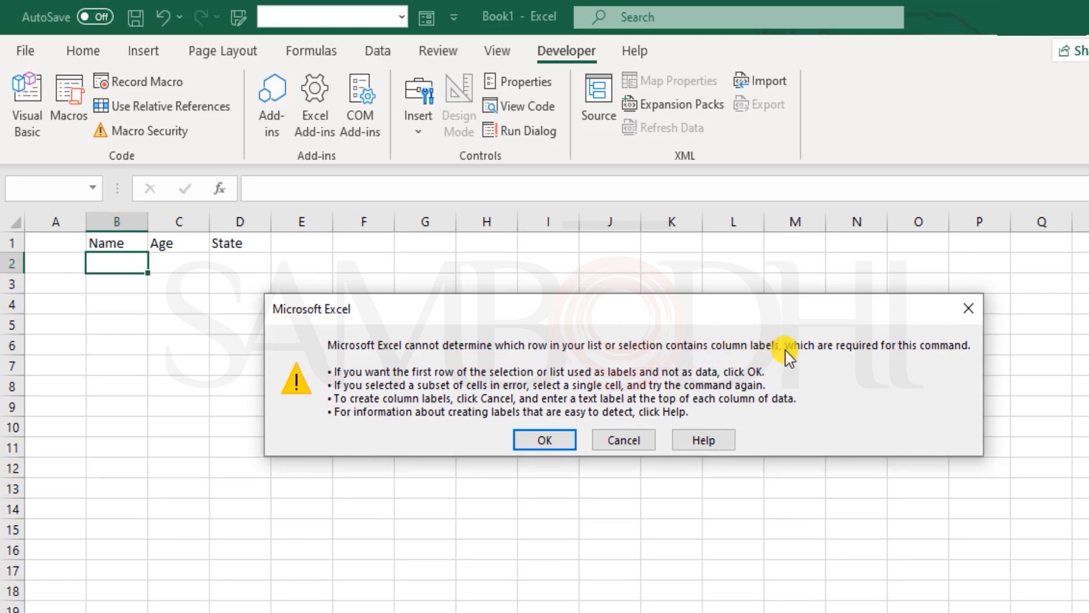
{"action": "mouse_move", "coordinate": [174, 476]}
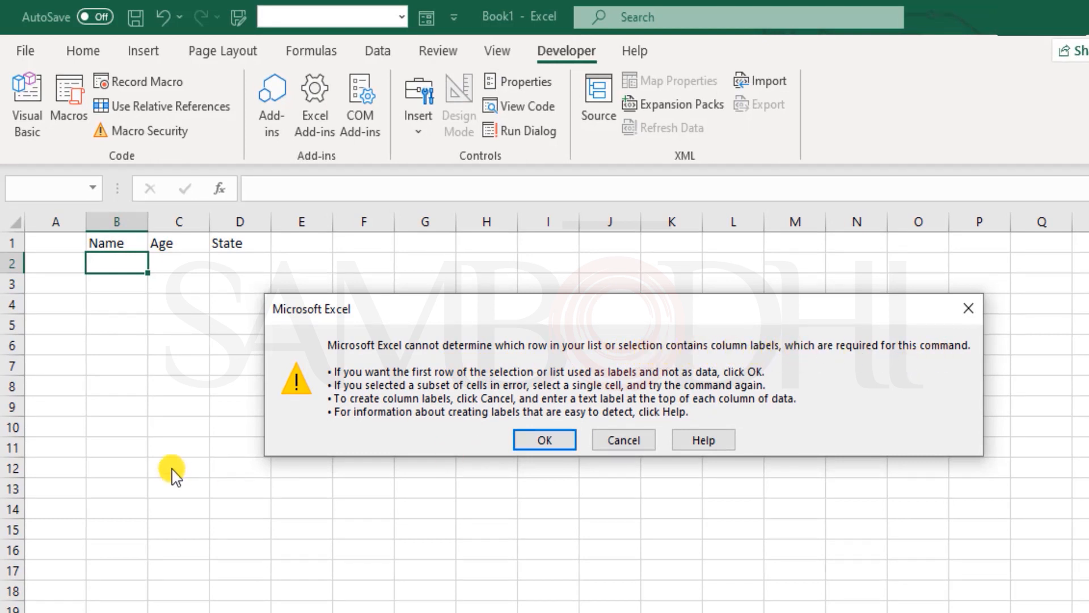
{"action": "left_click", "coordinate": [544, 440]}
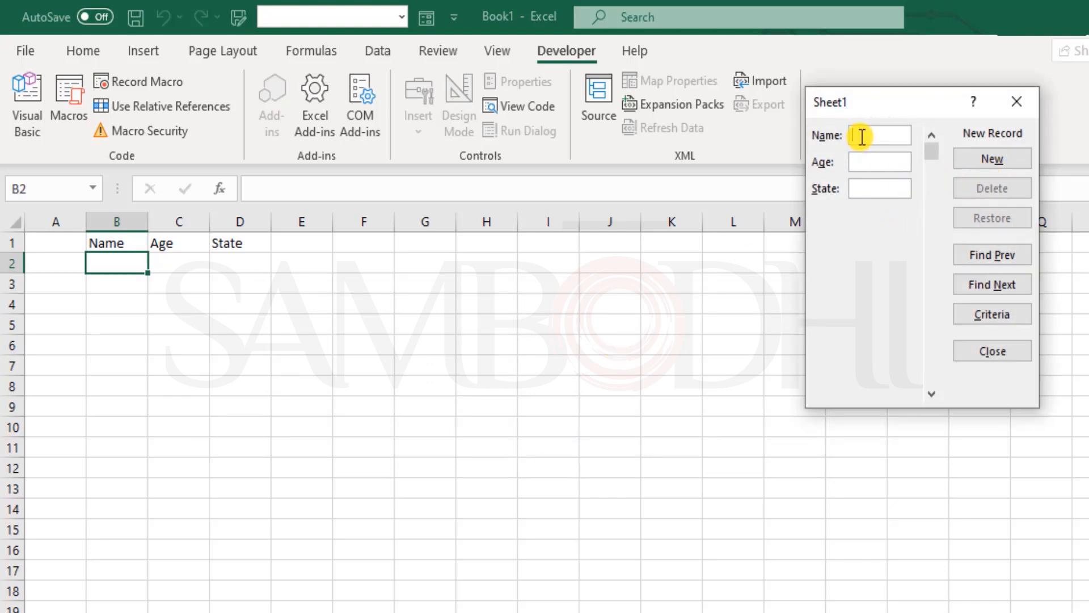
Step: Add the record John Smith, 30, Washington through the data form
{"action": "type", "text": "John Smi"}
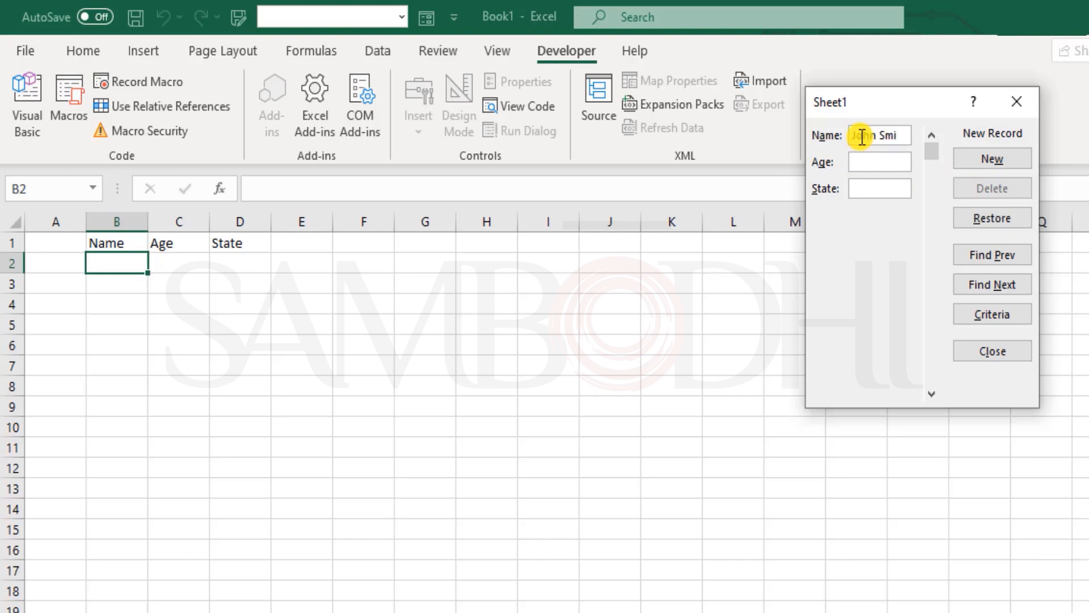
{"action": "type", "text": "th"}
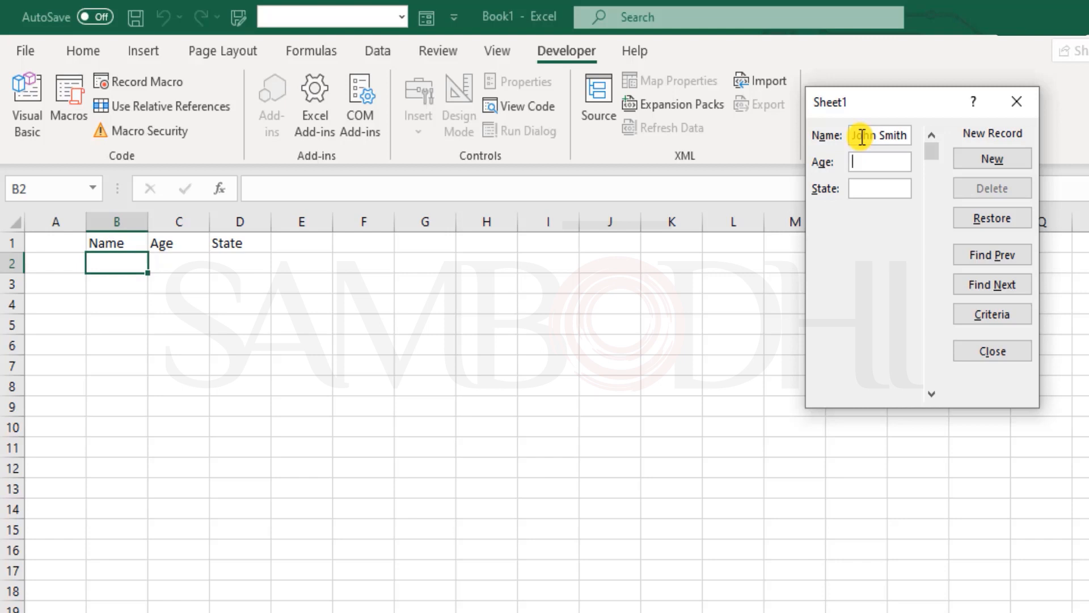
{"action": "type", "text": "30"}
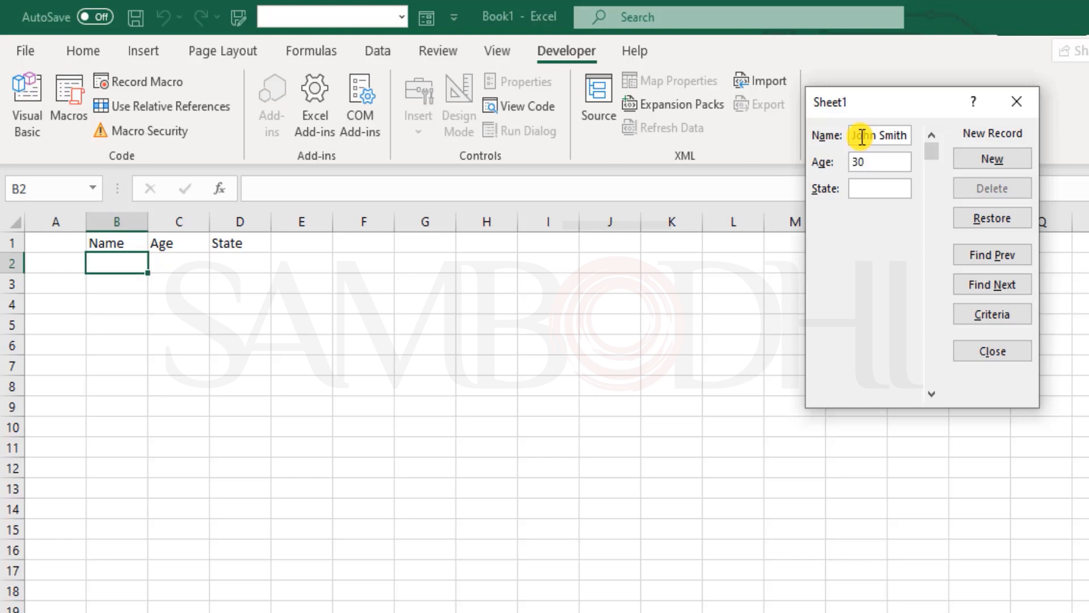
{"action": "left_click", "coordinate": [878, 189]}
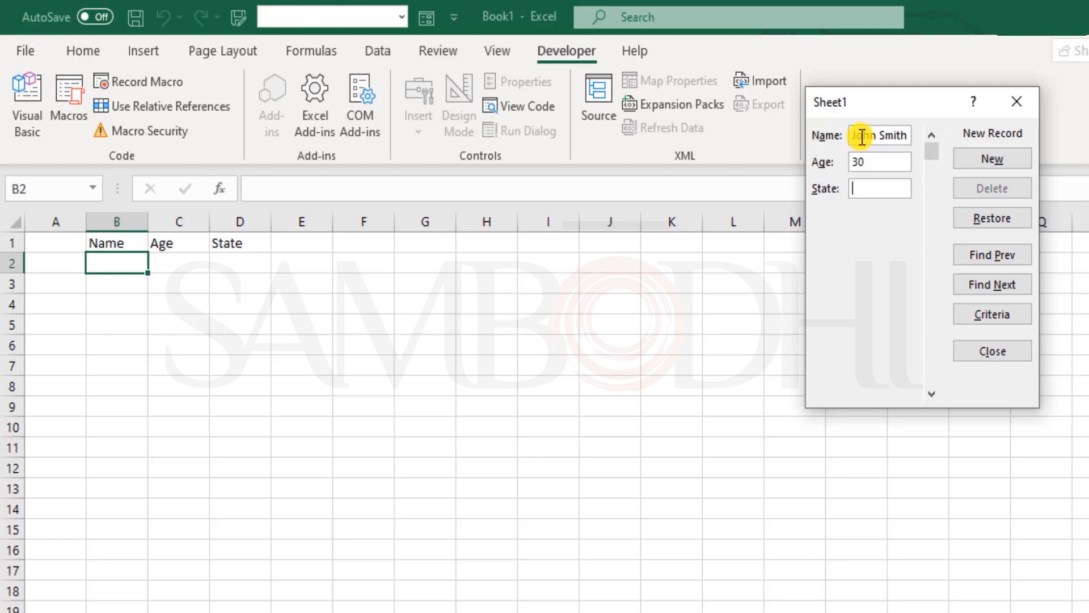
{"action": "type", "text": "hington"}
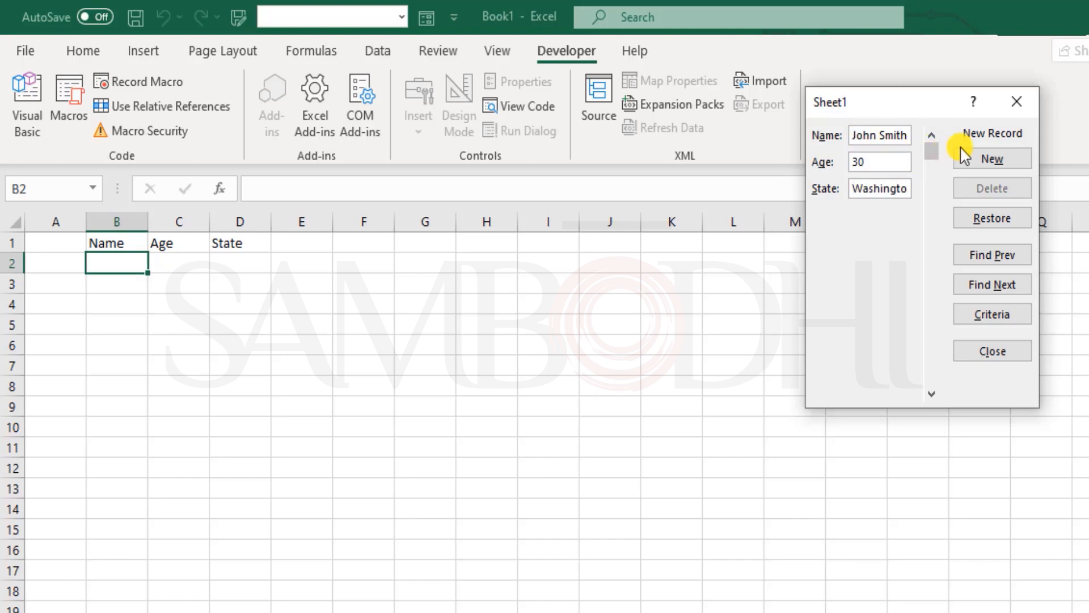
{"action": "left_click", "coordinate": [992, 158]}
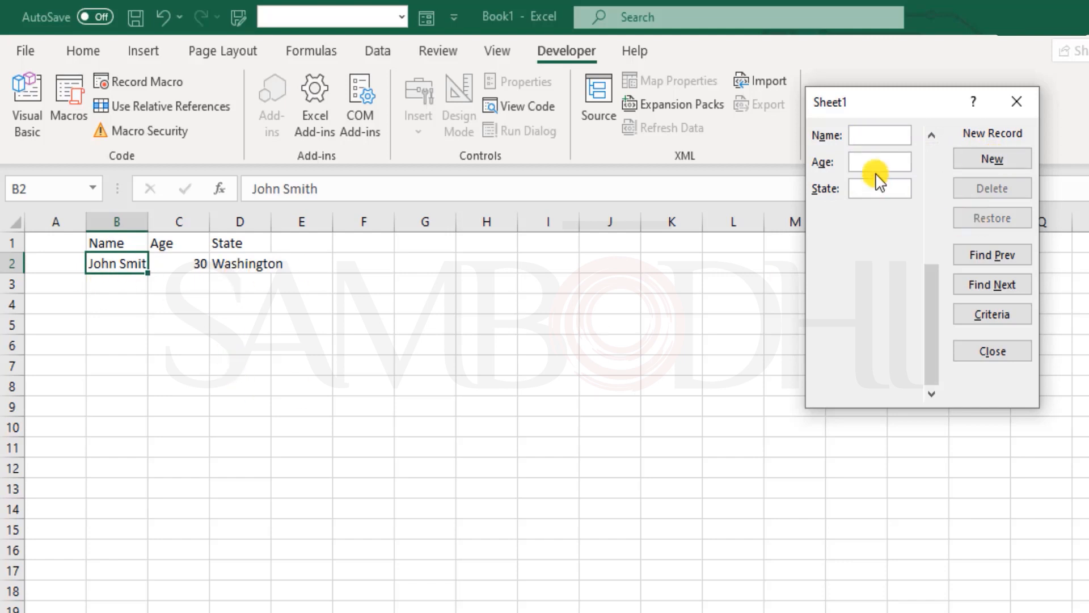
Step: Add the record Alice Spring, 28, New York through the data form
{"action": "type", "text": "A"}
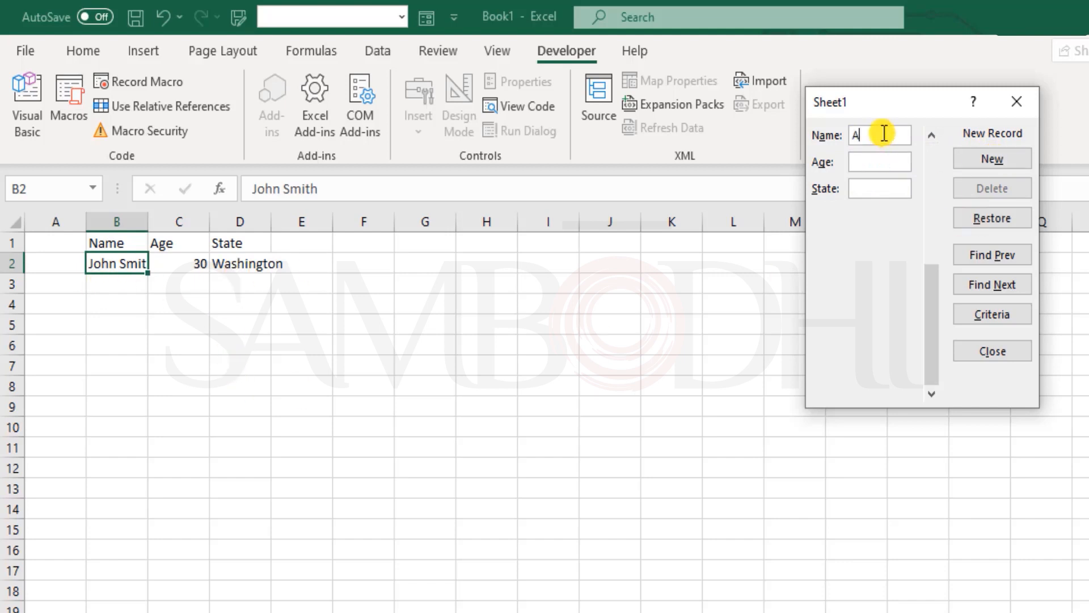
{"action": "type", "text": "lice"}
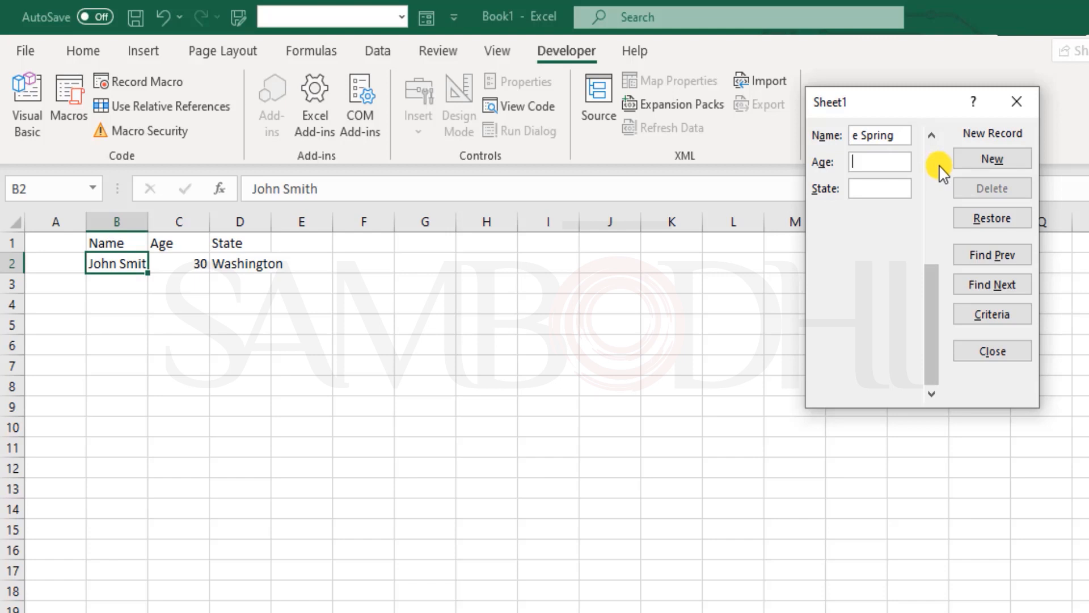
{"action": "type", "text": "28"}
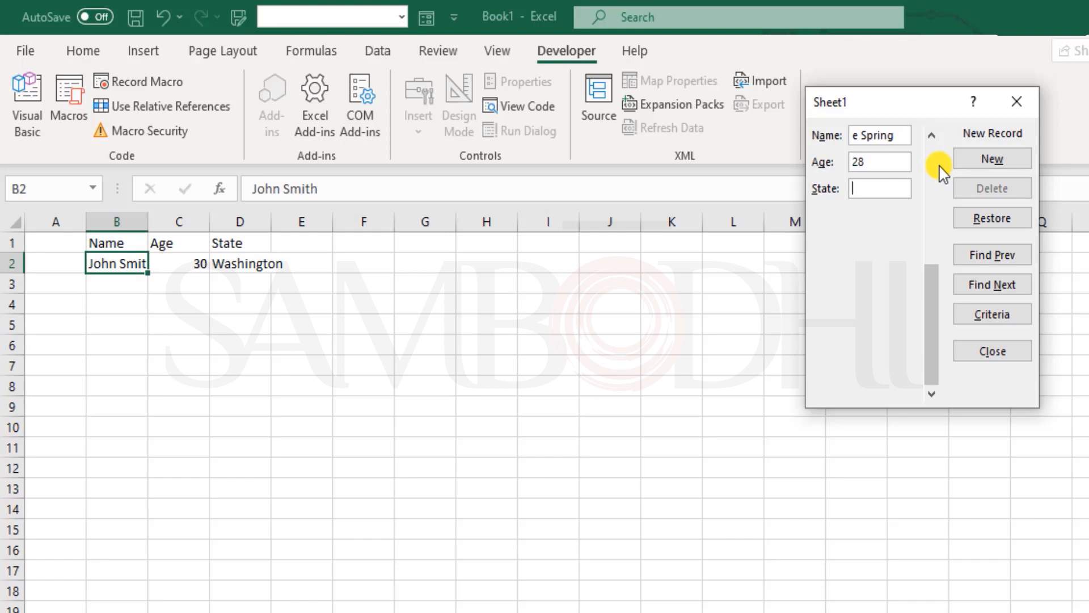
{"action": "type", "text": "New York"}
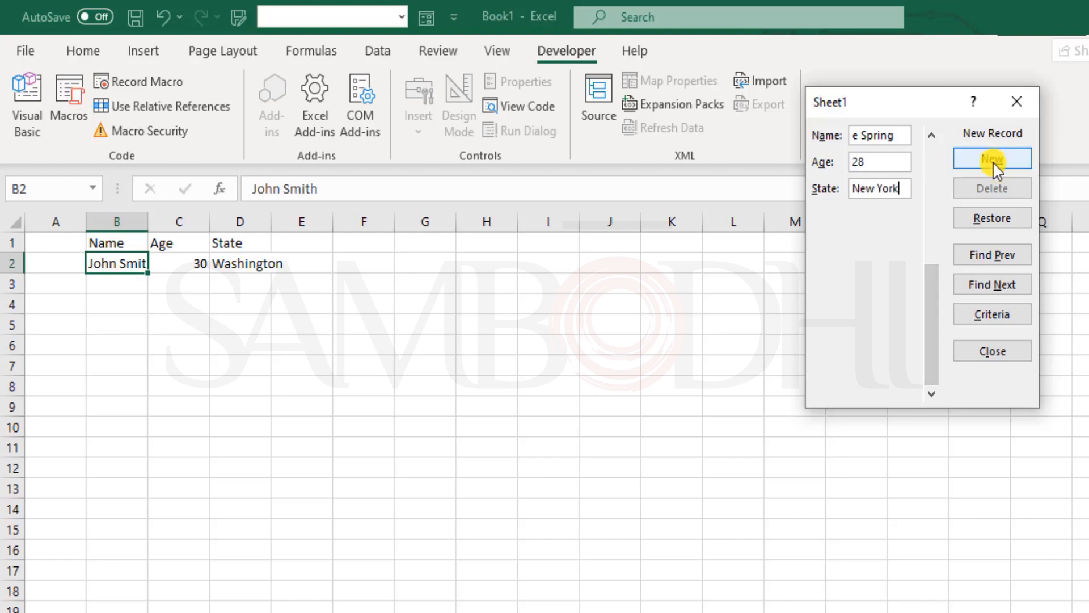
{"action": "left_click", "coordinate": [992, 159]}
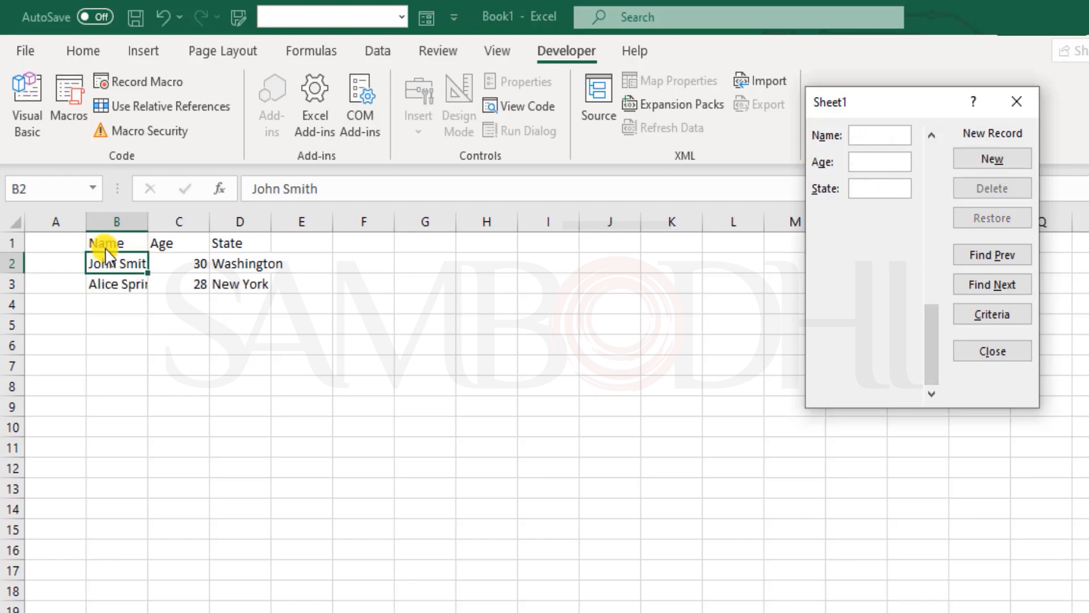
{"action": "mouse_move", "coordinate": [272, 271]}
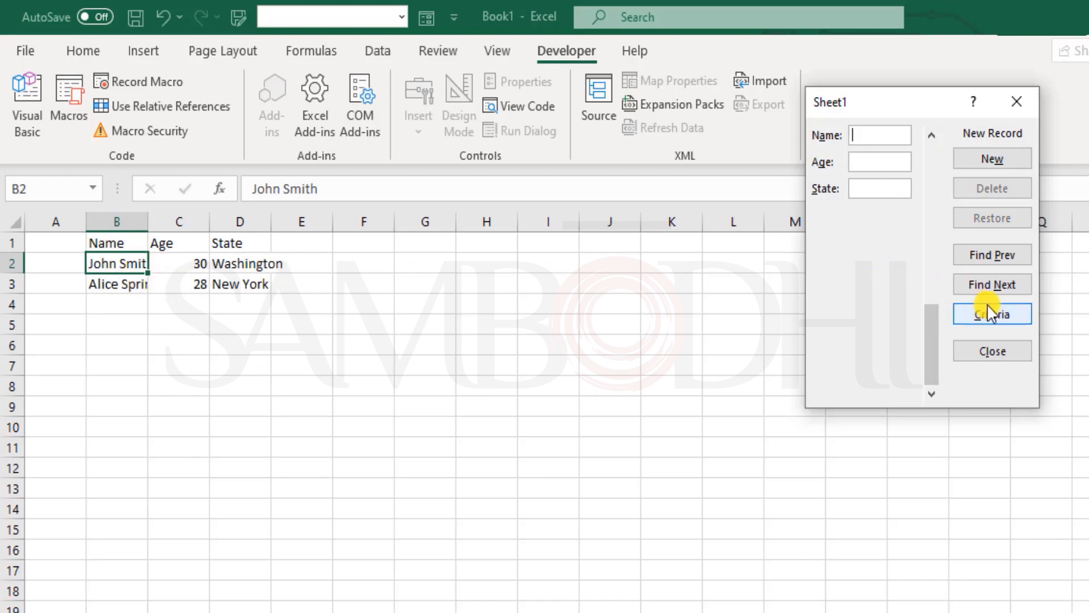
{"action": "mouse_move", "coordinate": [921, 291]}
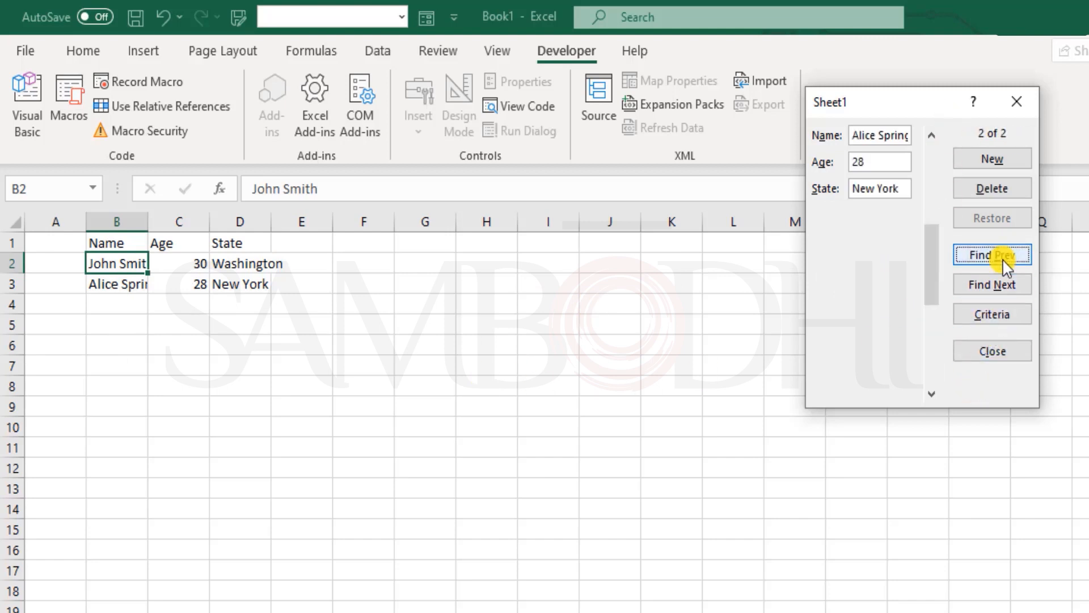
Step: Browse between the John Smith and Alice Spring records, discarding a trial age edit
{"action": "left_click", "coordinate": [991, 254]}
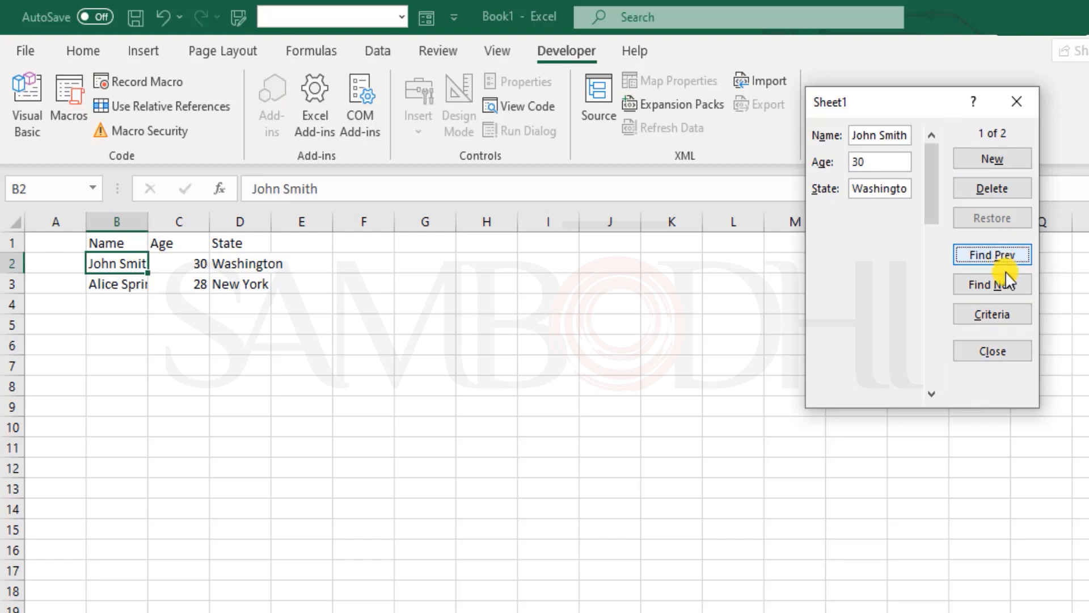
{"action": "left_click", "coordinate": [992, 284]}
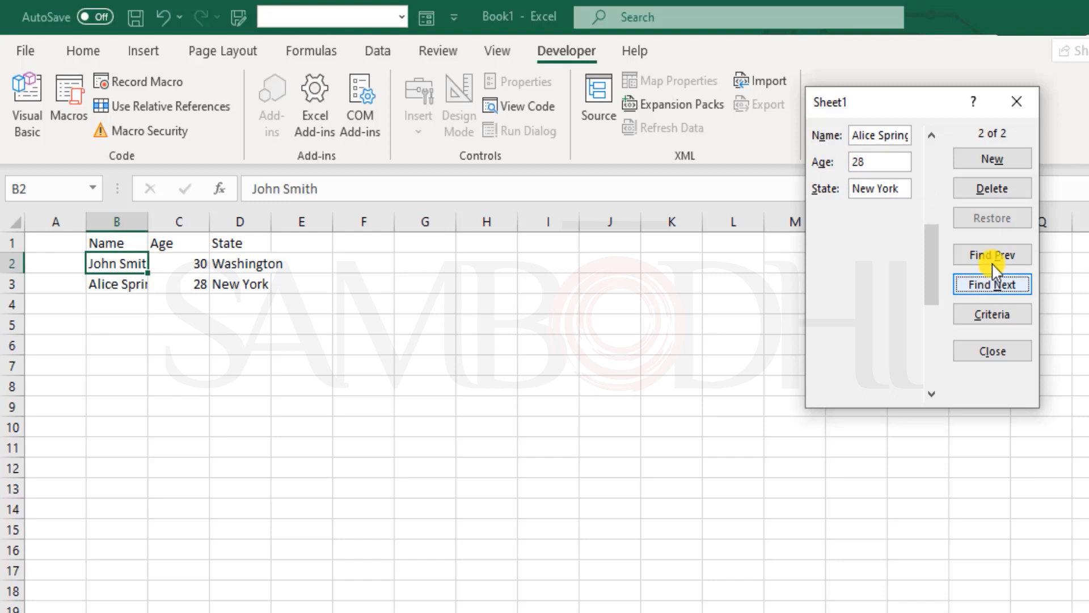
{"action": "left_click", "coordinate": [991, 254]}
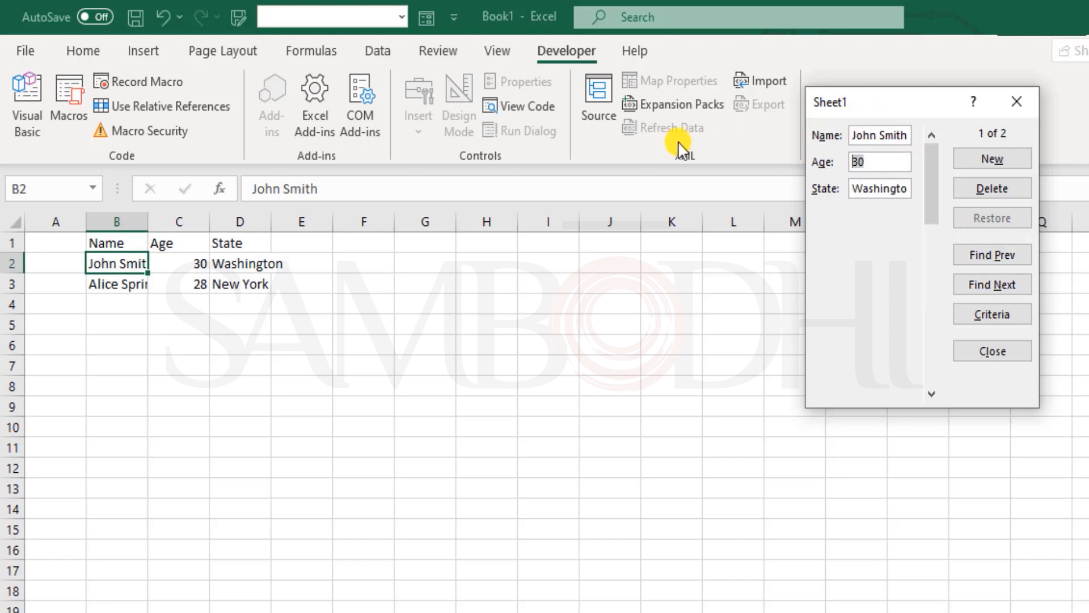
{"action": "mouse_move", "coordinate": [708, 151]}
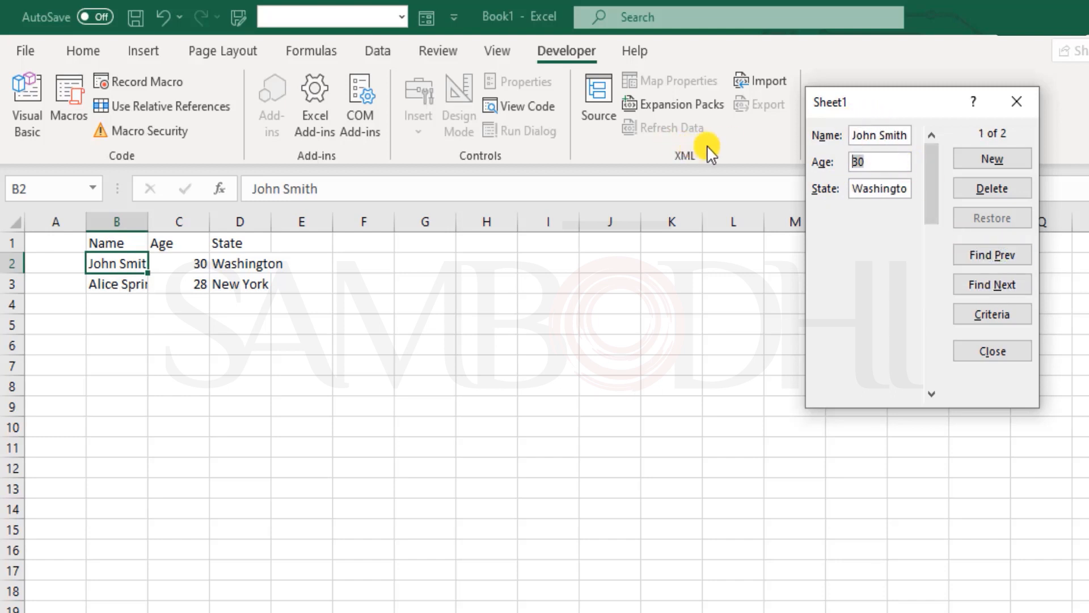
{"action": "type", "text": "26"}
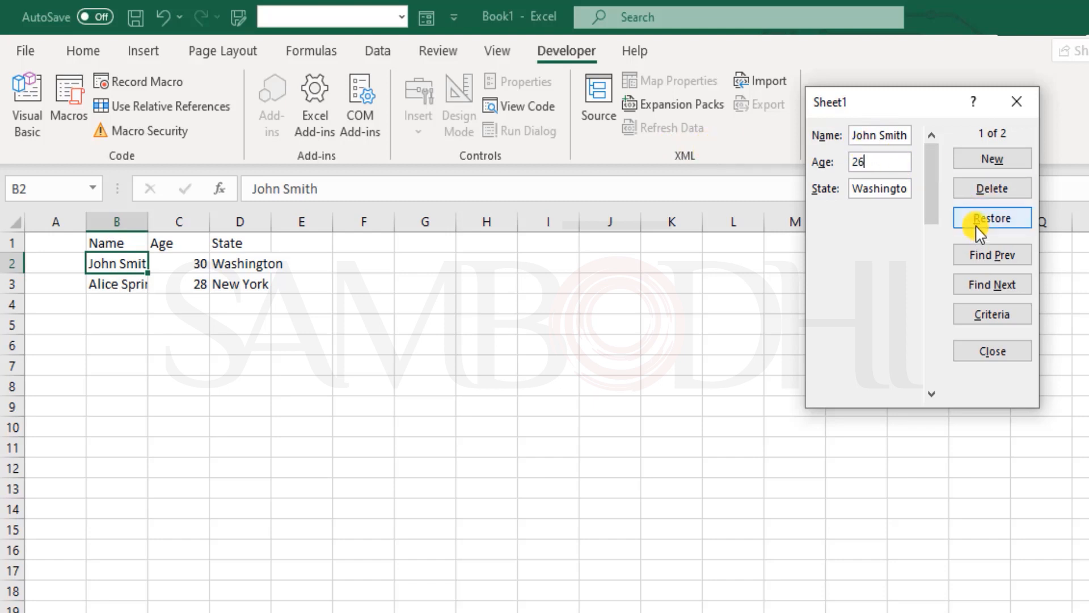
{"action": "left_click", "coordinate": [990, 284]}
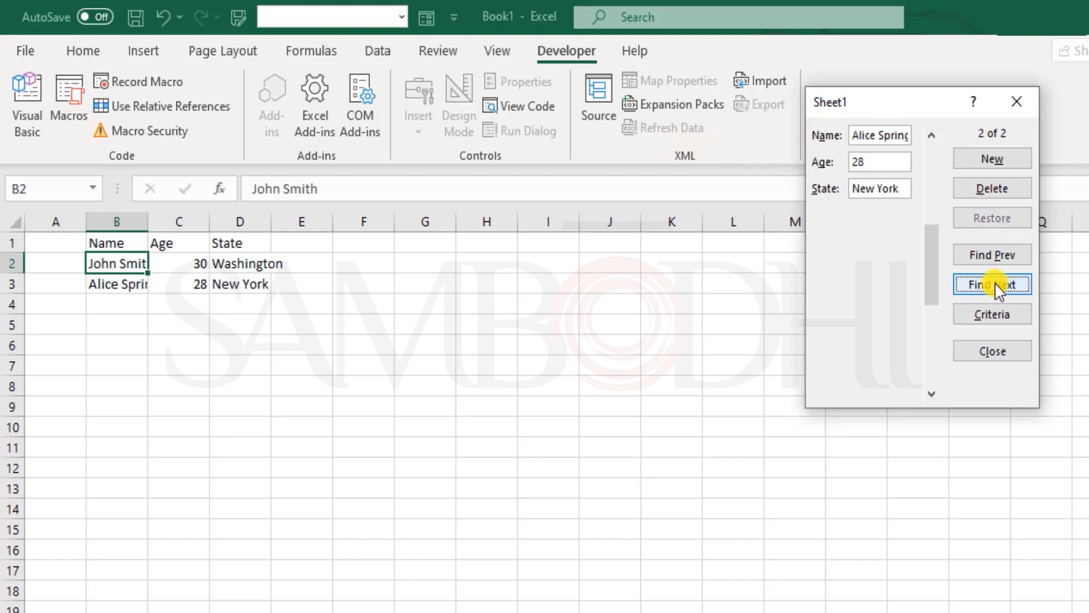
{"action": "left_click", "coordinate": [991, 285]}
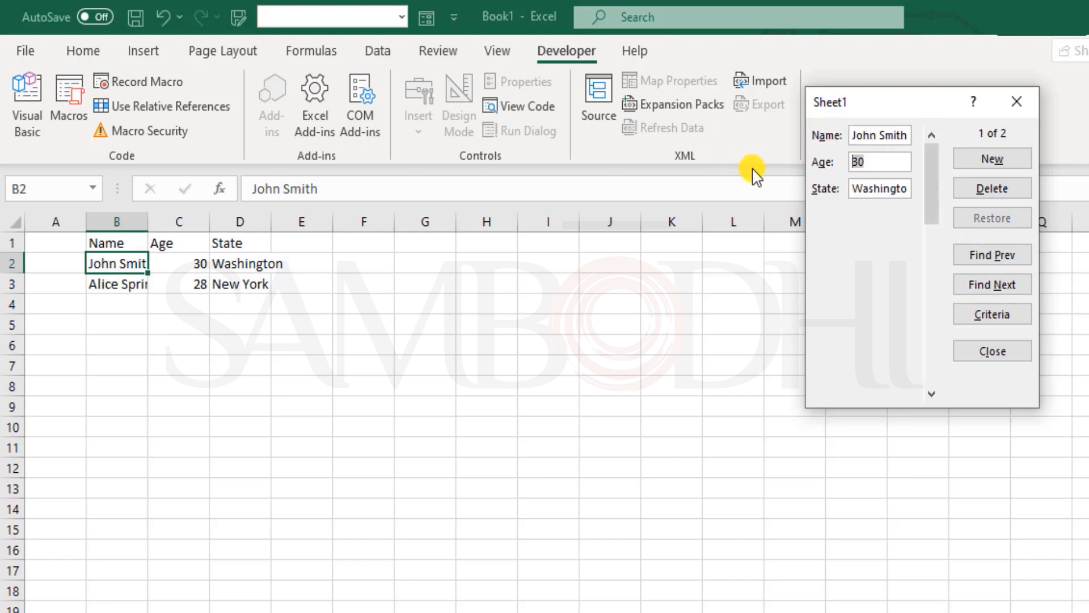
Step: Change John Smith's age to 26 and state to Texas, save, and close the form
{"action": "type", "text": "26"}
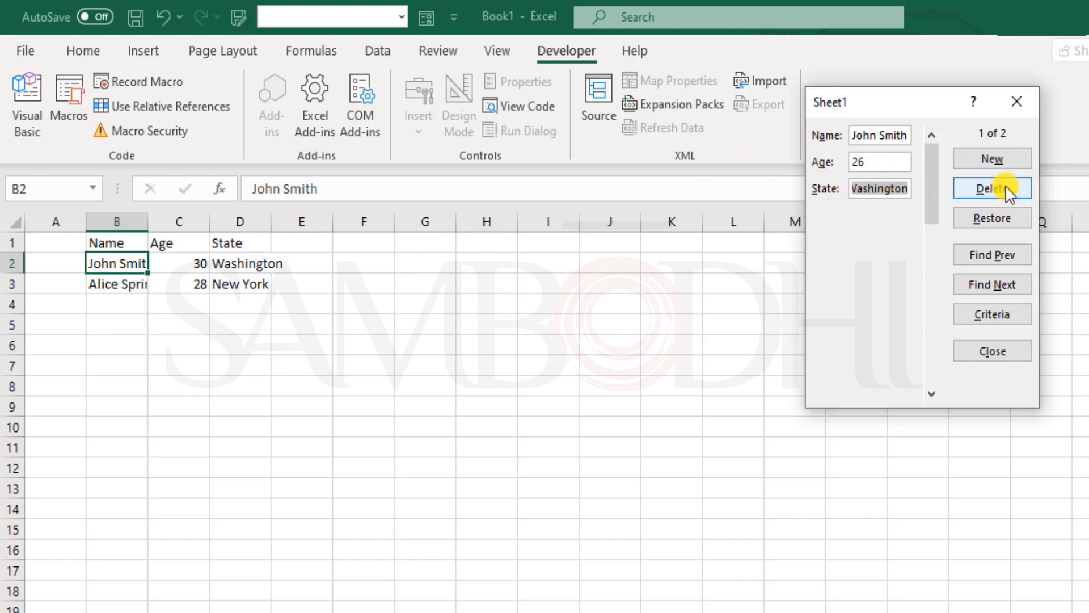
{"action": "type", "text": "Texas"}
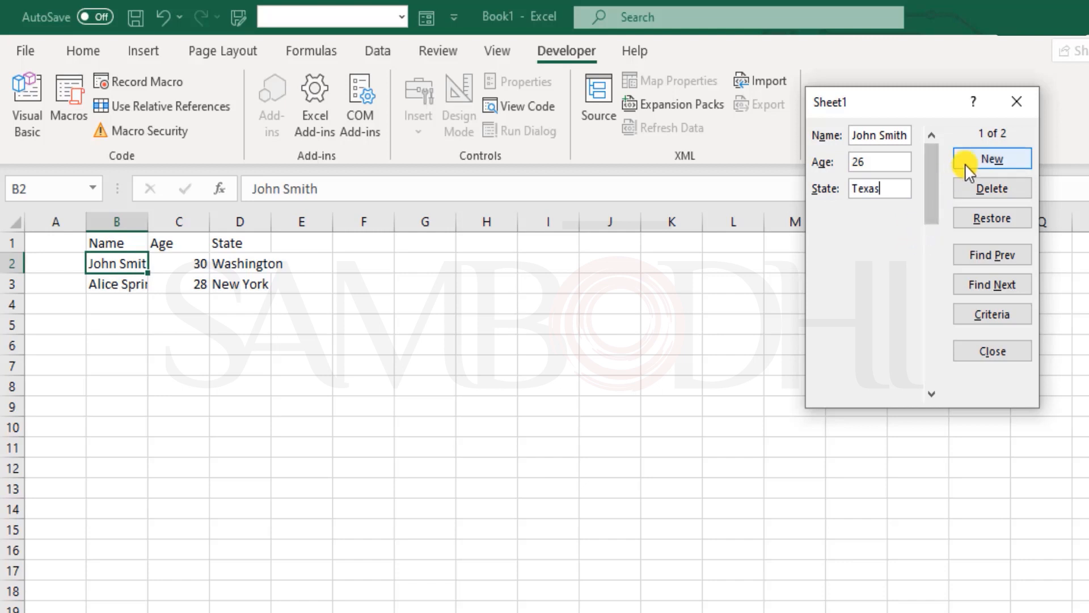
{"action": "mouse_move", "coordinate": [1035, 366]}
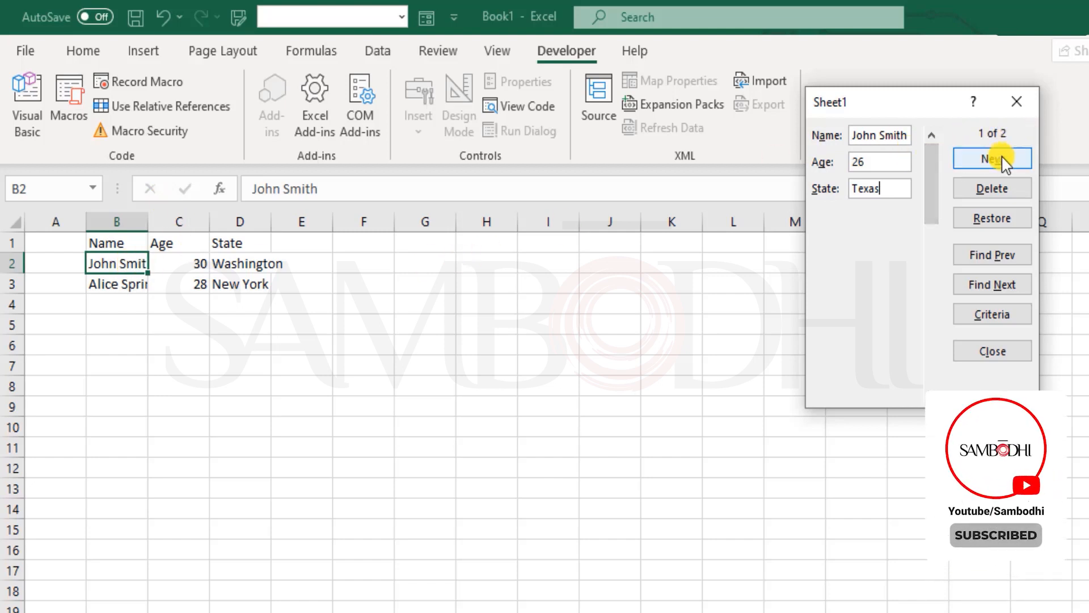
{"action": "left_click", "coordinate": [992, 158]}
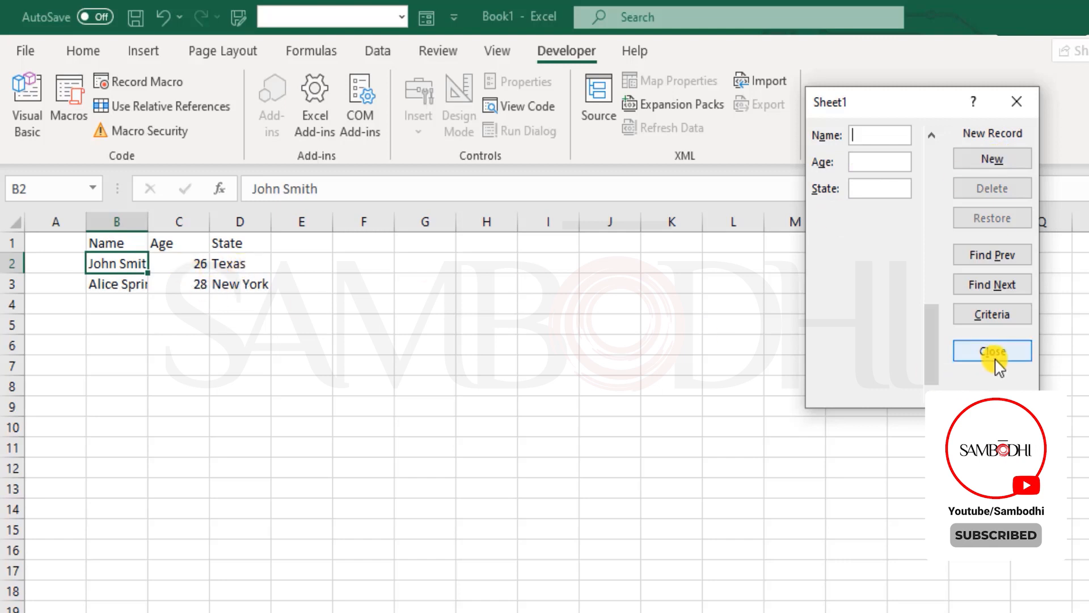
{"action": "left_click", "coordinate": [991, 351]}
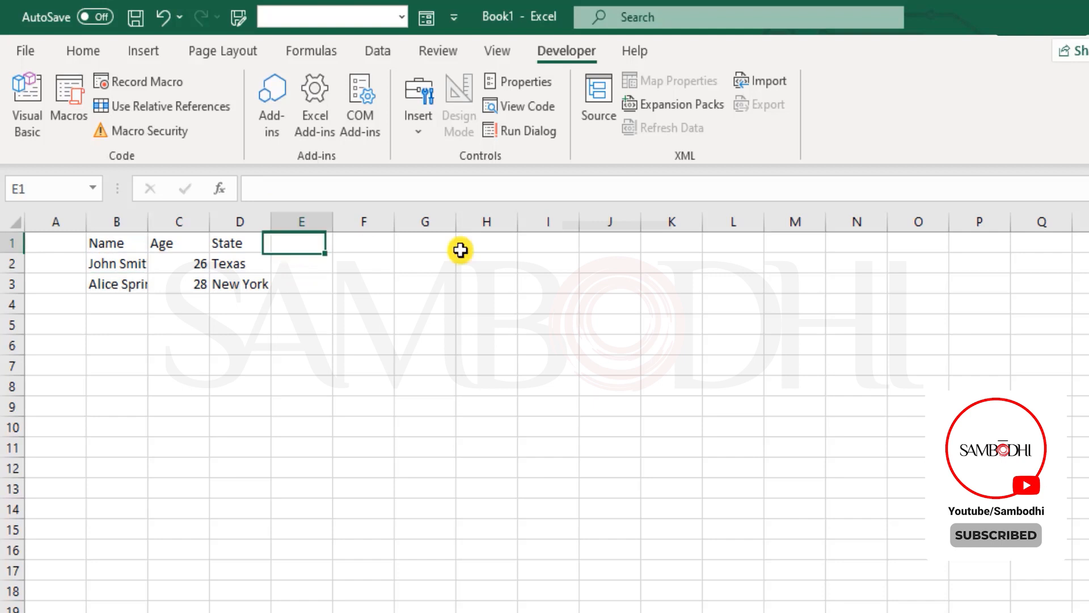
Step: Reopen the data form and delete John Smith's record, confirming the deletion
{"action": "left_click_drag", "start_coordinate": [301, 242], "coordinate": [795, 283]}
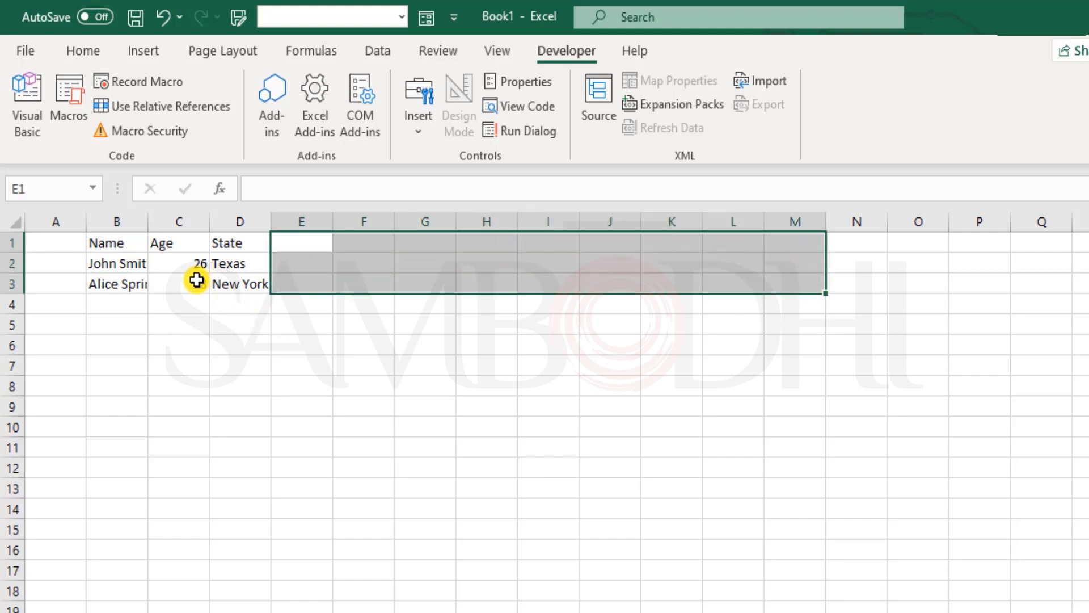
{"action": "left_click", "coordinate": [424, 18]}
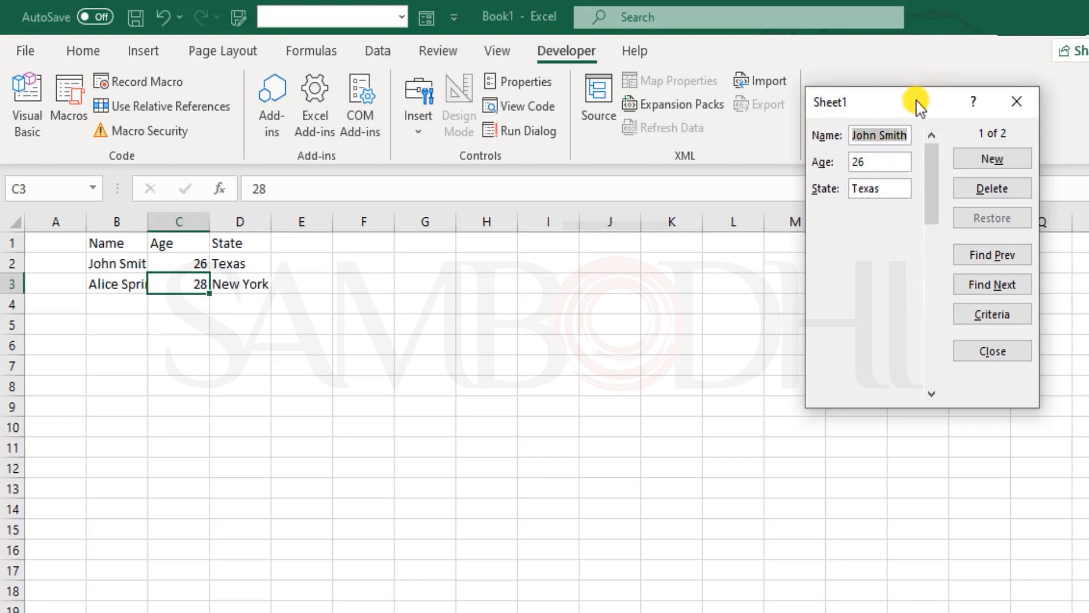
{"action": "left_click_drag", "start_coordinate": [917, 101], "coordinate": [761, 111]}
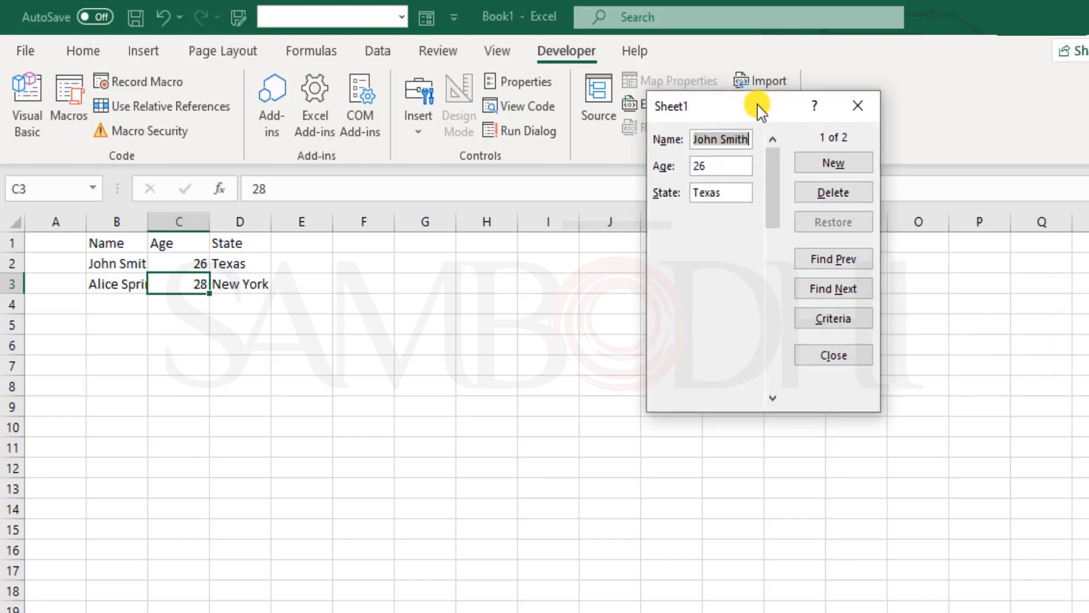
{"action": "mouse_move", "coordinate": [772, 193]}
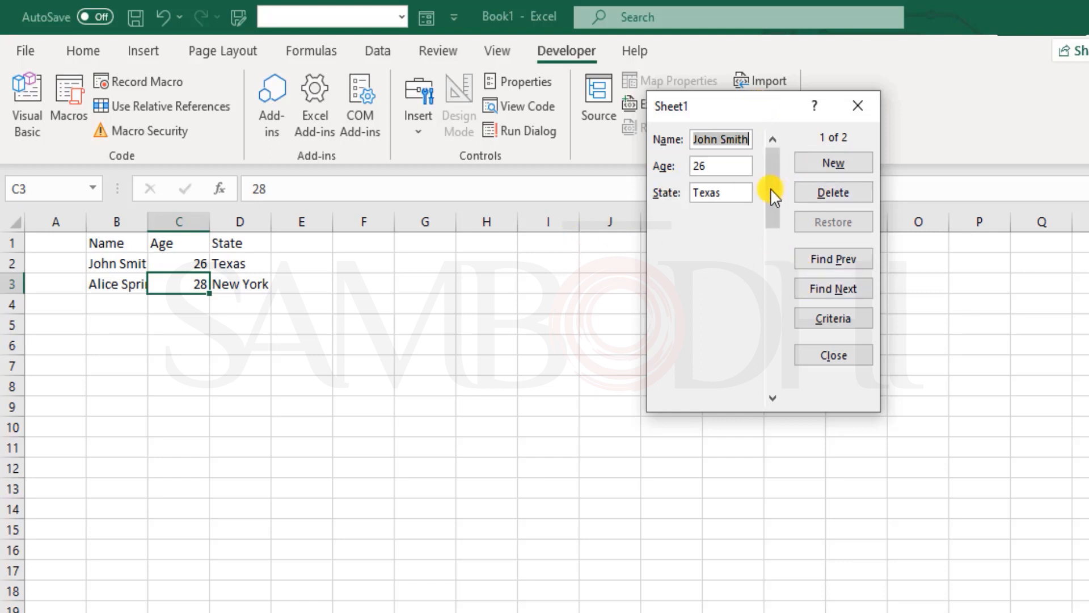
{"action": "left_click", "coordinate": [832, 193]}
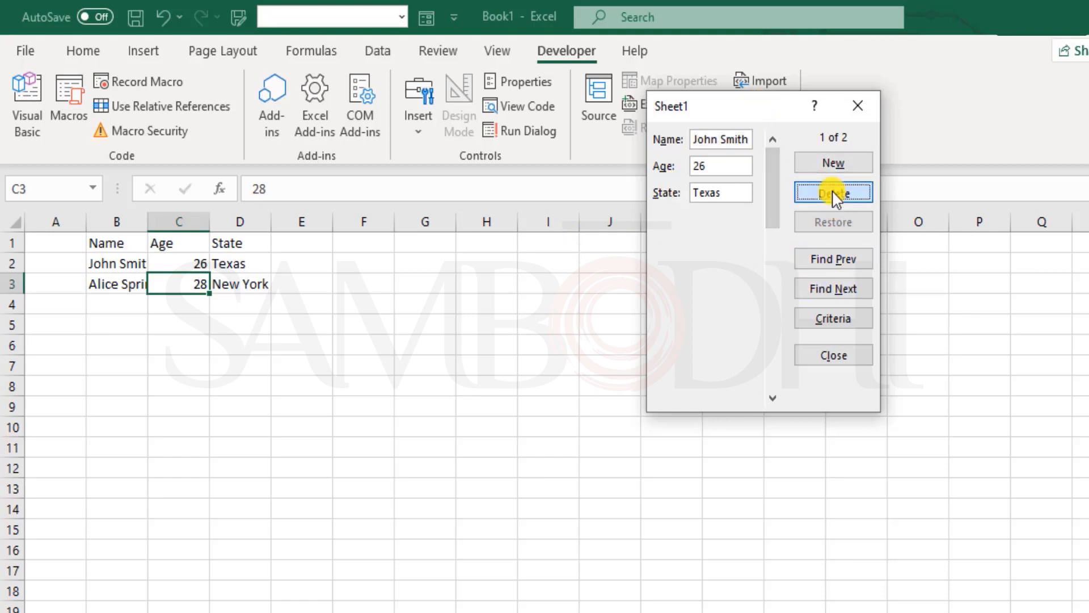
{"action": "left_click", "coordinate": [832, 192]}
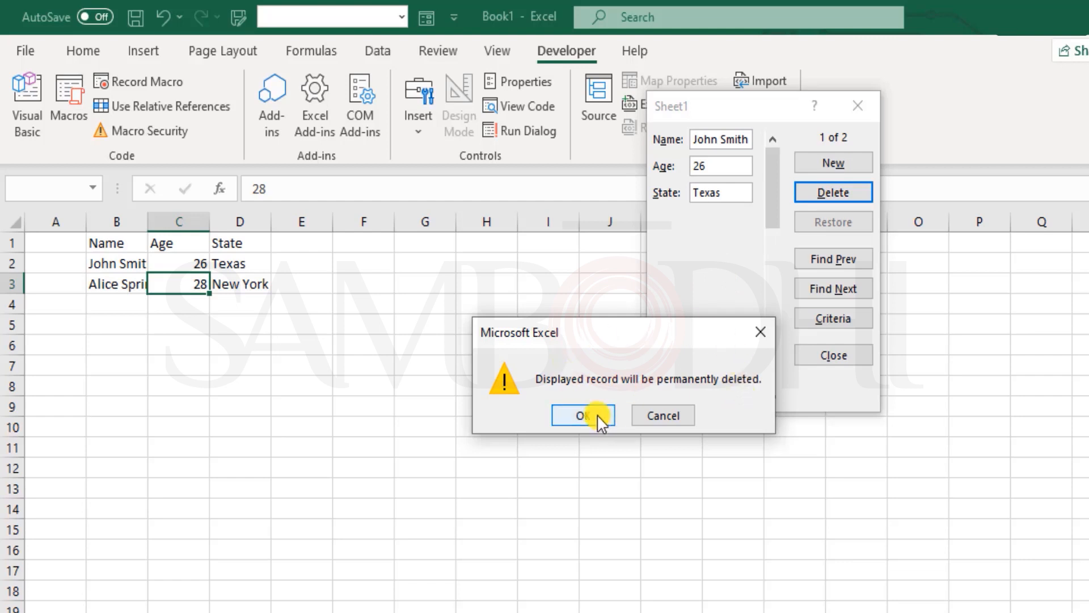
{"action": "left_click", "coordinate": [582, 415]}
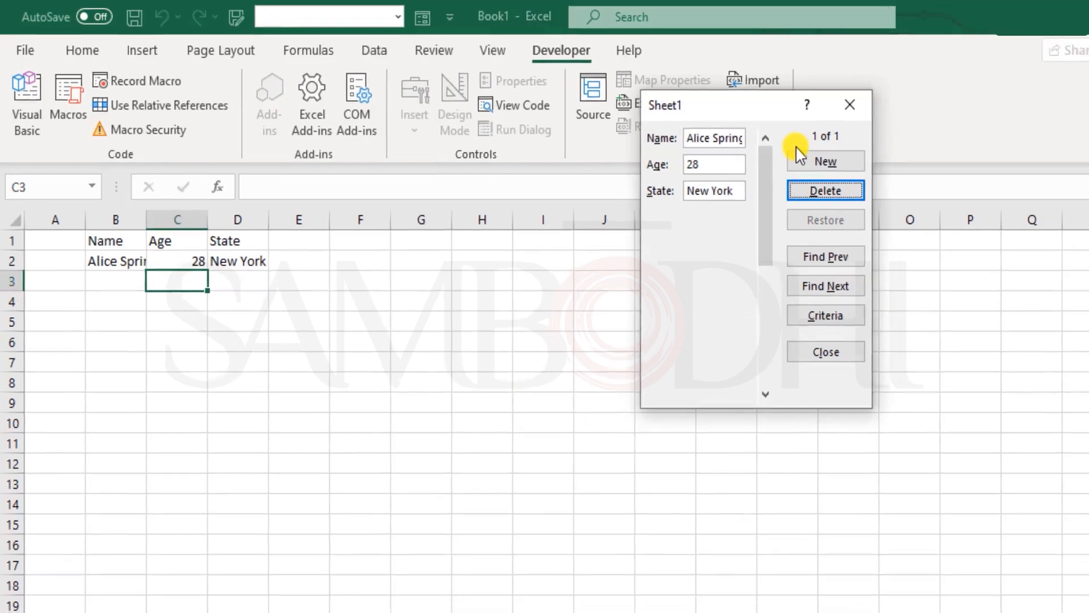